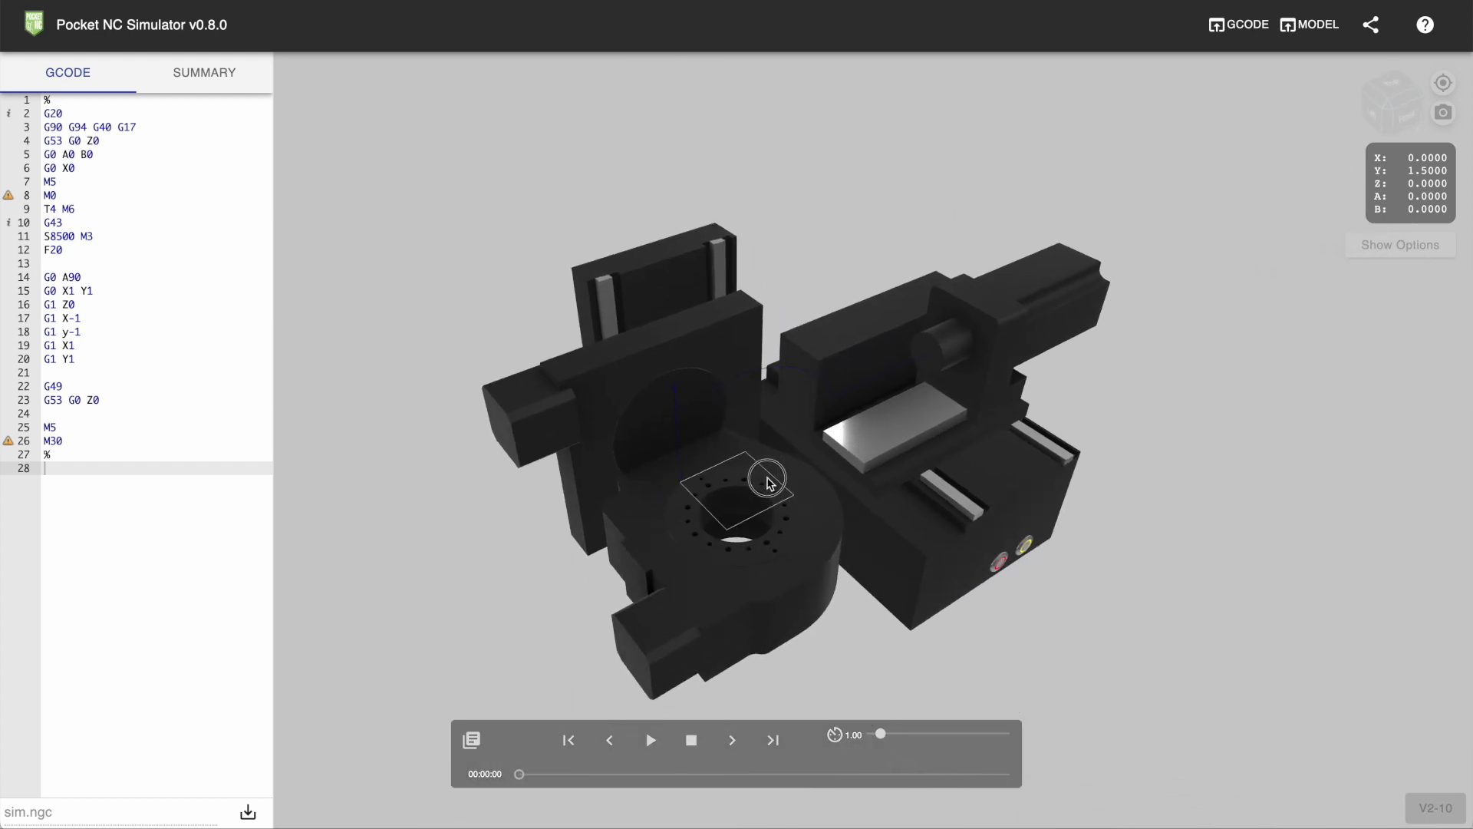
Step: Switch the machine model to V1 and orbit and zoom out to frame the whole machine
{"action": "left_click_drag", "start_coordinate": [767, 478], "coordinate": [731, 684]}
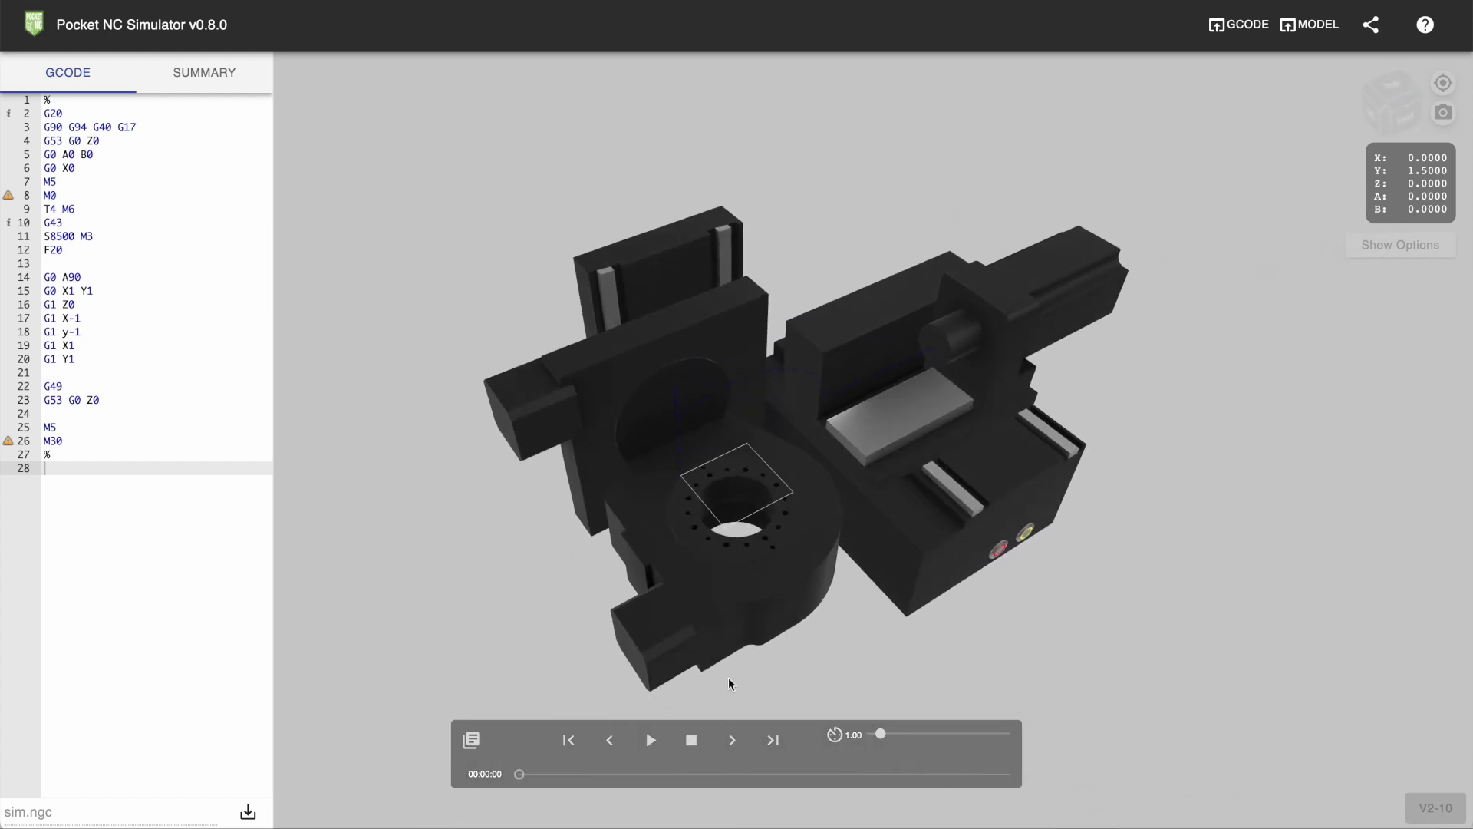
{"action": "left_click", "coordinate": [1429, 807]}
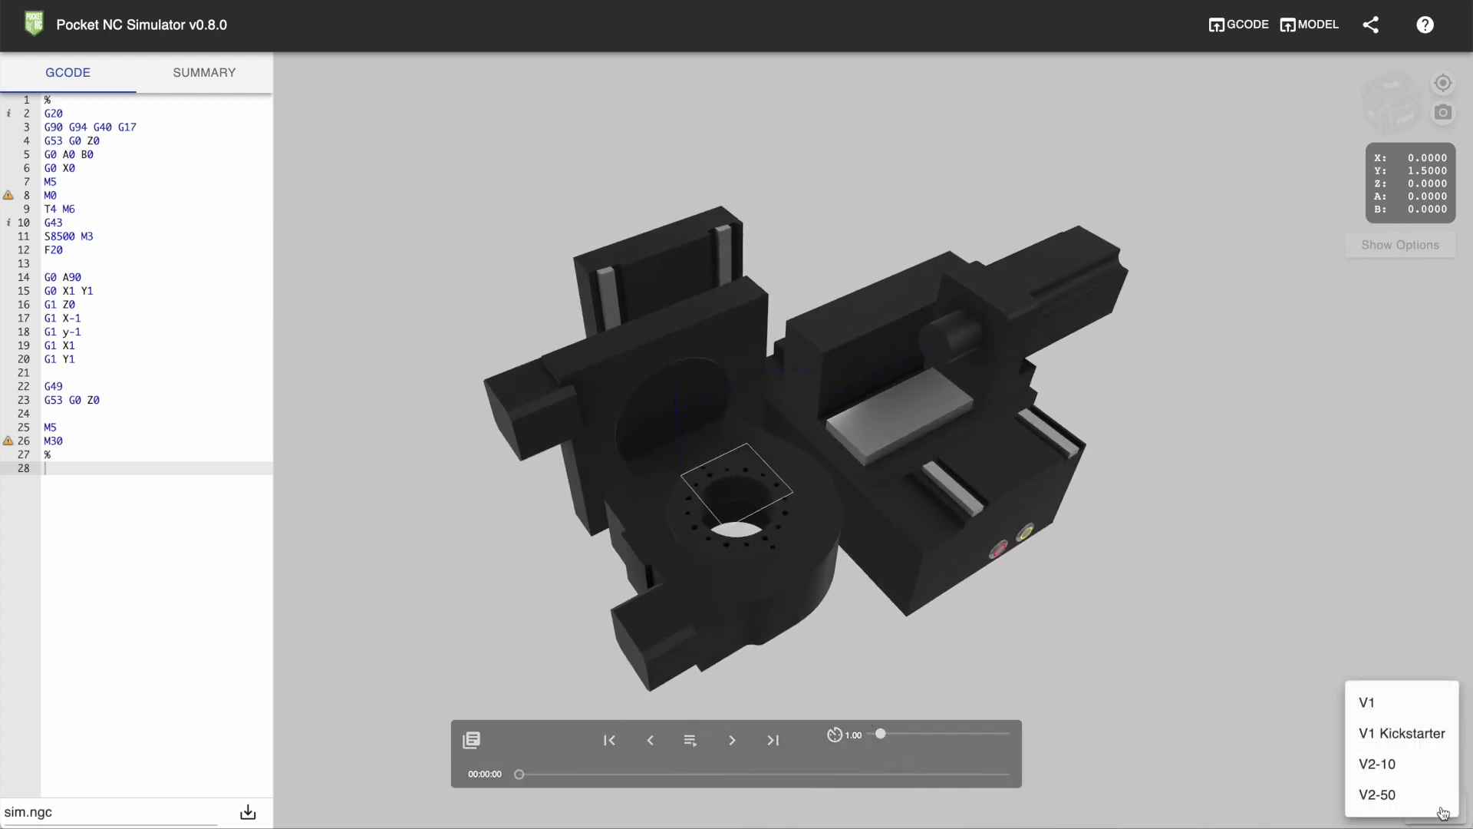
{"action": "left_click", "coordinate": [1366, 702]}
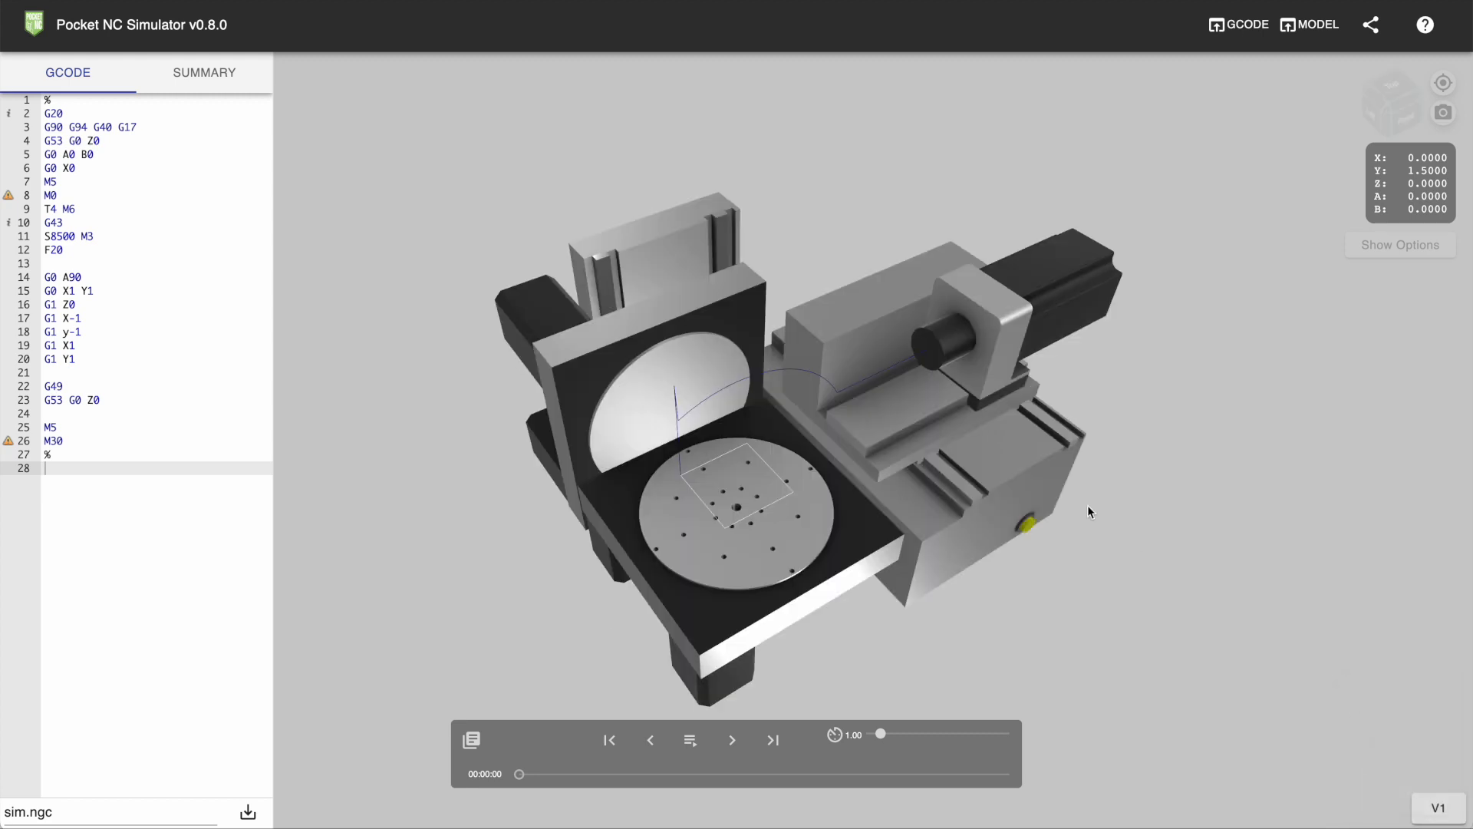
{"action": "left_click_drag", "start_coordinate": [1089, 512], "coordinate": [829, 444]}
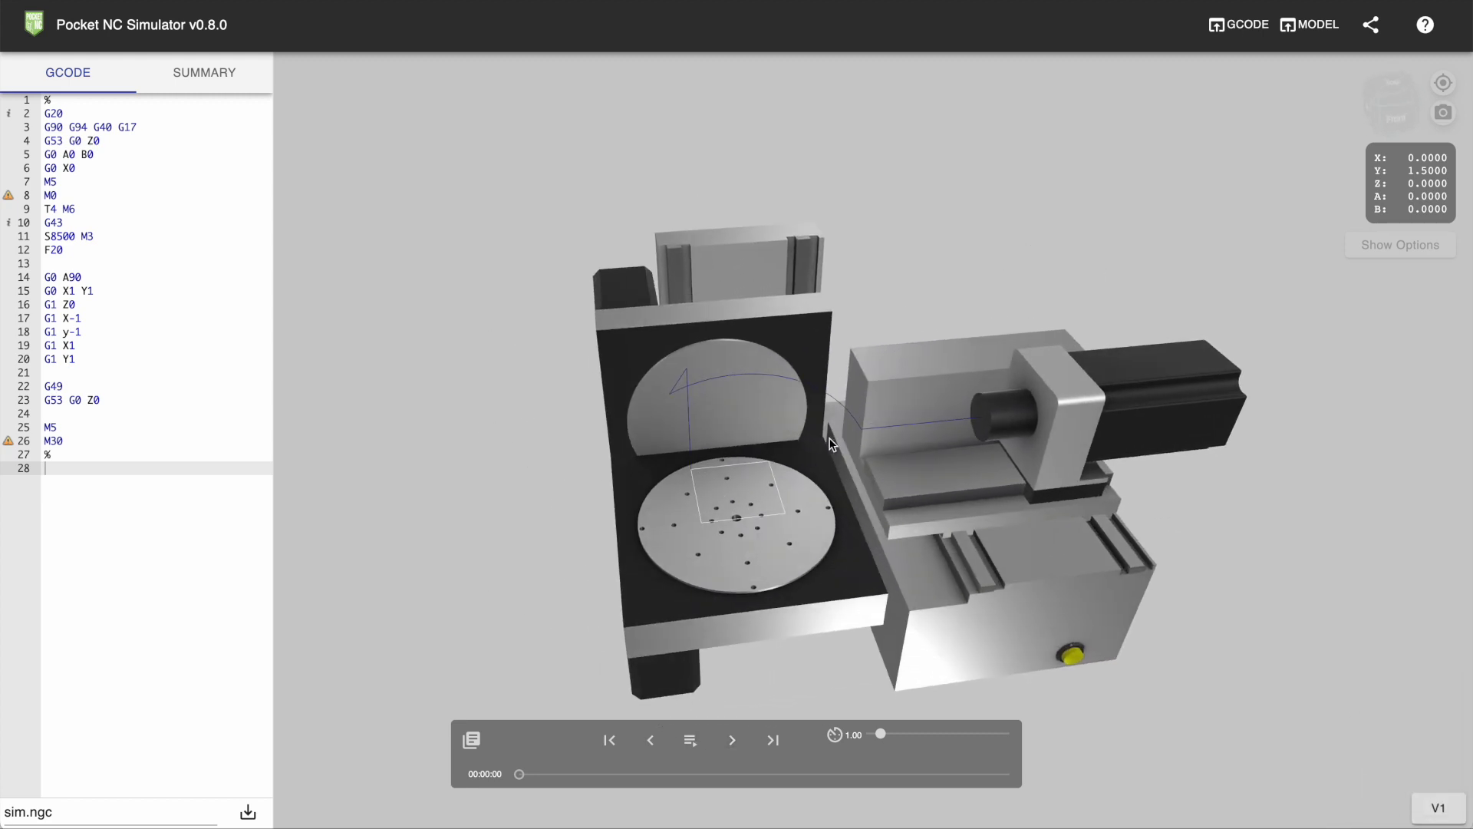
{"action": "left_click_drag", "start_coordinate": [829, 444], "coordinate": [862, 495]}
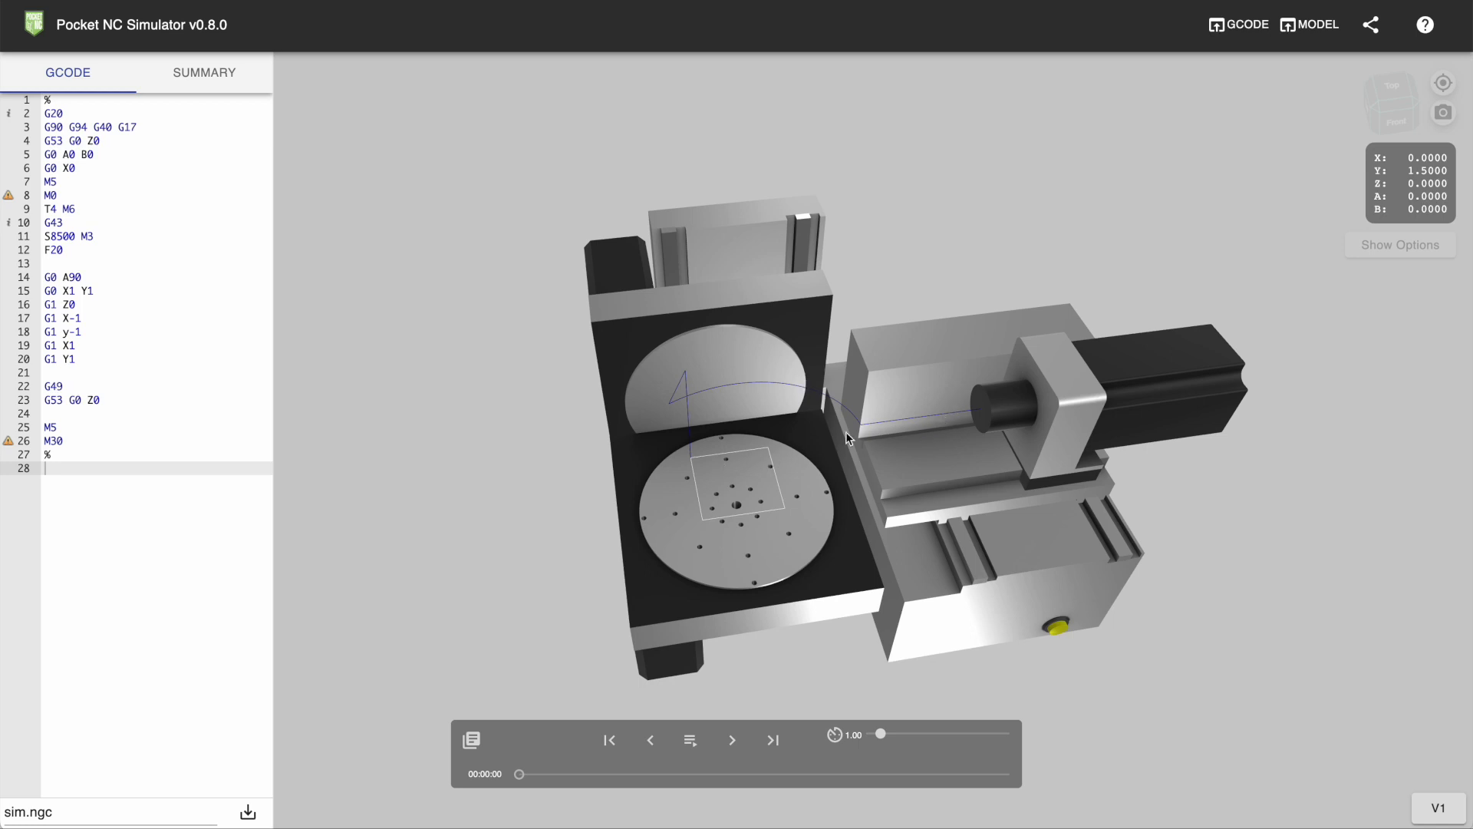
{"action": "mouse_move", "coordinate": [829, 428]}
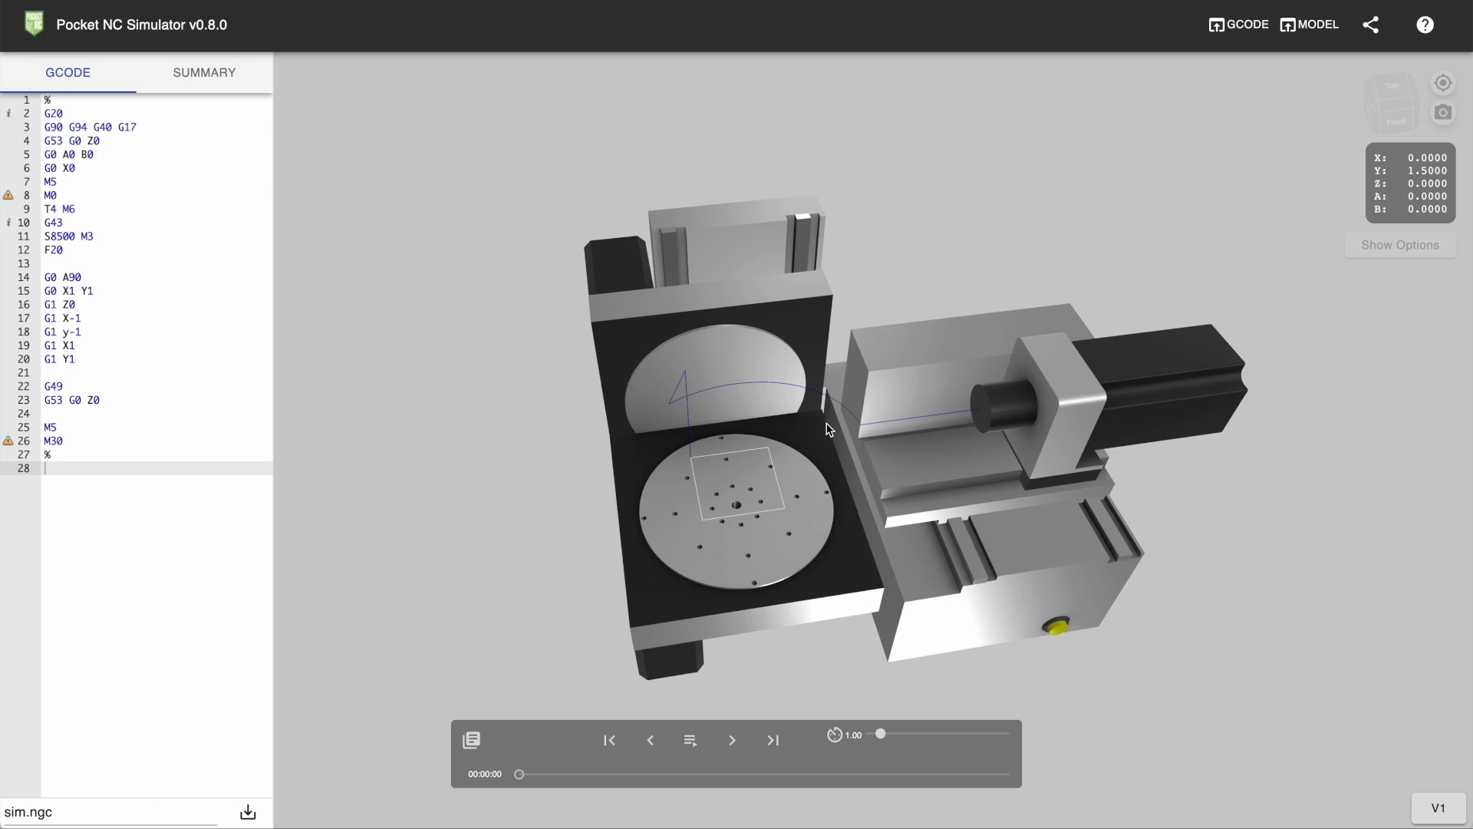
{"action": "left_click_drag", "start_coordinate": [828, 430], "coordinate": [800, 440]}
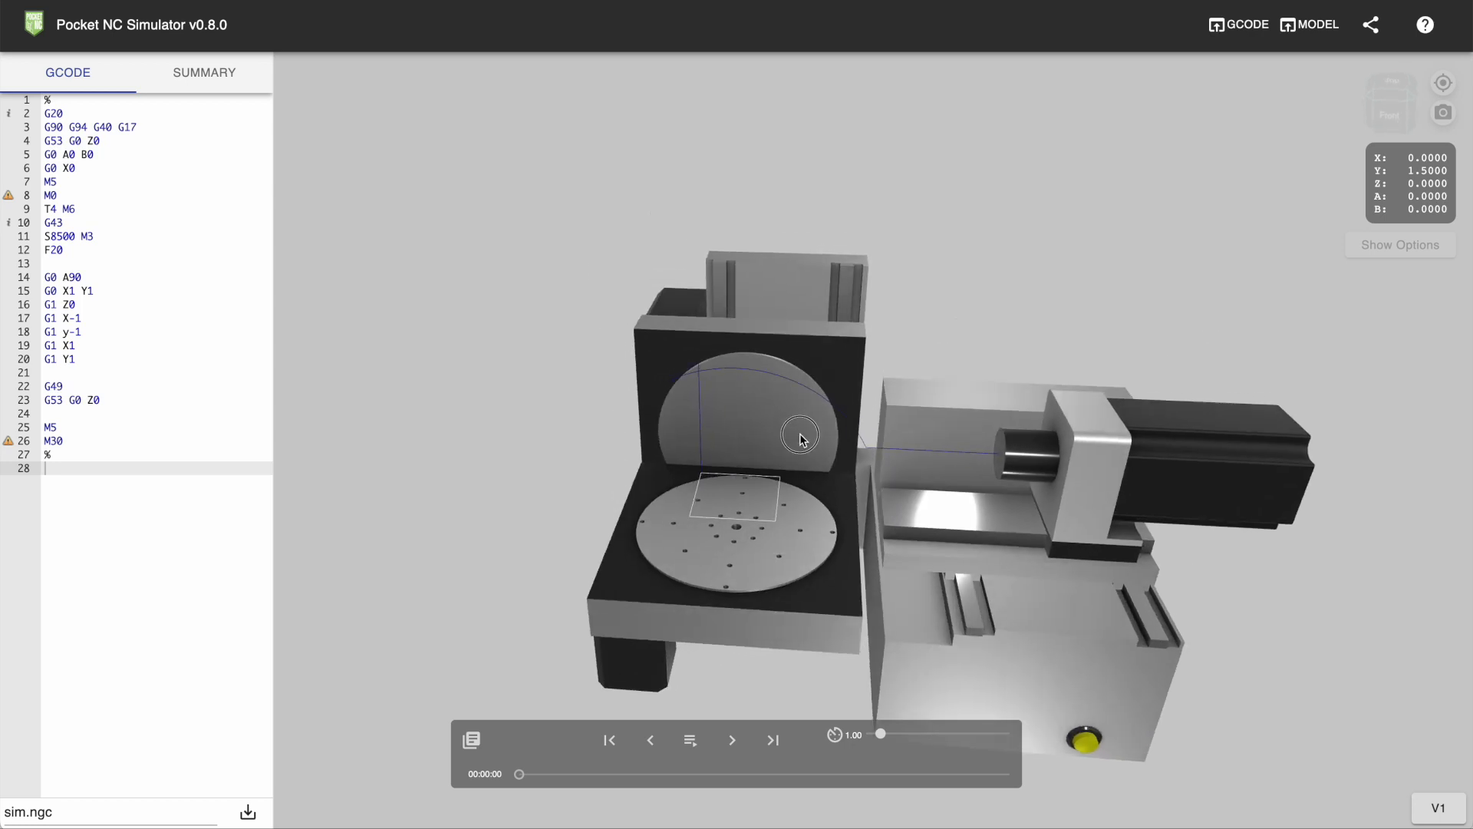
{"action": "left_click_drag", "start_coordinate": [800, 436], "coordinate": [808, 458]}
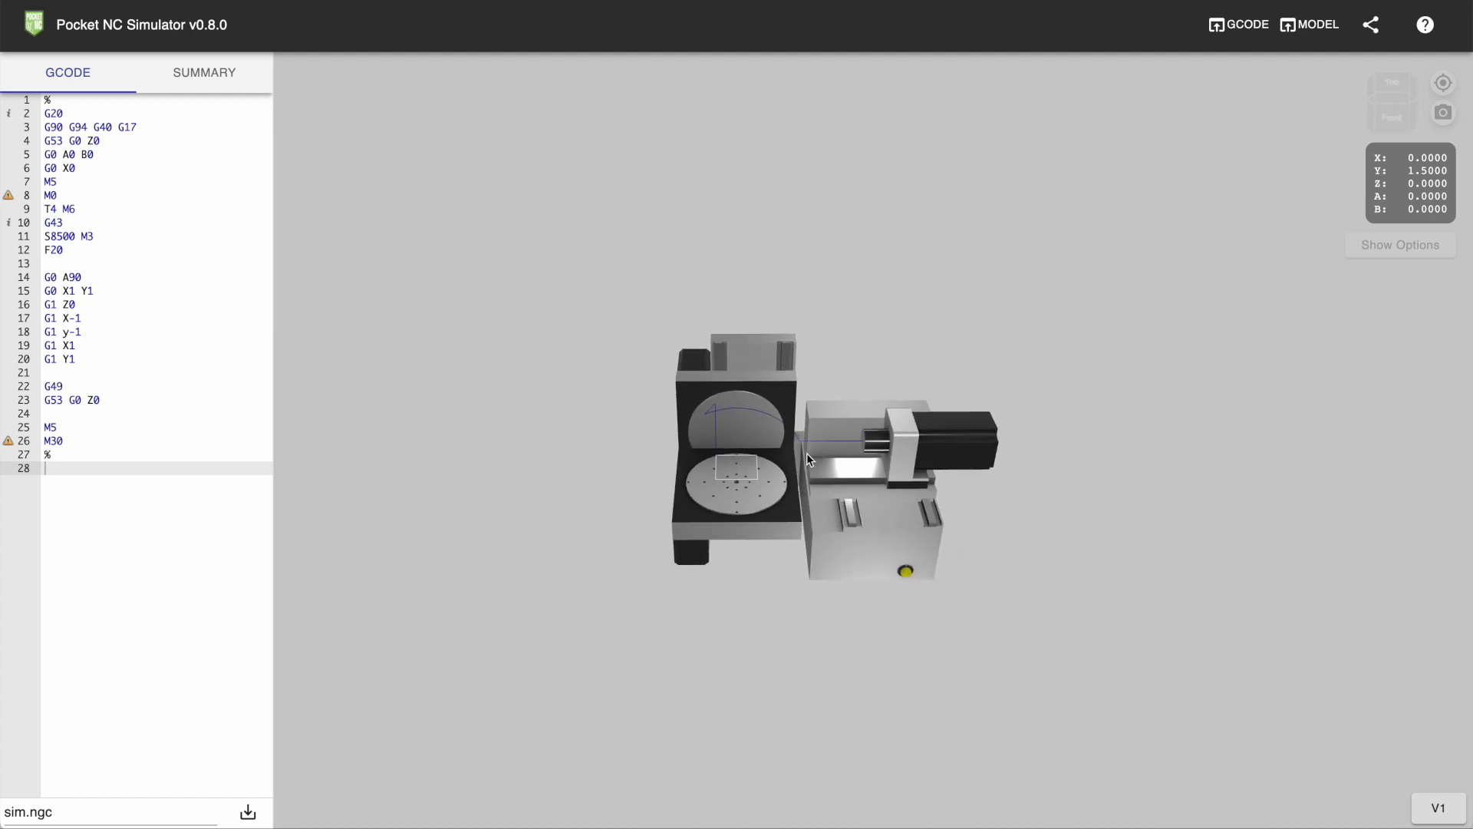
{"action": "left_click", "coordinate": [1441, 807]}
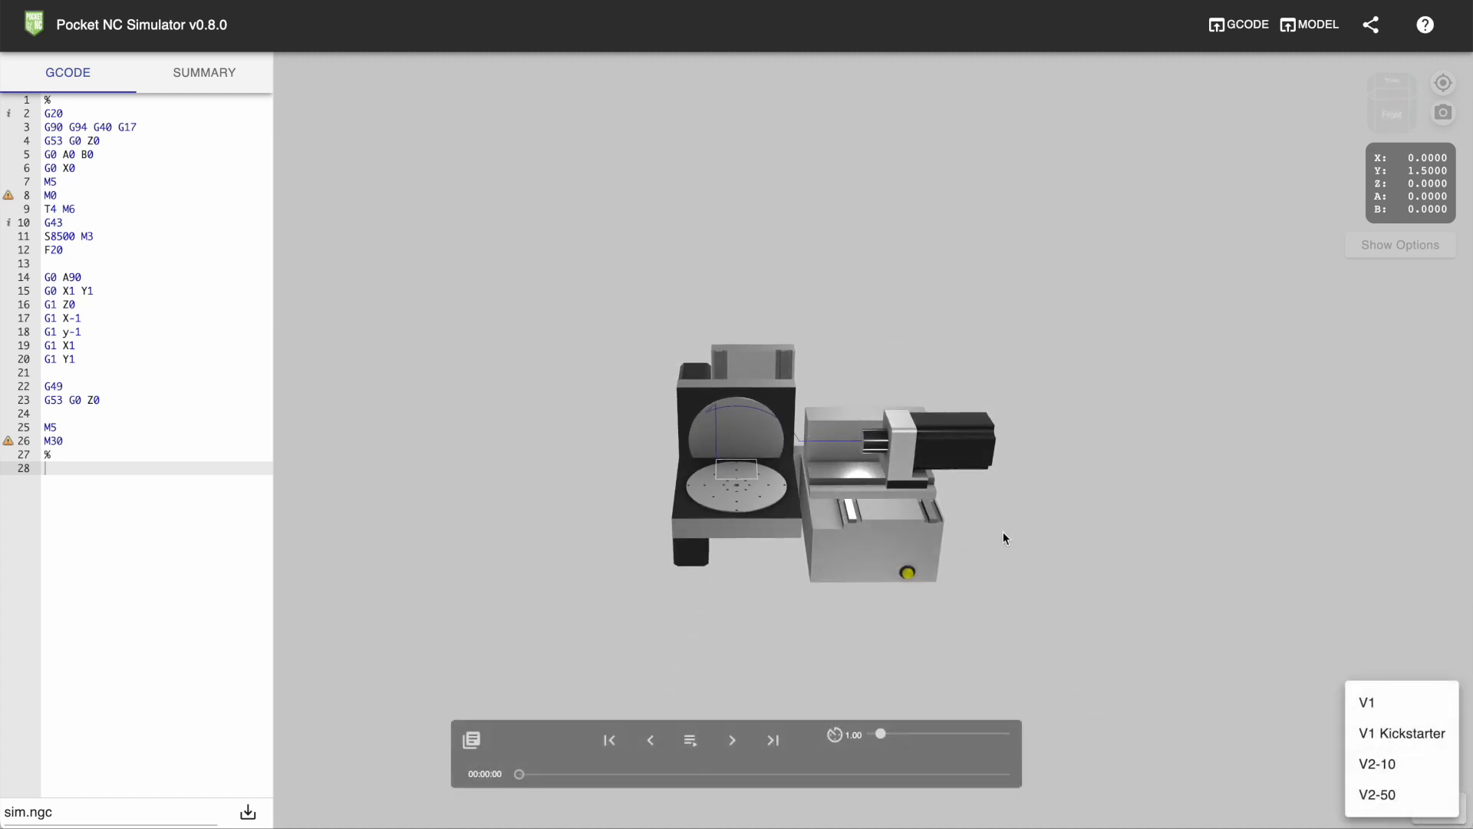
{"action": "left_click", "coordinate": [1366, 702]}
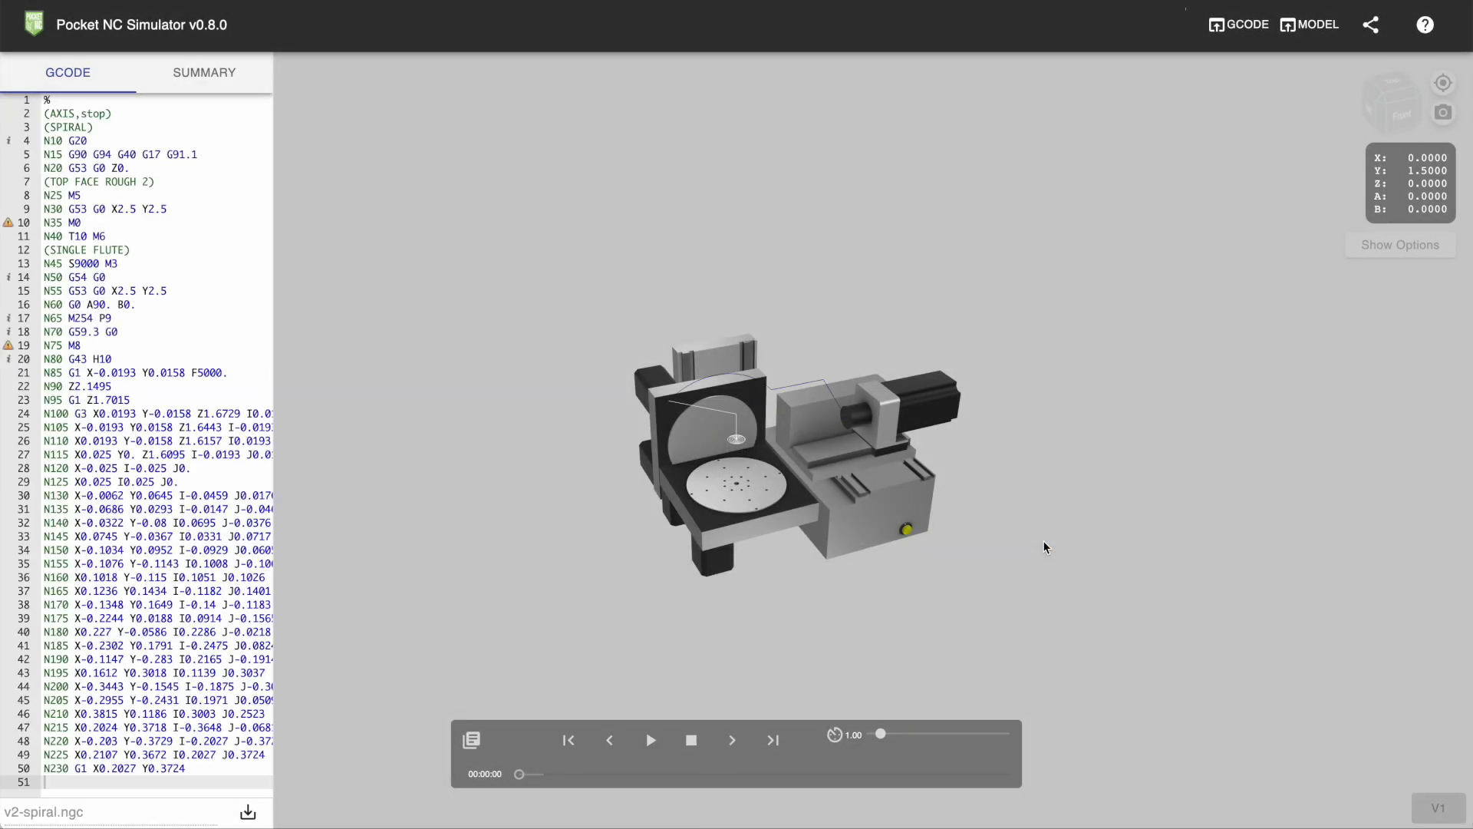
Step: Play the v2-spiral.ngc simulation and pause it partway through
{"action": "left_click", "coordinate": [650, 740]}
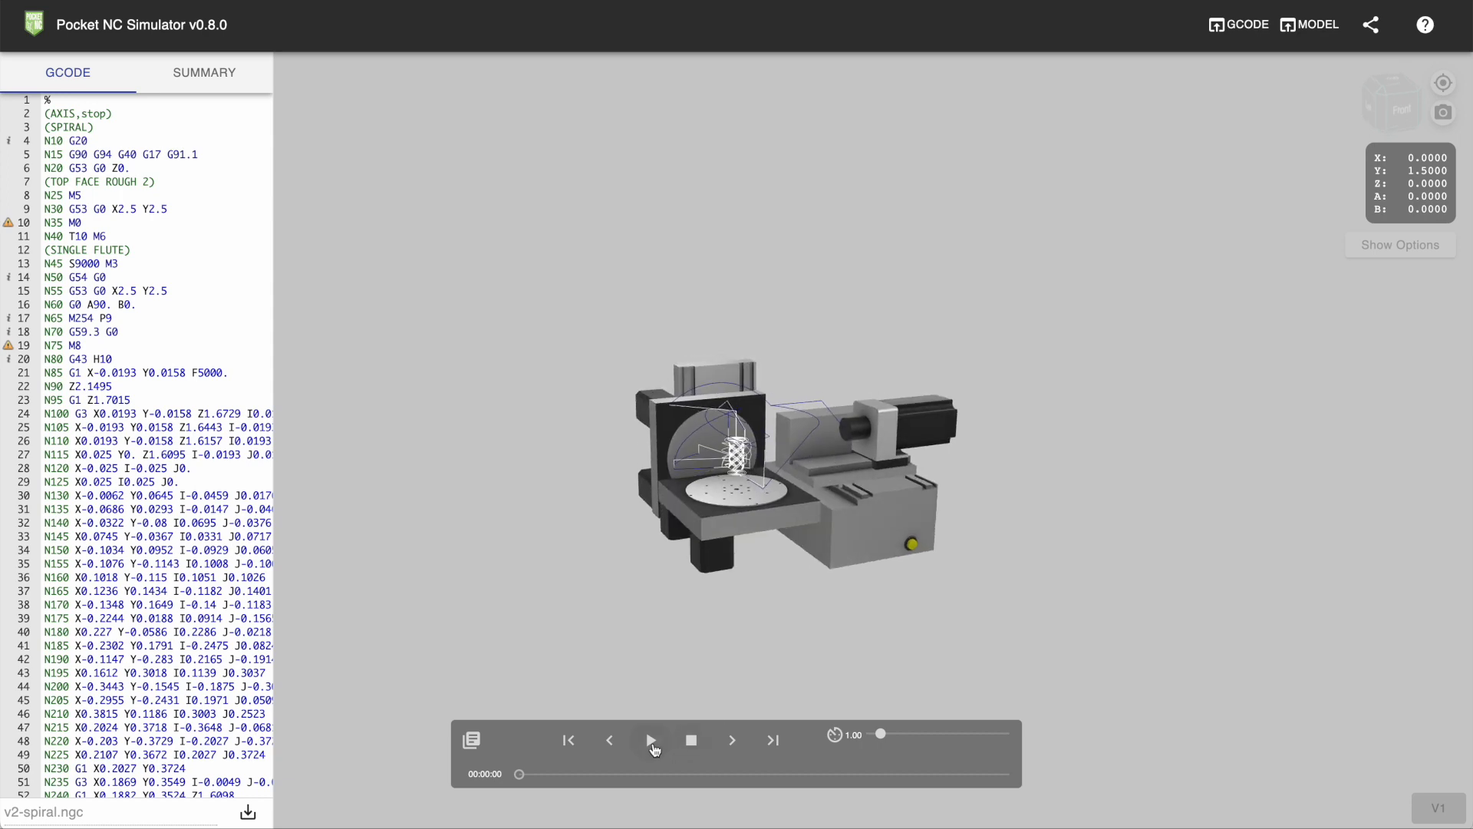
{"action": "left_click", "coordinate": [651, 740]}
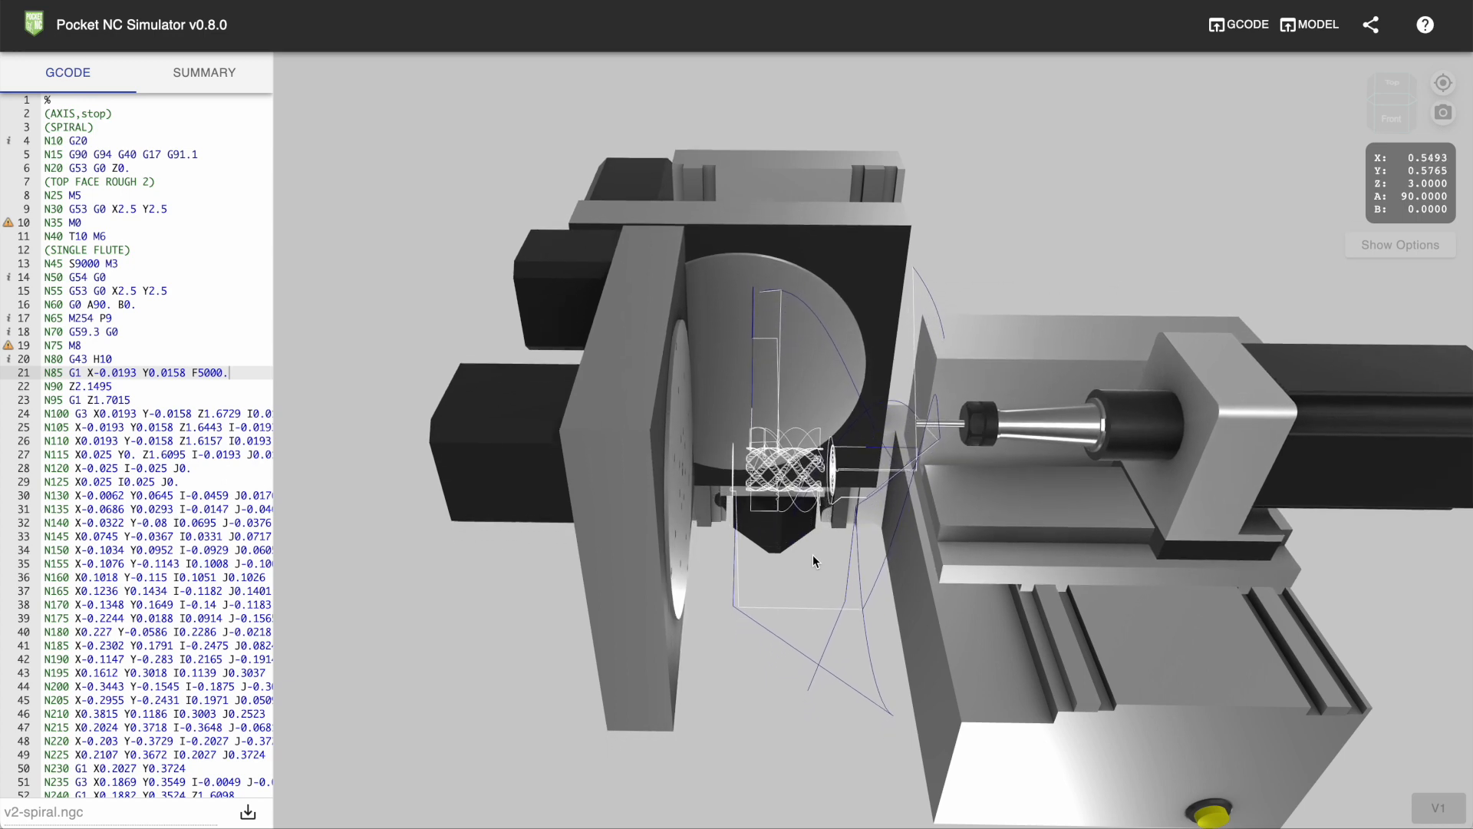
{"action": "left_click", "coordinate": [649, 741]}
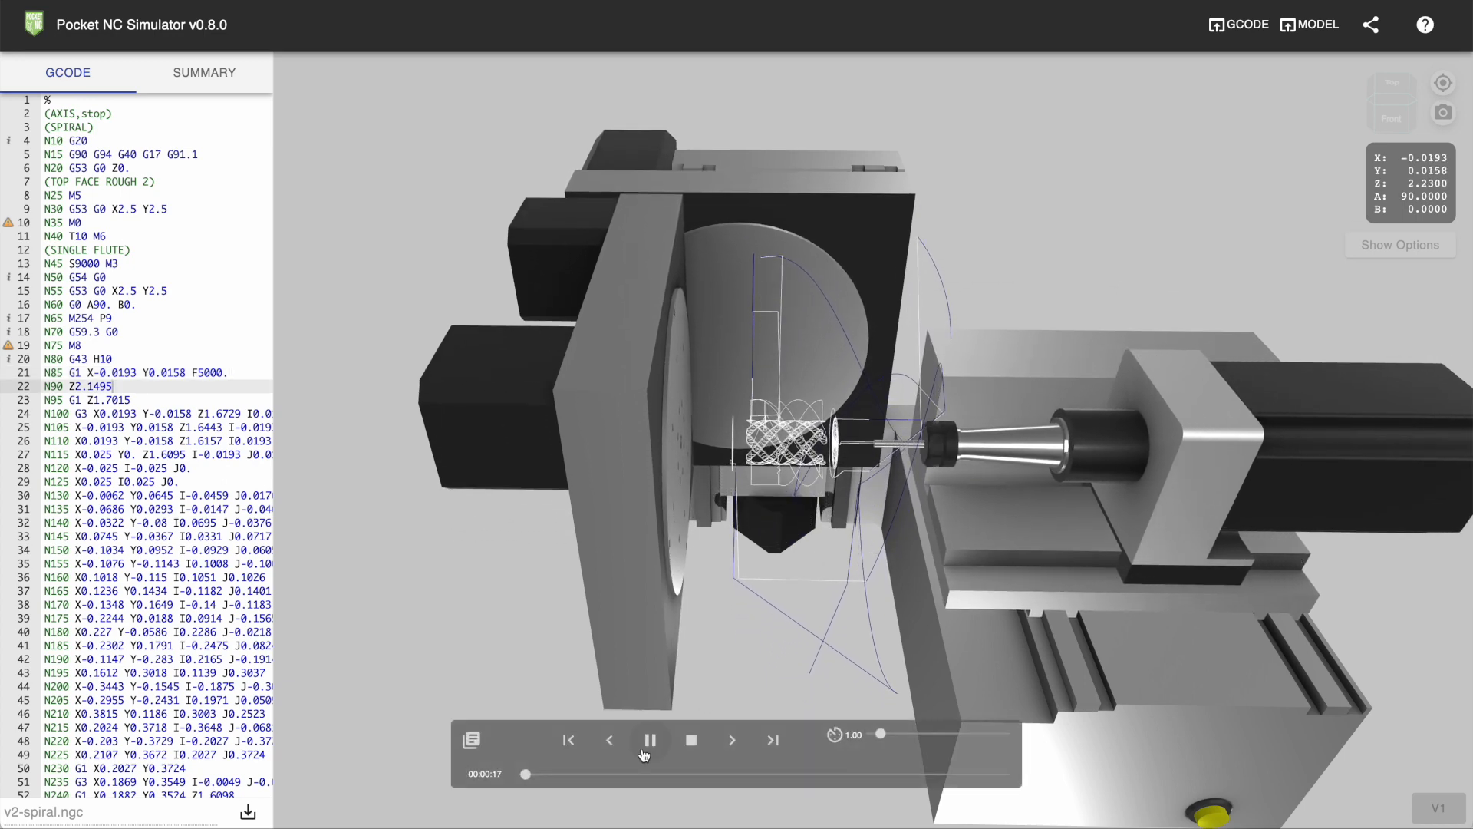
{"action": "left_click", "coordinate": [649, 740]}
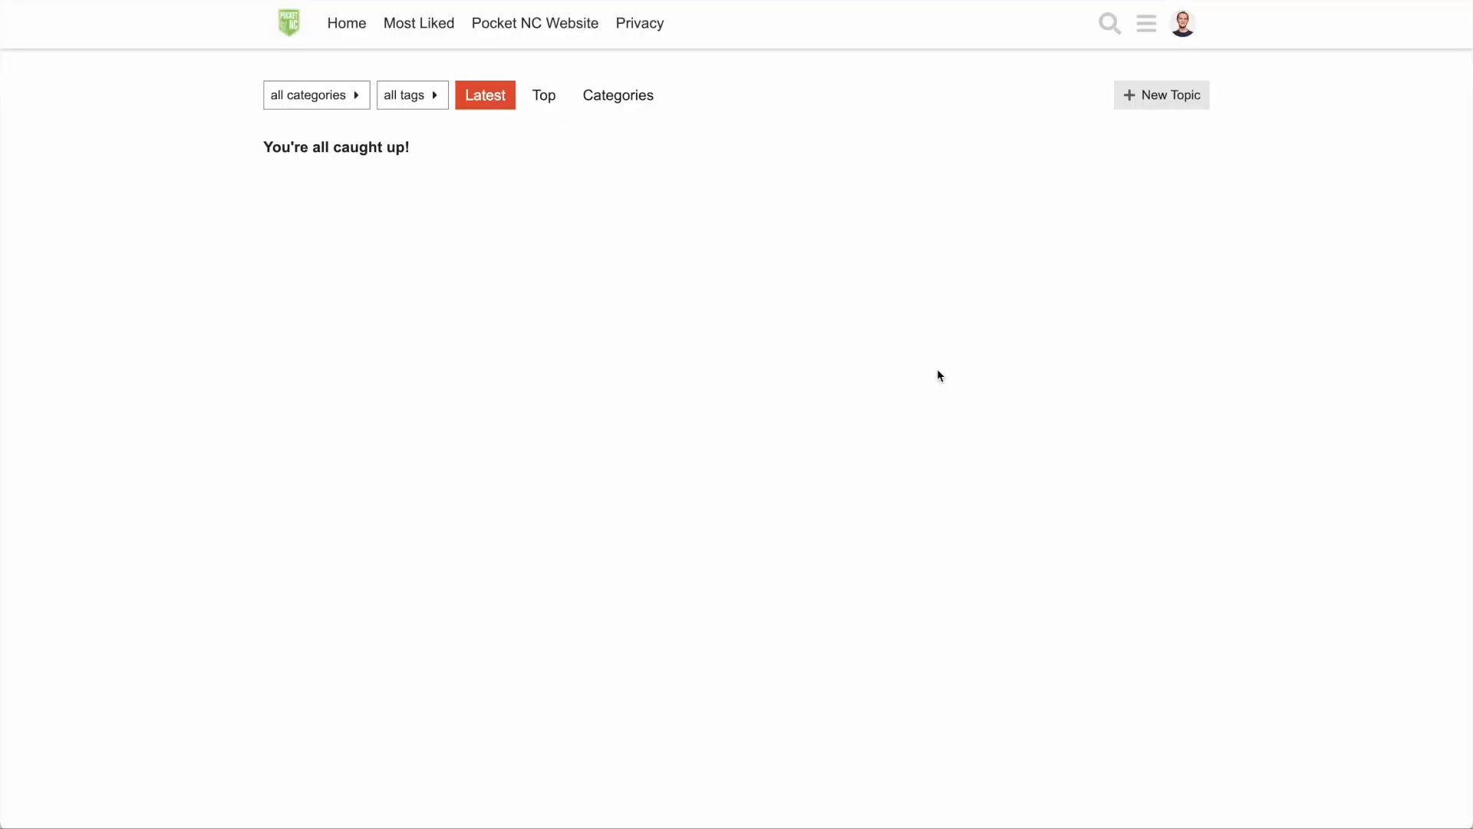
{"action": "mouse_move", "coordinate": [1107, 166]}
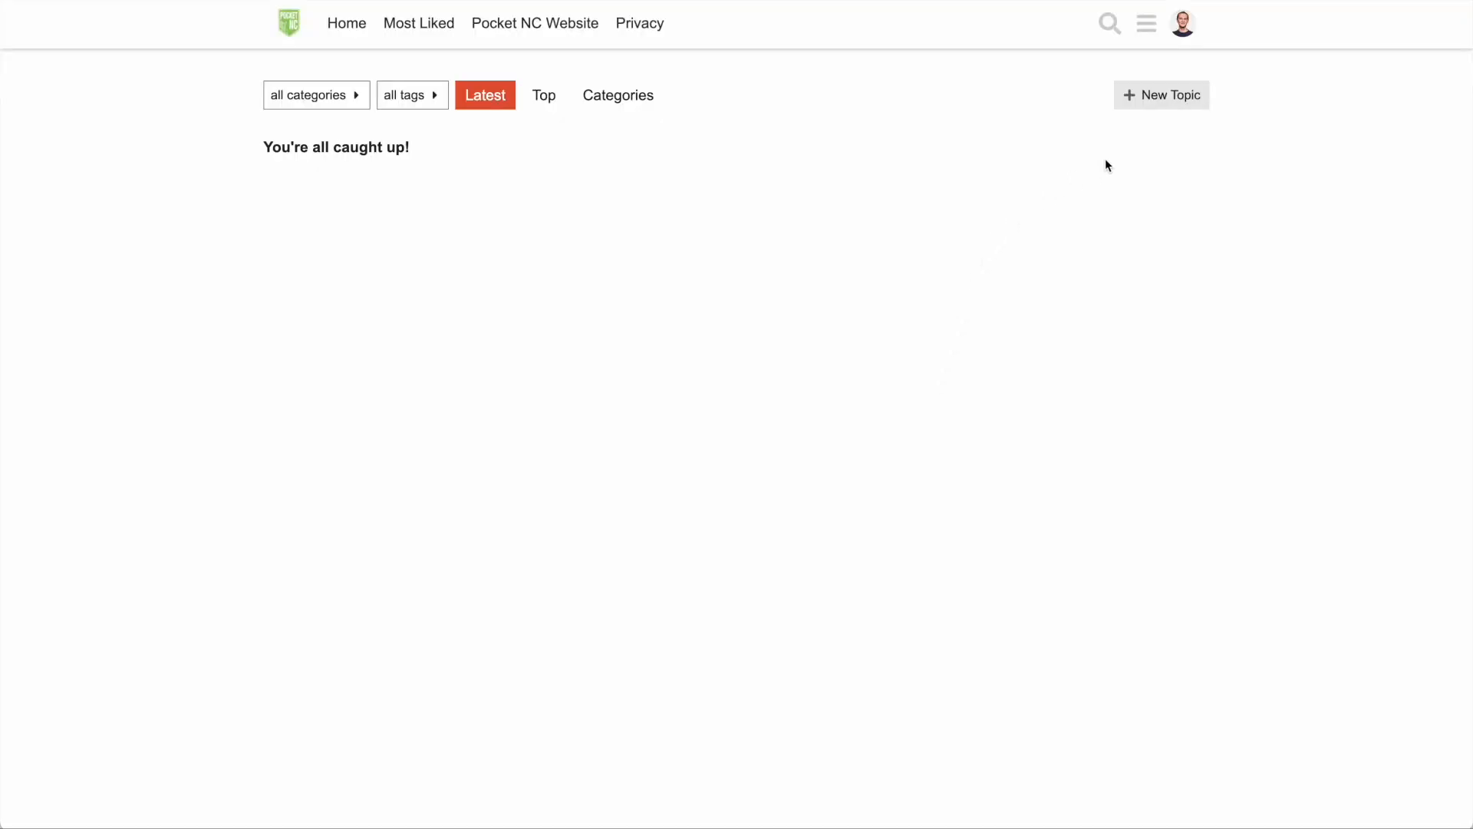
Step: Start a forum topic 'This is my spiral part' with body 'This is some info about my part.'
{"action": "left_click", "coordinate": [1161, 93]}
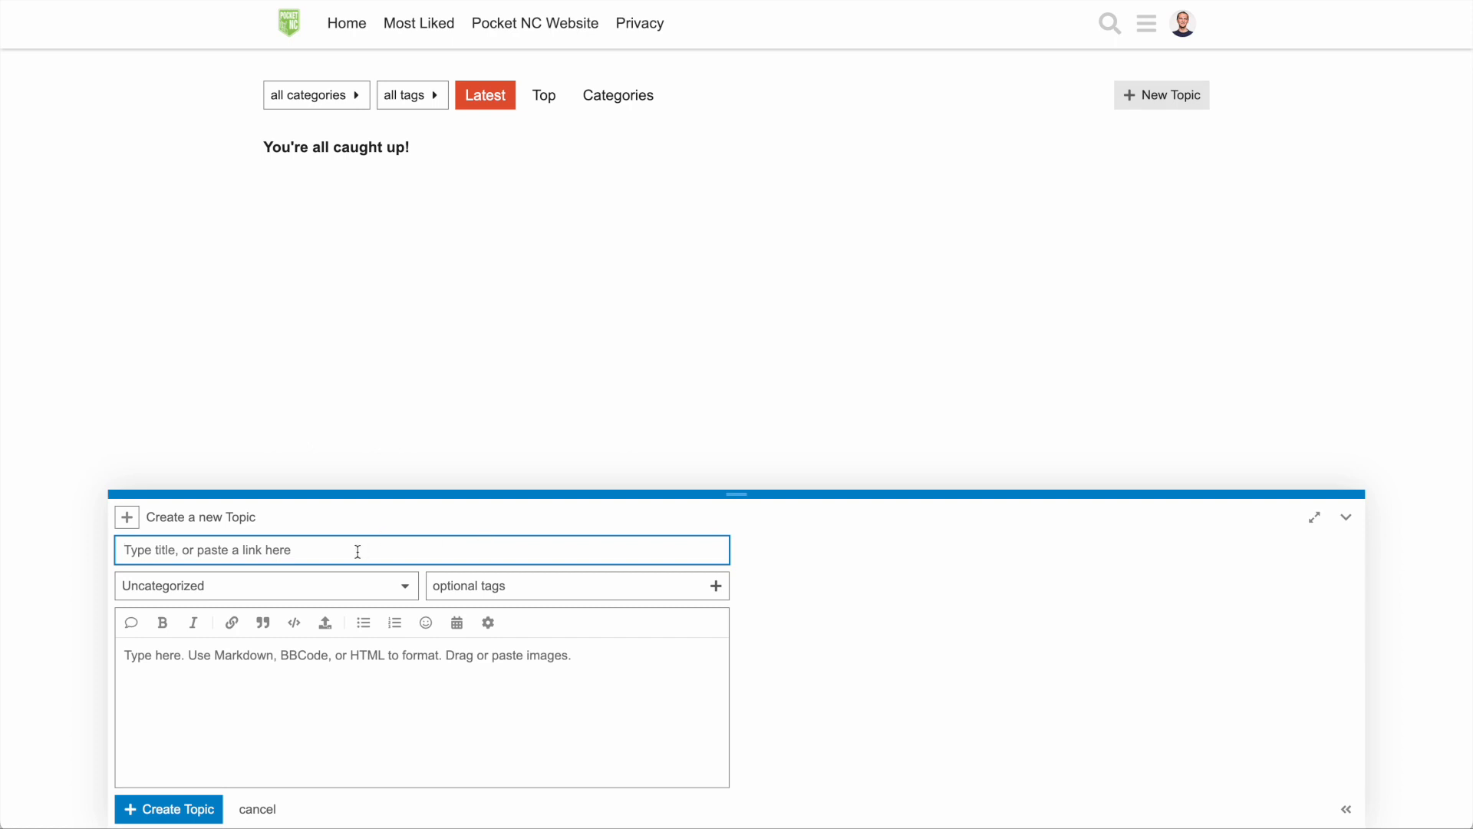
{"action": "type", "text": "This"}
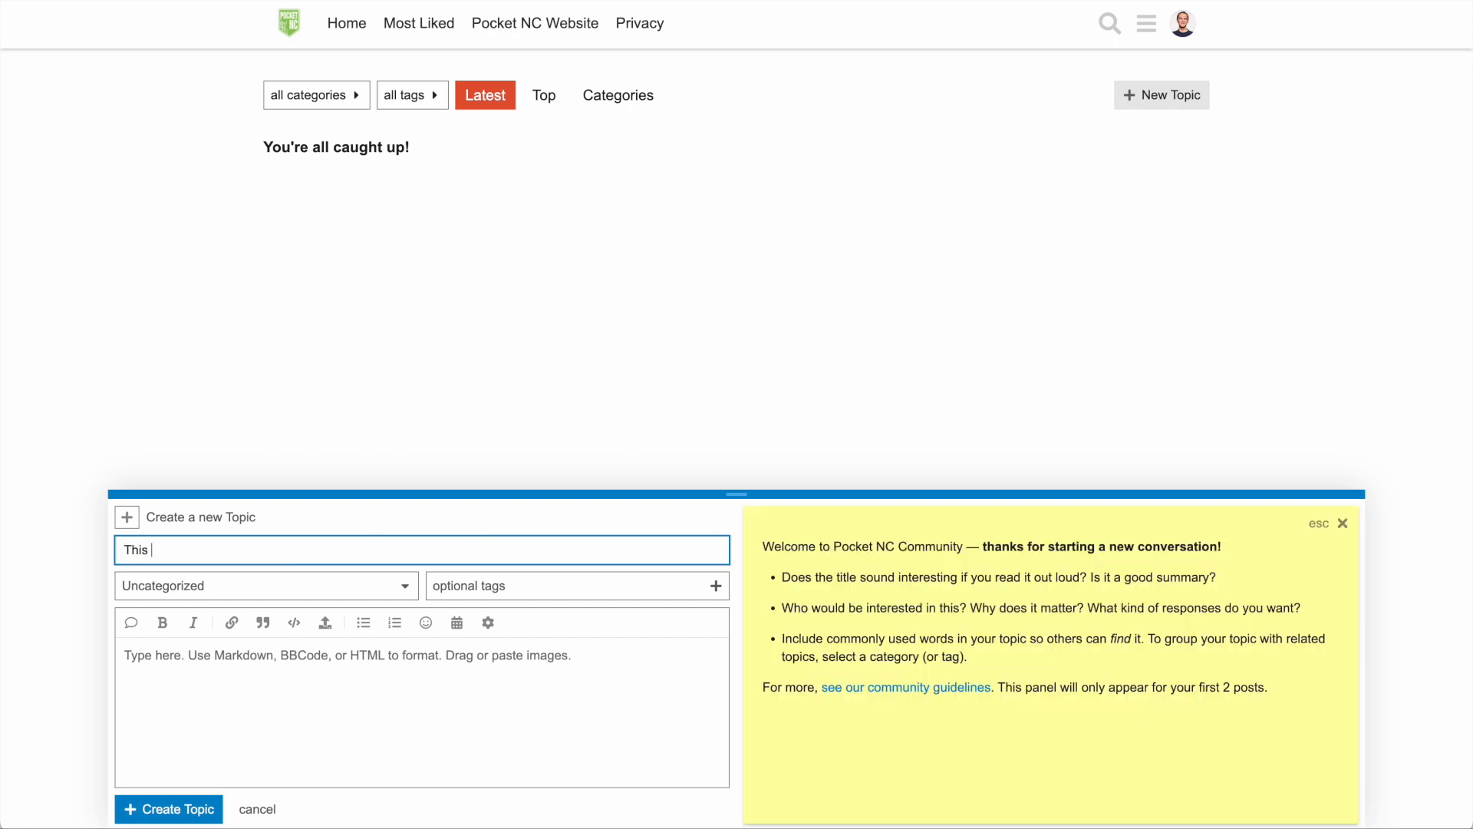
{"action": "type", "text": "is my spiral pa"}
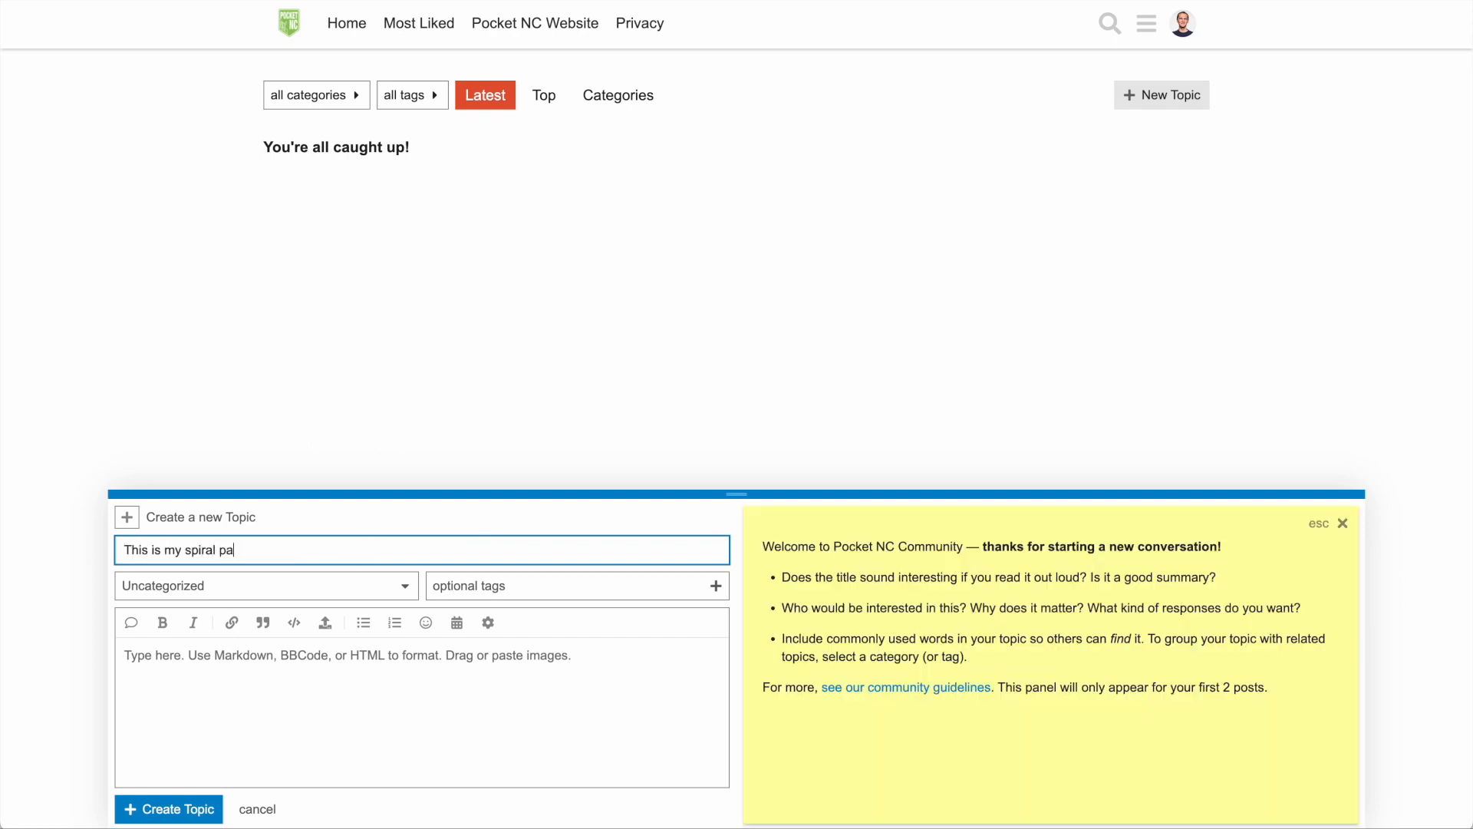
{"action": "type", "text": "This is"}
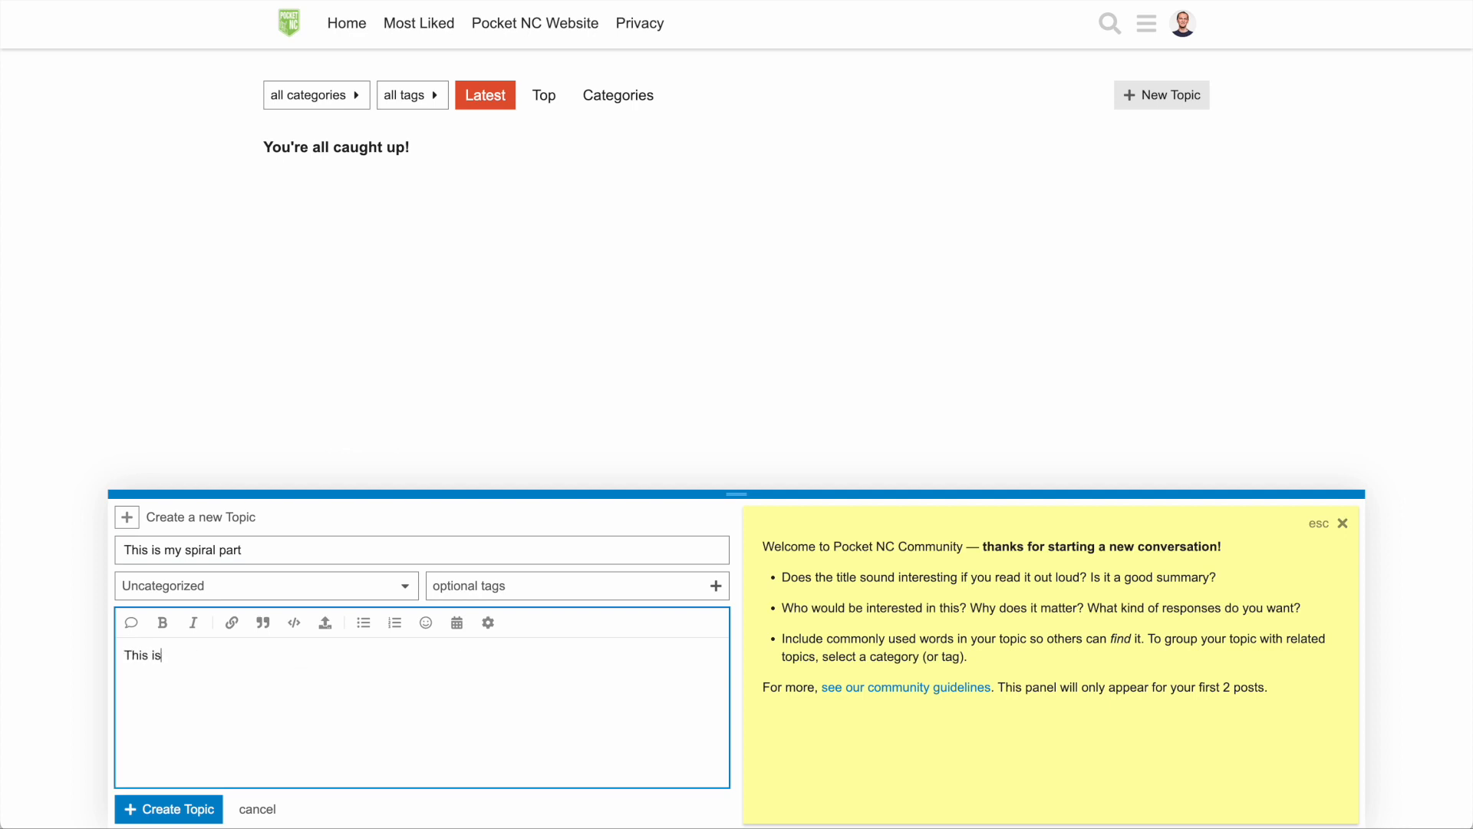
{"action": "type", "text": "some info about my"}
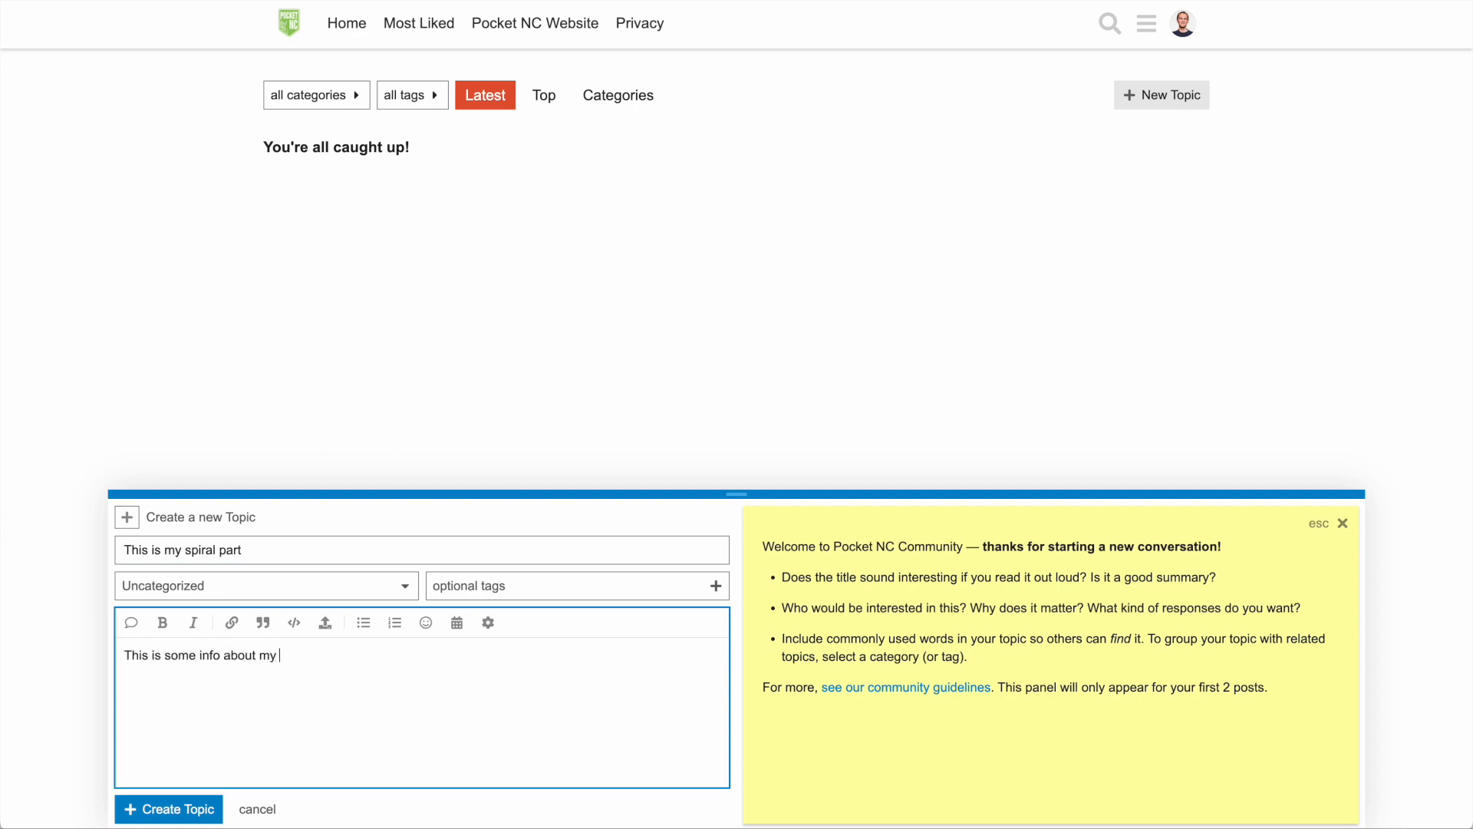
{"action": "type", "text": "part."}
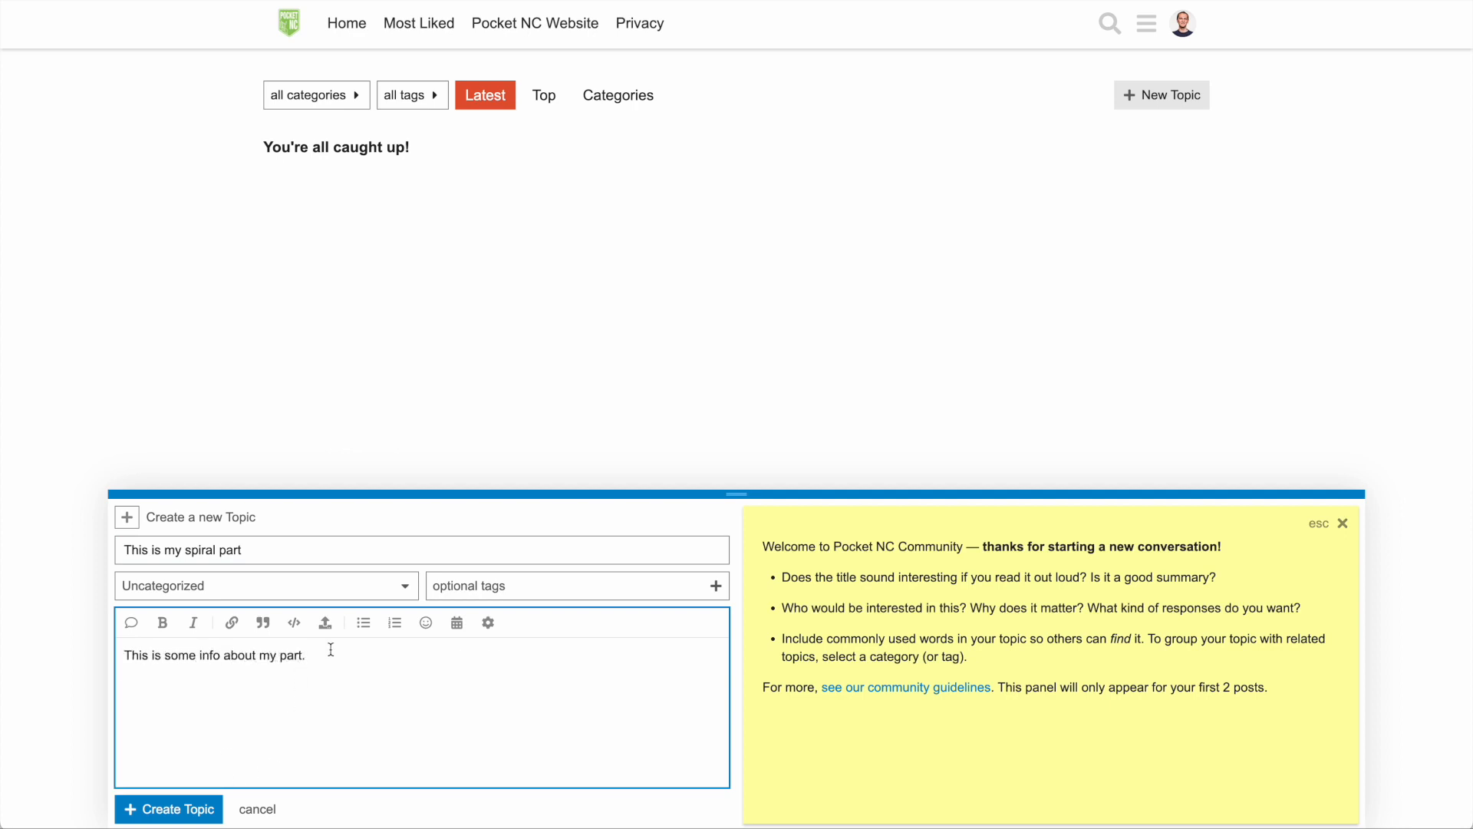
Step: Attach v2-spiral.ngc and the spiral model, publish, and open the attachments in the simulator
{"action": "left_click", "coordinate": [324, 622]}
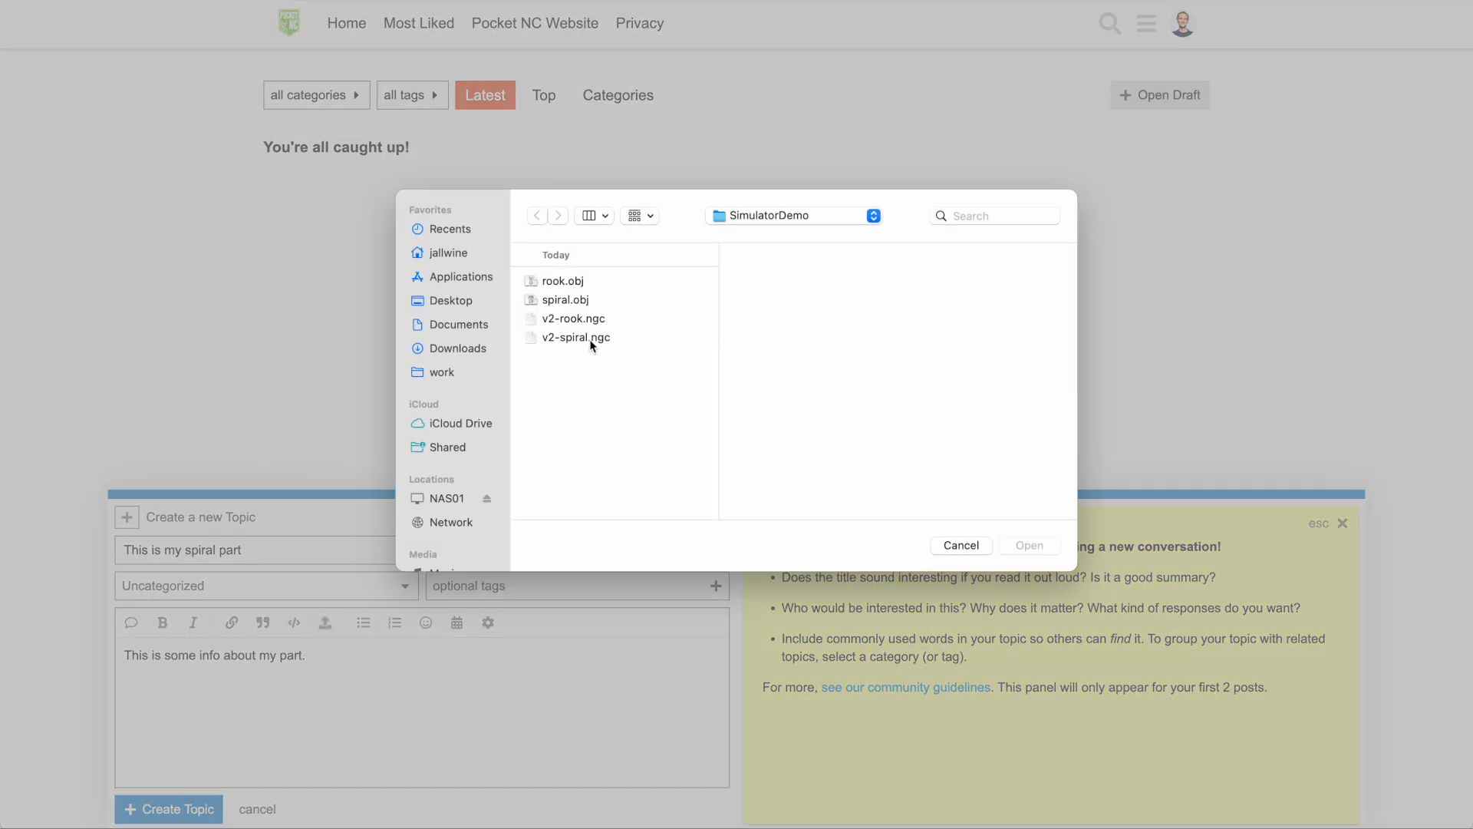
{"action": "left_click", "coordinate": [1028, 545]}
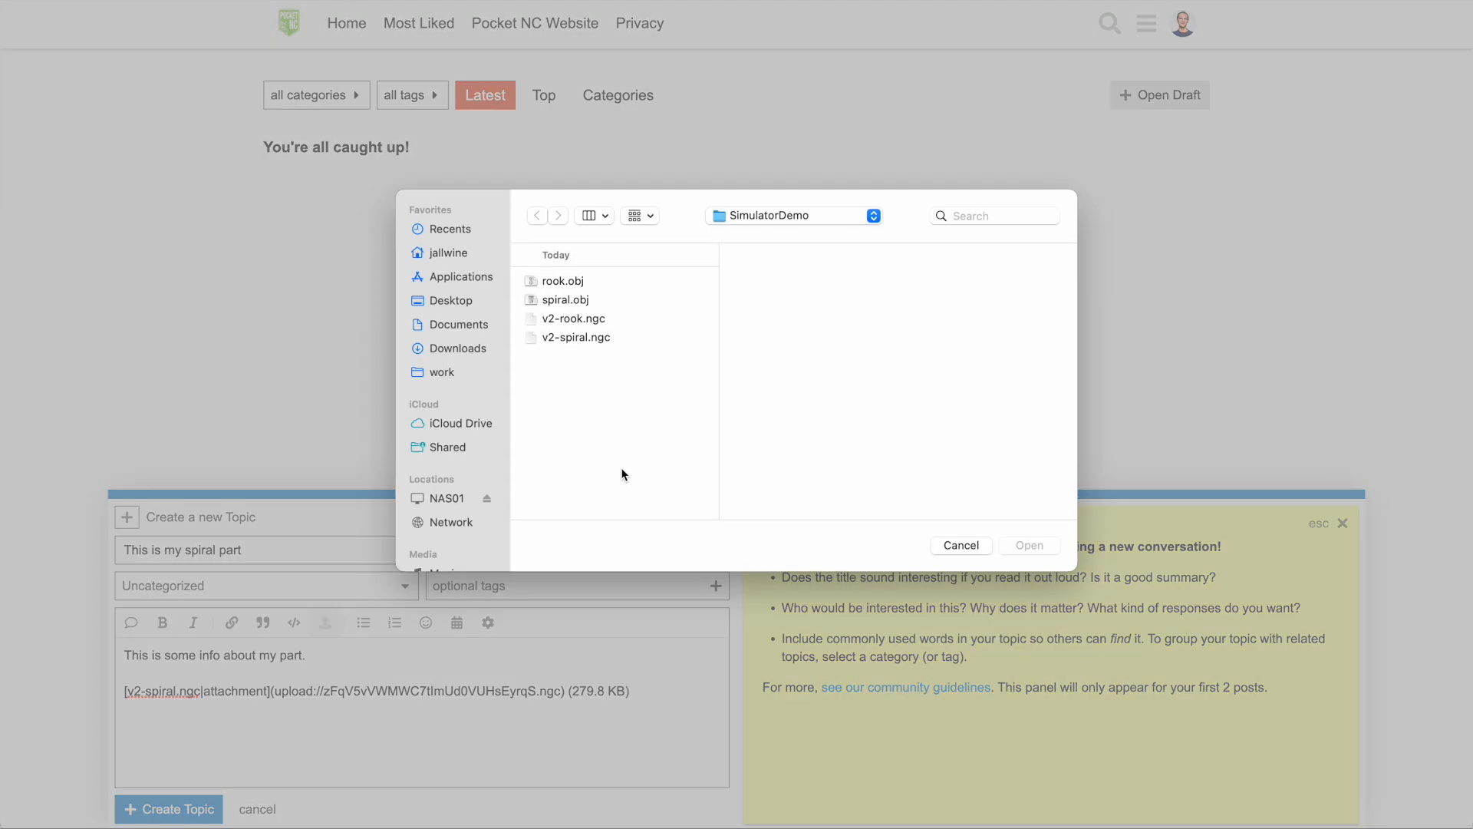
{"action": "left_click", "coordinate": [566, 299]}
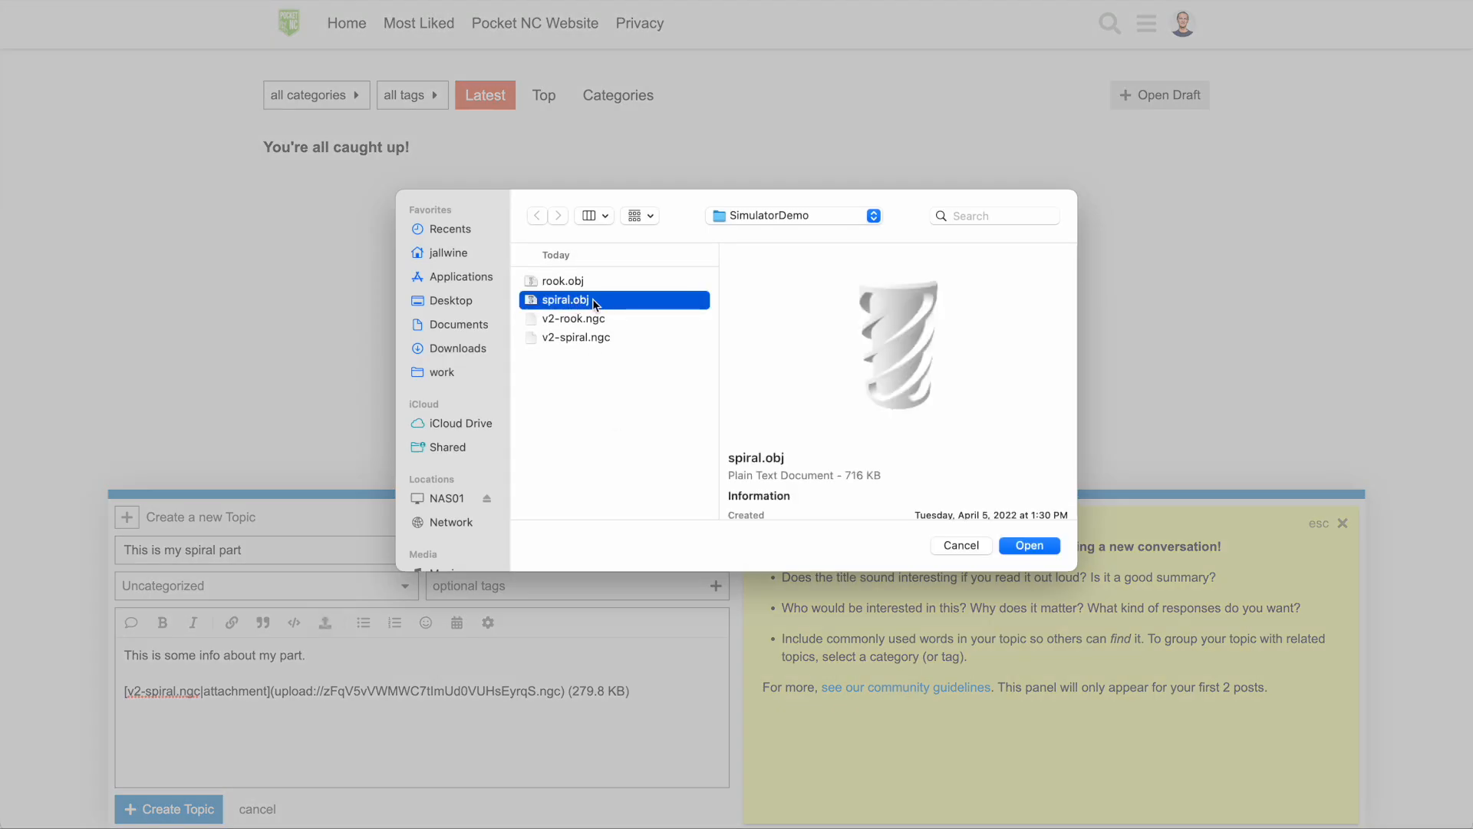
{"action": "mouse_move", "coordinate": [585, 313]}
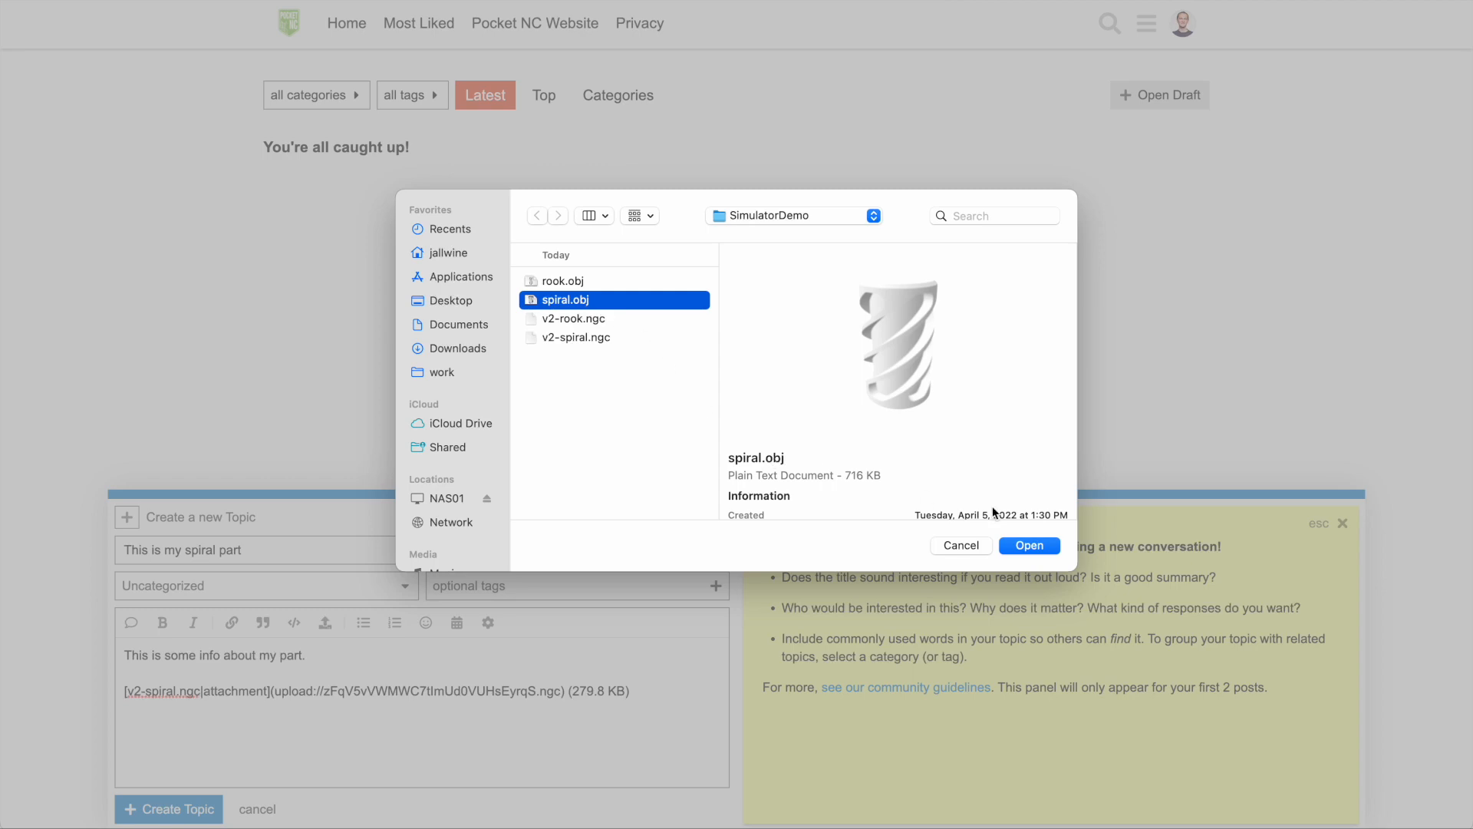
{"action": "left_click", "coordinate": [1028, 545]}
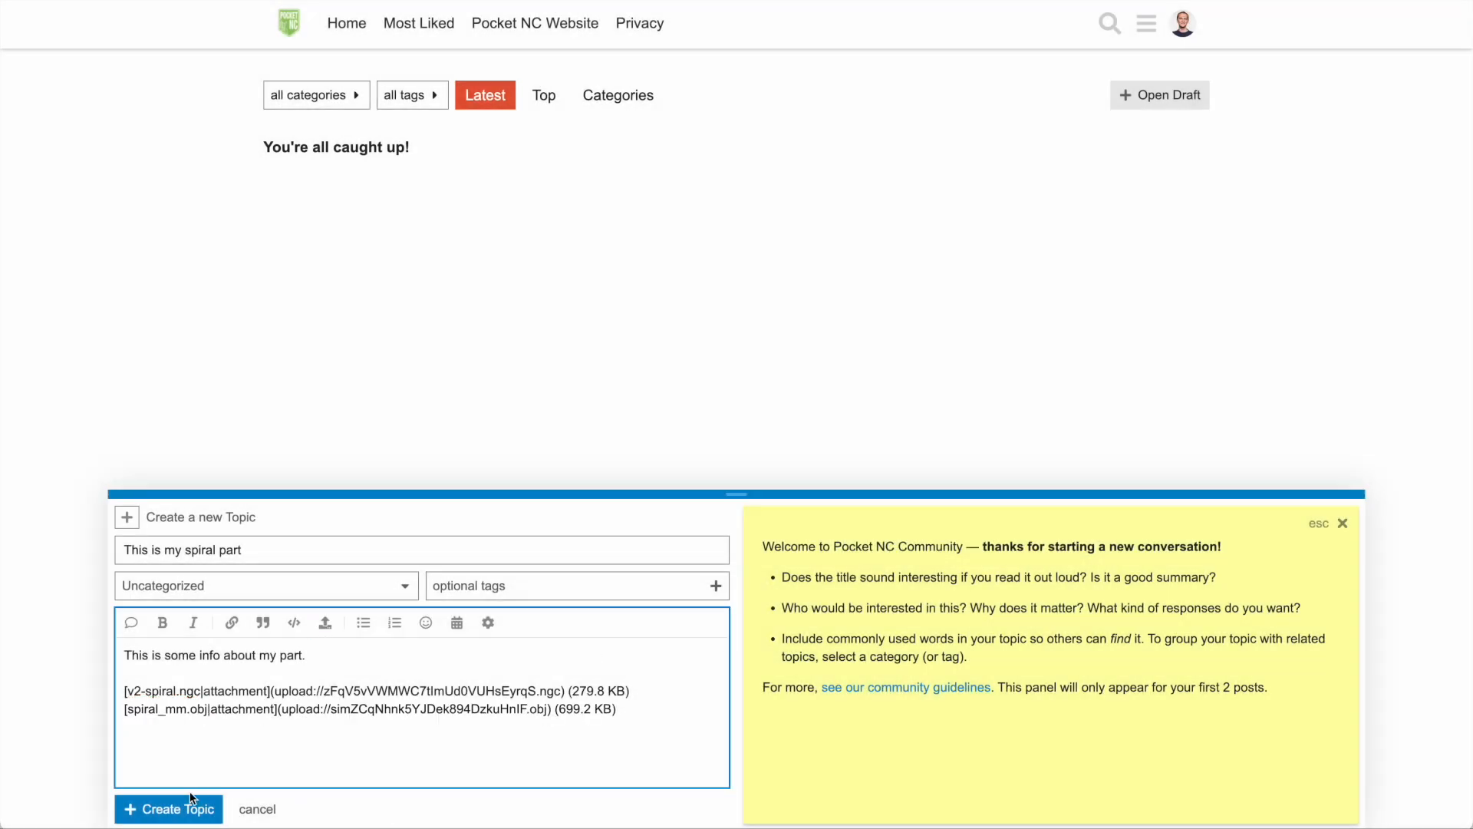
{"action": "left_click", "coordinate": [168, 809]}
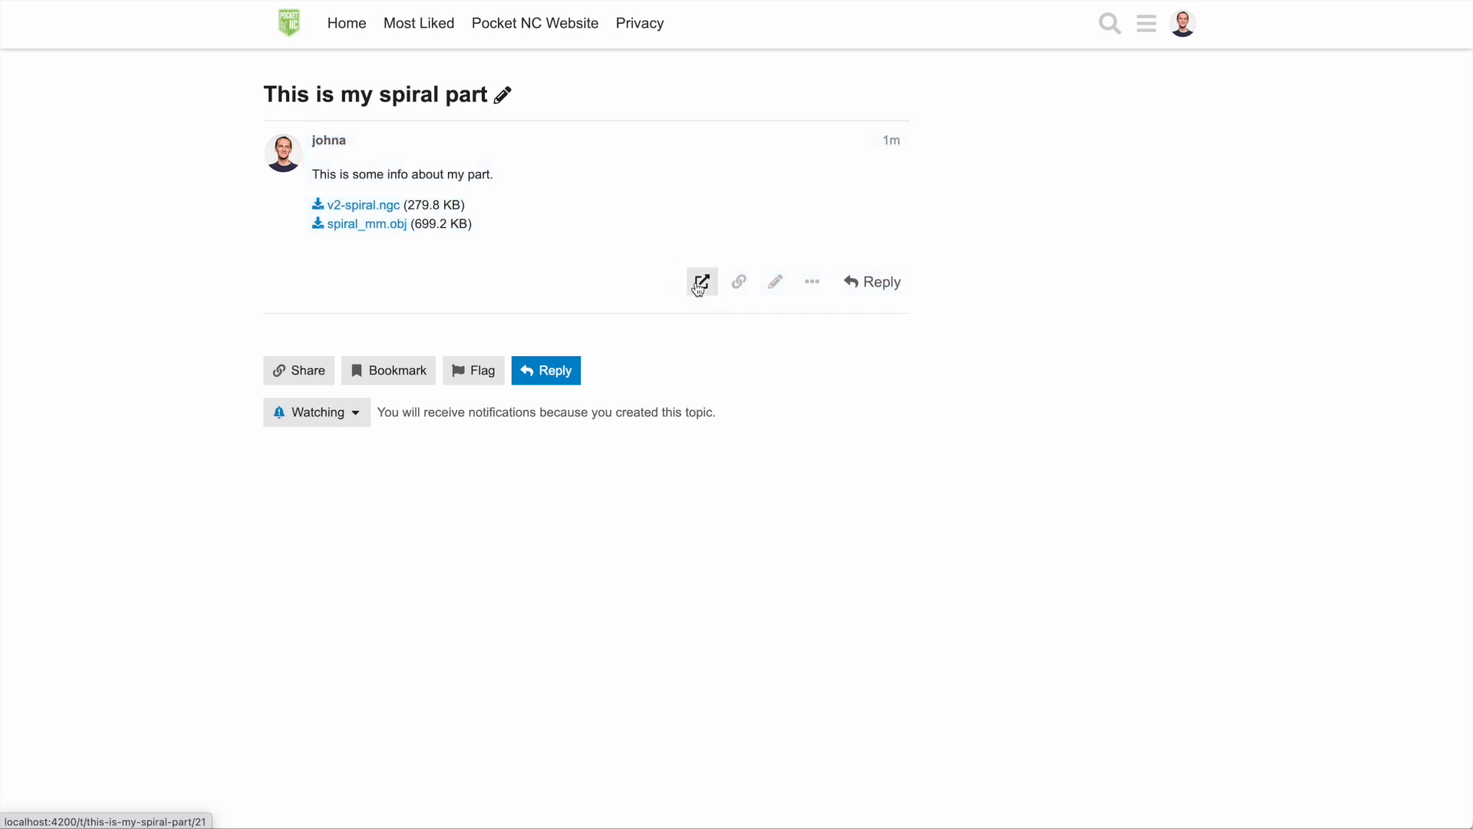
{"action": "mouse_move", "coordinate": [702, 281]}
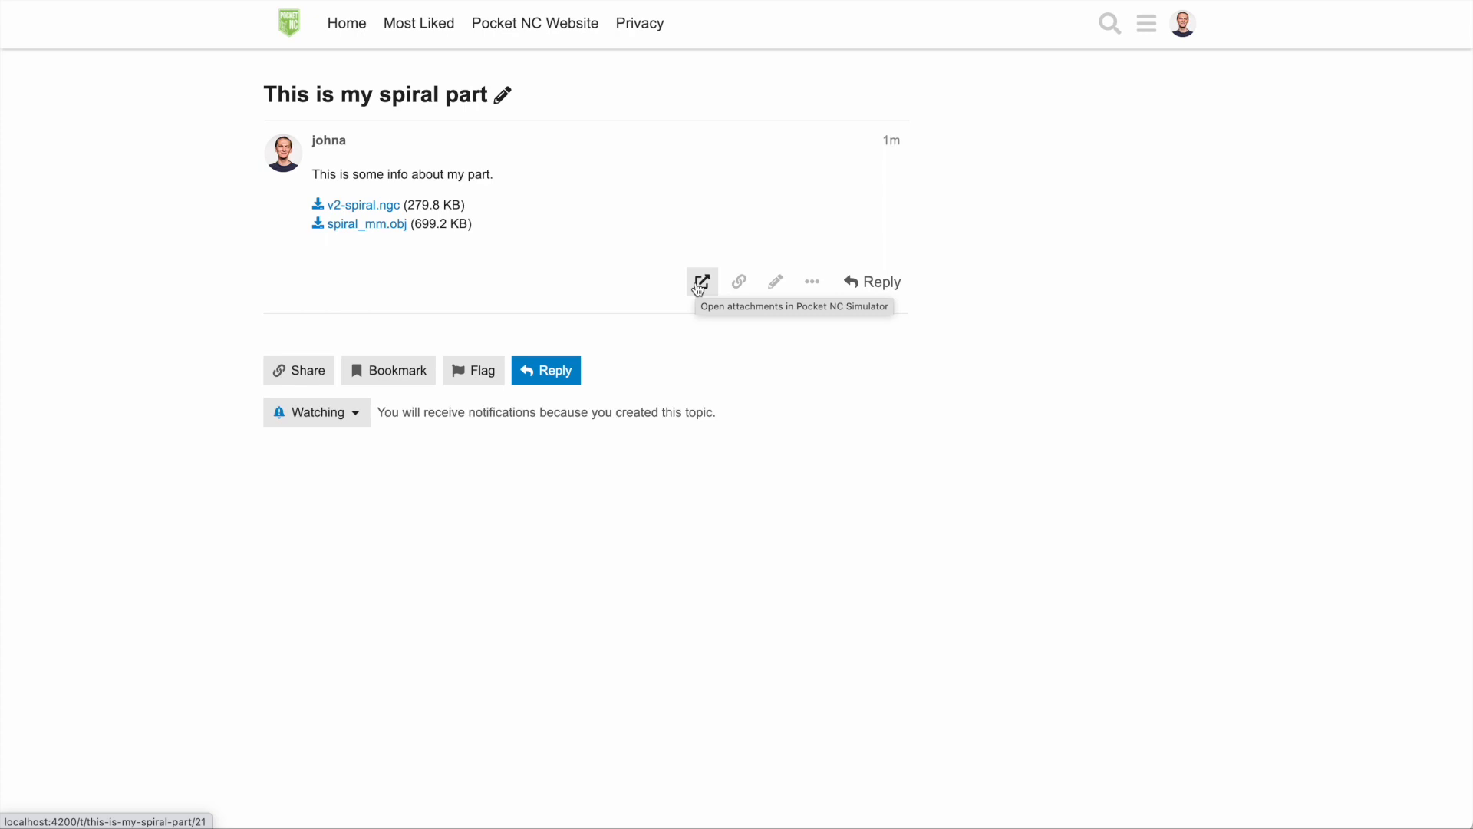
{"action": "left_click", "coordinate": [702, 282]}
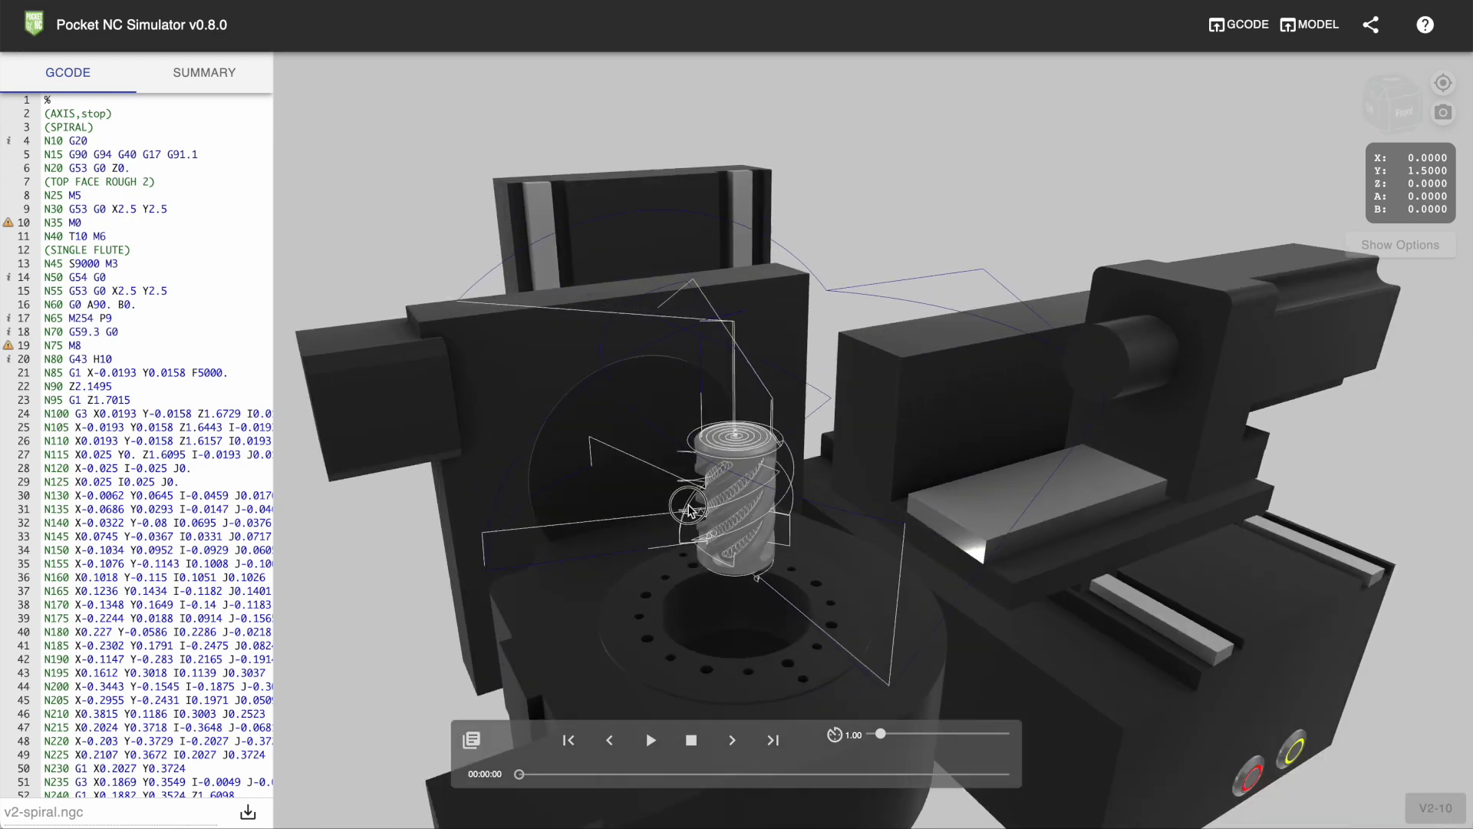
Step: Play the spiral toolpath partway, pause, and copy the simulation's embed code from Share
{"action": "left_click", "coordinate": [650, 741]}
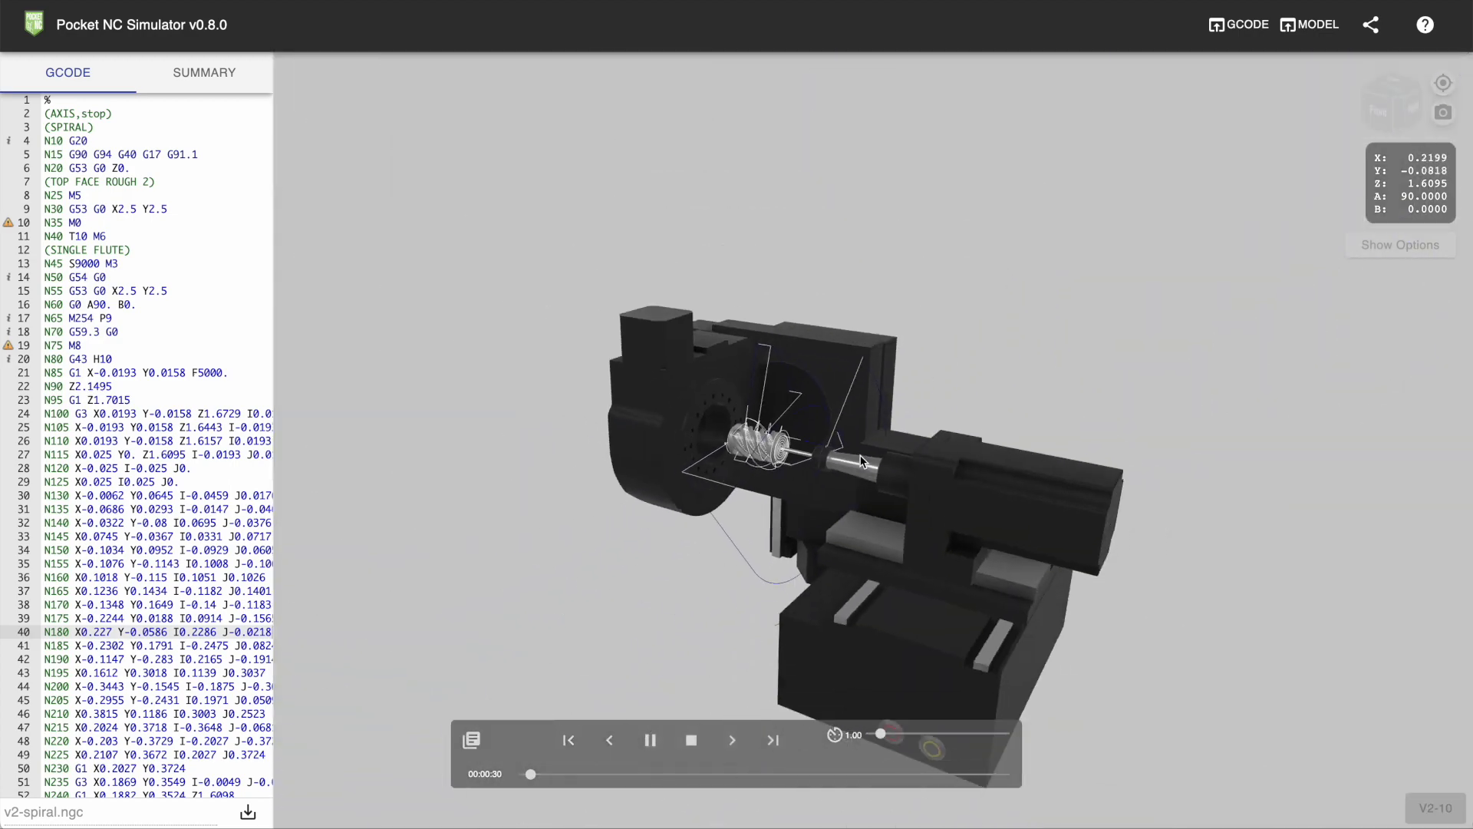
{"action": "left_click", "coordinate": [649, 741]}
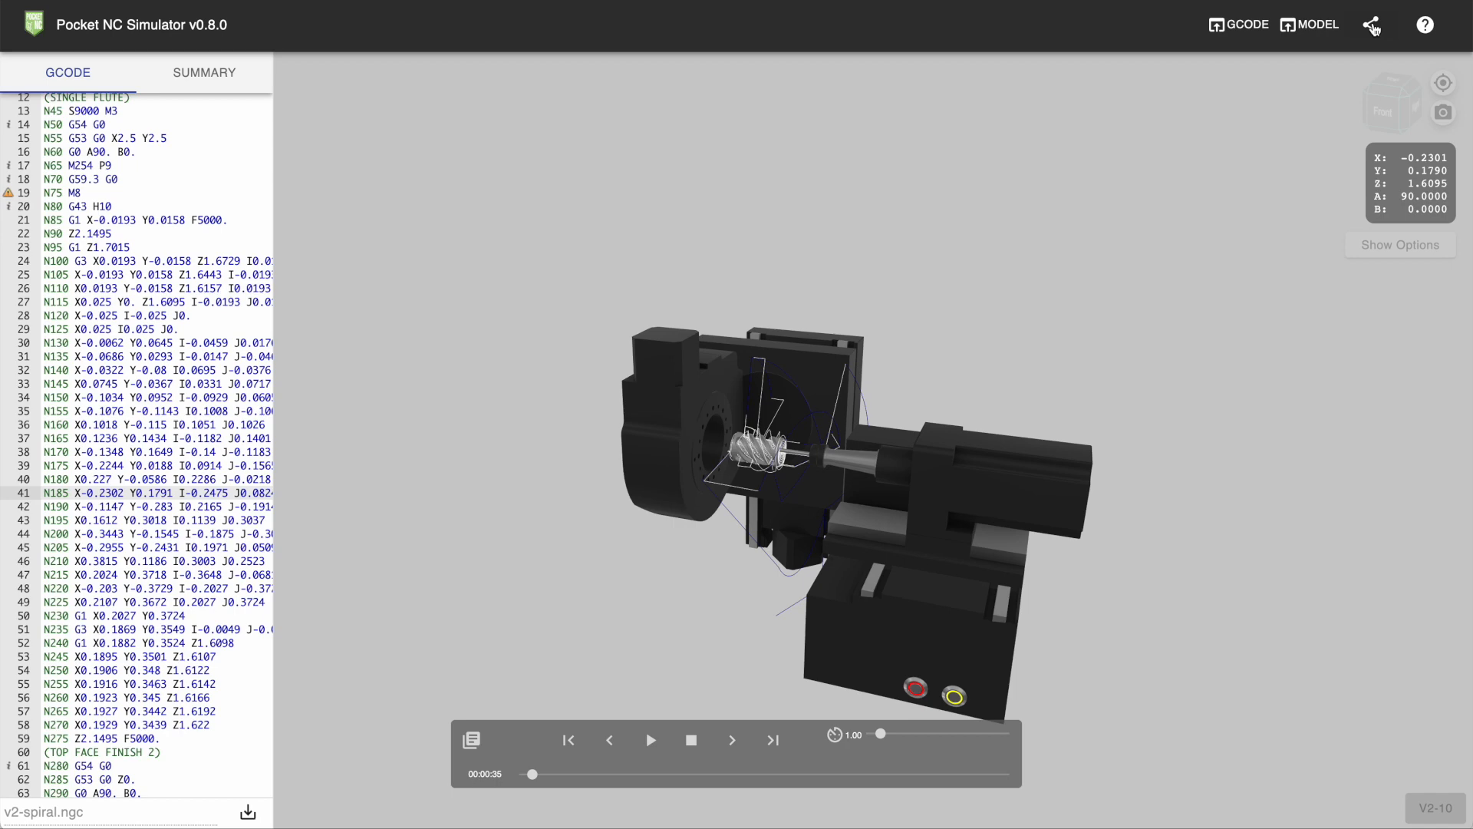
{"action": "left_click", "coordinate": [1371, 25]}
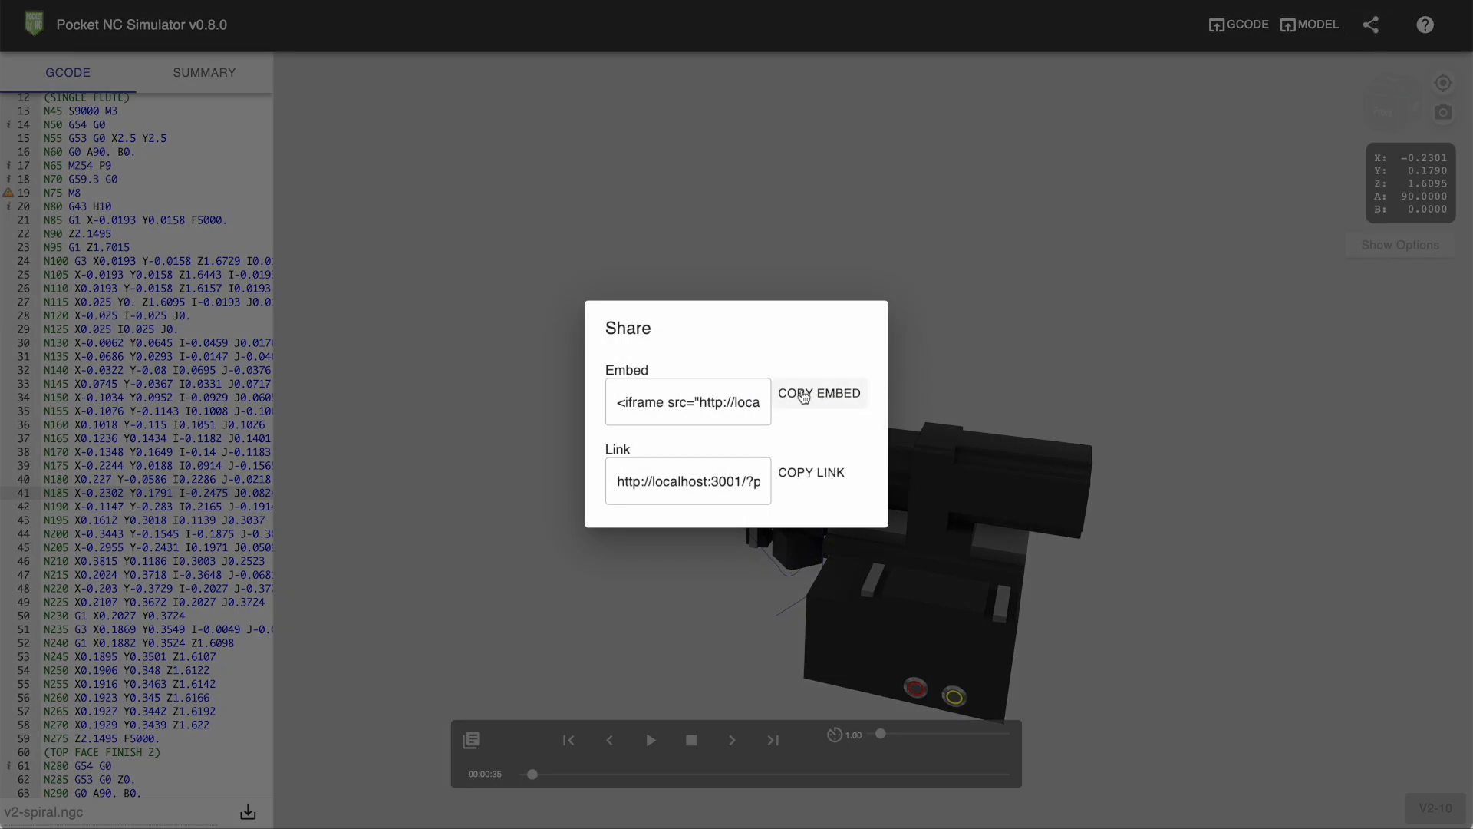
{"action": "left_click", "coordinate": [688, 402]}
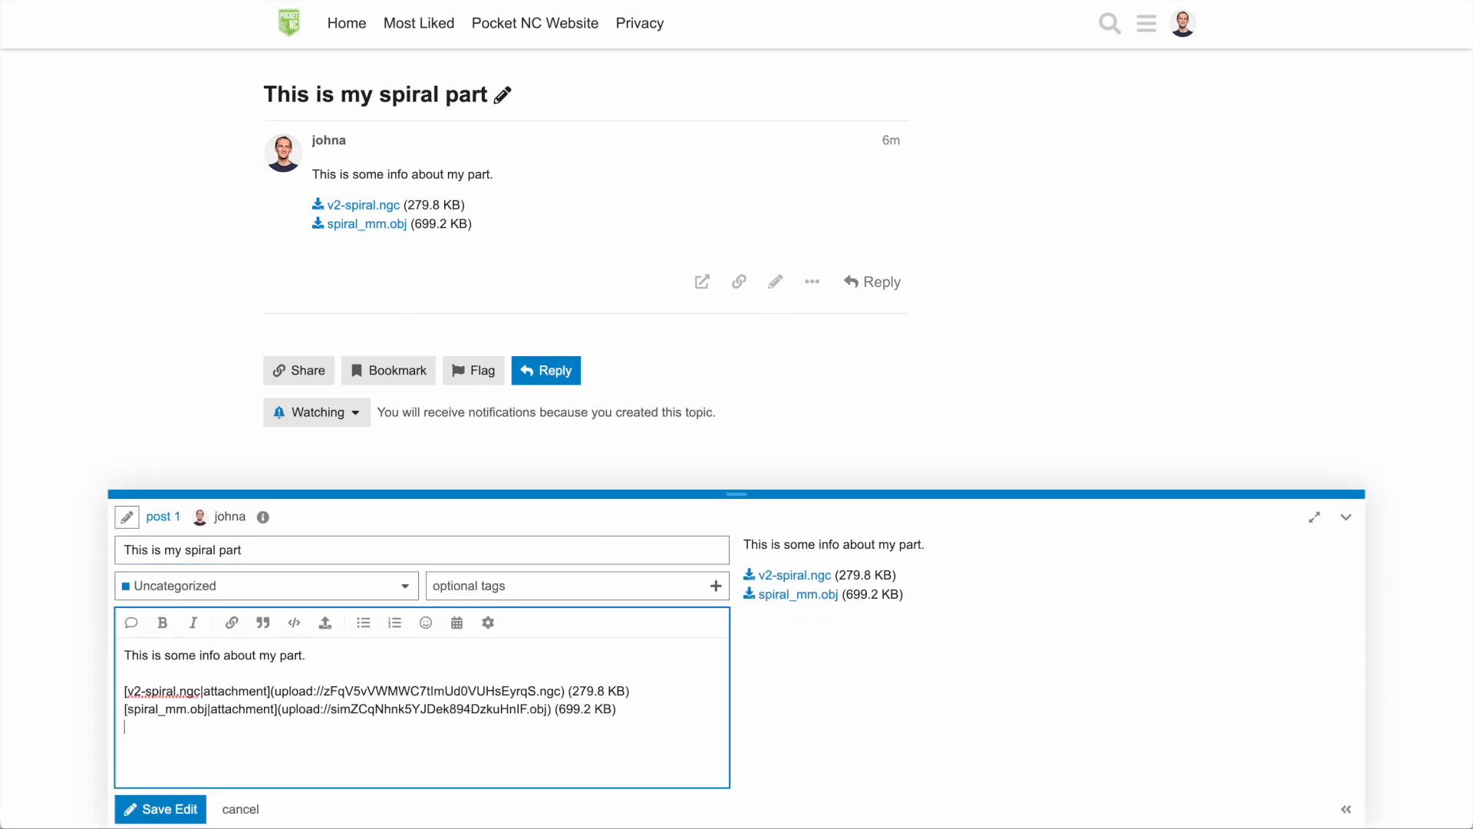
Step: Paste the iframe embed code into the post, save, and play the embedded simulation
{"action": "type", "text": "<iframe src=\"http://localhost:3001/?post=21/1&gcodePane=hide&titleBar=hide\" width=\"100%\" height=\"500px\" frameBorder=\"0\"></iframe>"}
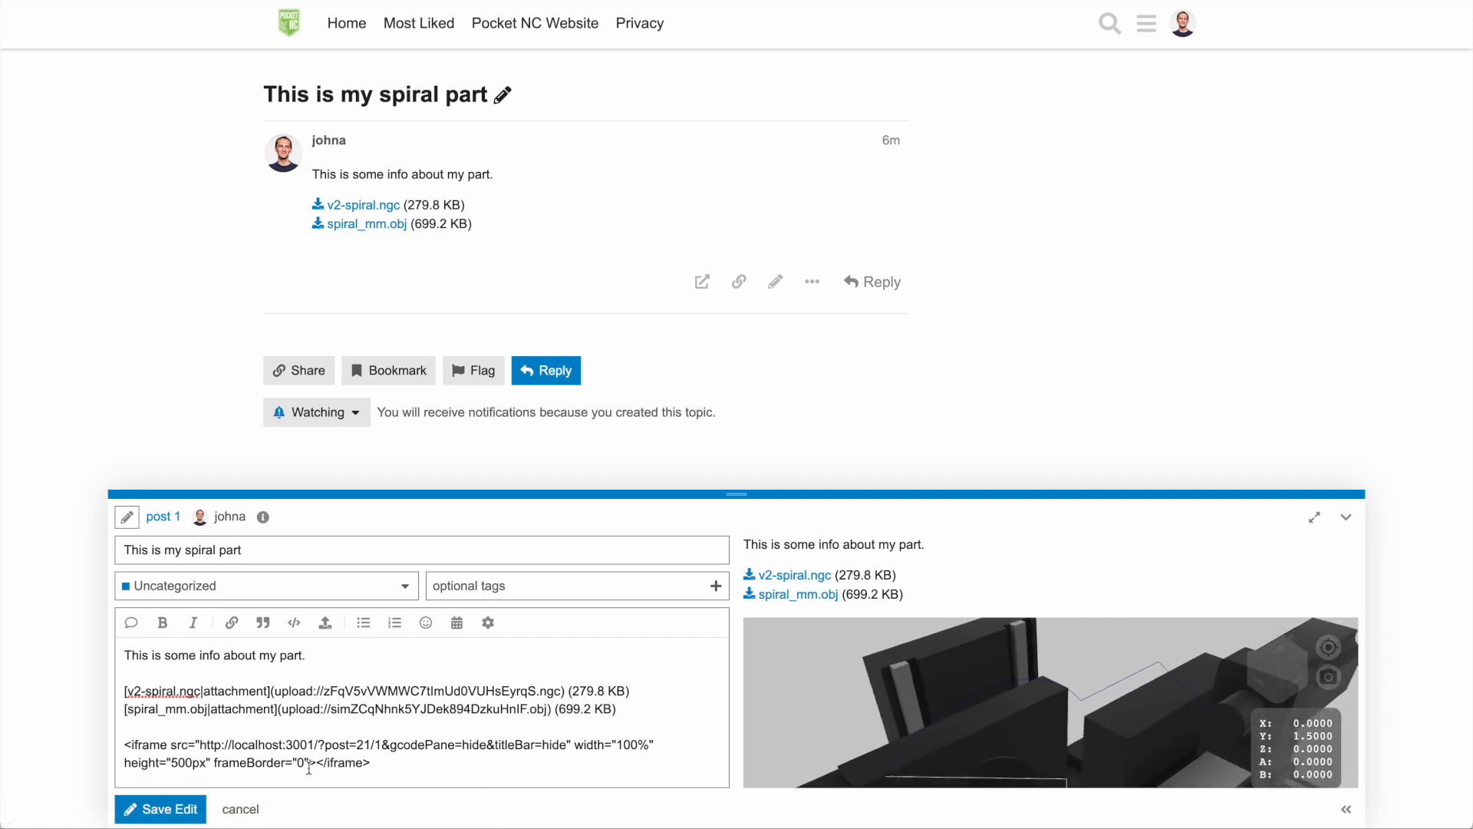
{"action": "left_click", "coordinate": [160, 809]}
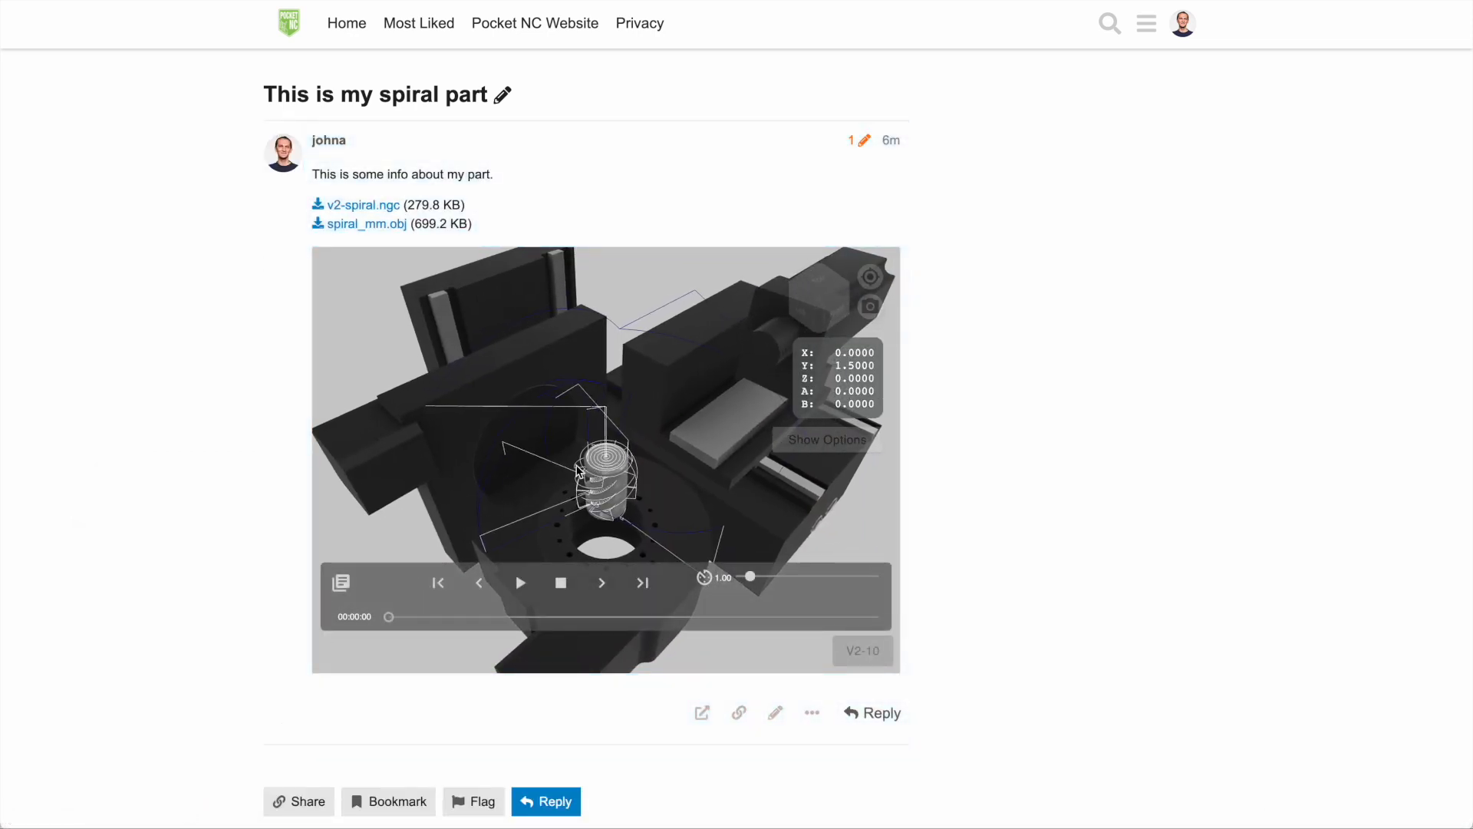
{"action": "left_click_drag", "start_coordinate": [577, 469], "coordinate": [653, 470]}
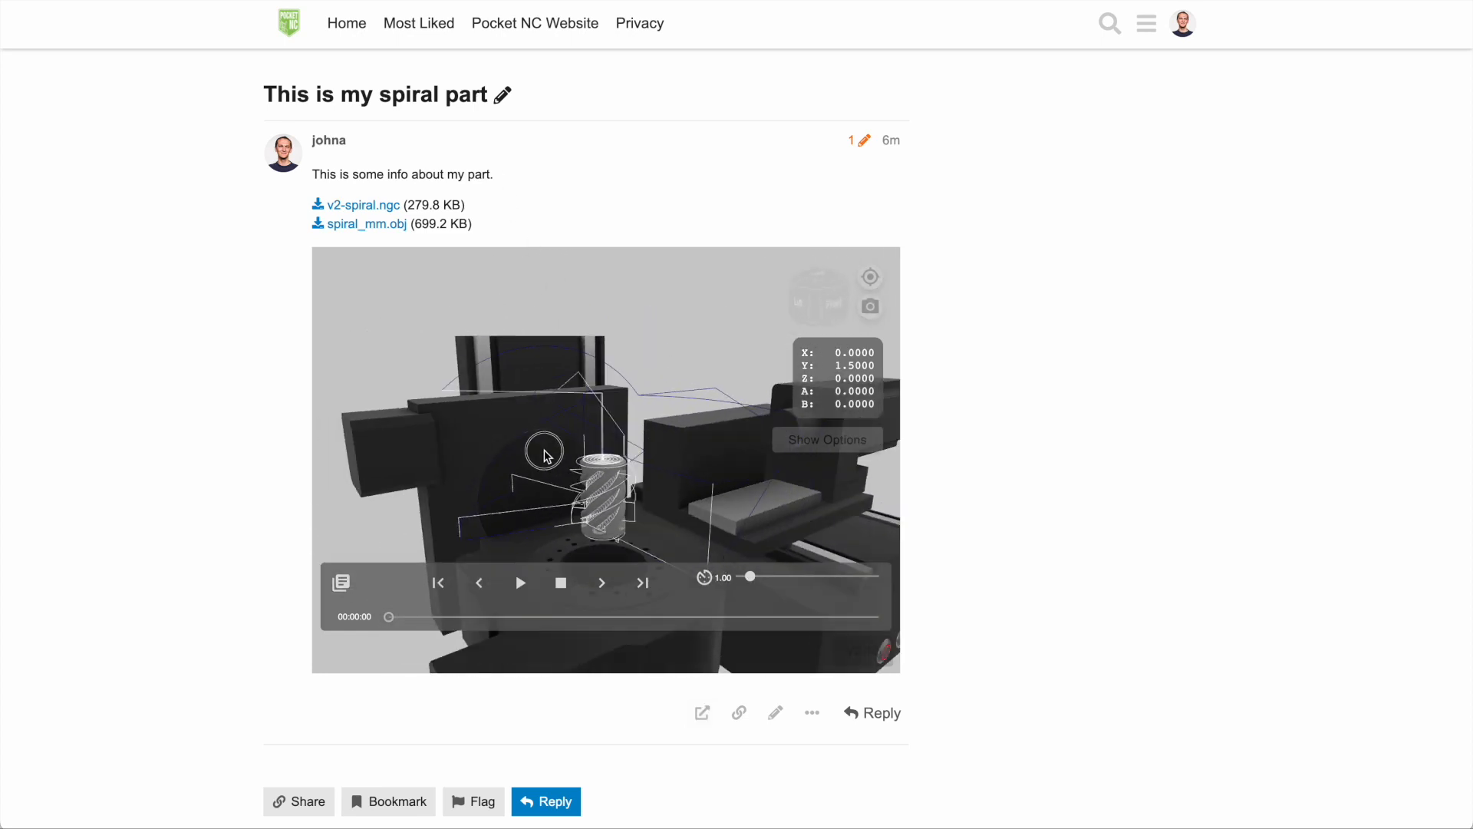
{"action": "left_click", "coordinate": [520, 582]}
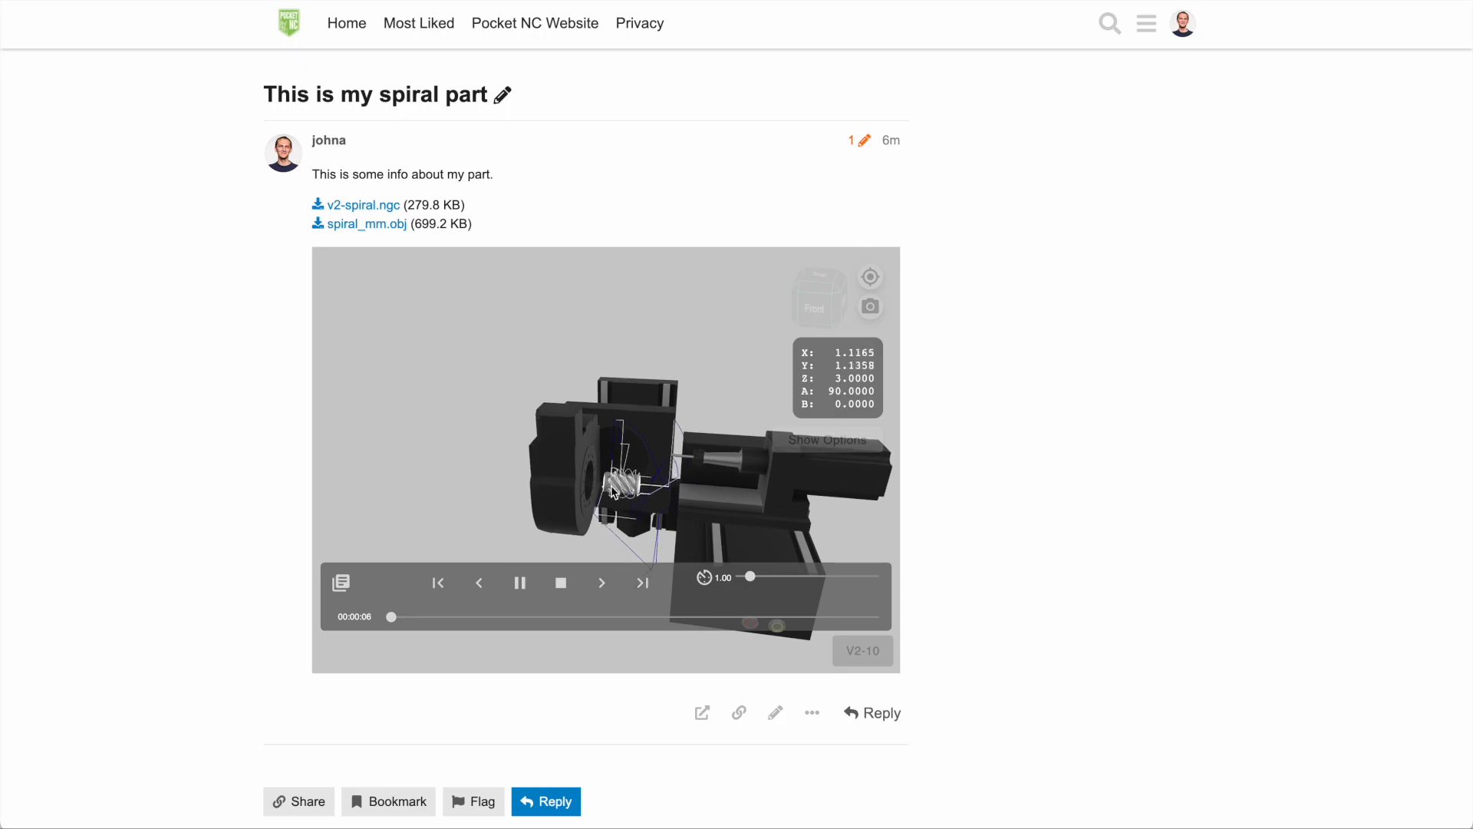
{"action": "left_click", "coordinate": [702, 713]}
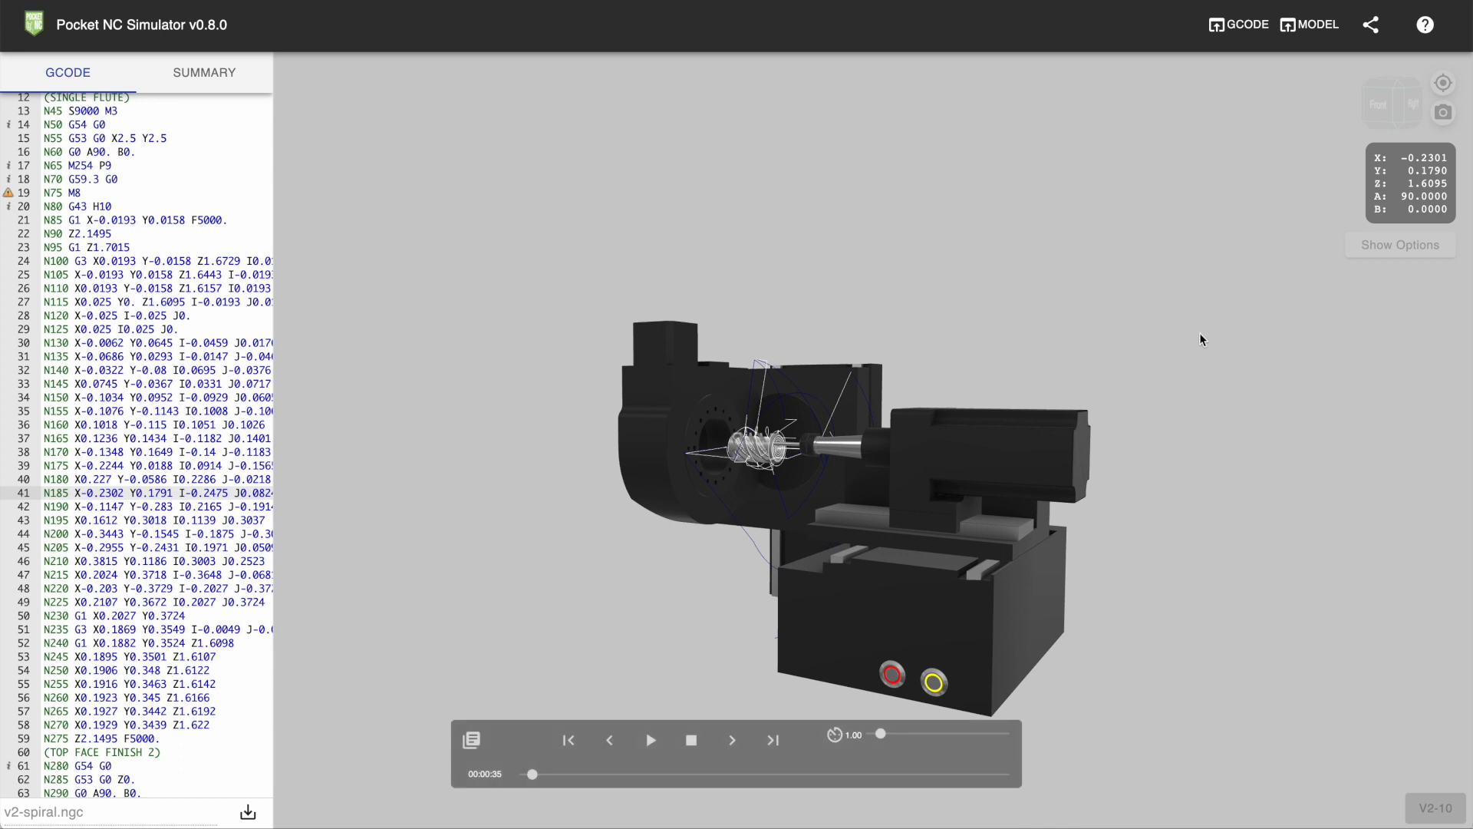
{"action": "mouse_move", "coordinate": [1399, 245]}
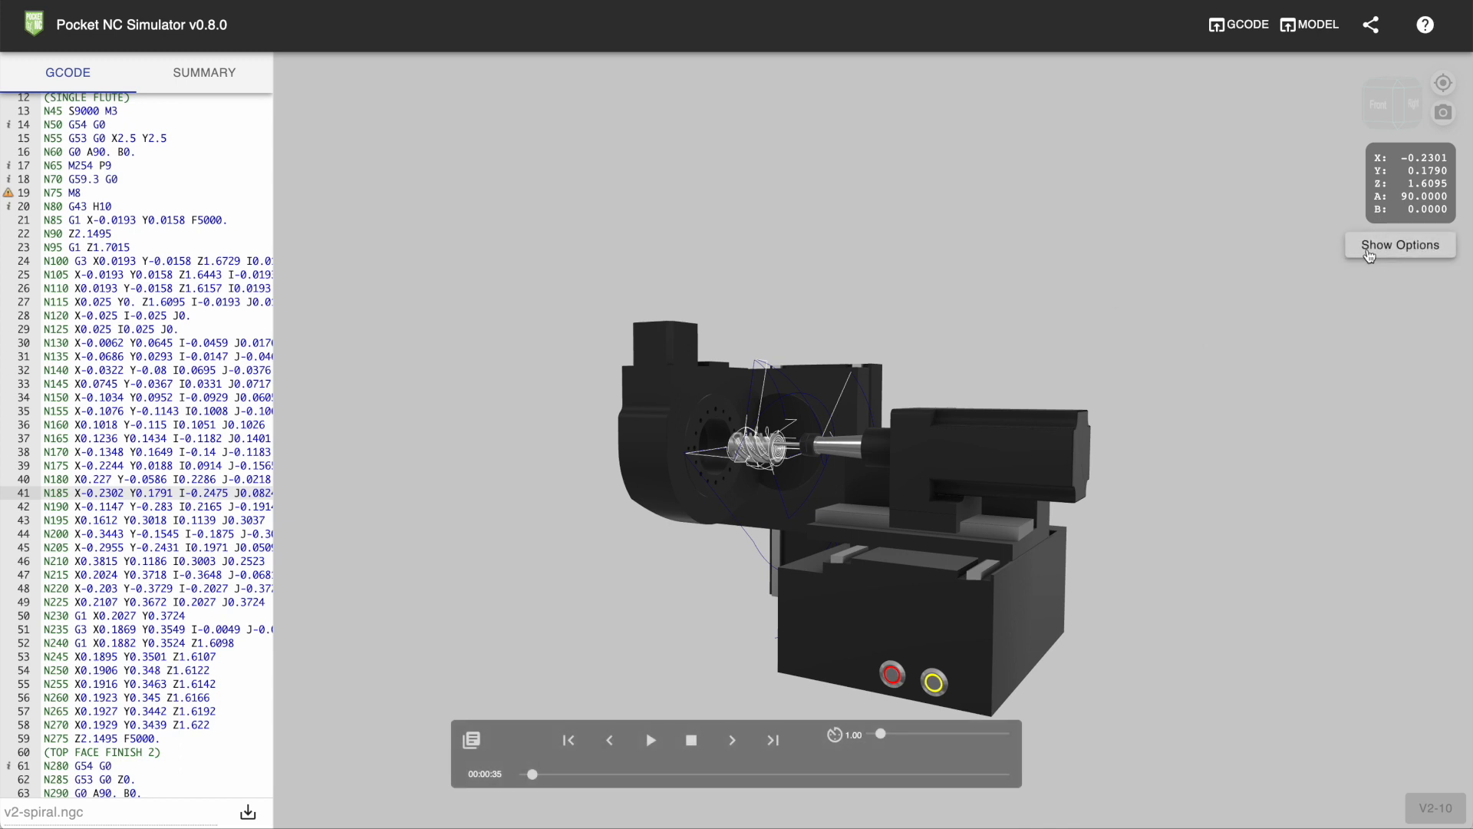
Step: Enable Show between lines to back-plot lines 129–541 and play that section
{"action": "left_click", "coordinate": [1400, 244]}
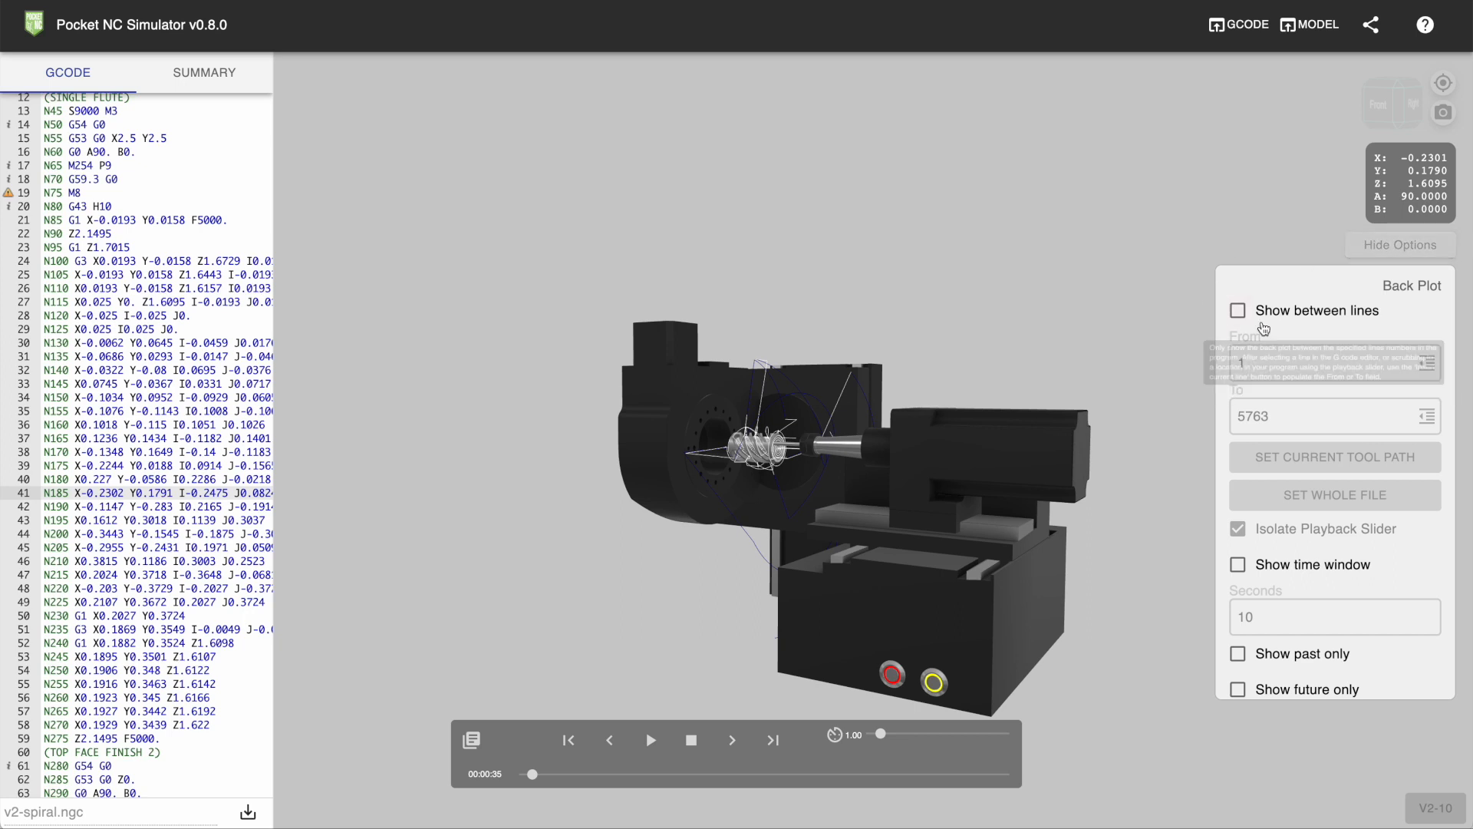
{"action": "mouse_move", "coordinate": [1239, 310]}
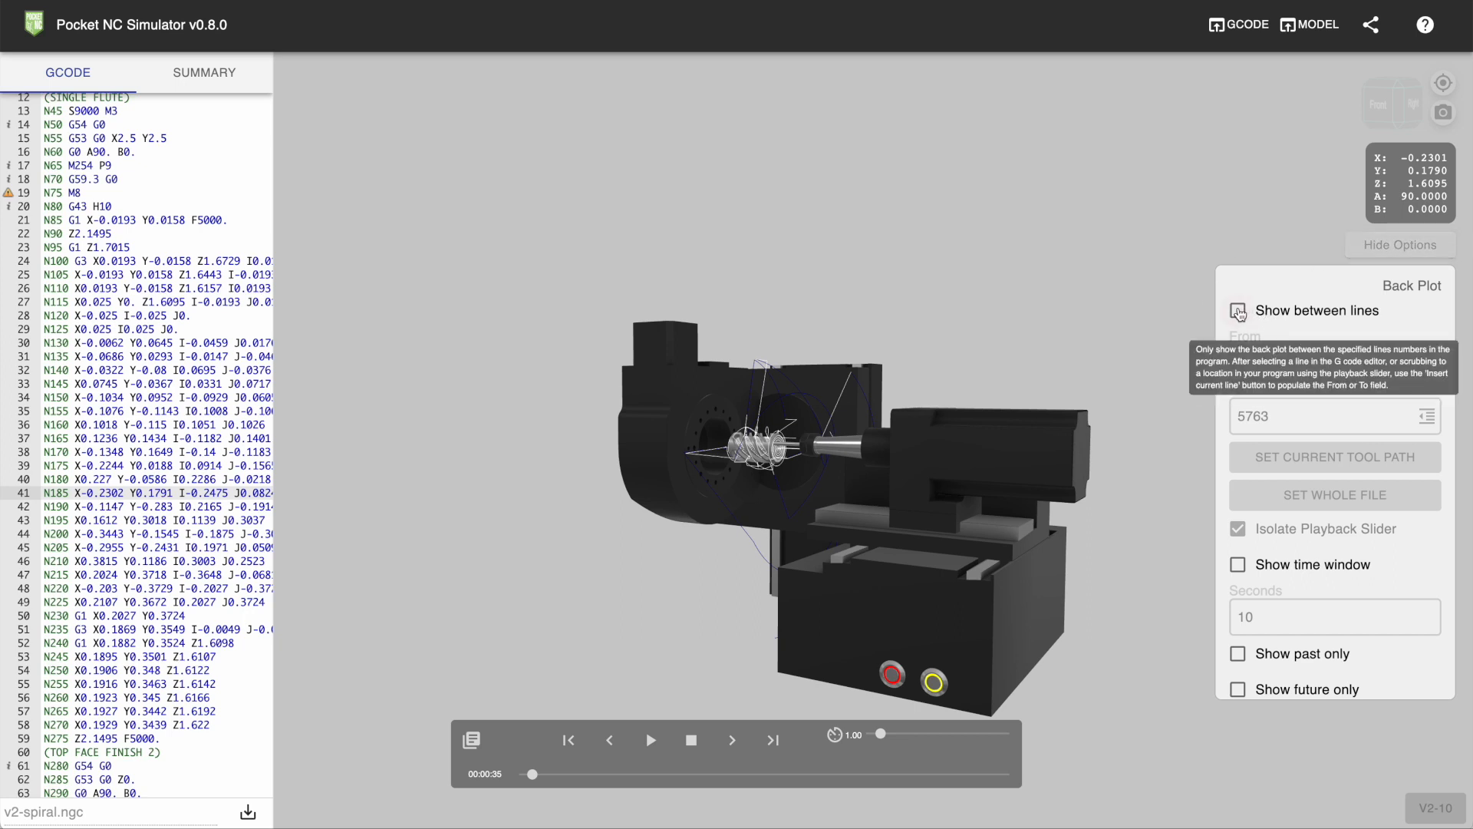
{"action": "left_click", "coordinate": [1237, 310]}
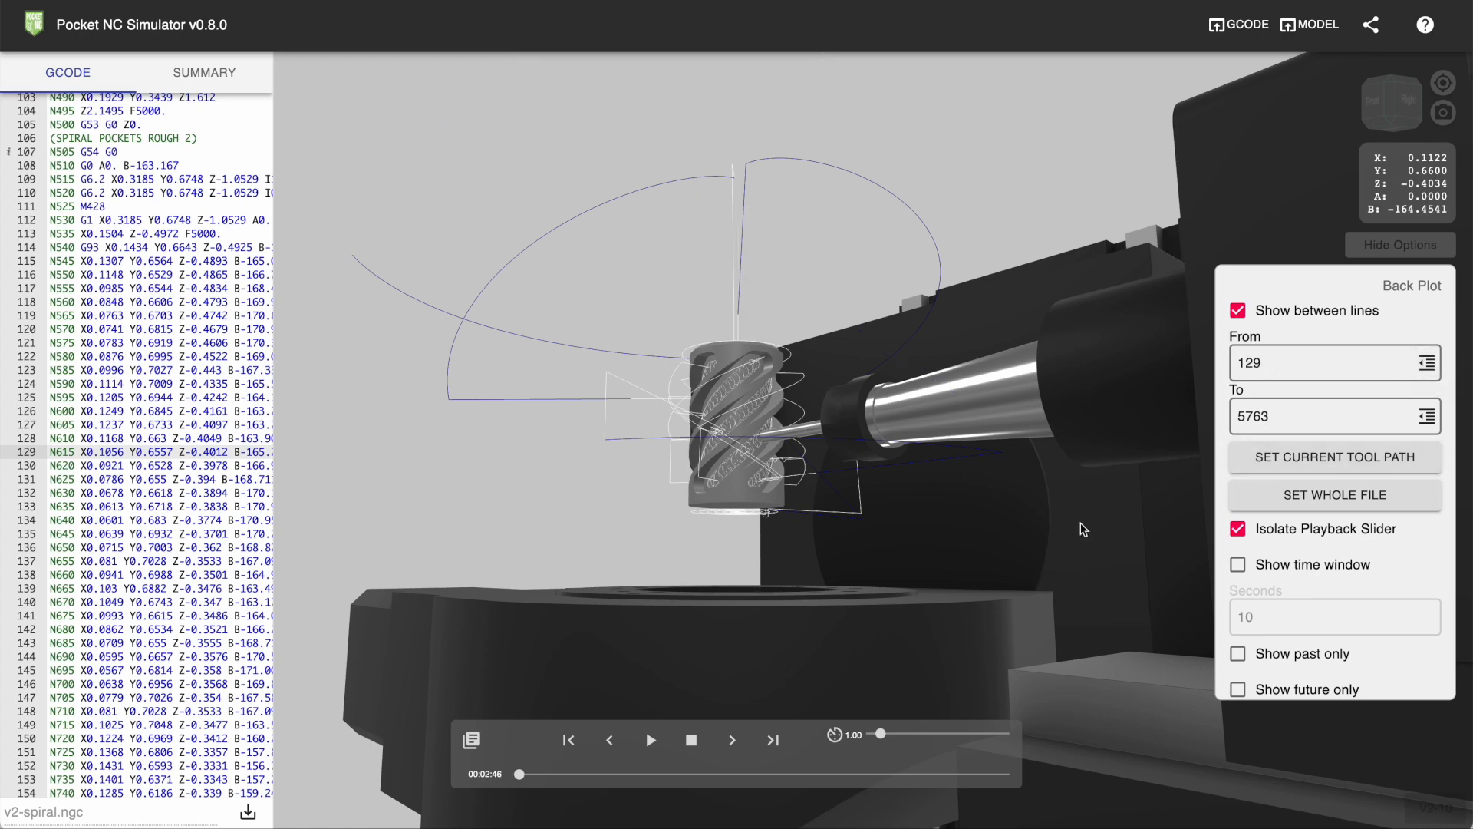
{"action": "left_click_drag", "start_coordinate": [504, 773], "coordinate": [558, 778]}
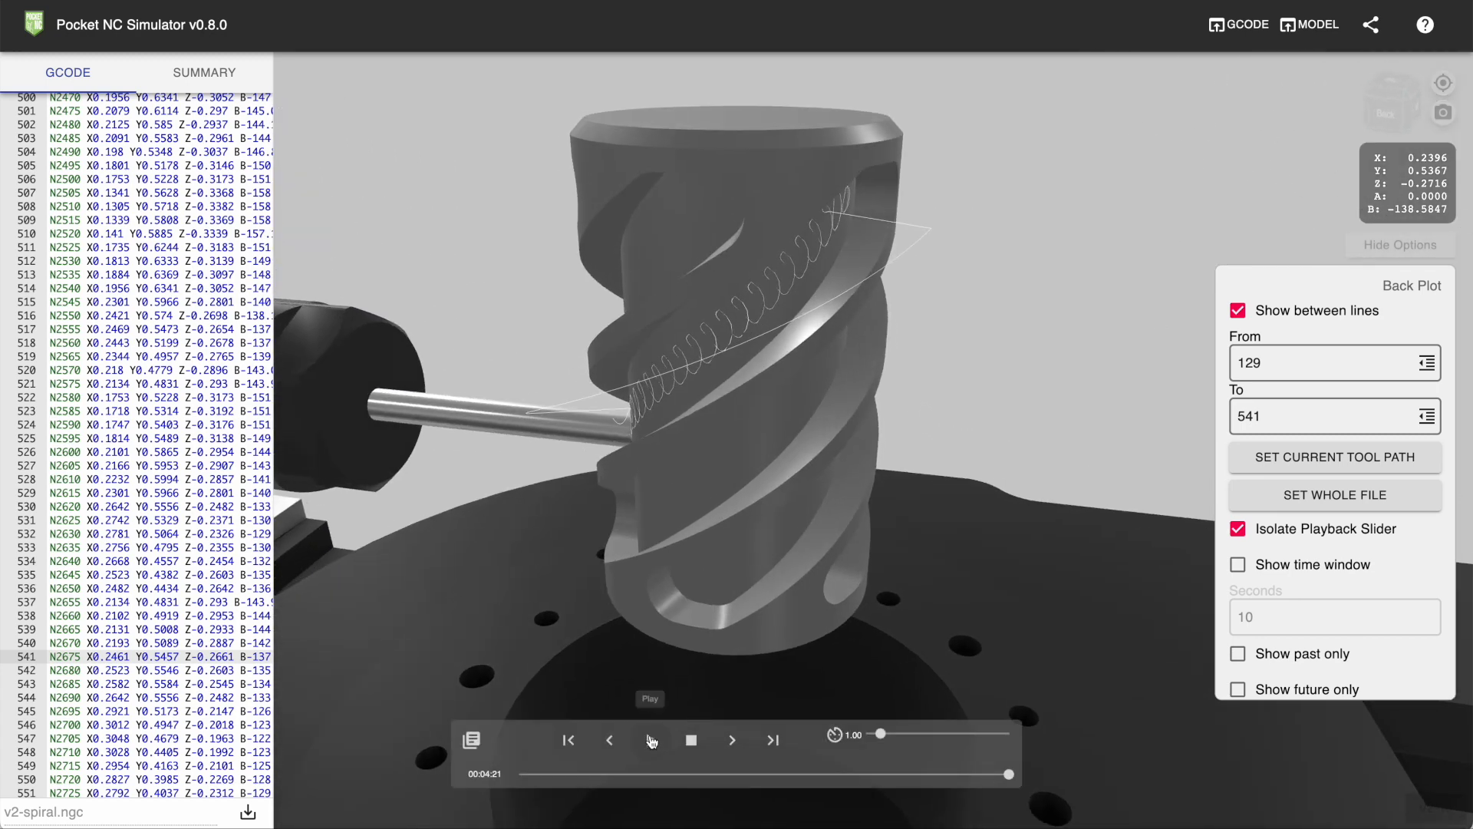
{"action": "left_click", "coordinate": [649, 740]}
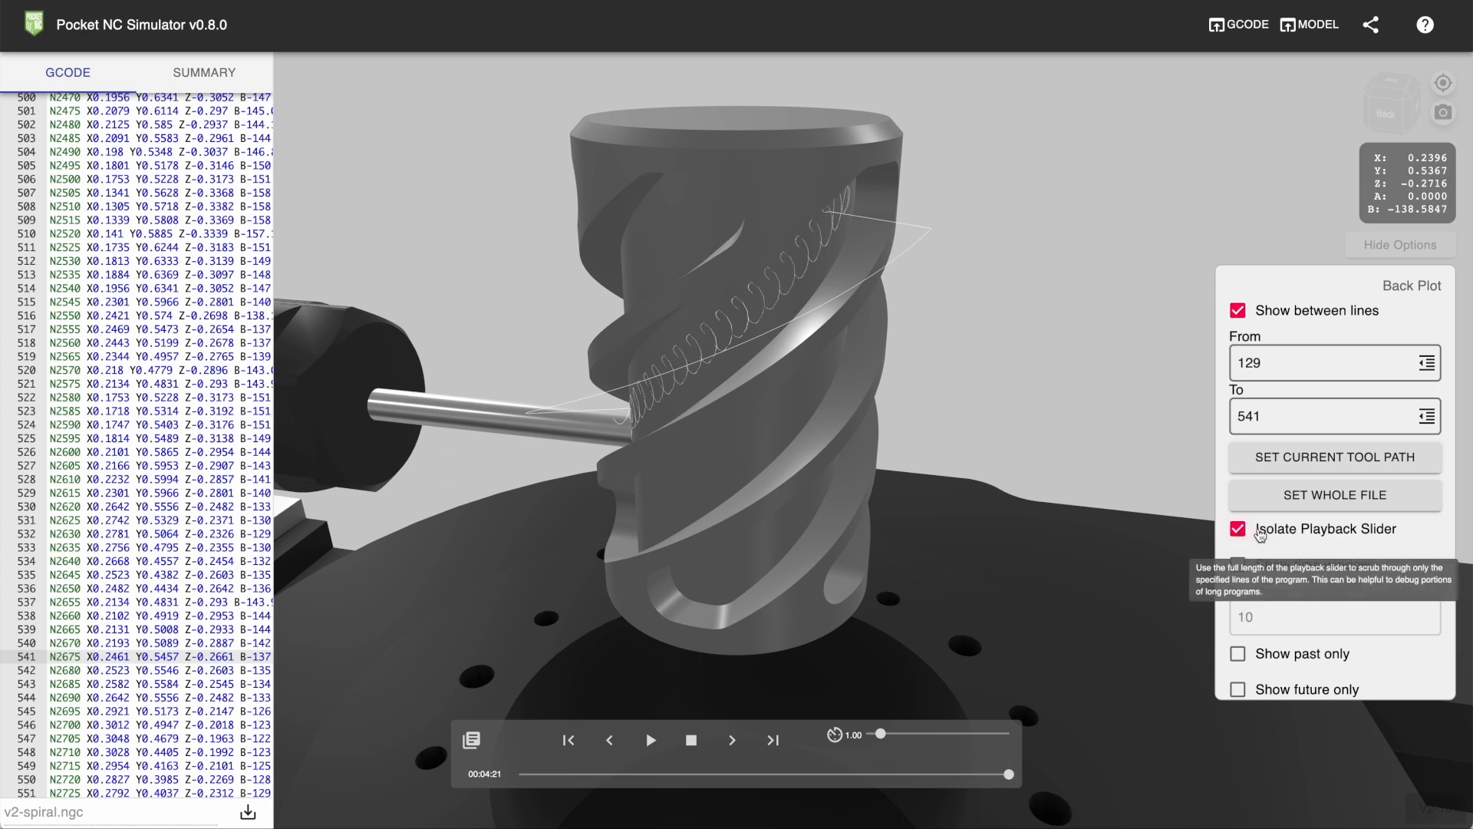
Step: Scrub the playback slider back and forth within the 129–541 range
{"action": "left_click_drag", "start_coordinate": [1010, 774], "coordinate": [989, 774]}
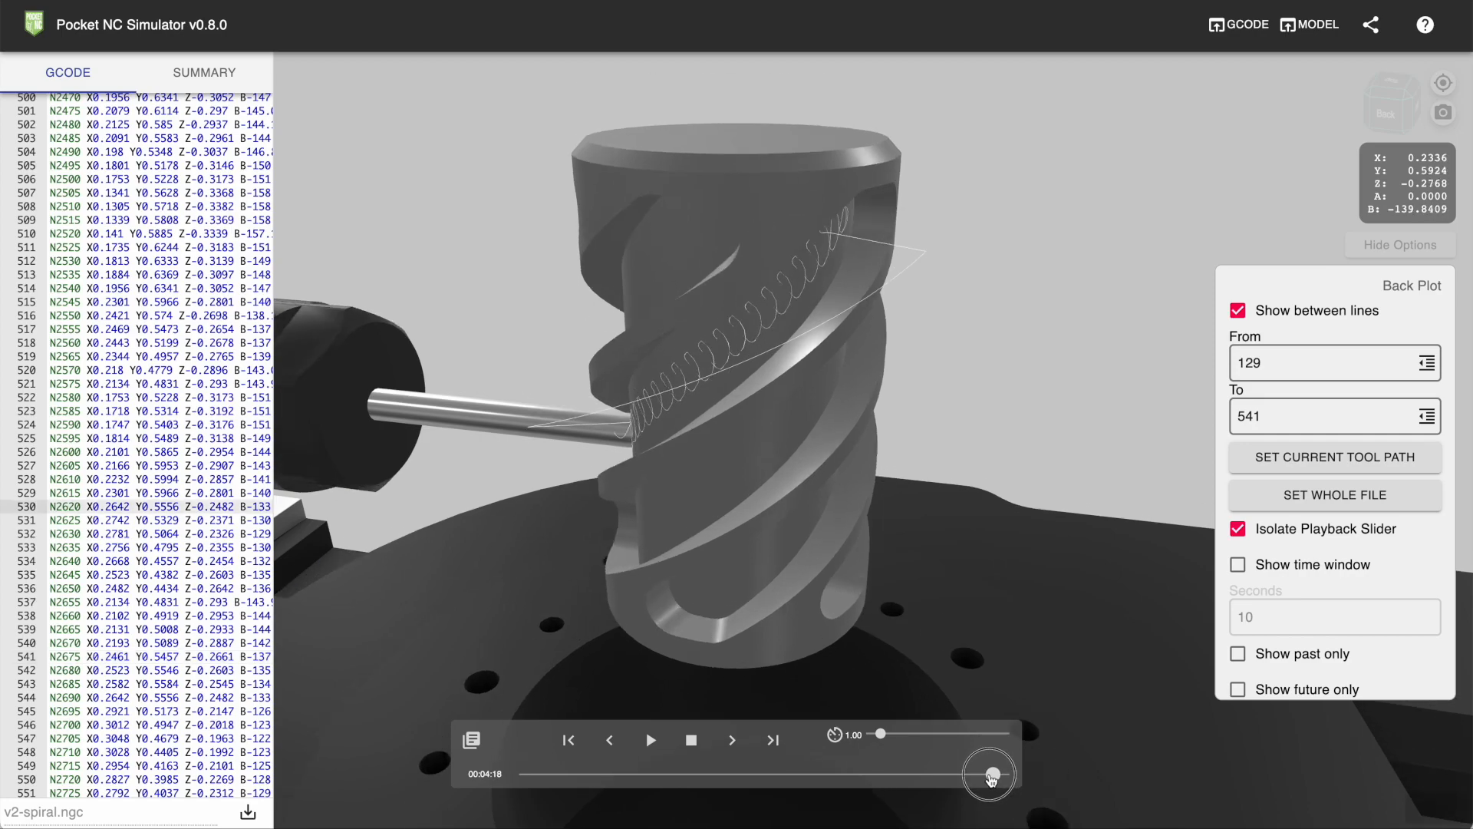
{"action": "left_click_drag", "start_coordinate": [989, 773], "coordinate": [545, 774]}
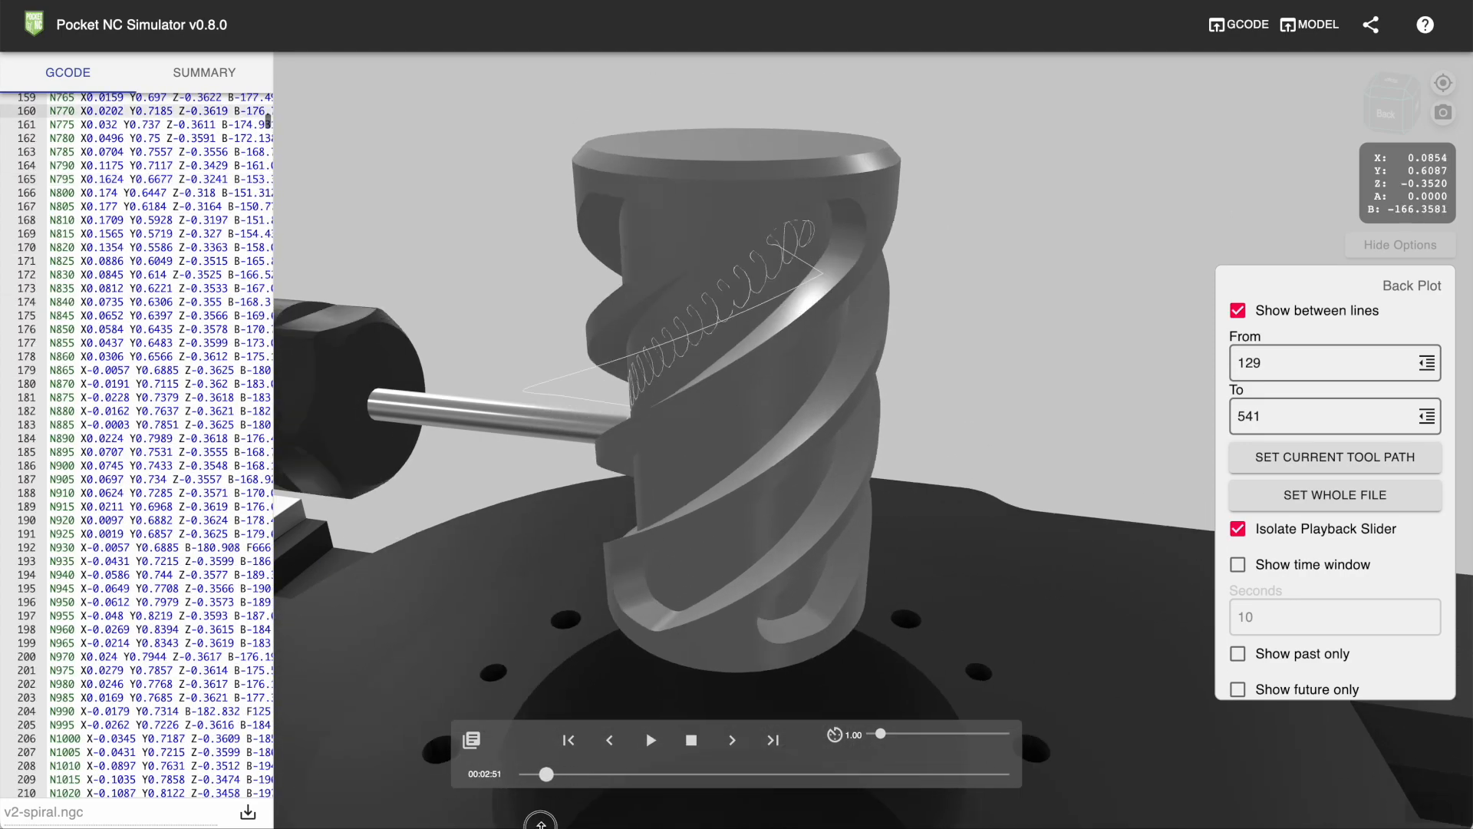
{"action": "left_click_drag", "start_coordinate": [548, 773], "coordinate": [828, 774]}
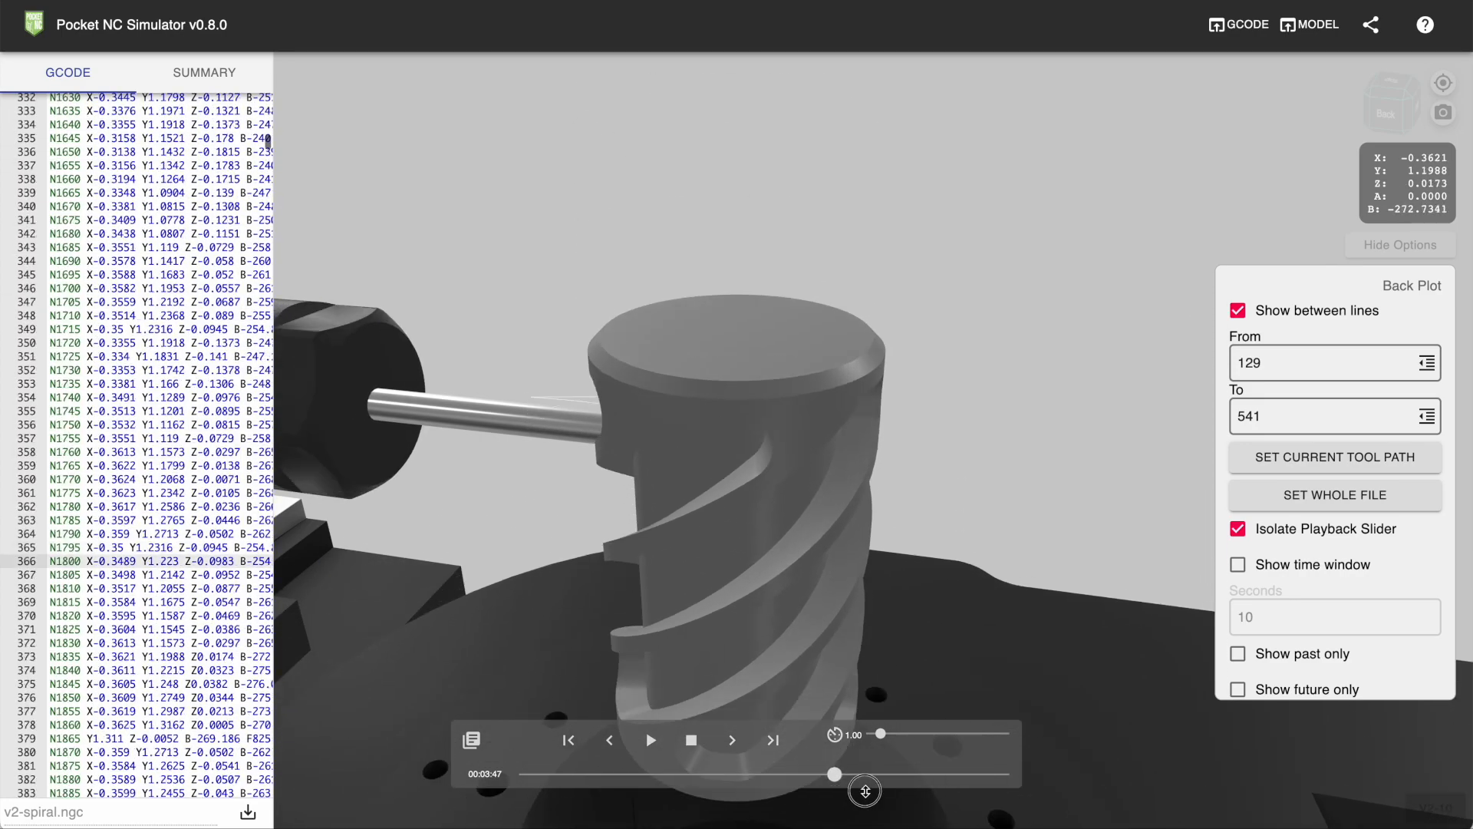
{"action": "left_click_drag", "start_coordinate": [825, 774], "coordinate": [851, 762]}
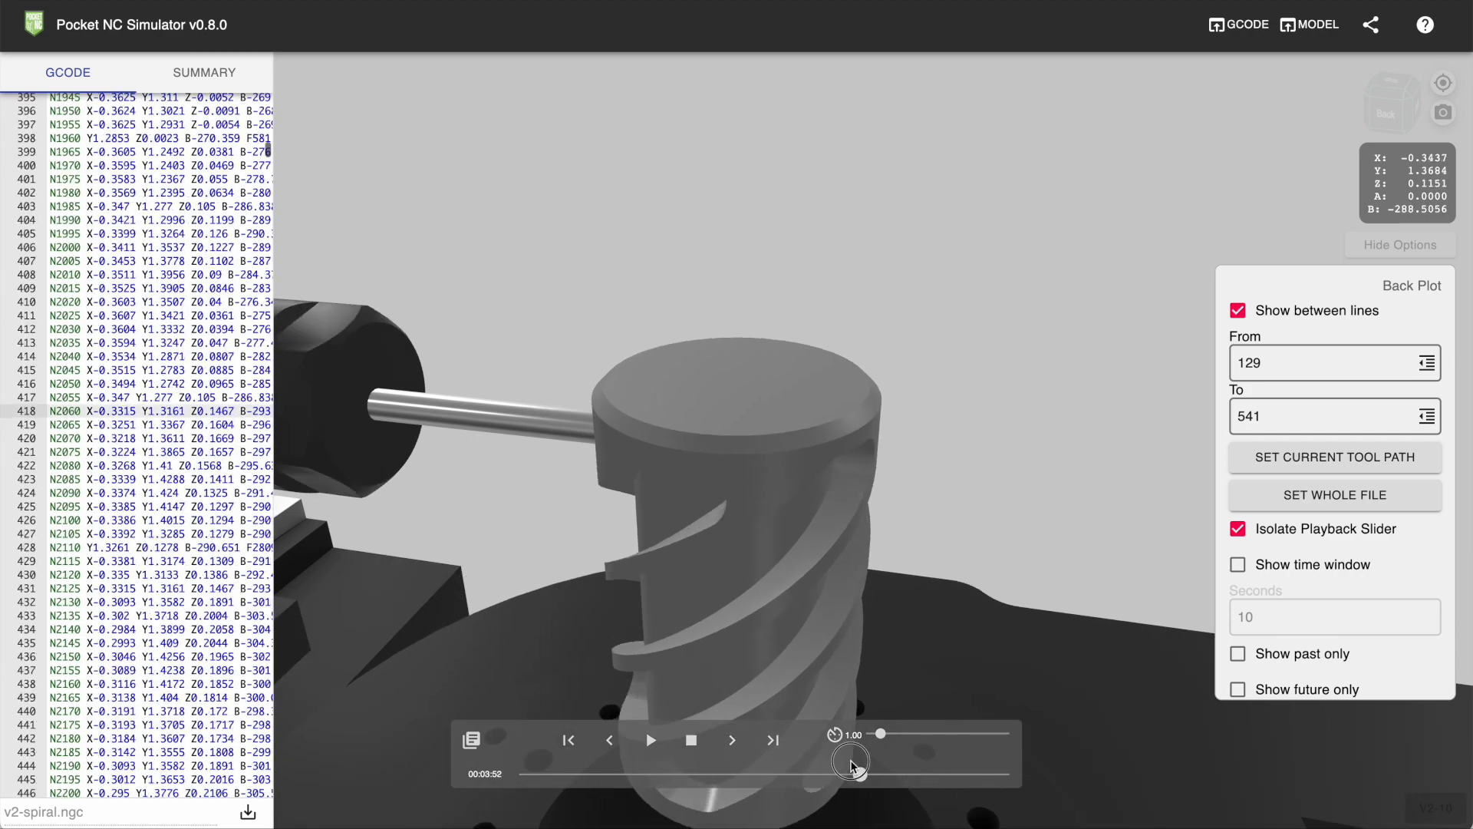
{"action": "left_click_drag", "start_coordinate": [850, 759], "coordinate": [524, 776]}
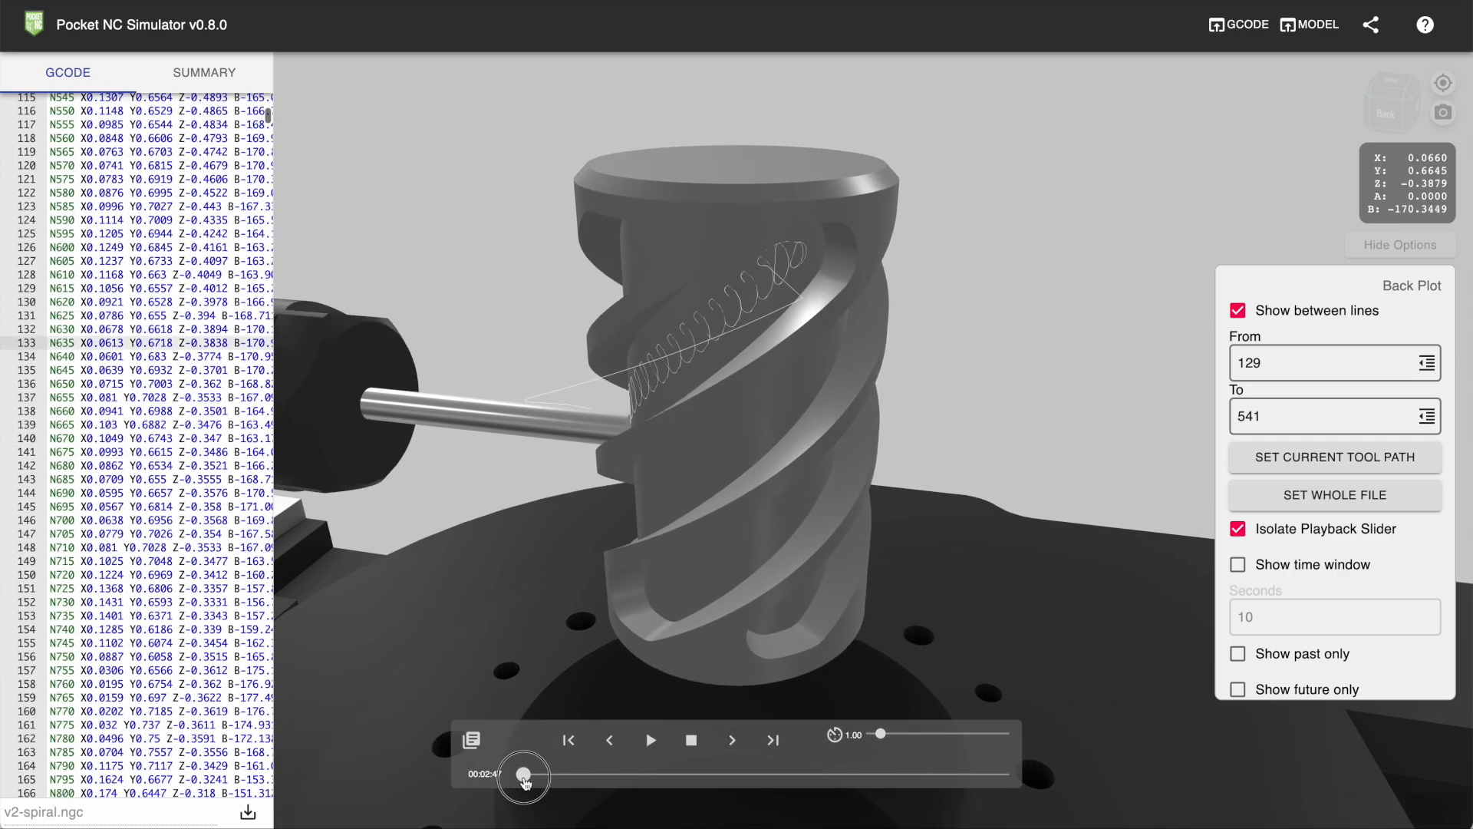
{"action": "left_click_drag", "start_coordinate": [524, 777], "coordinate": [738, 547]}
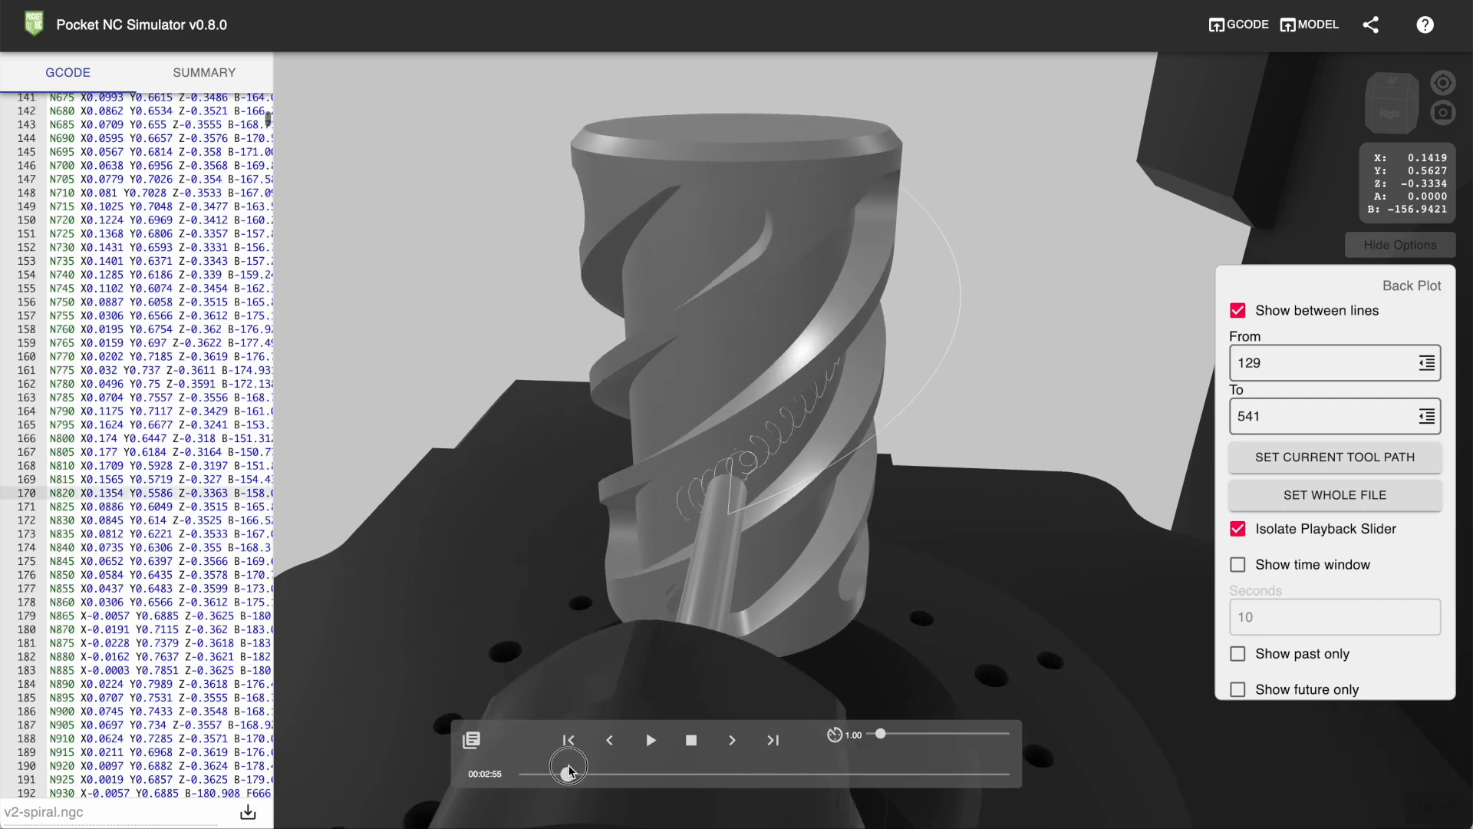
{"action": "left_click_drag", "start_coordinate": [568, 770], "coordinate": [714, 771]}
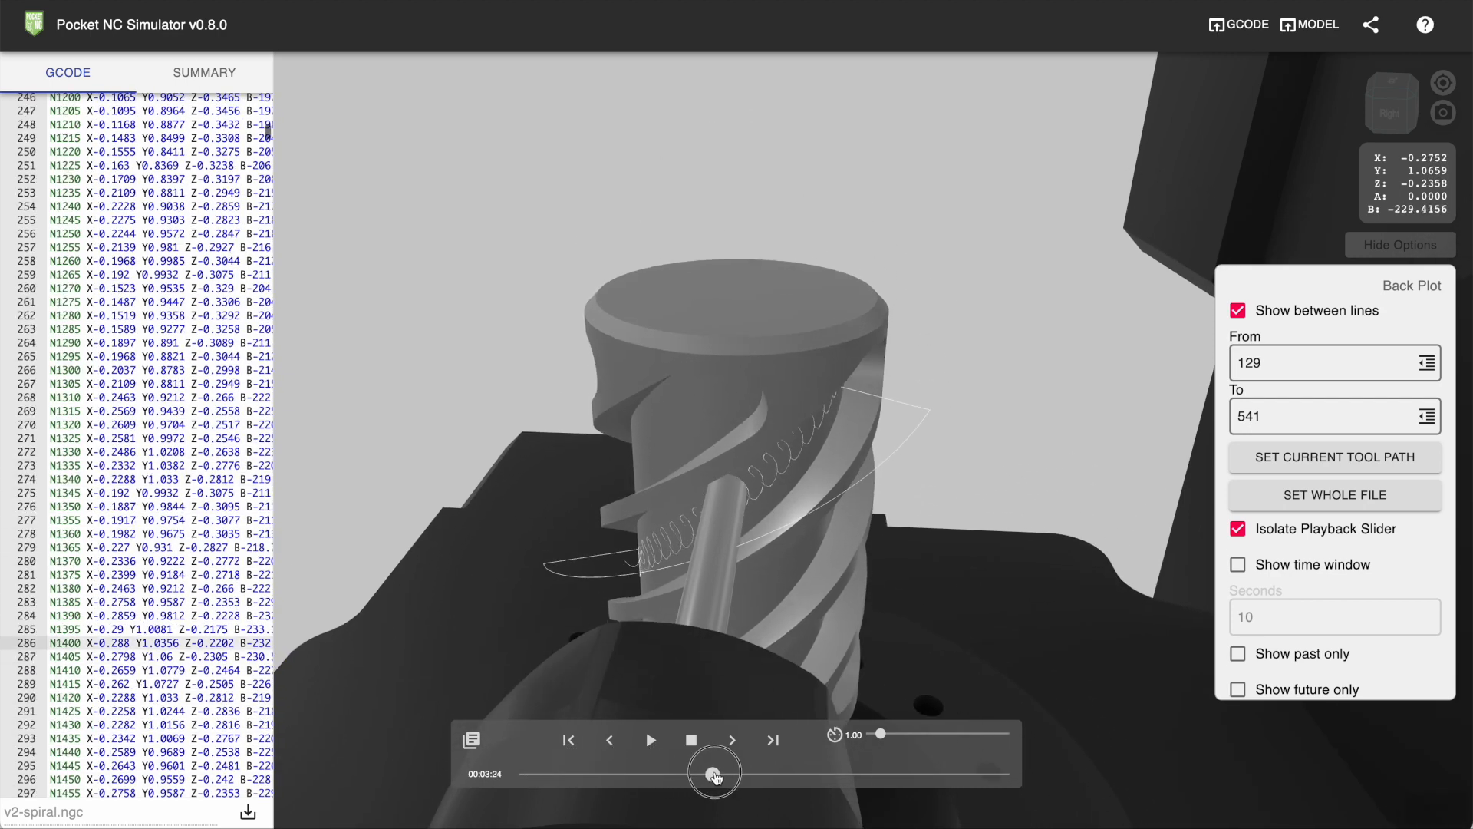
{"action": "left_click_drag", "start_coordinate": [714, 772], "coordinate": [827, 773]}
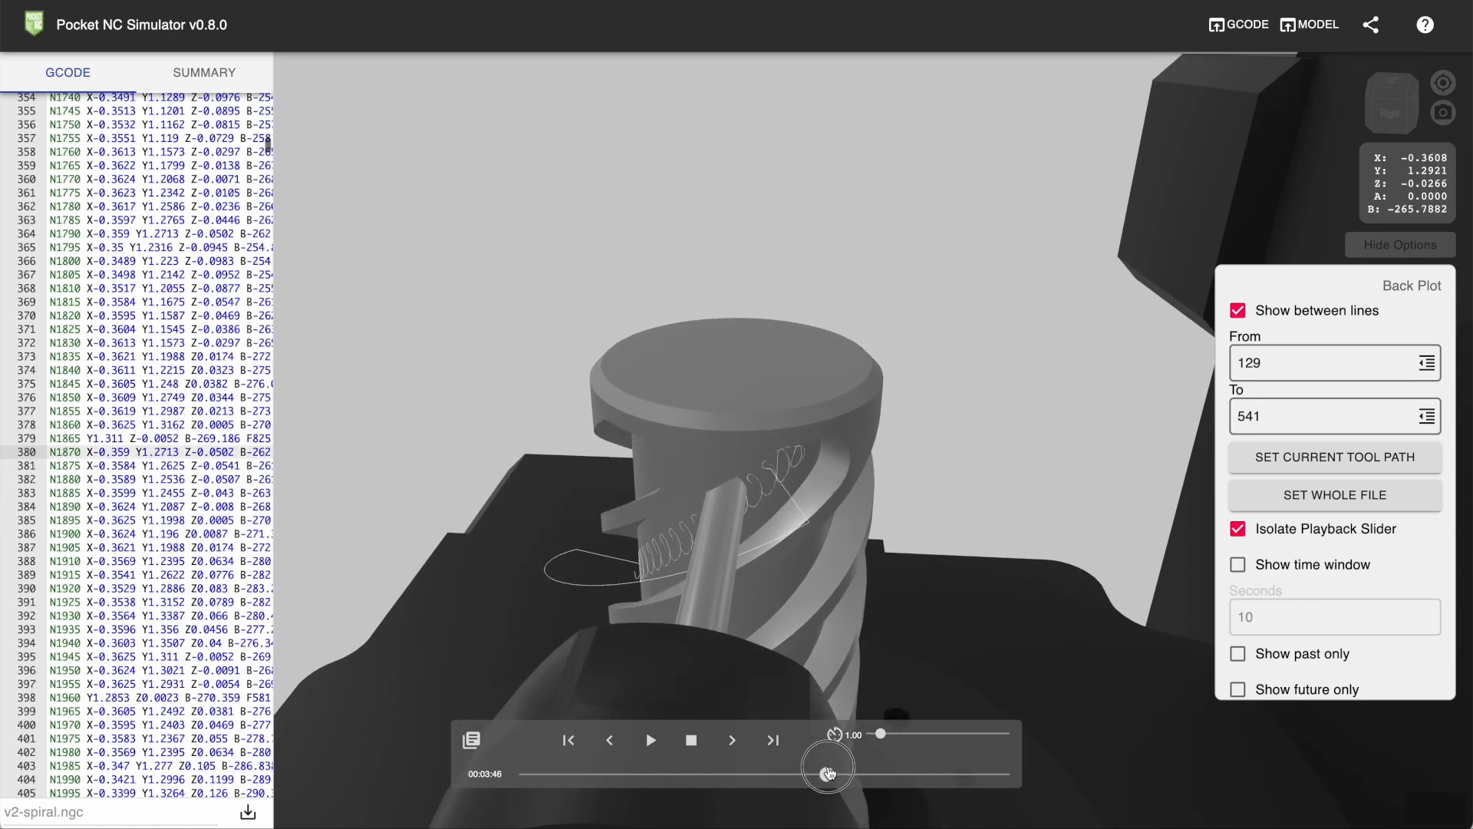
{"action": "left_click_drag", "start_coordinate": [828, 769], "coordinate": [968, 770]}
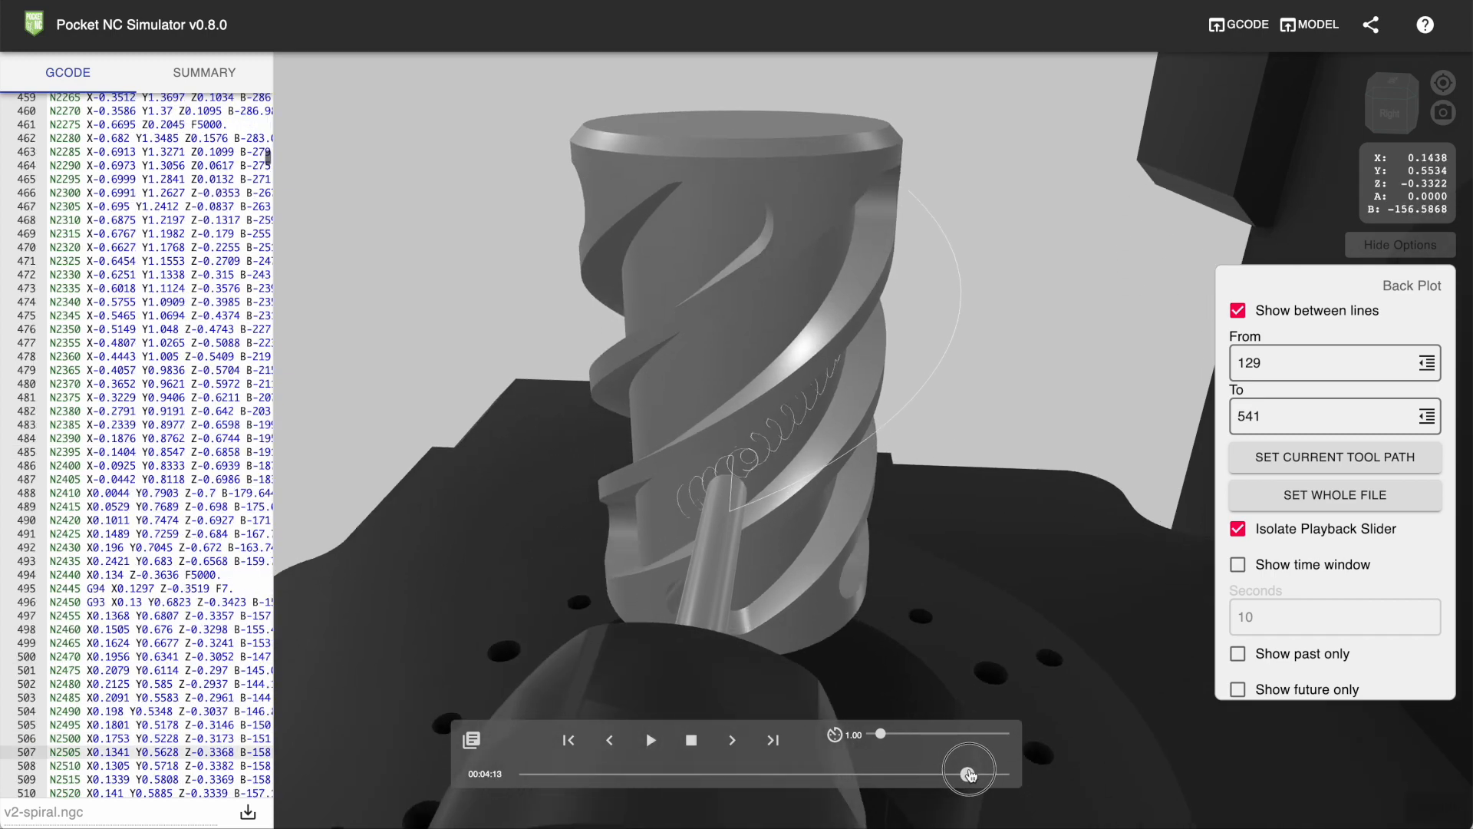
{"action": "left_click_drag", "start_coordinate": [968, 768], "coordinate": [517, 761]}
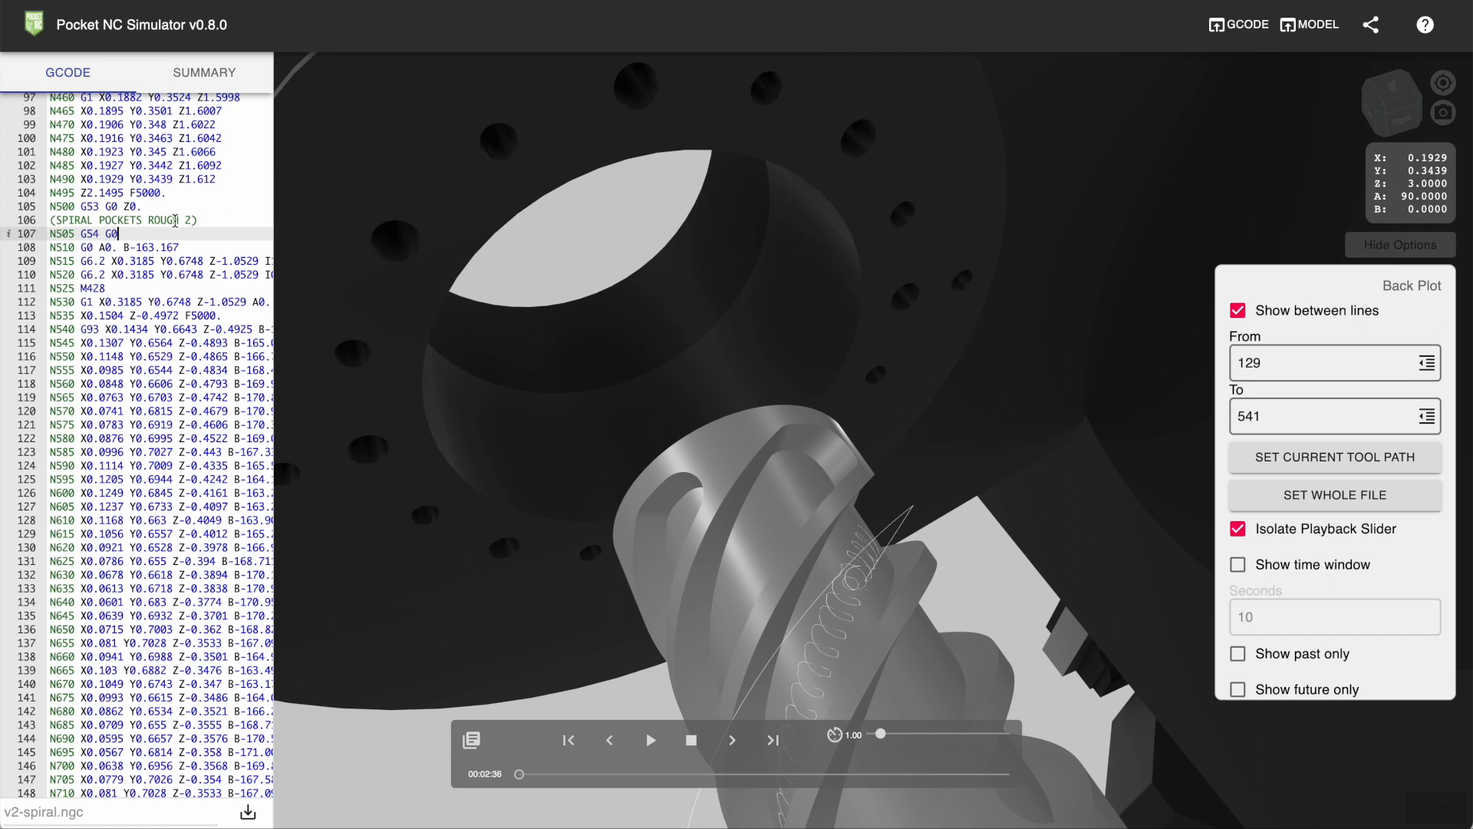
{"action": "mouse_move", "coordinate": [741, 725]}
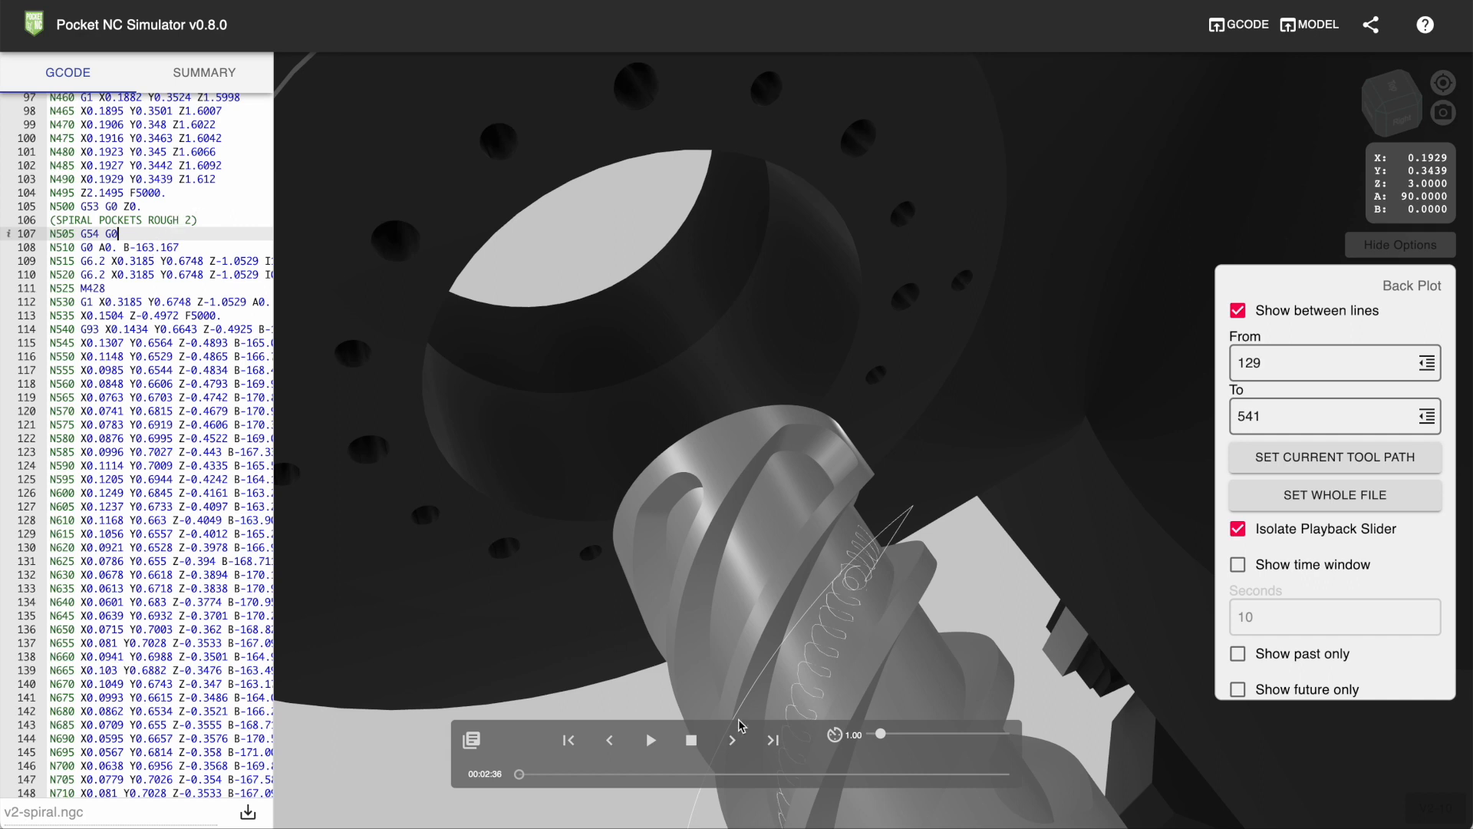
{"action": "mouse_move", "coordinate": [774, 742]}
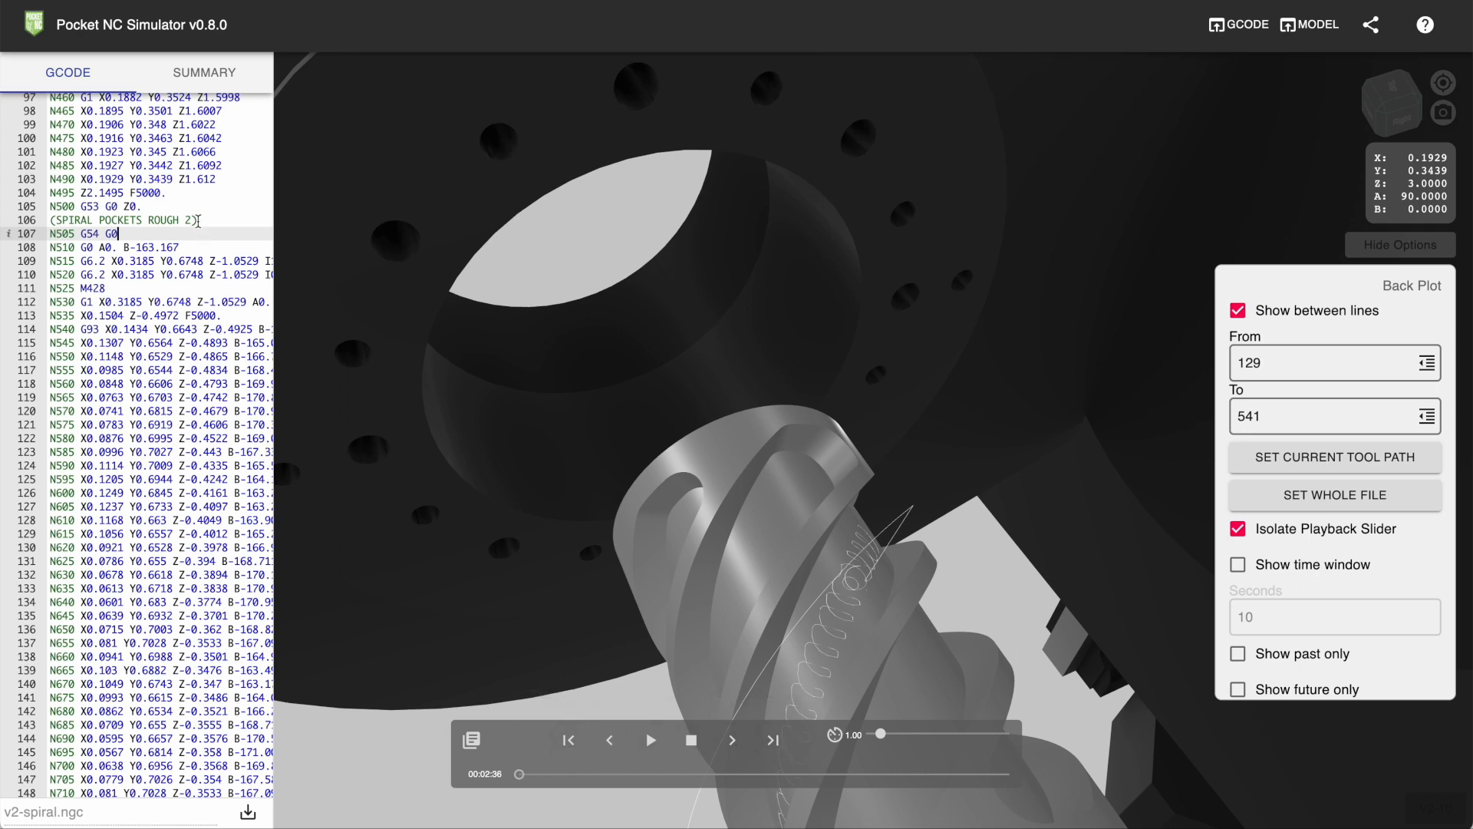
Step: Set the back plot range to the TOP CHAMFER 2 section, lines 4940–5082
{"action": "double_click", "coordinate": [122, 220]}
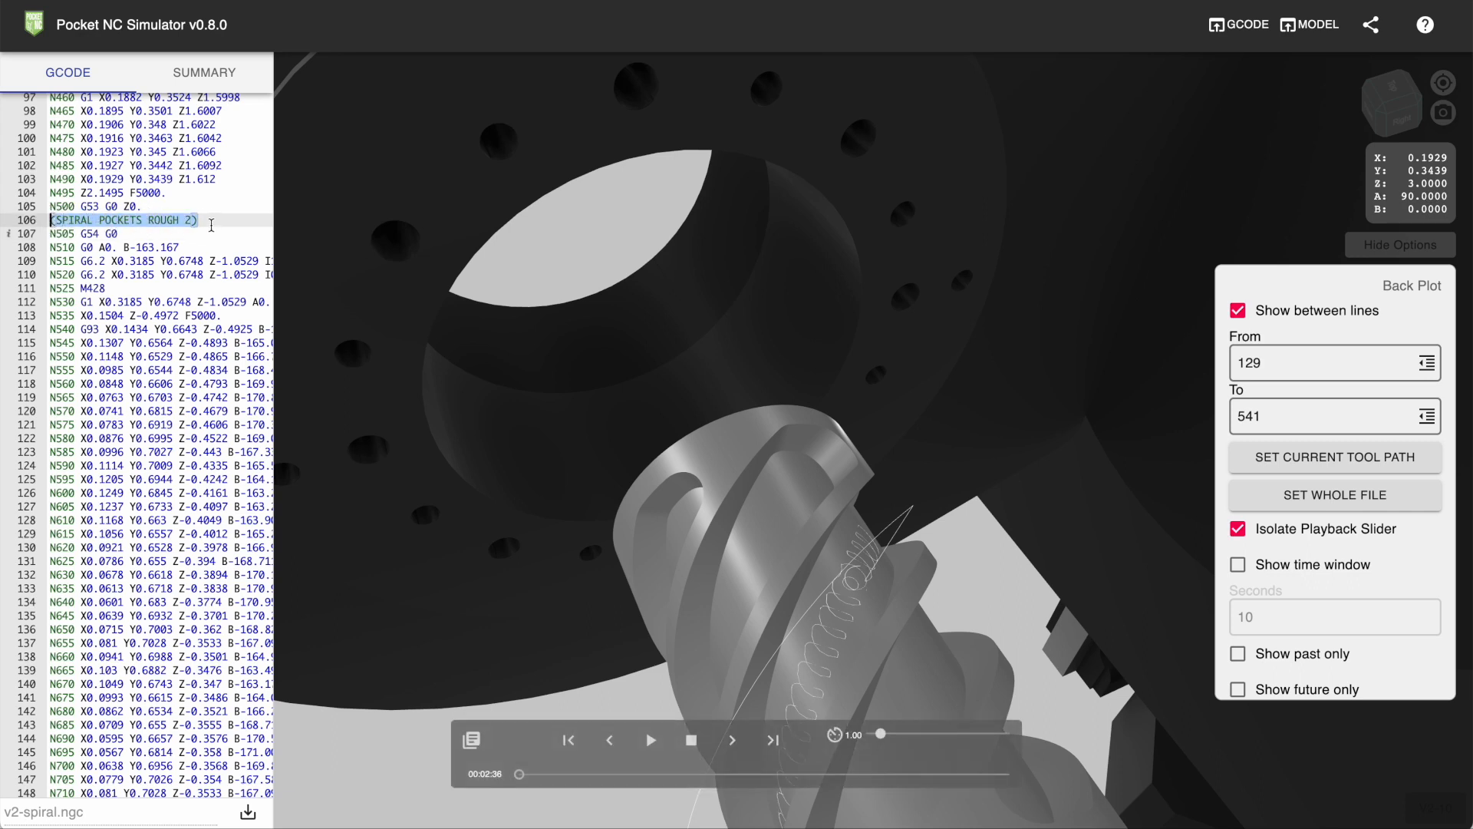
{"action": "left_click", "coordinate": [206, 220]}
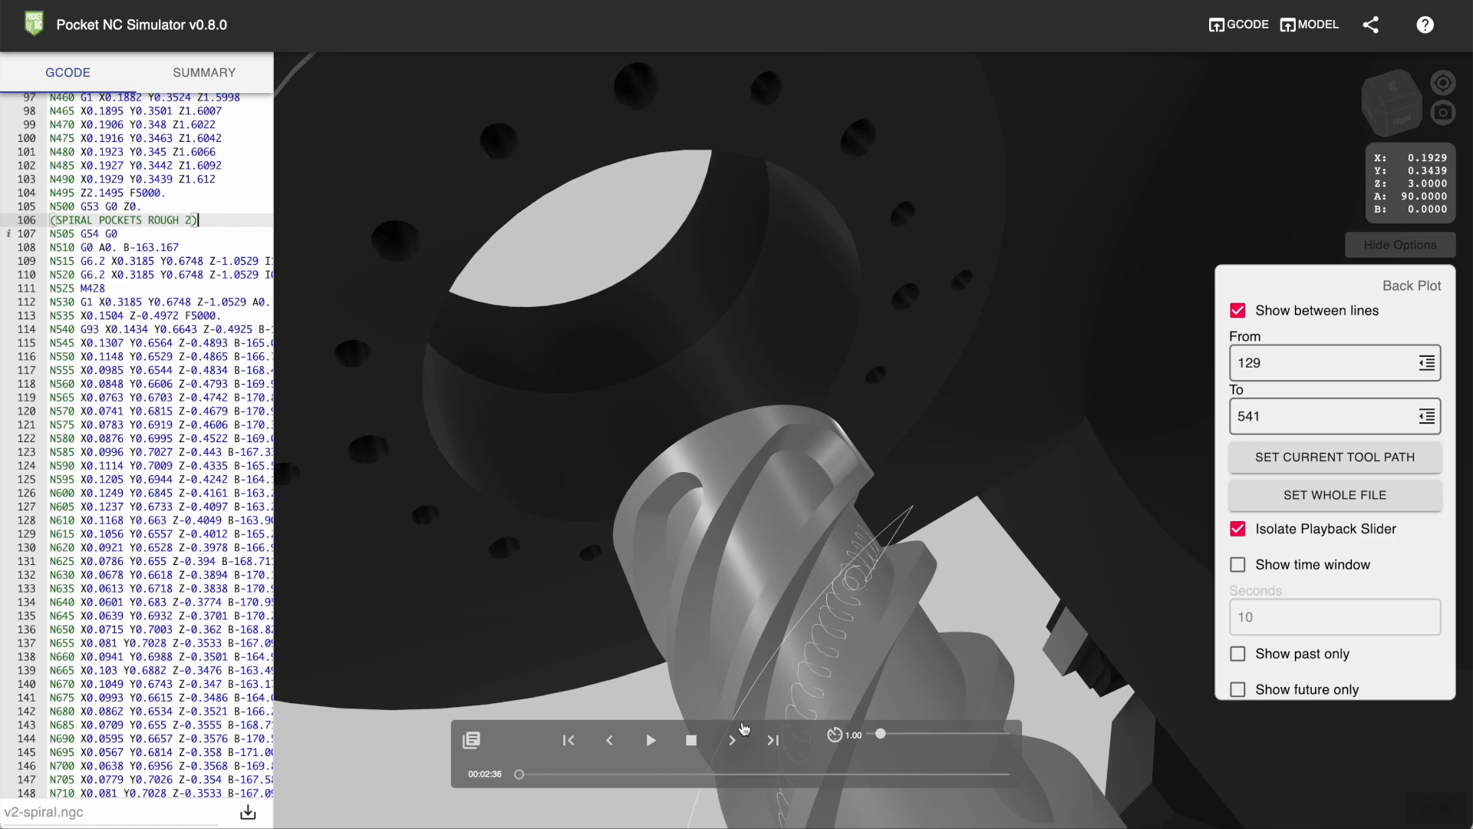
{"action": "left_click", "coordinate": [774, 741]}
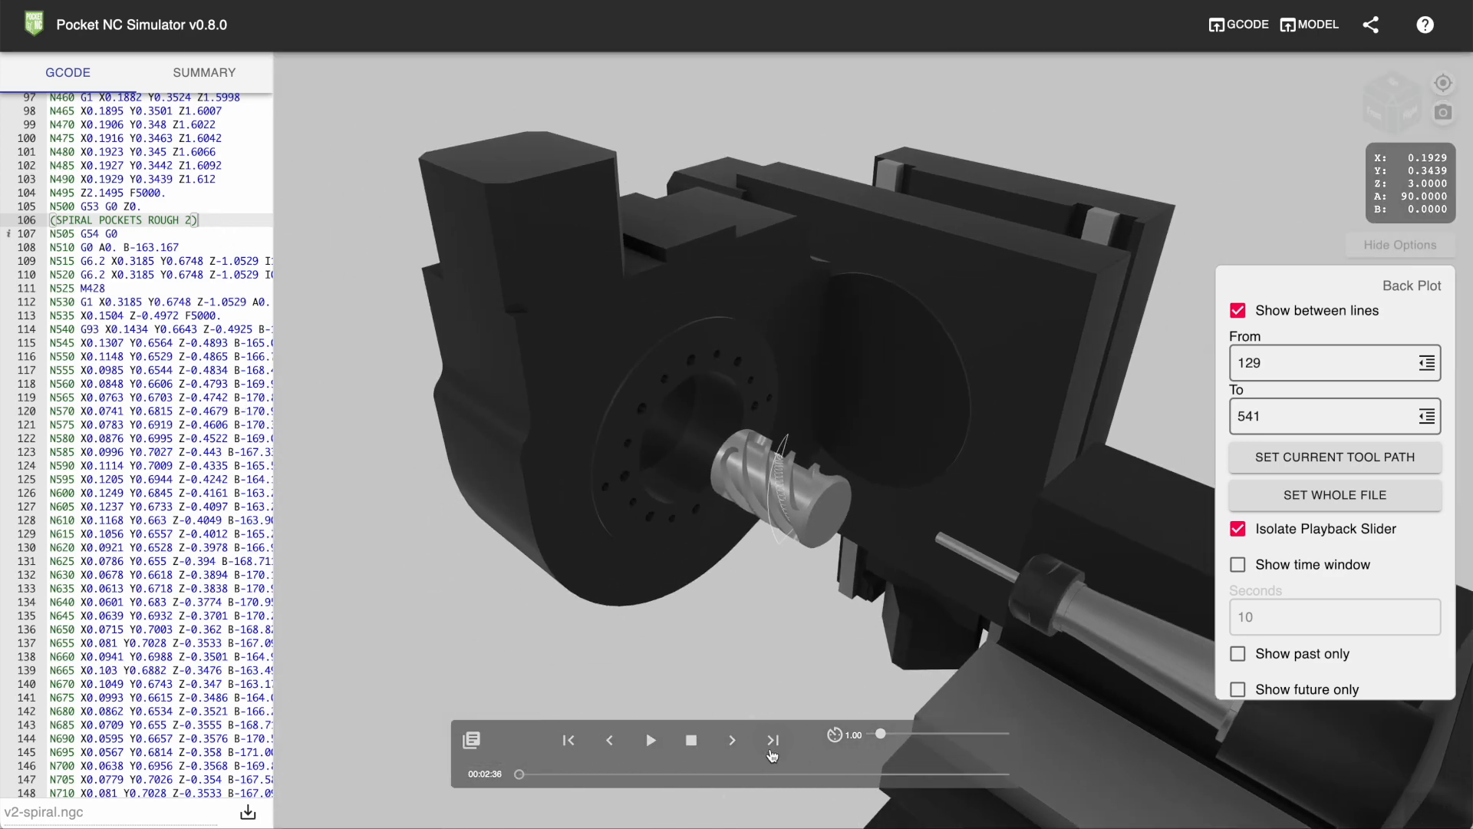
{"action": "left_click", "coordinate": [1333, 494]}
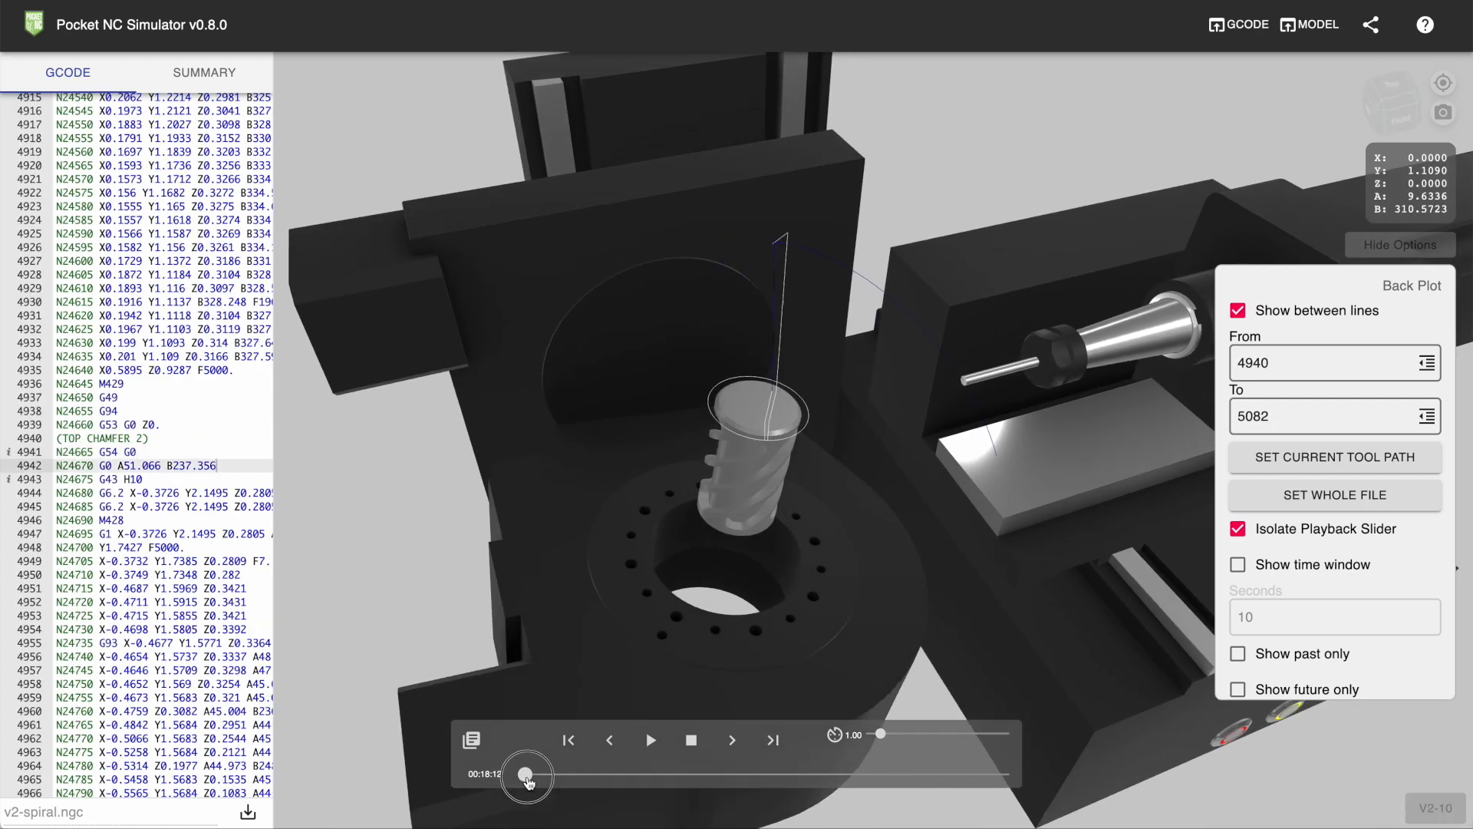
Step: Scrub playback through the chamfer moves, return to its start, and play
{"action": "left_click_drag", "start_coordinate": [526, 774], "coordinate": [559, 774]}
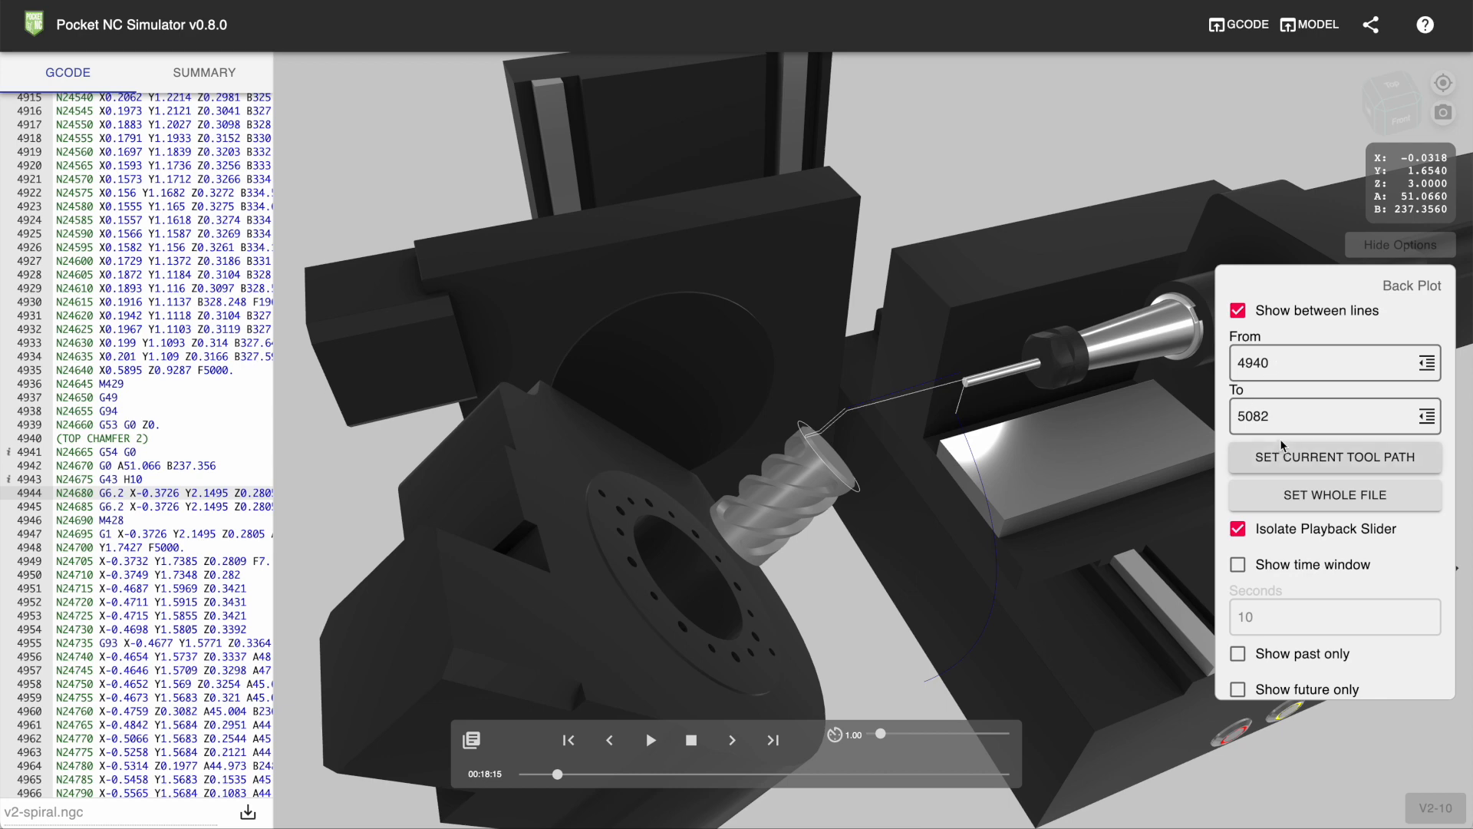
{"action": "left_click_drag", "start_coordinate": [559, 775], "coordinate": [628, 774]}
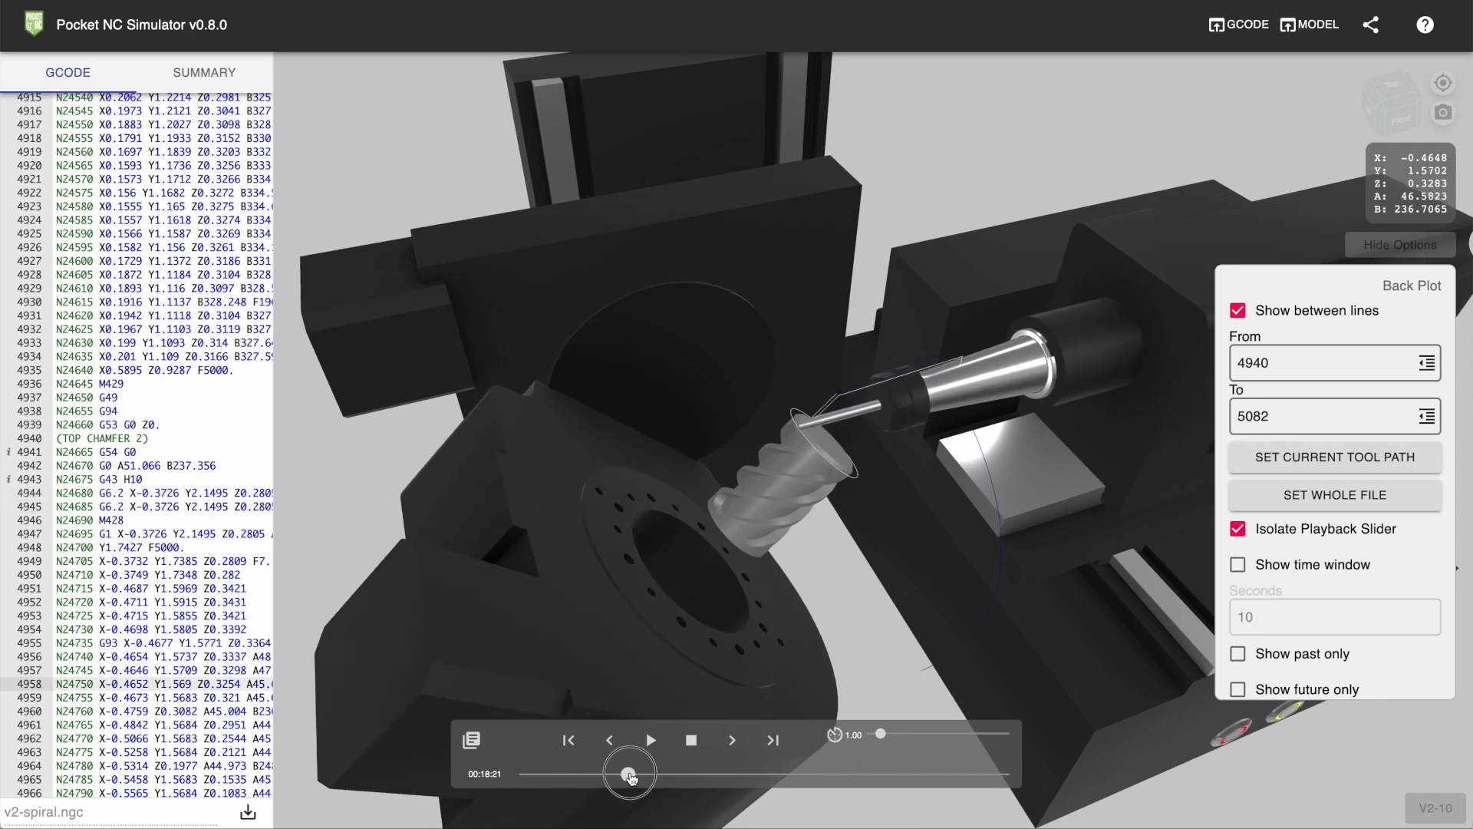
{"action": "left_click_drag", "start_coordinate": [629, 773], "coordinate": [963, 759]}
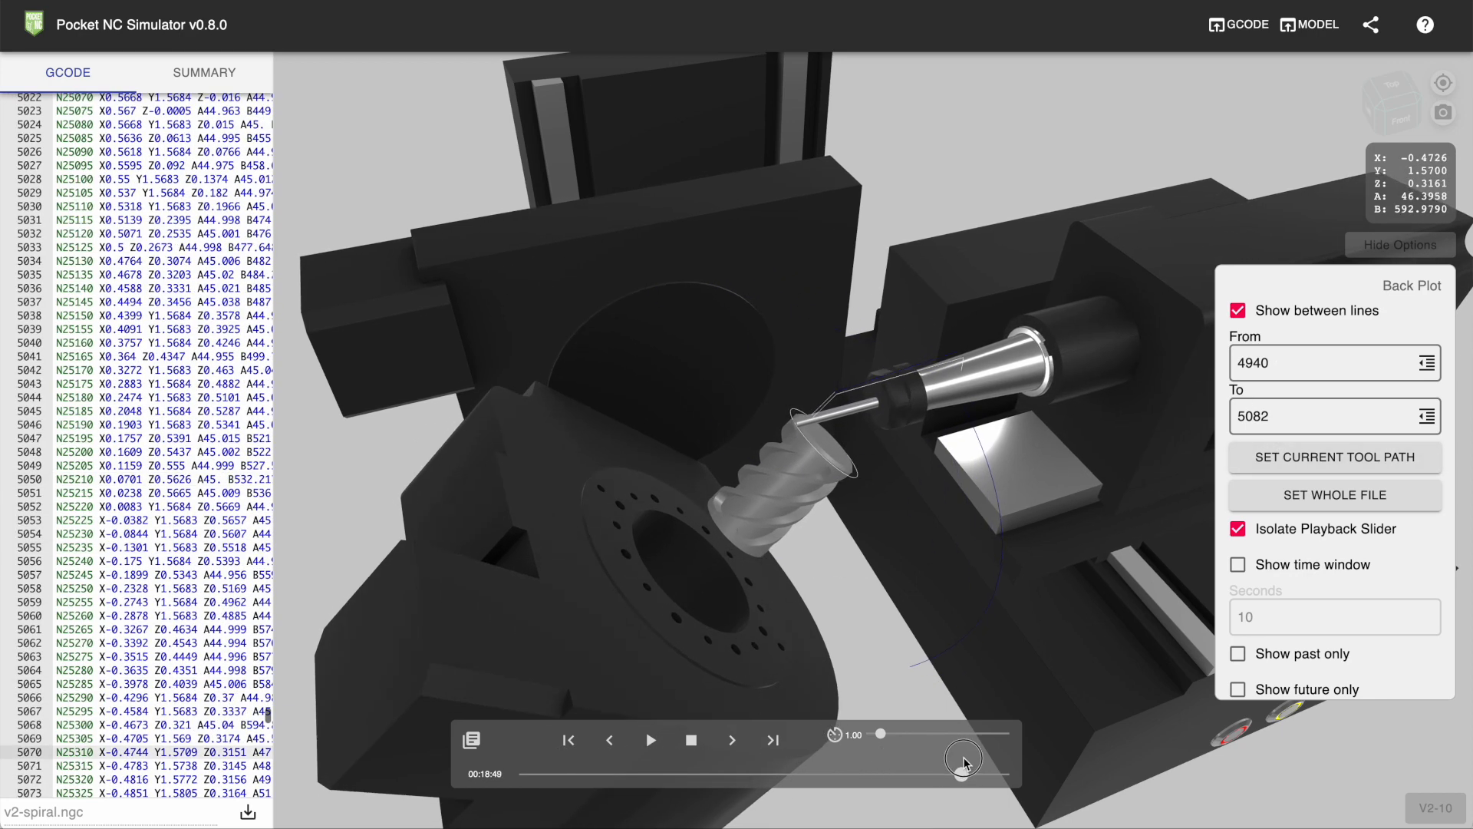
{"action": "left_click_drag", "start_coordinate": [963, 758], "coordinate": [550, 775]}
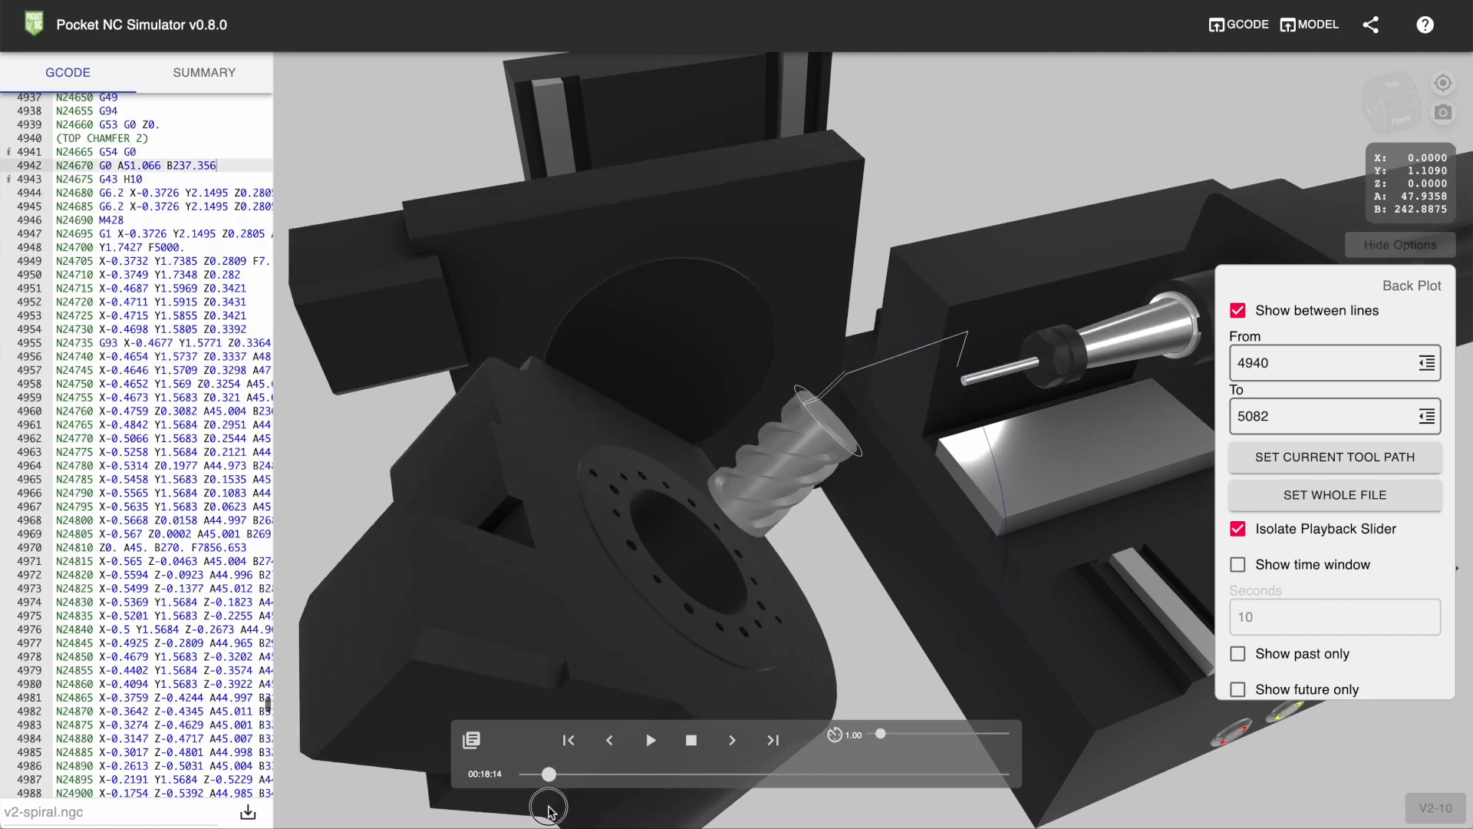
{"action": "left_click", "coordinate": [650, 741]}
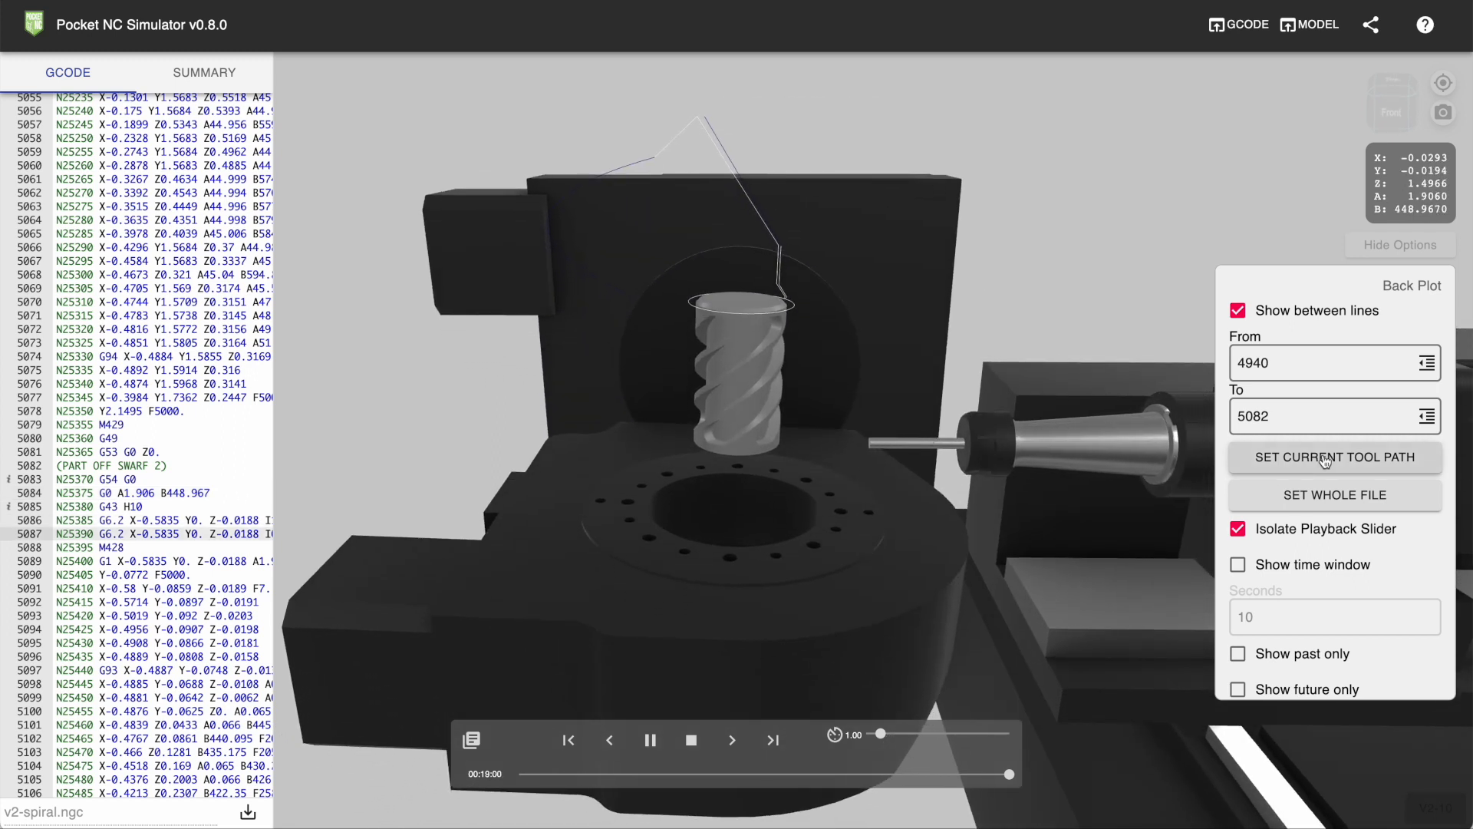
Step: Reset the plot range to the whole file (lines 1–5763) and enable a 10-second time window
{"action": "left_click", "coordinate": [1333, 457]}
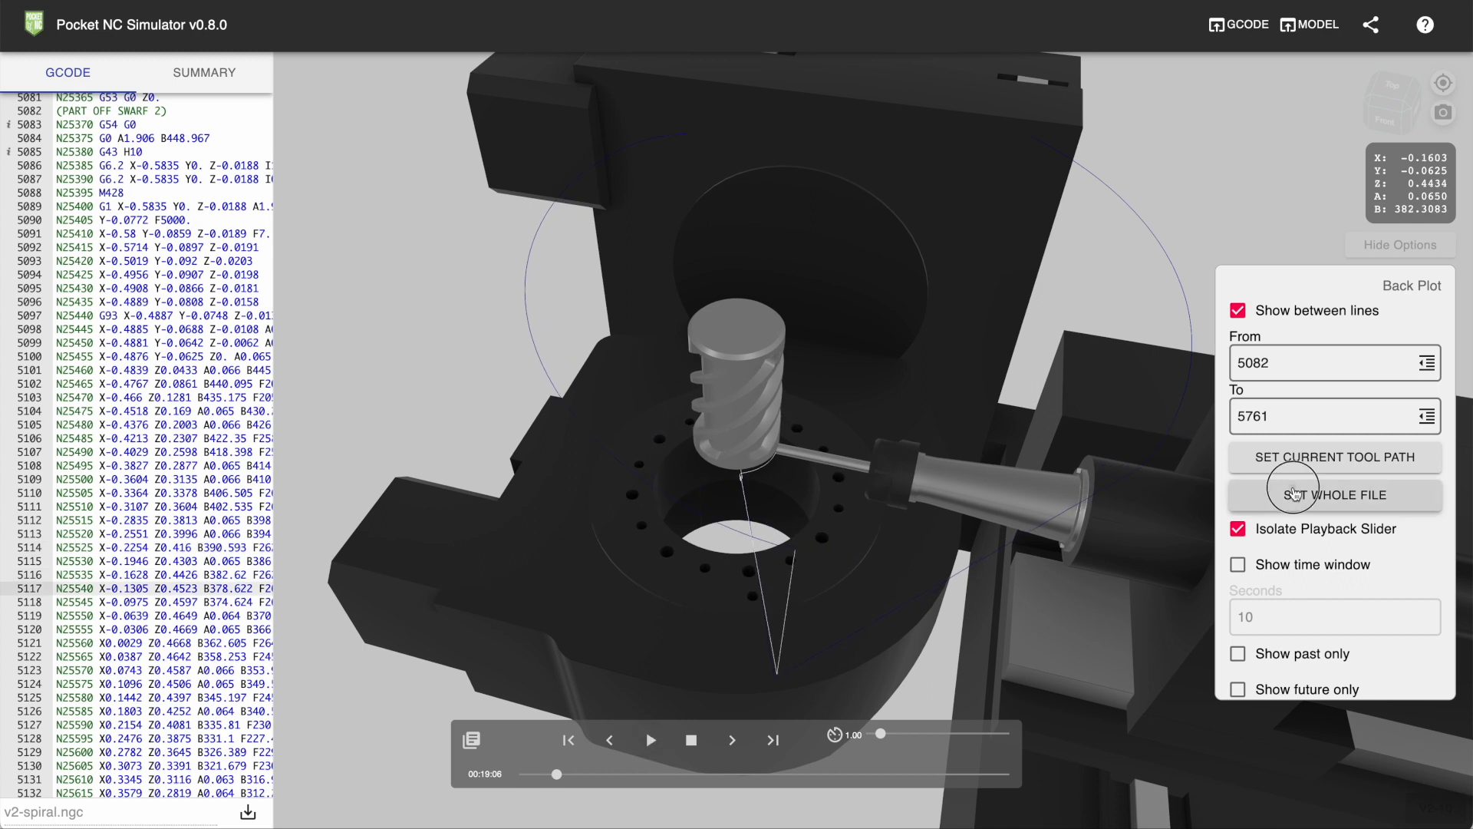
{"action": "left_click", "coordinate": [1332, 494]}
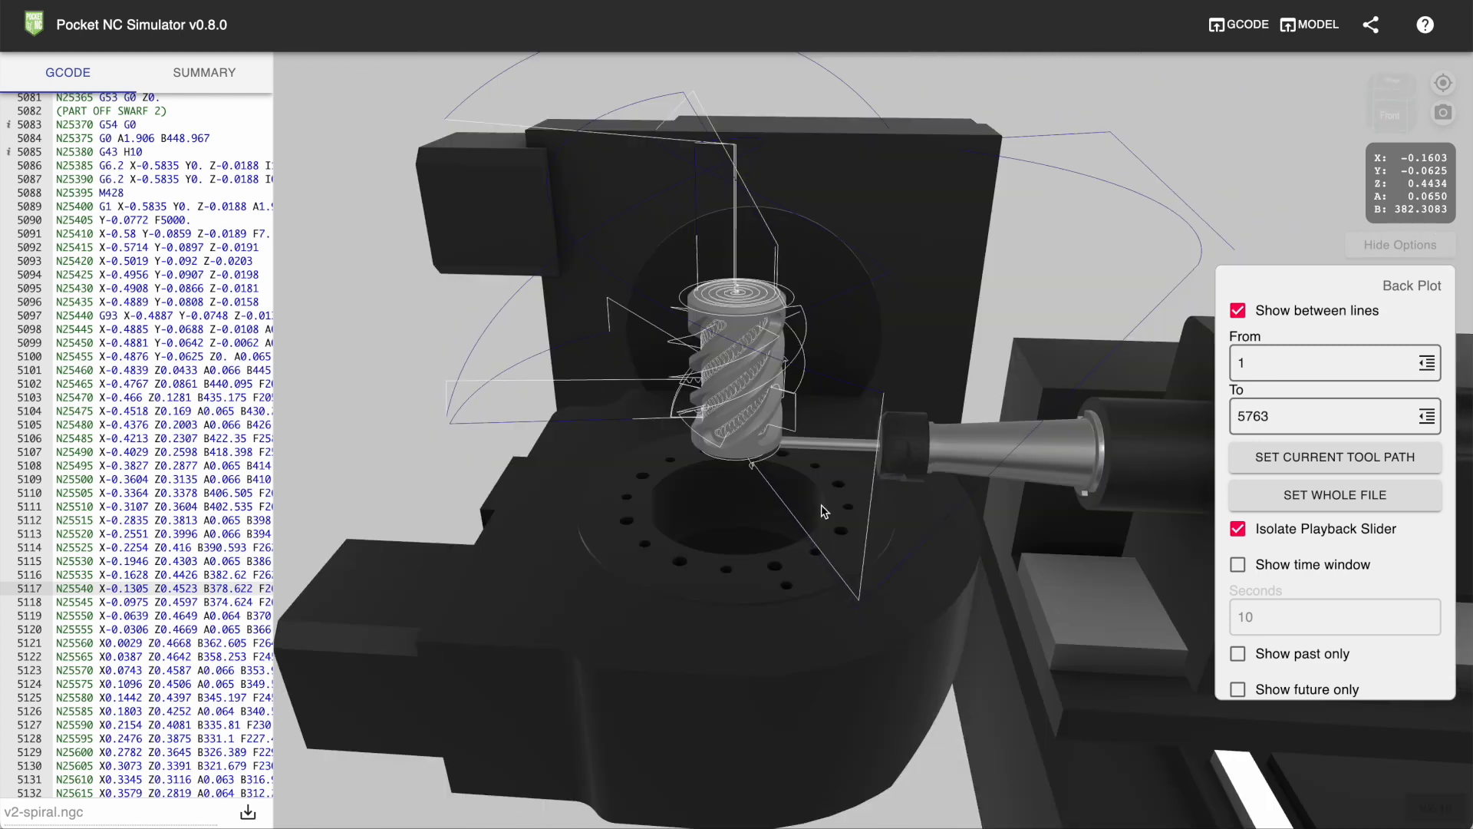
{"action": "left_click", "coordinate": [1239, 310]}
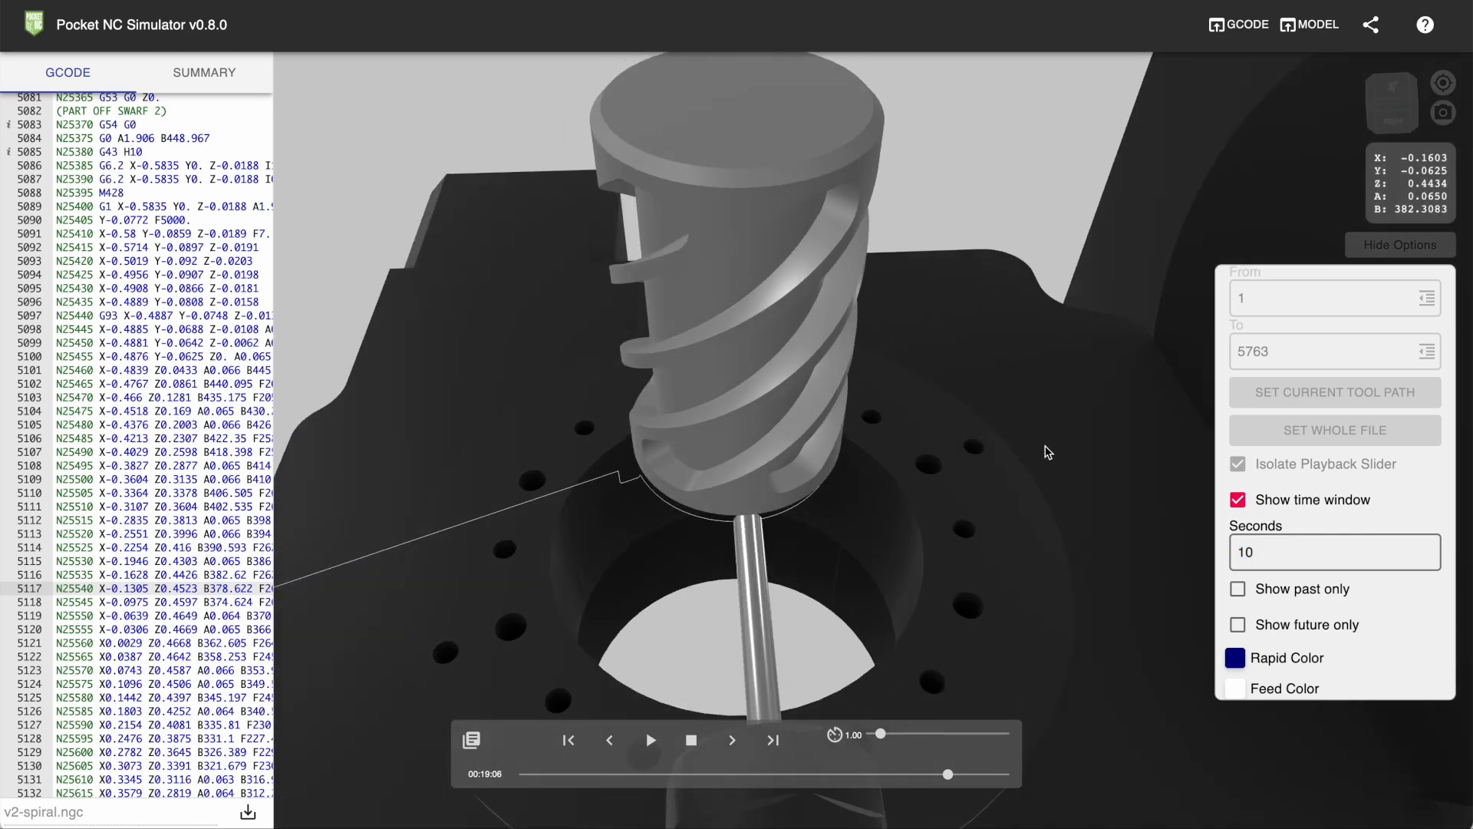
Step: Turn on Show past only, play the spiral pocket cuts, then turn past-only off
{"action": "left_click_drag", "start_coordinate": [1047, 452], "coordinate": [999, 435]}
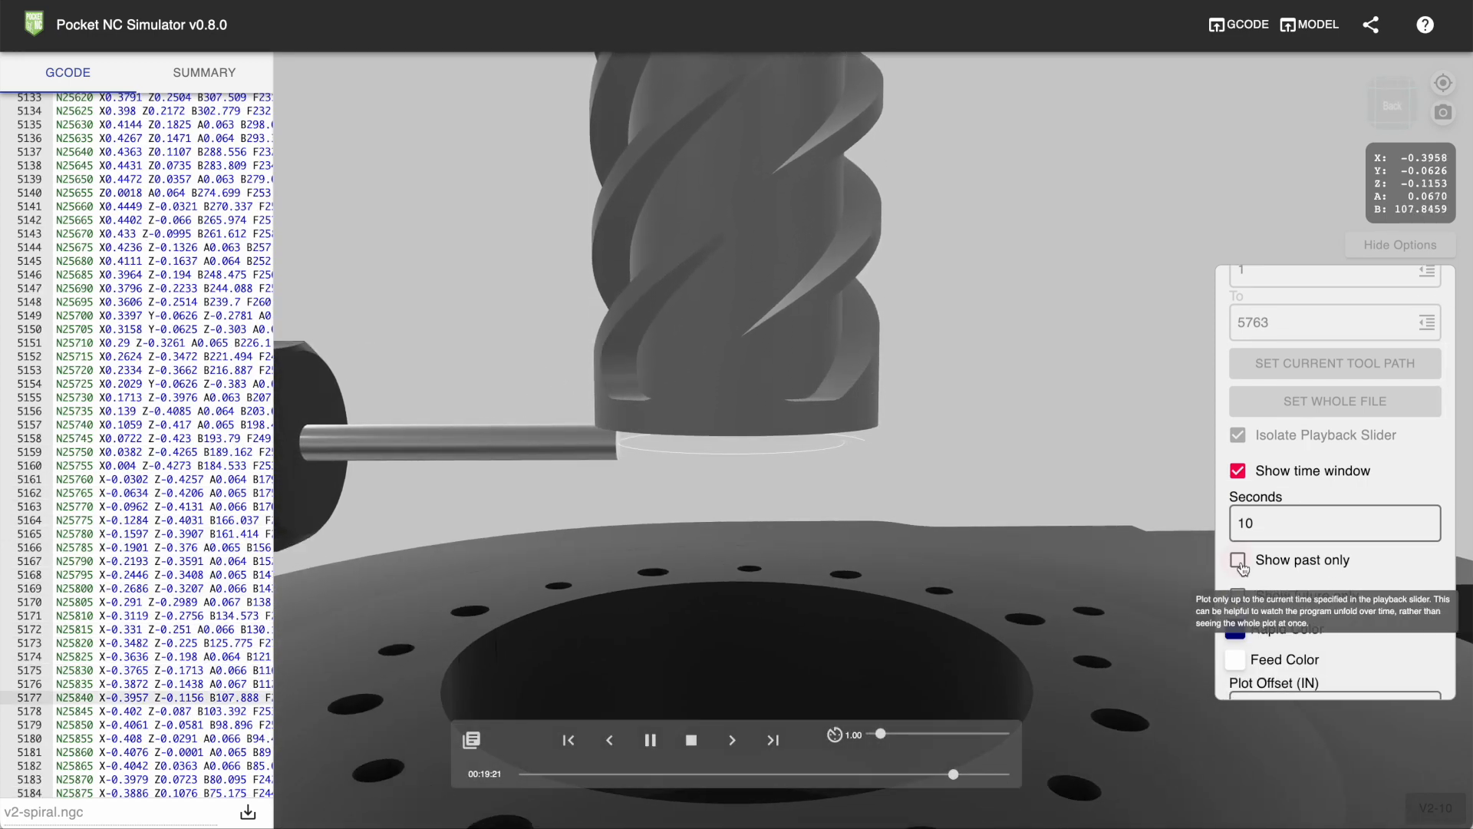
{"action": "left_click", "coordinate": [1237, 560]}
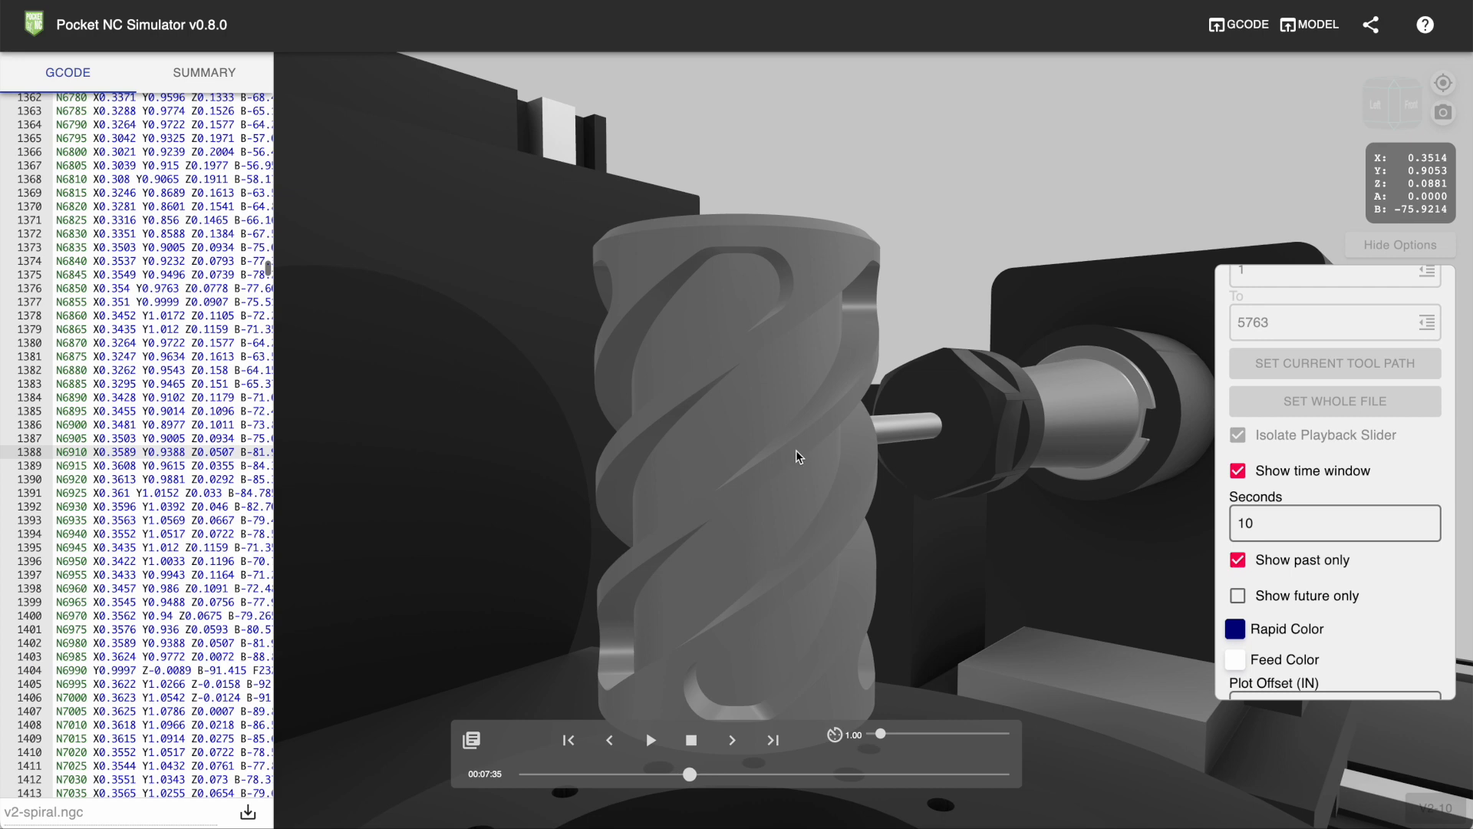
{"action": "left_click", "coordinate": [651, 740]}
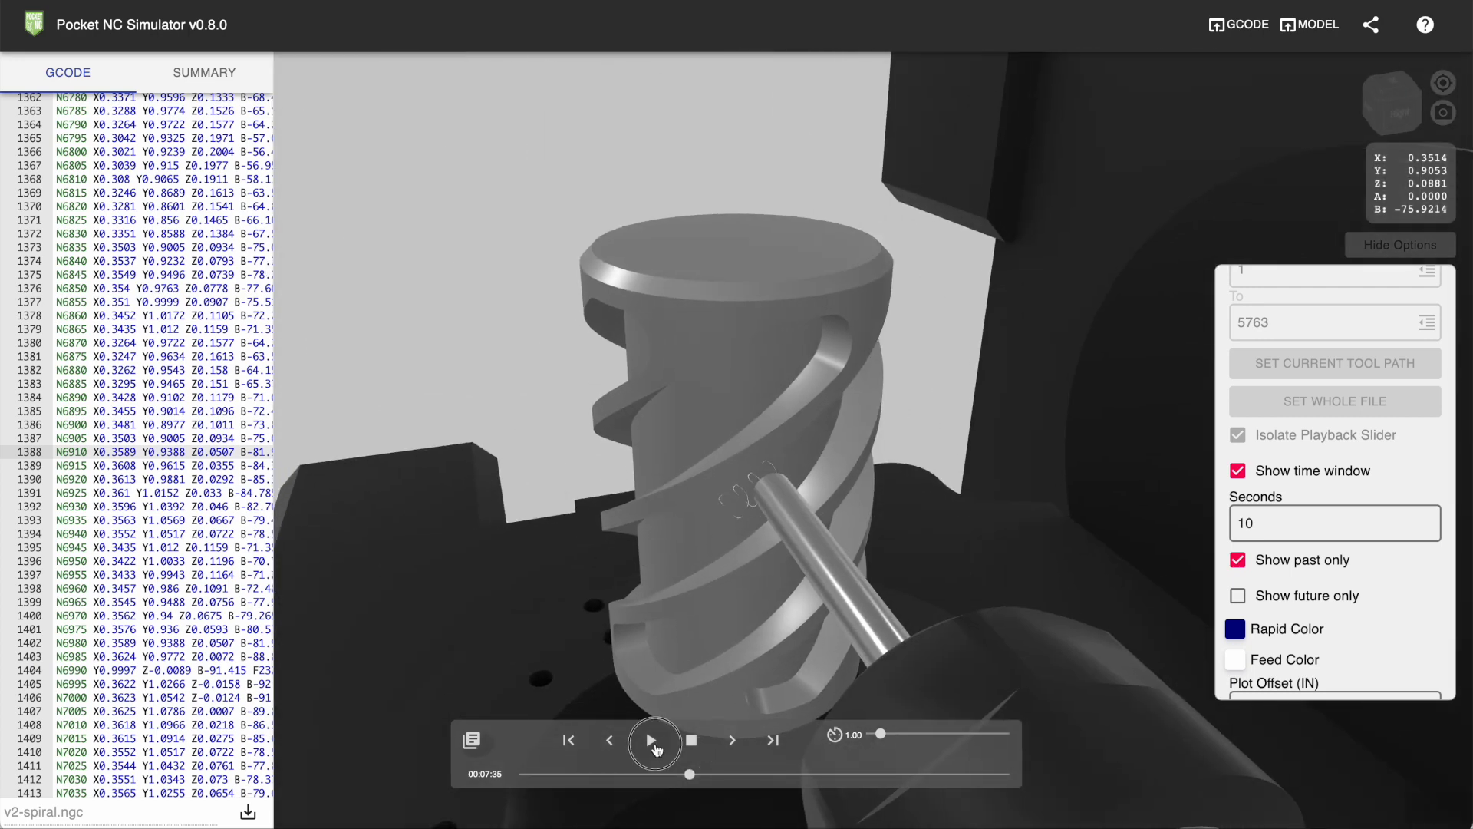
{"action": "left_click", "coordinate": [652, 740]}
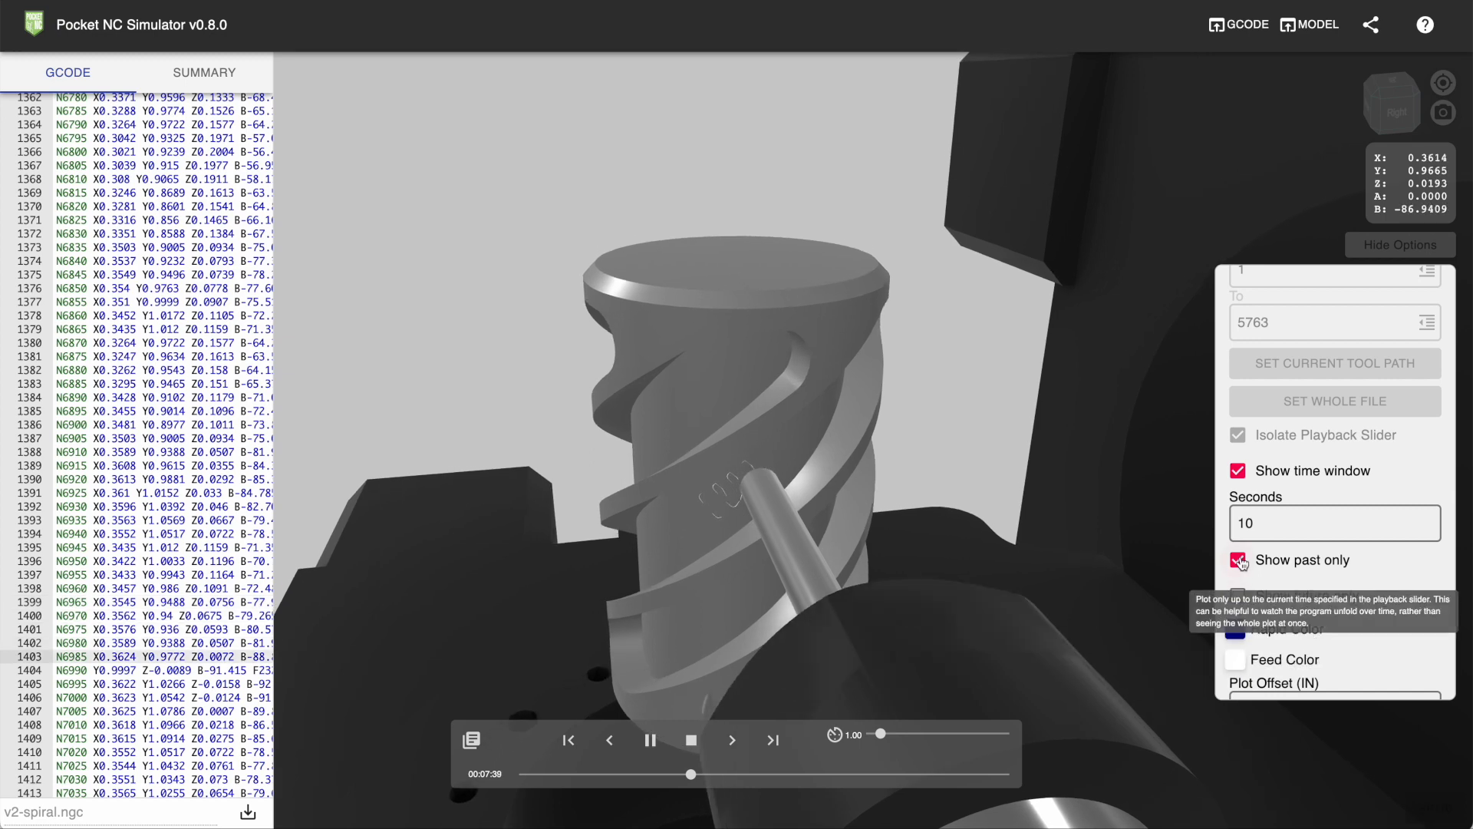
{"action": "left_click", "coordinate": [1238, 559]}
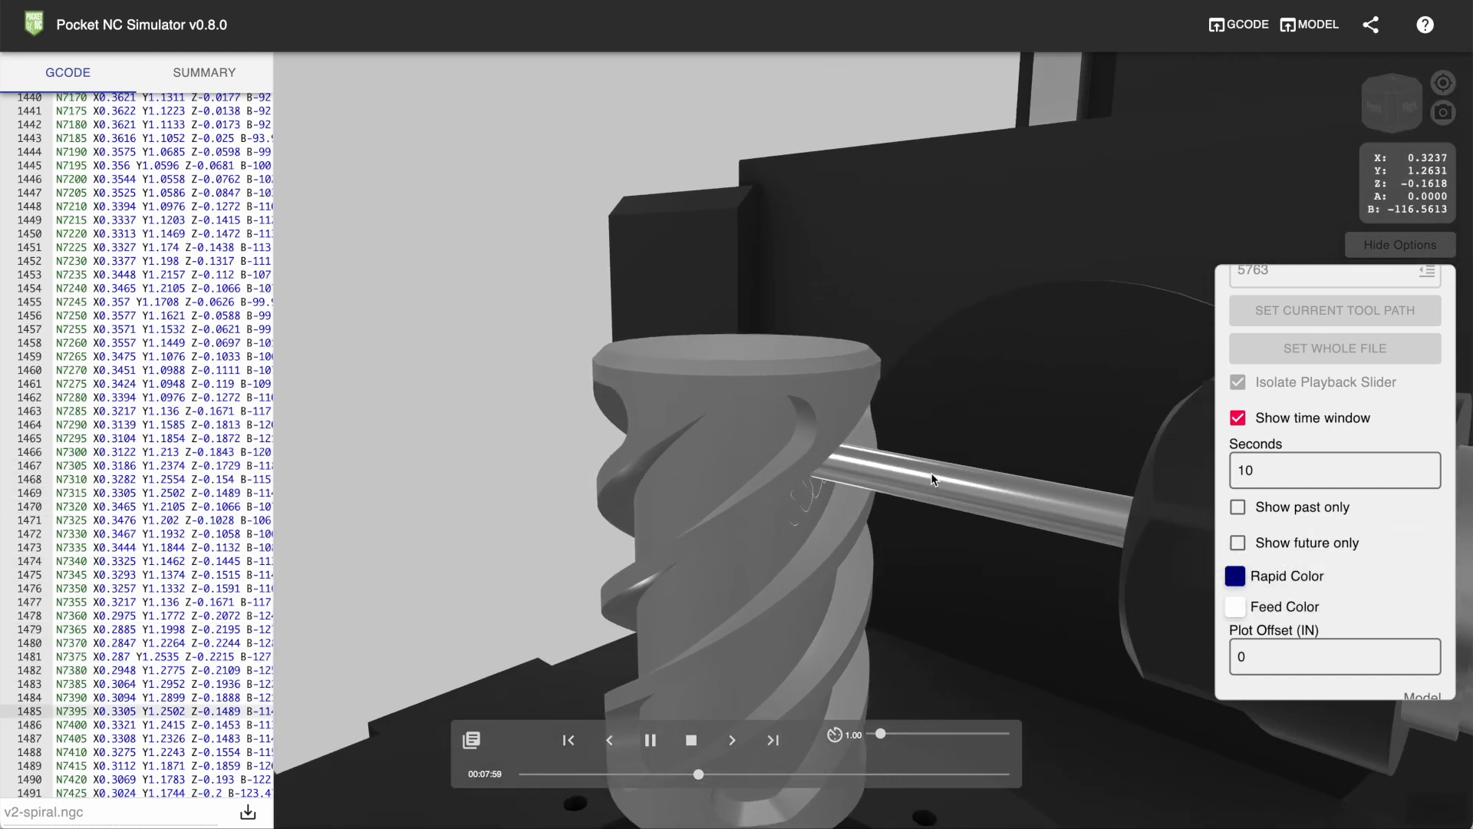
Step: Disable the time window plot and set the rapid move colour to green
{"action": "left_click", "coordinate": [1237, 417]}
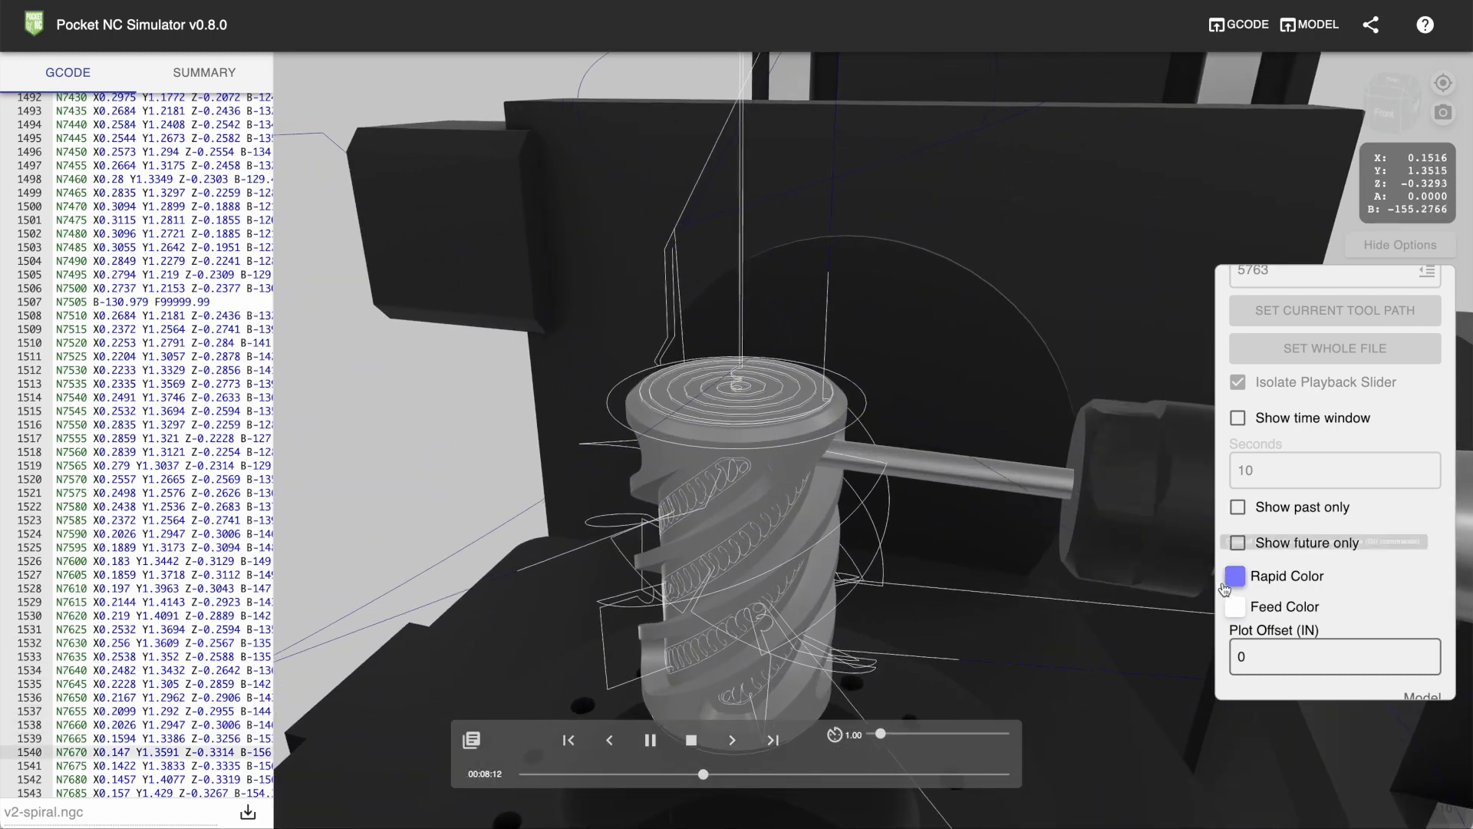
{"action": "left_click", "coordinate": [1236, 576]}
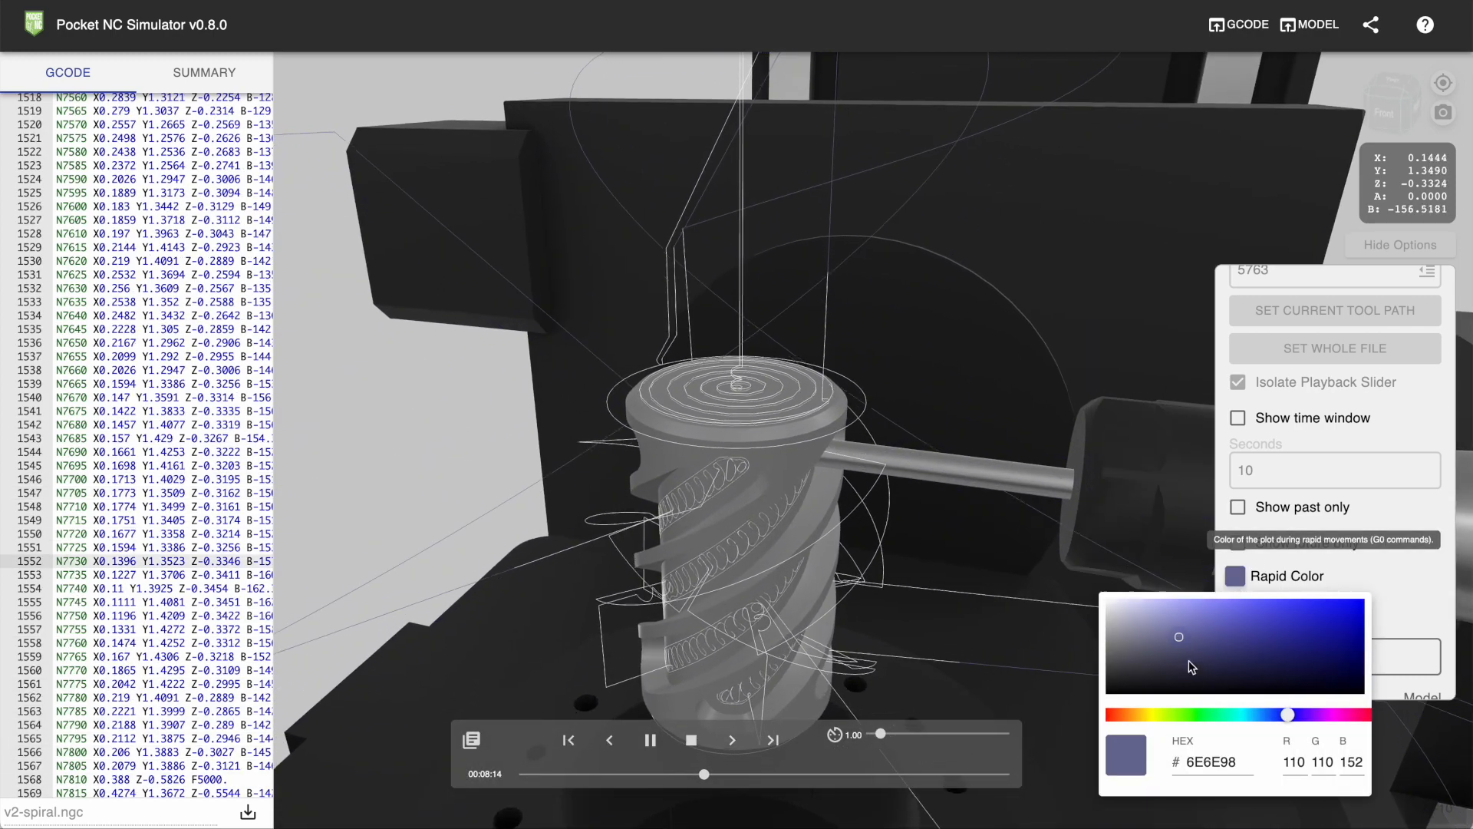
{"action": "left_click", "coordinate": [1242, 622]}
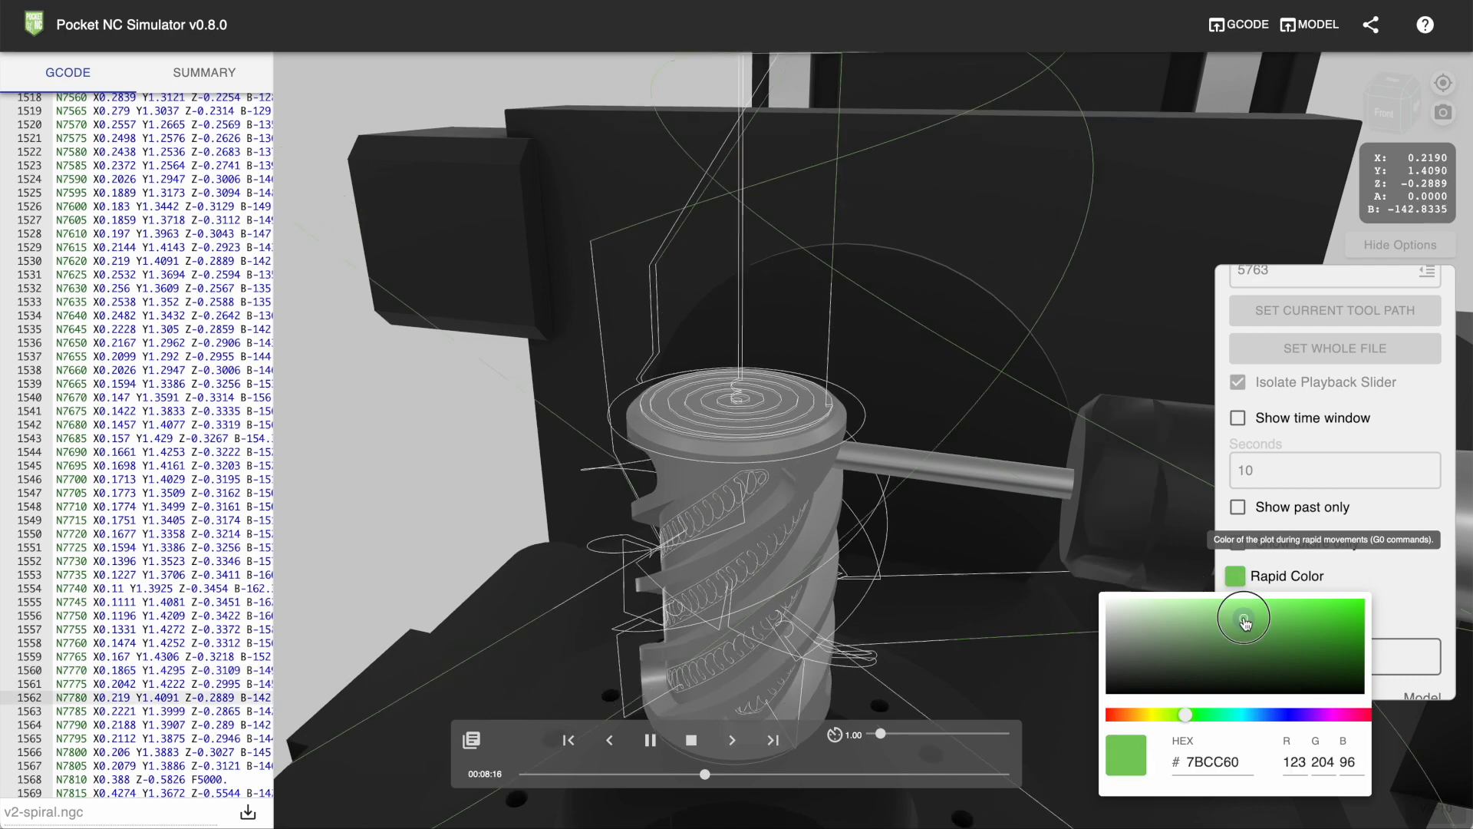
{"action": "left_click_drag", "start_coordinate": [1242, 619], "coordinate": [1353, 612]}
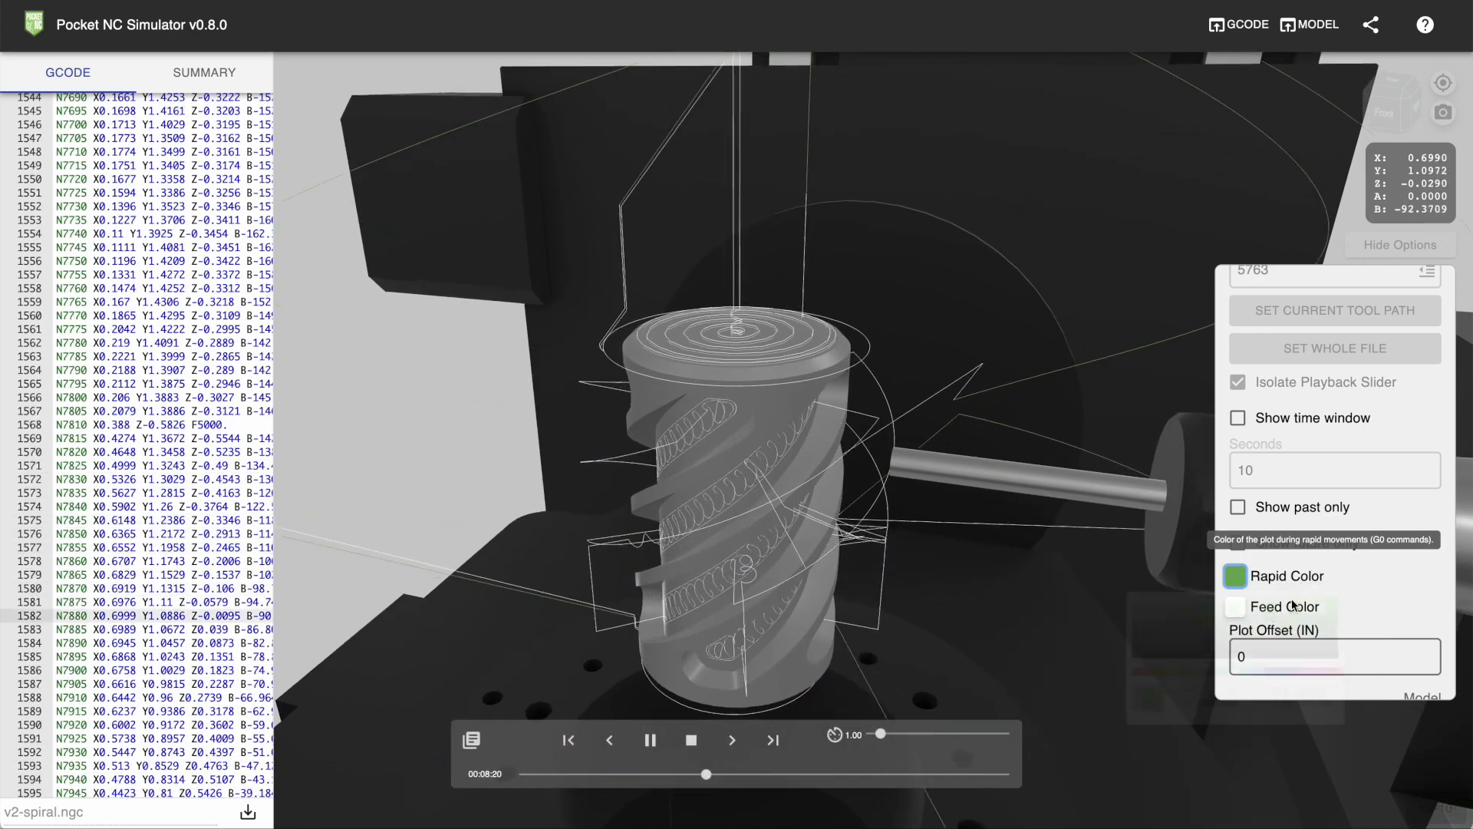
{"action": "left_click", "coordinate": [1235, 606]}
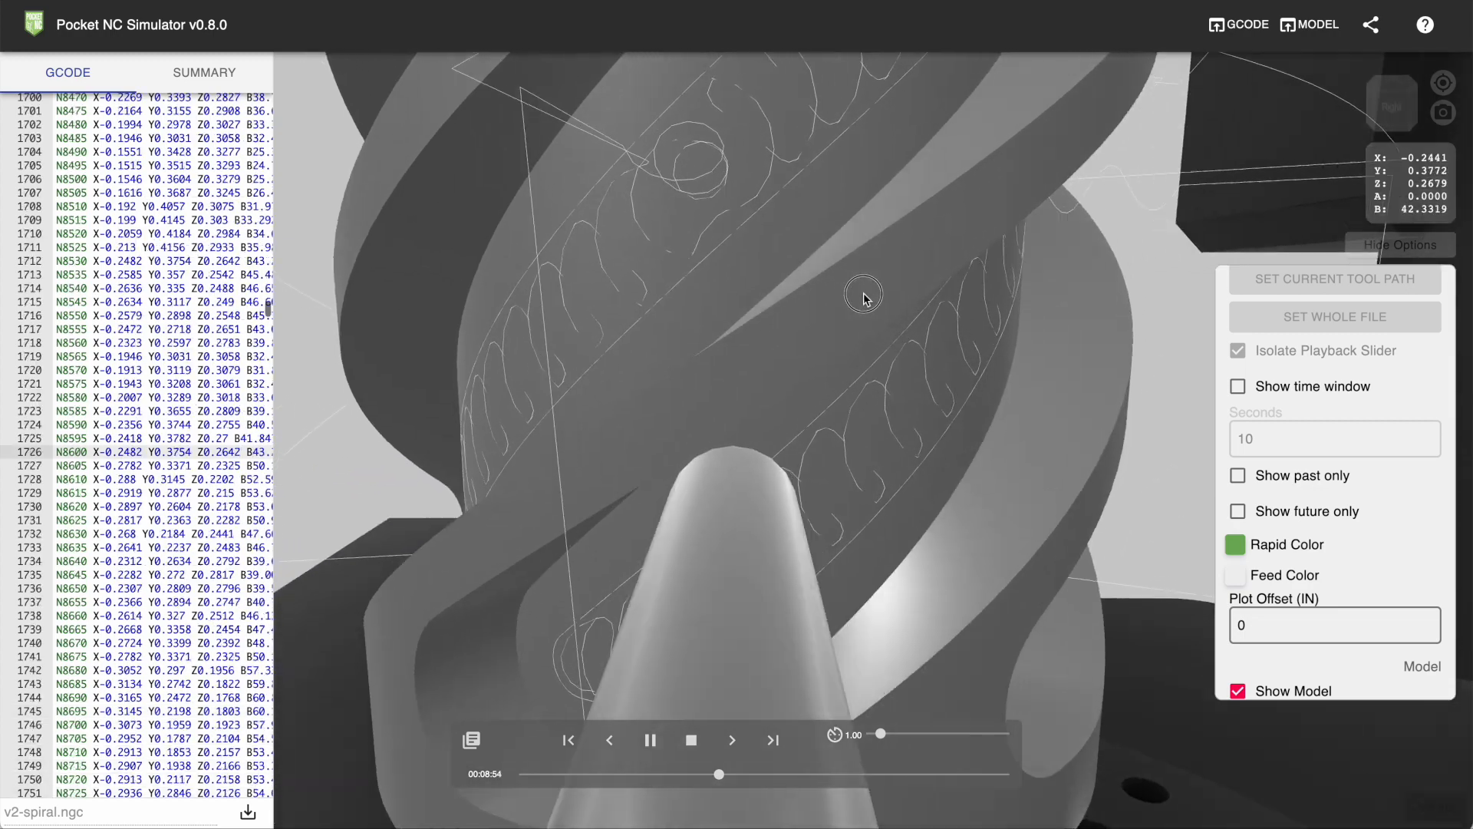
{"action": "left_click_drag", "start_coordinate": [863, 292], "coordinate": [779, 310]}
{"action": "type", "text": ".001"}
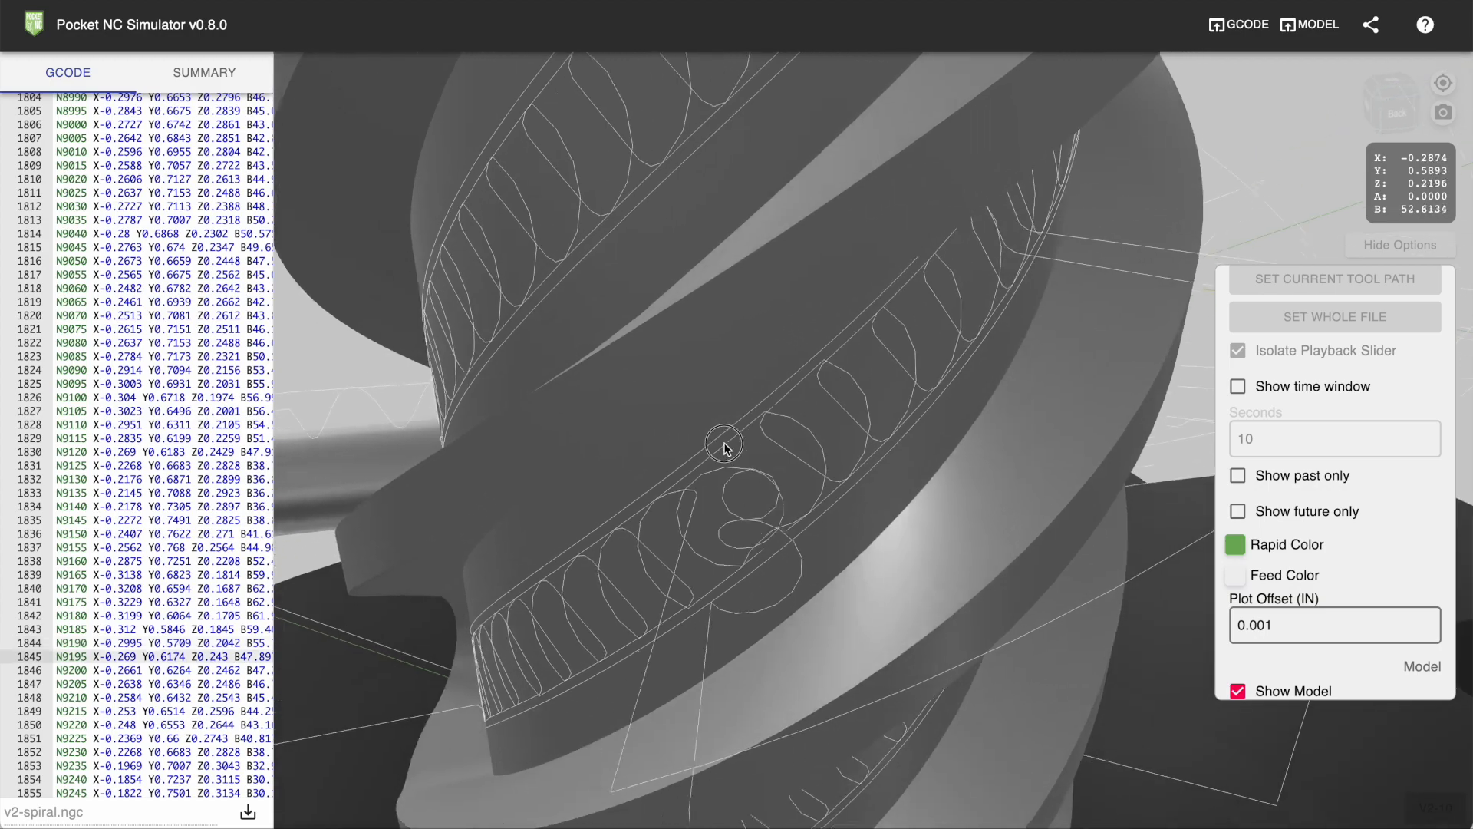
{"action": "left_click_drag", "start_coordinate": [724, 446], "coordinate": [832, 442]}
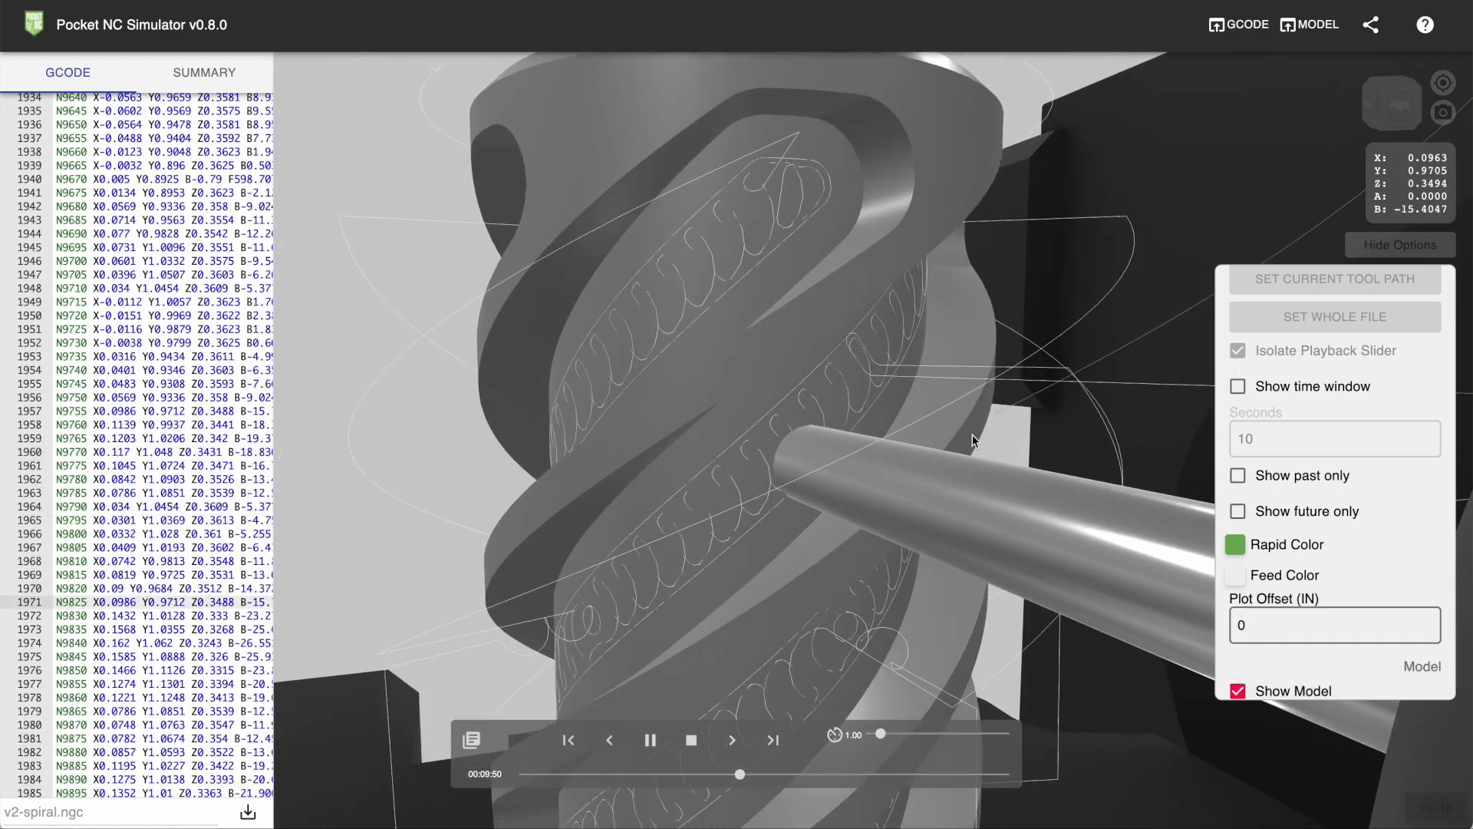
{"action": "left_click_drag", "start_coordinate": [972, 442], "coordinate": [943, 420]}
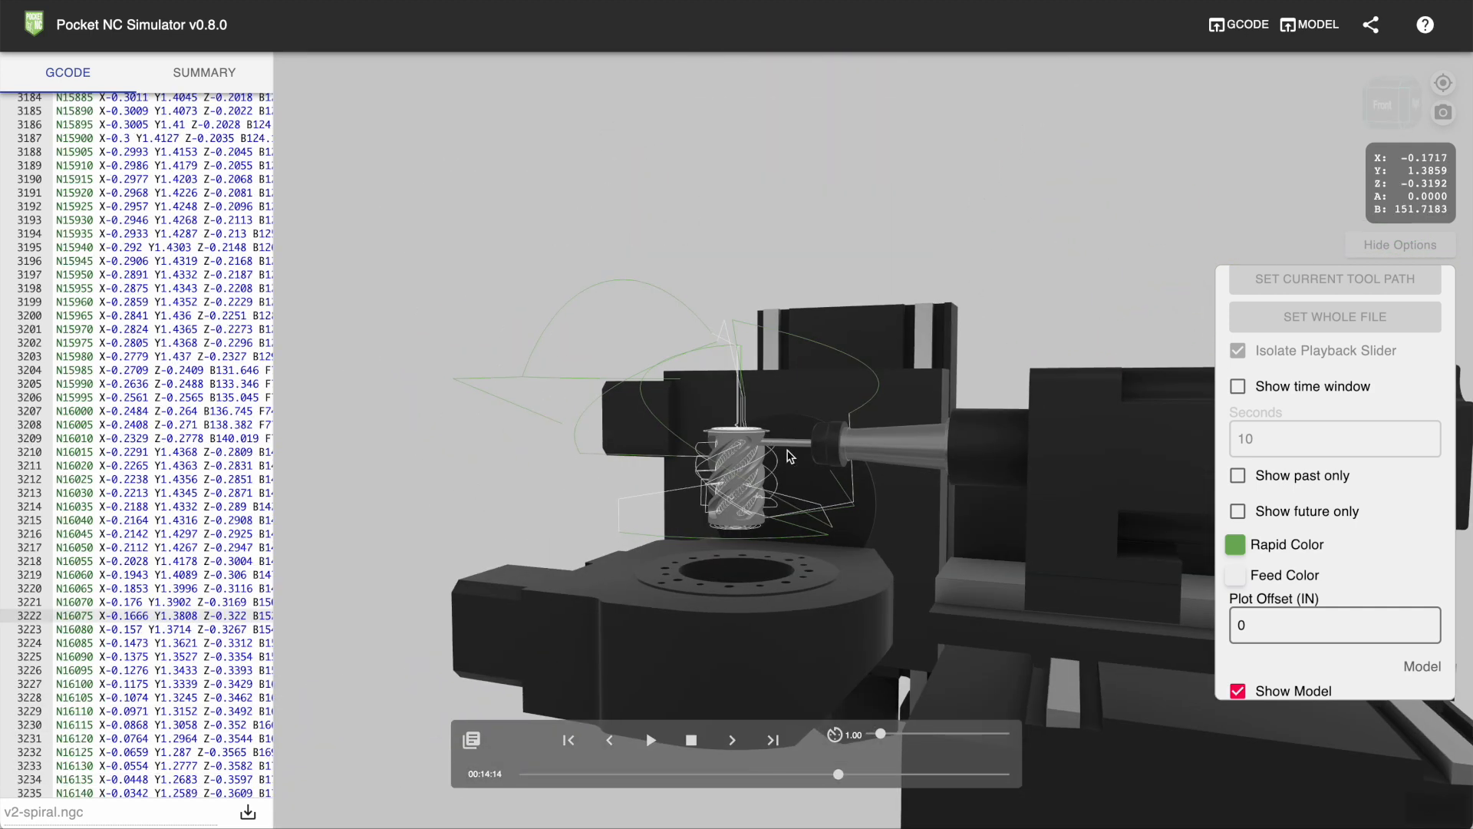
Step: Toggle Show Model off and back on, then orbit closer to the spiral part
{"action": "scroll", "scroll_direction": "down", "scroll_amount": 3}
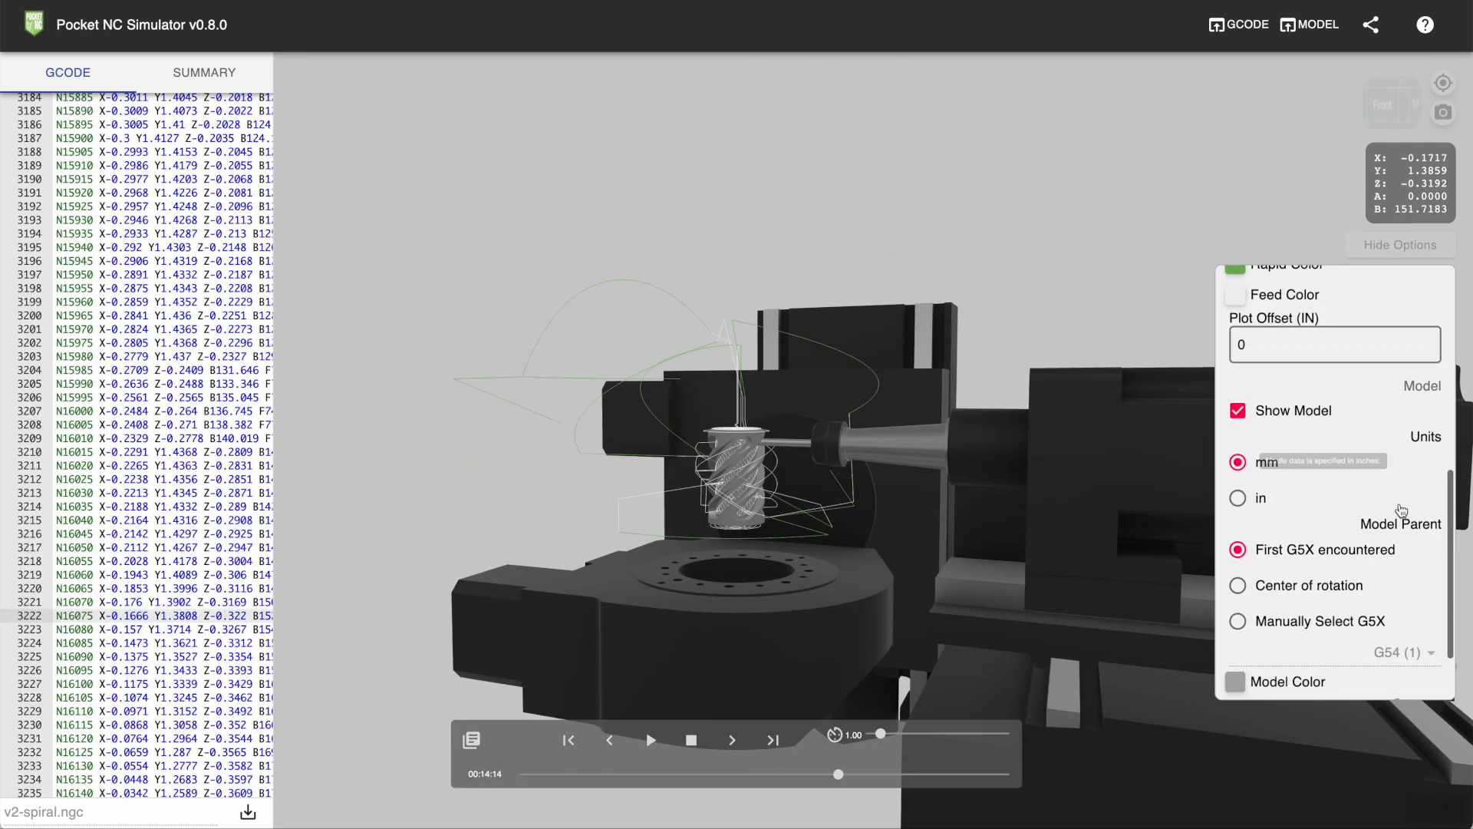
{"action": "scroll", "scroll_direction": "down", "scroll_amount": 3}
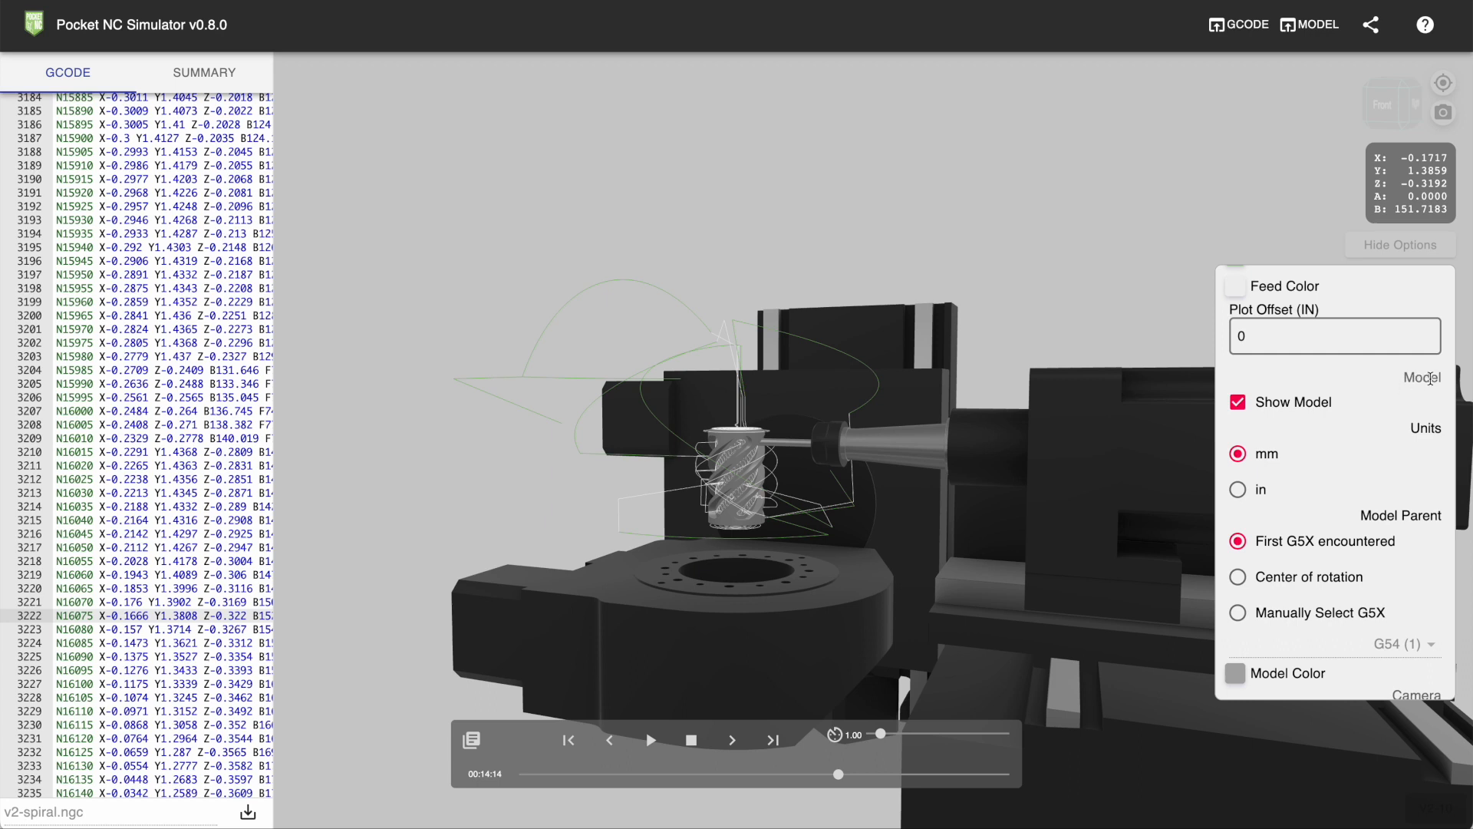
{"action": "left_click", "coordinate": [1236, 401]}
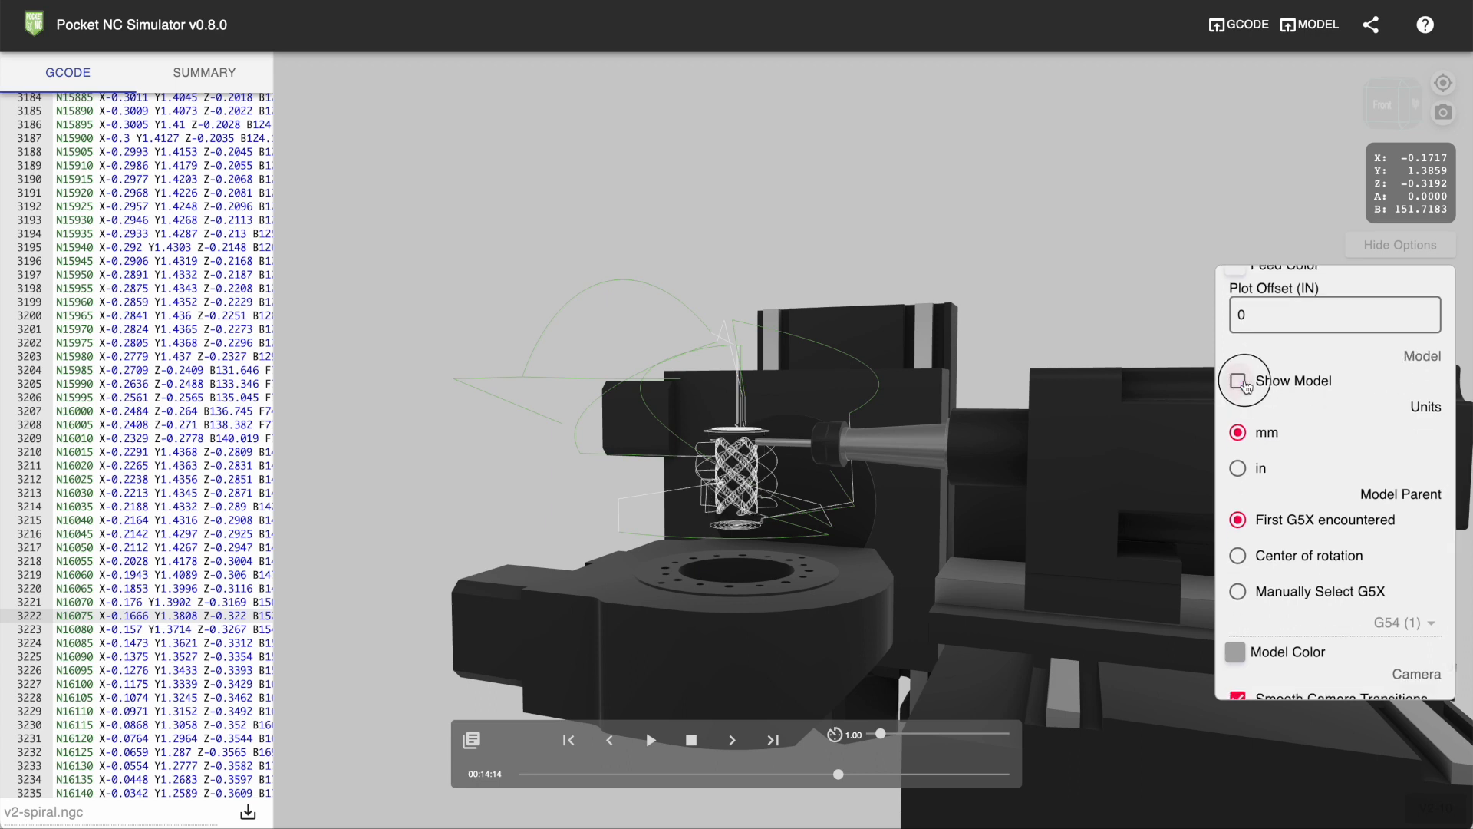
{"action": "left_click", "coordinate": [1238, 381]}
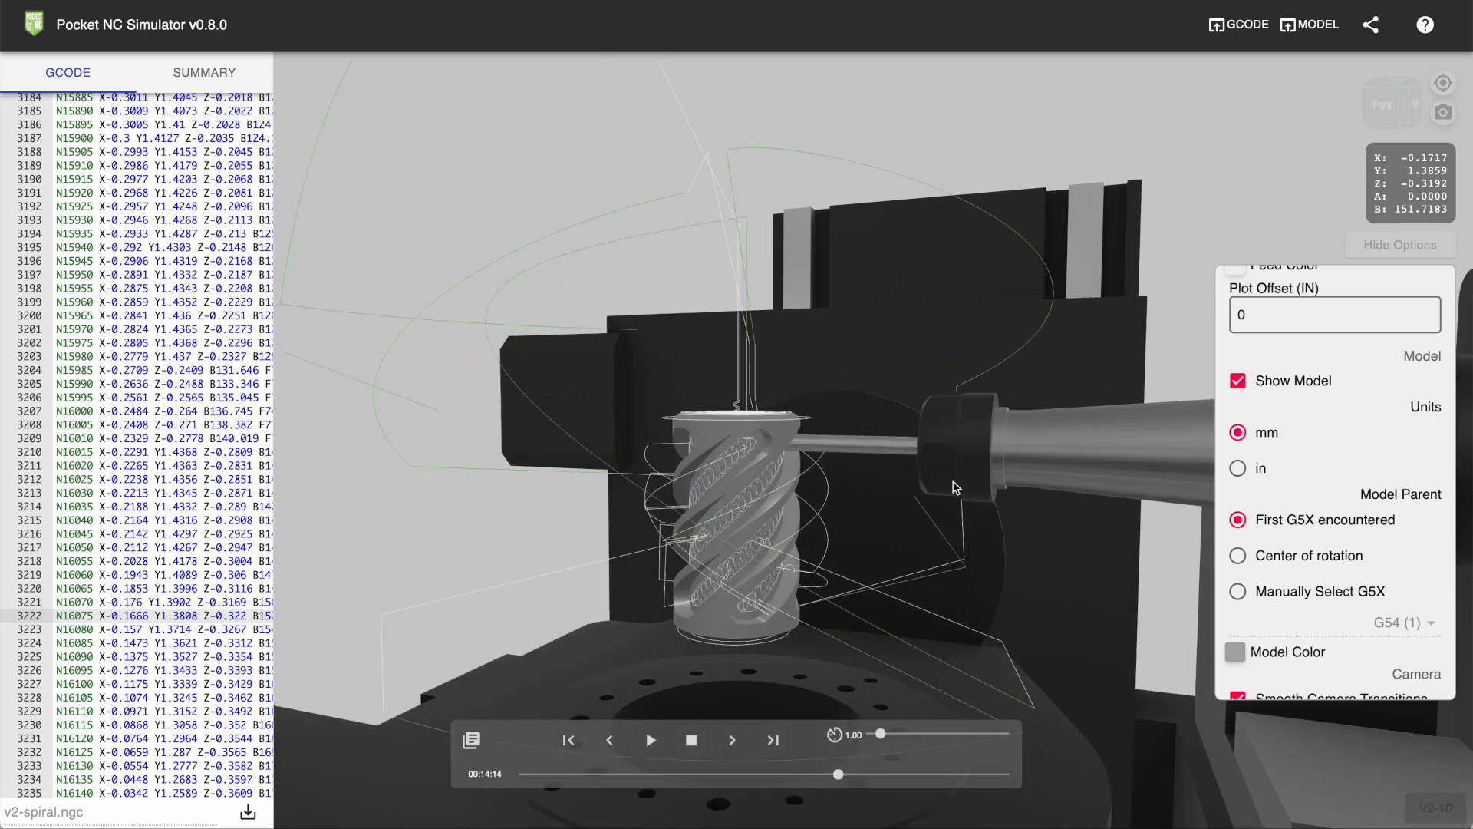
{"action": "left_click_drag", "start_coordinate": [954, 486], "coordinate": [1264, 423]}
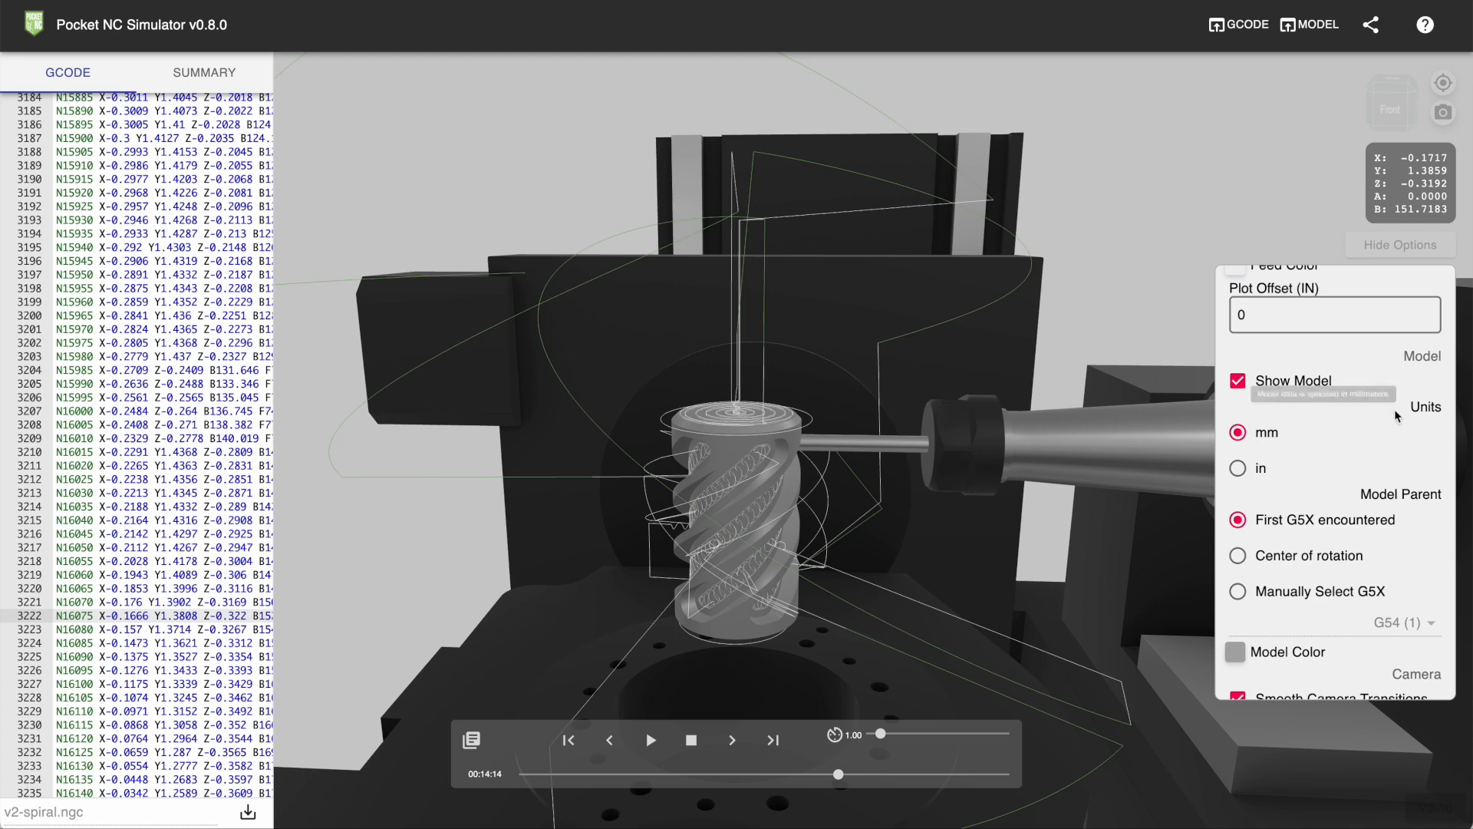
{"action": "mouse_move", "coordinate": [761, 472]}
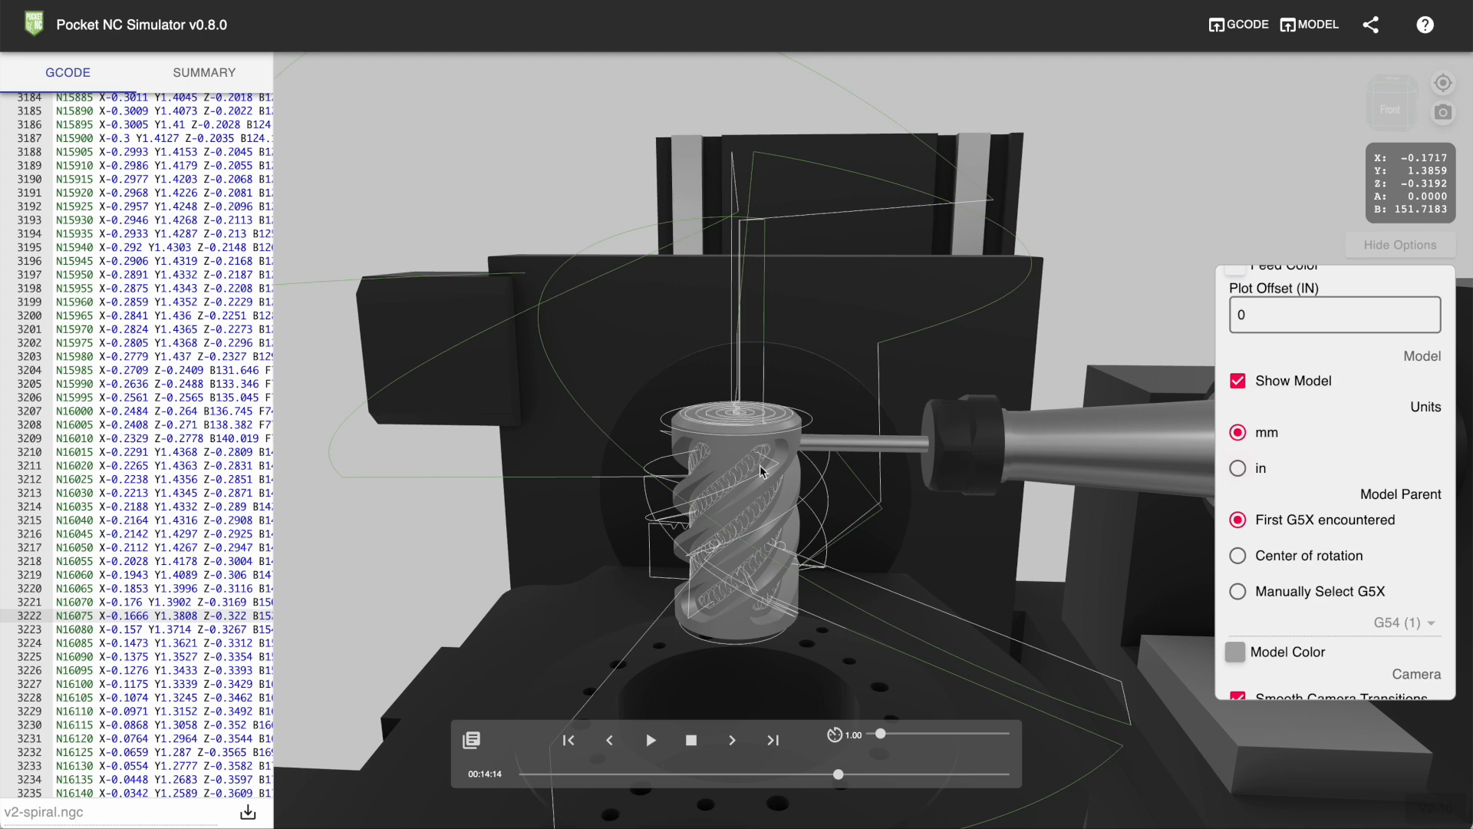
{"action": "mouse_move", "coordinate": [1240, 477]}
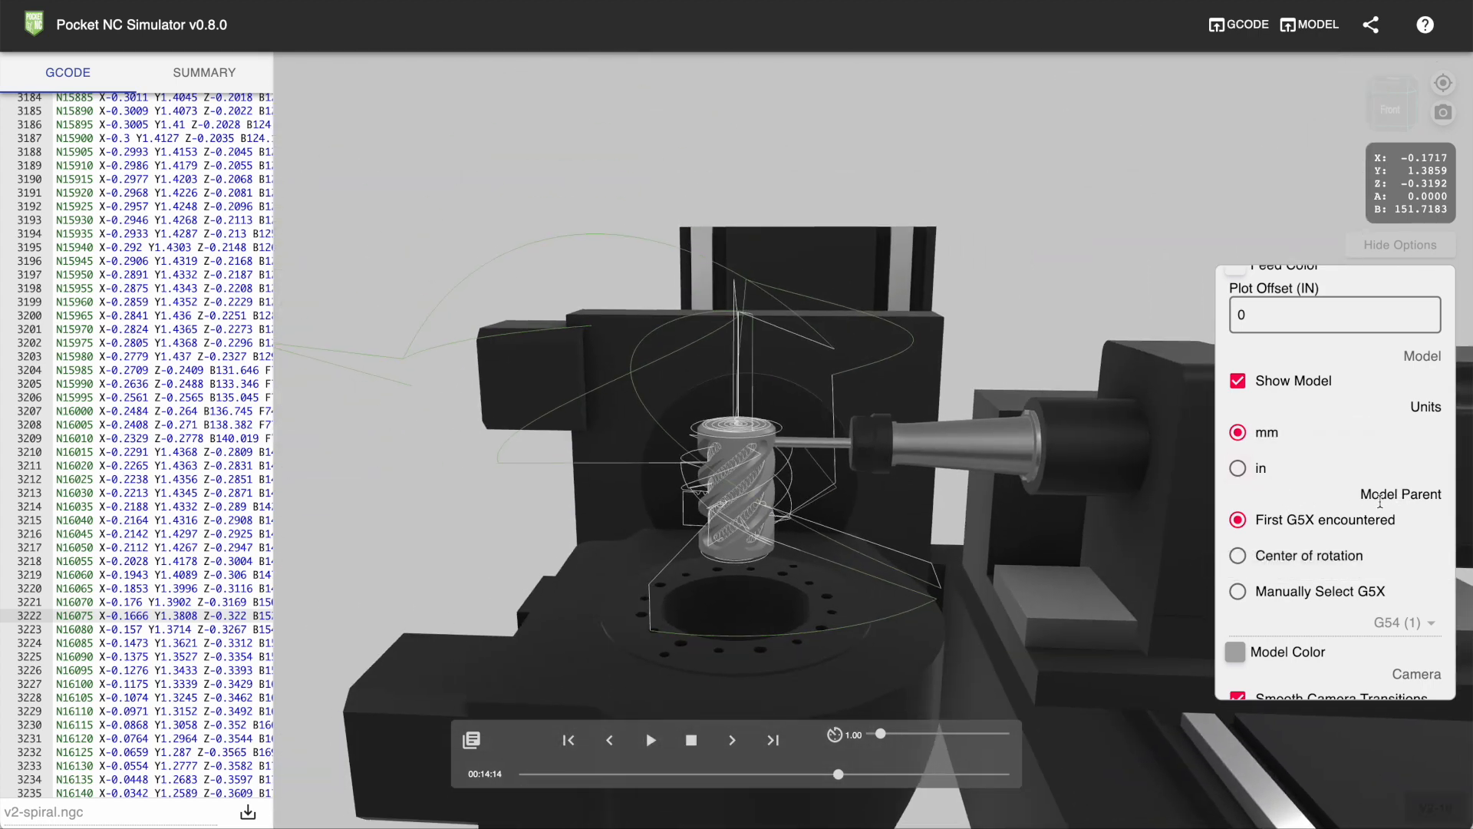
{"action": "mouse_move", "coordinate": [1325, 519]}
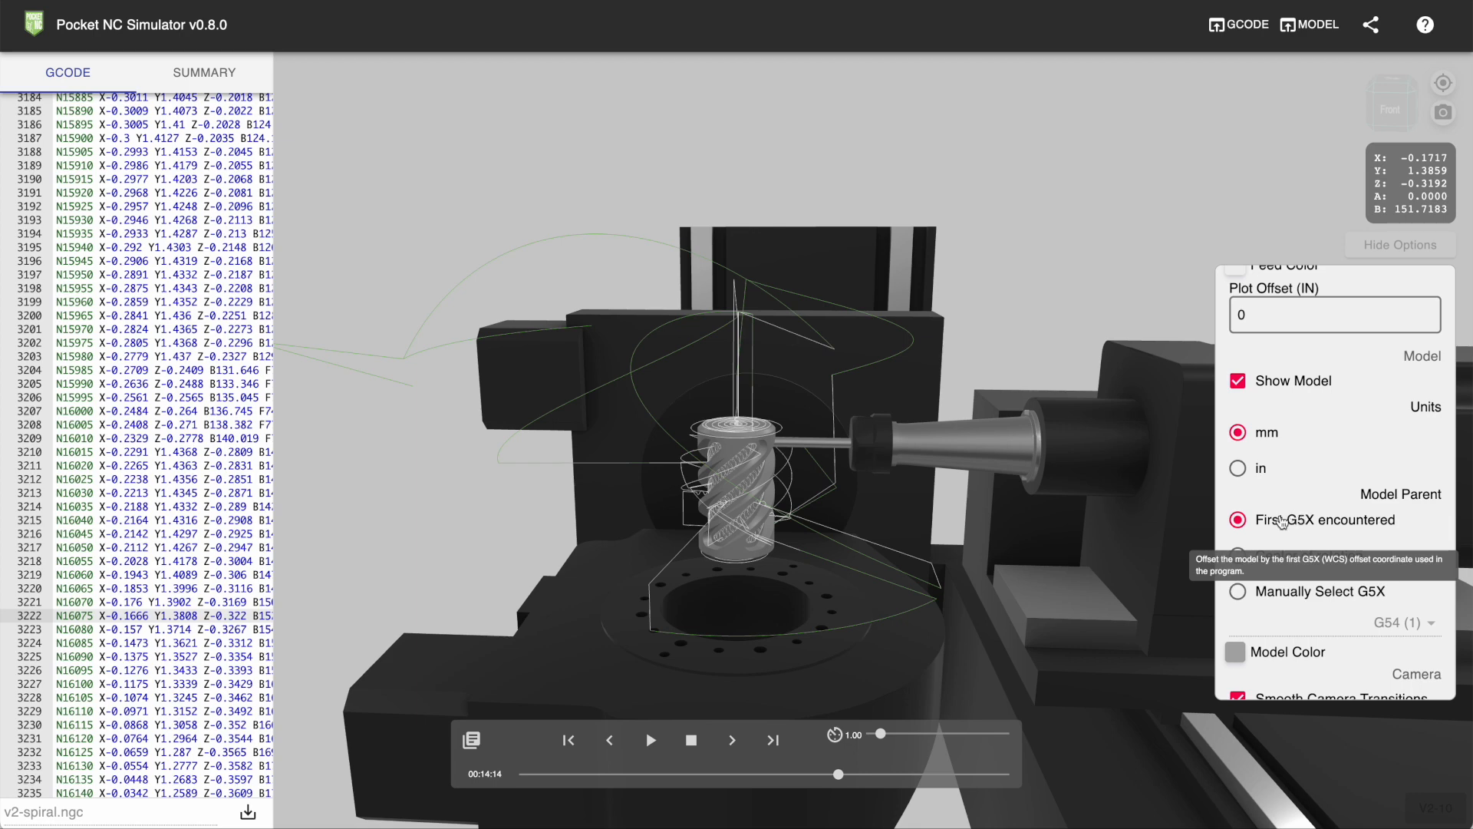
{"action": "mouse_move", "coordinate": [1037, 453]}
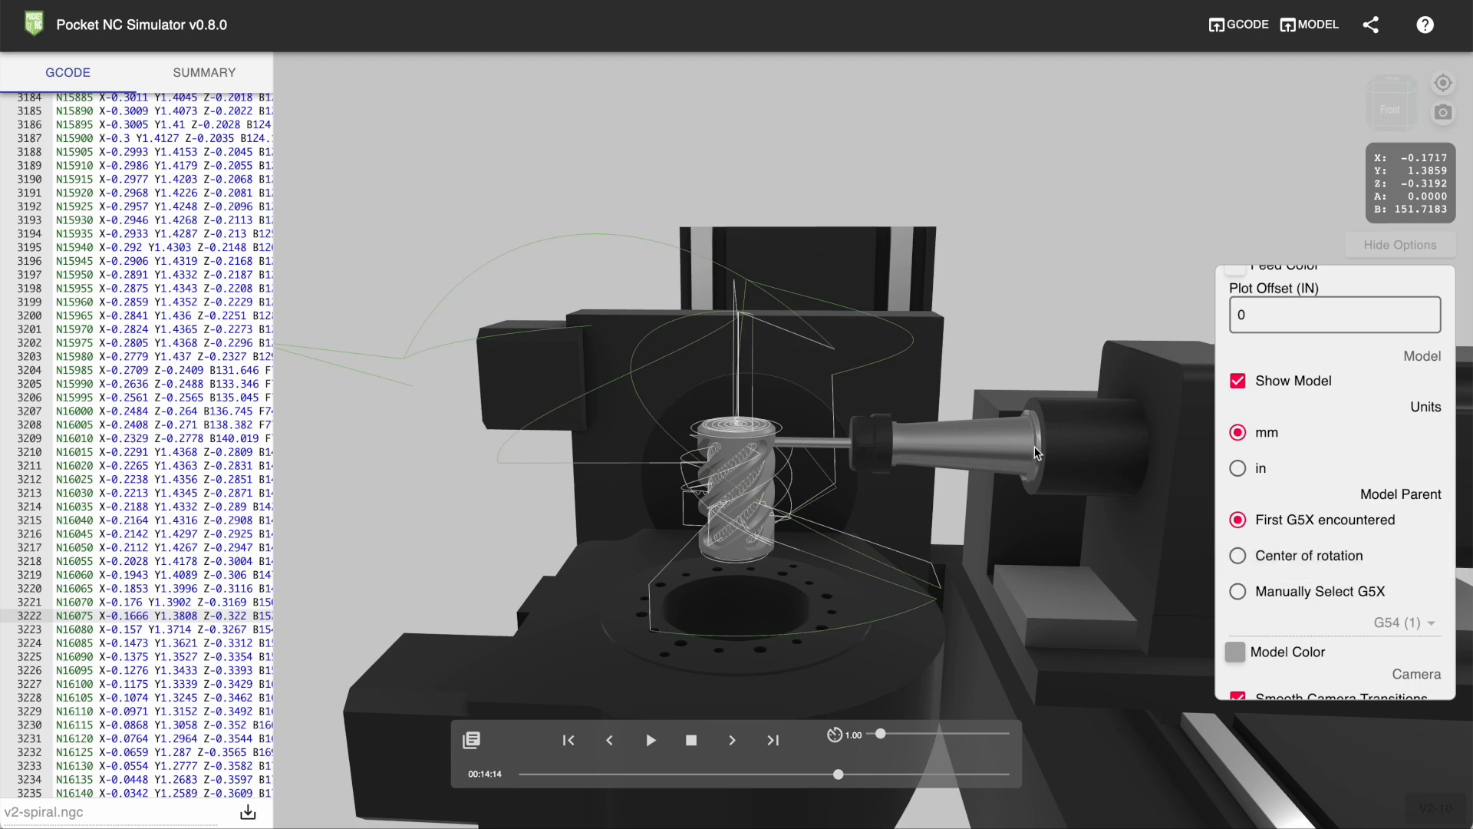
{"action": "mouse_move", "coordinate": [837, 462]}
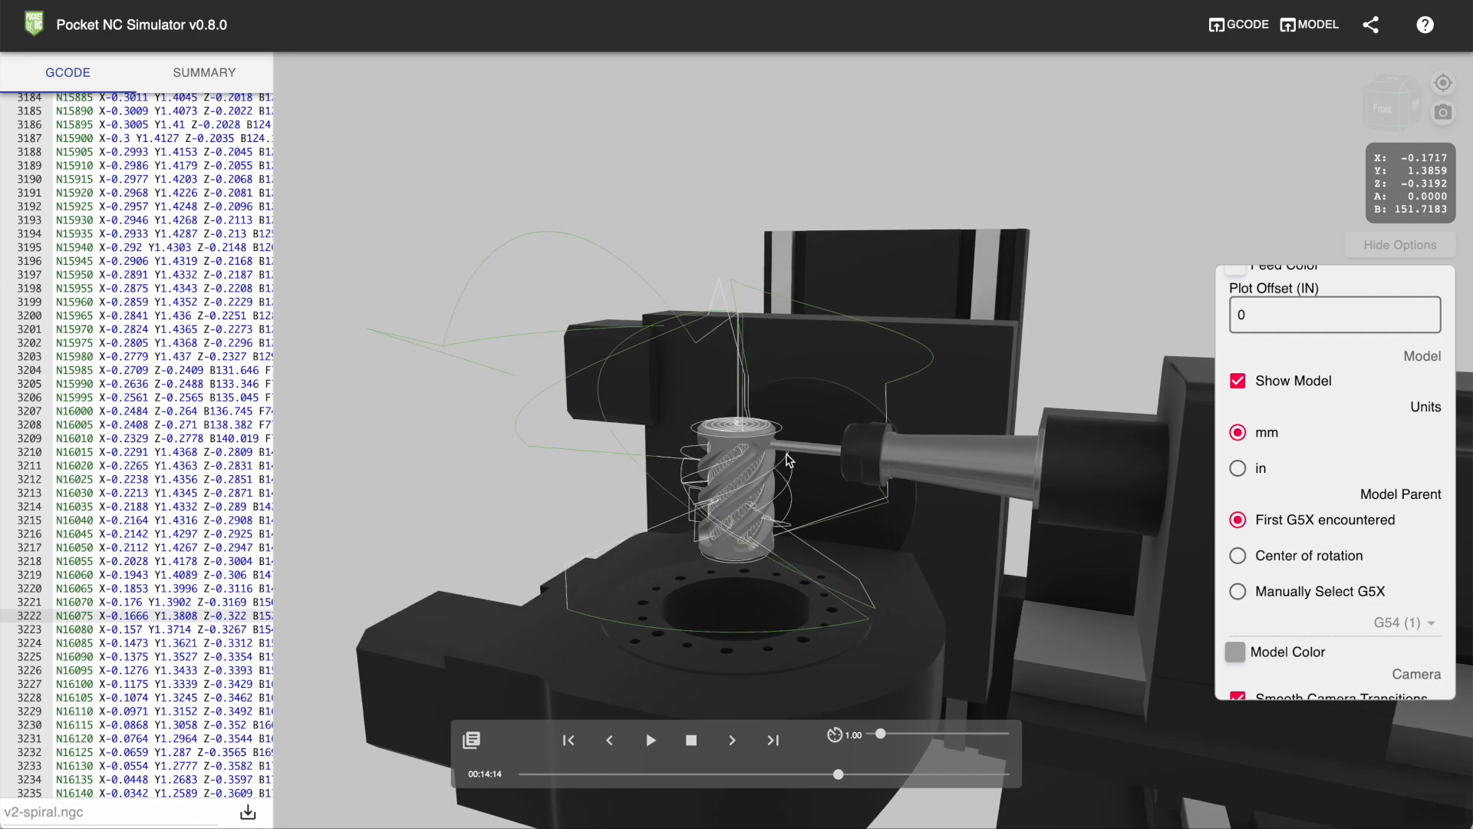
{"action": "mouse_move", "coordinate": [787, 505]}
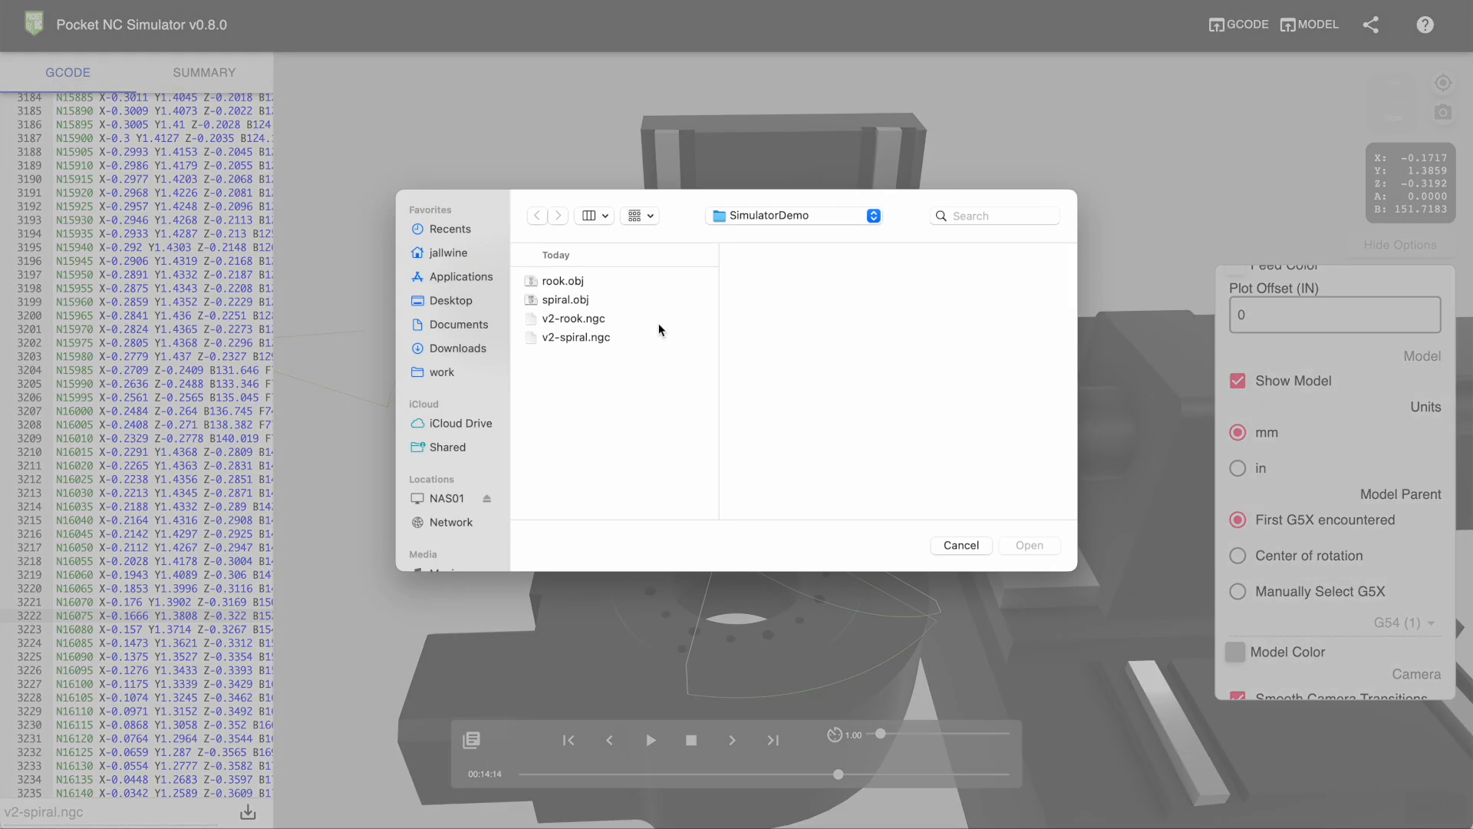
Step: Open v2-rook.ngc from the SimulatorDemo folder as the current program
{"action": "left_click", "coordinate": [572, 318]}
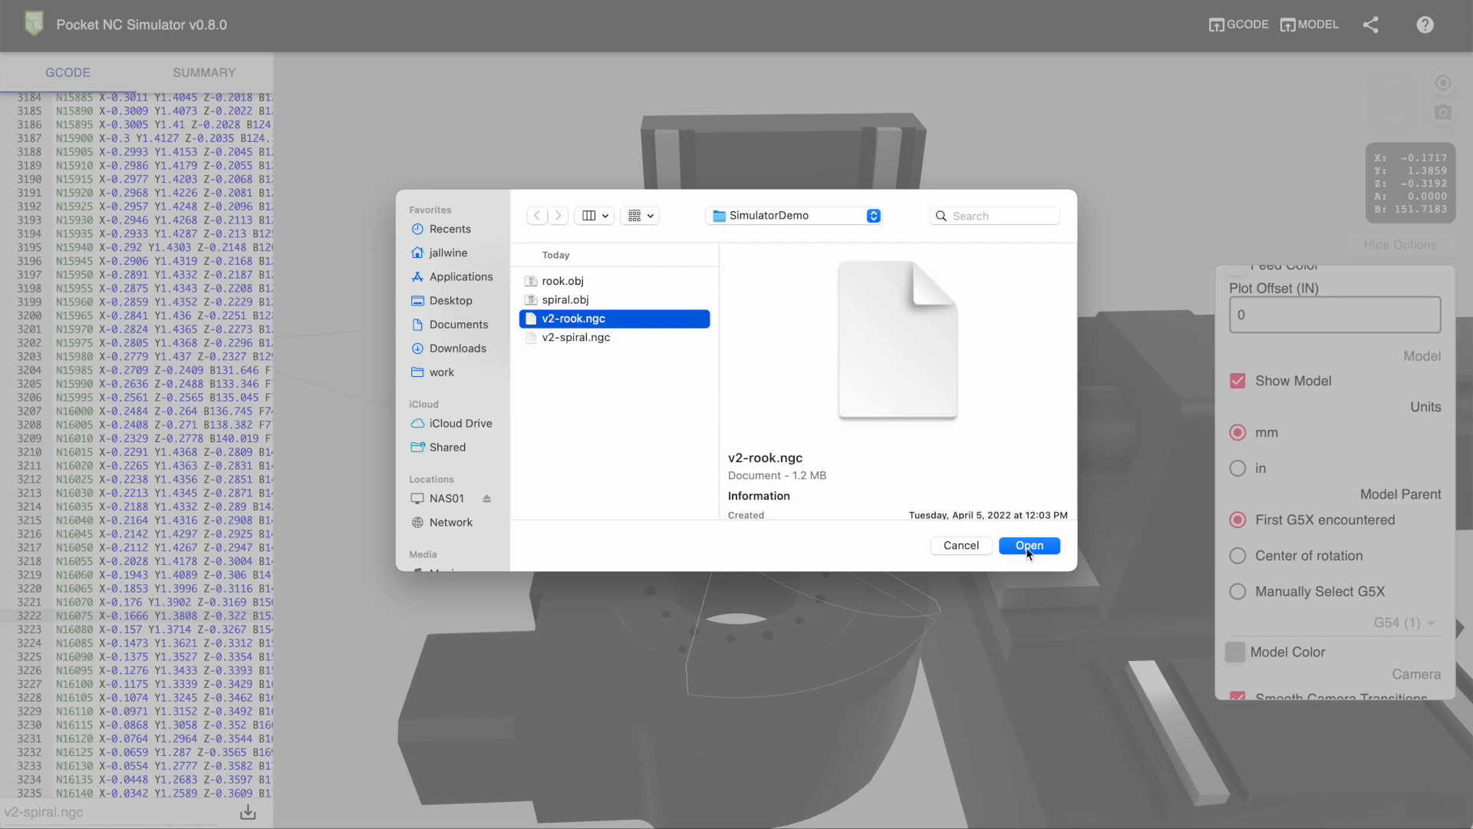
{"action": "left_click", "coordinate": [1028, 545]}
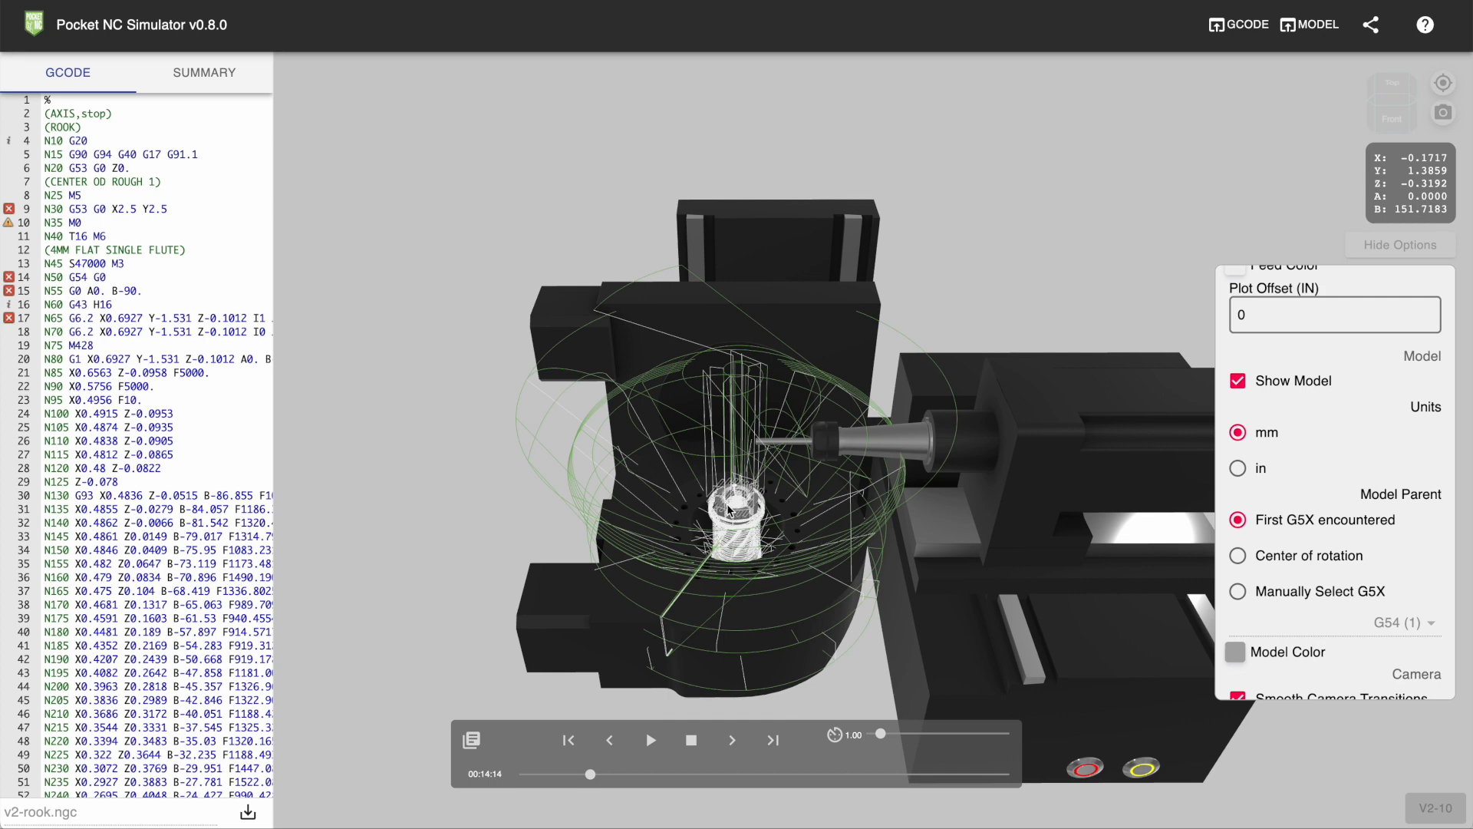
{"action": "mouse_move", "coordinate": [637, 386]}
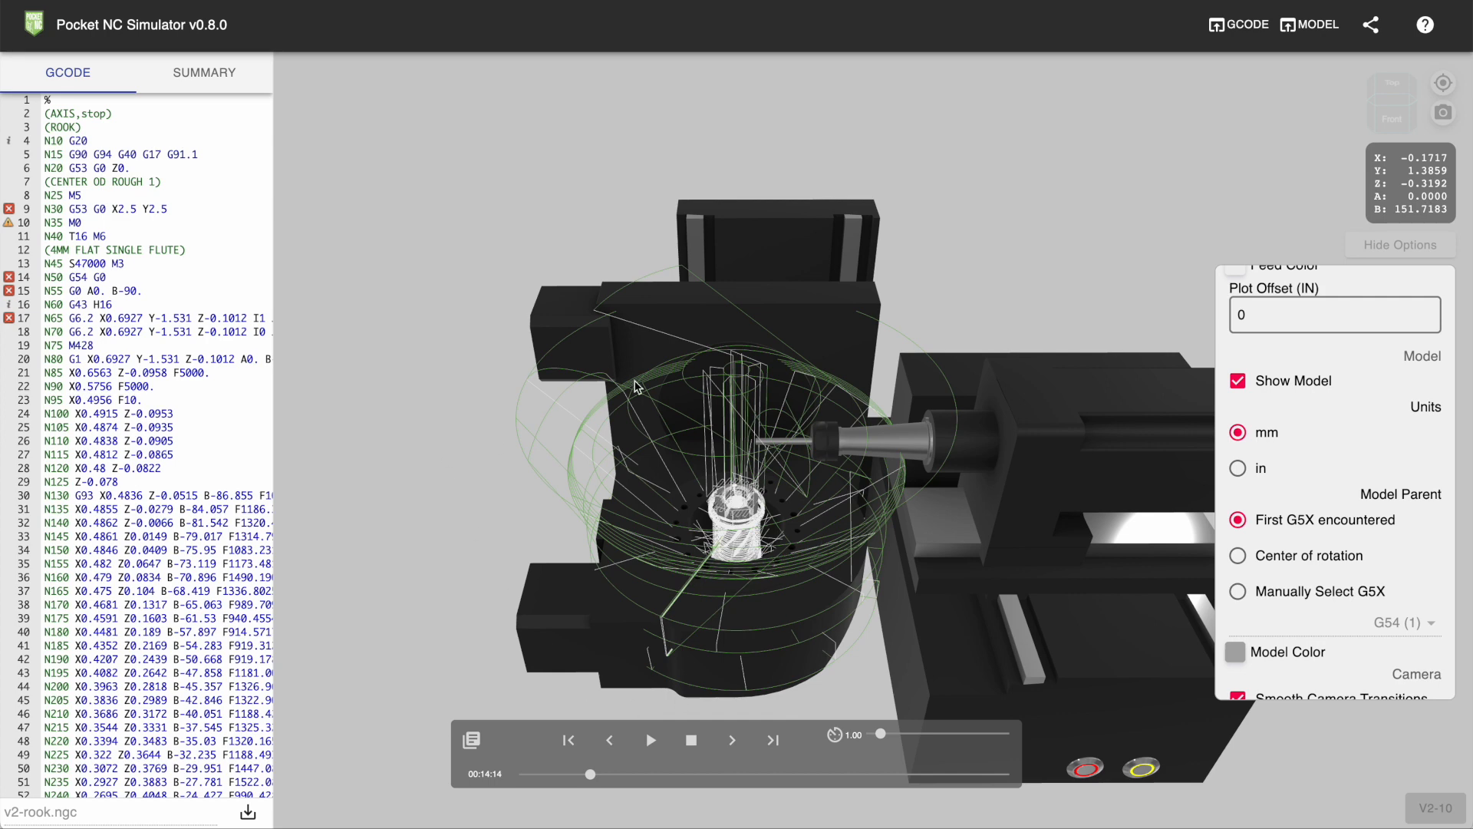
{"action": "mouse_move", "coordinate": [779, 498]}
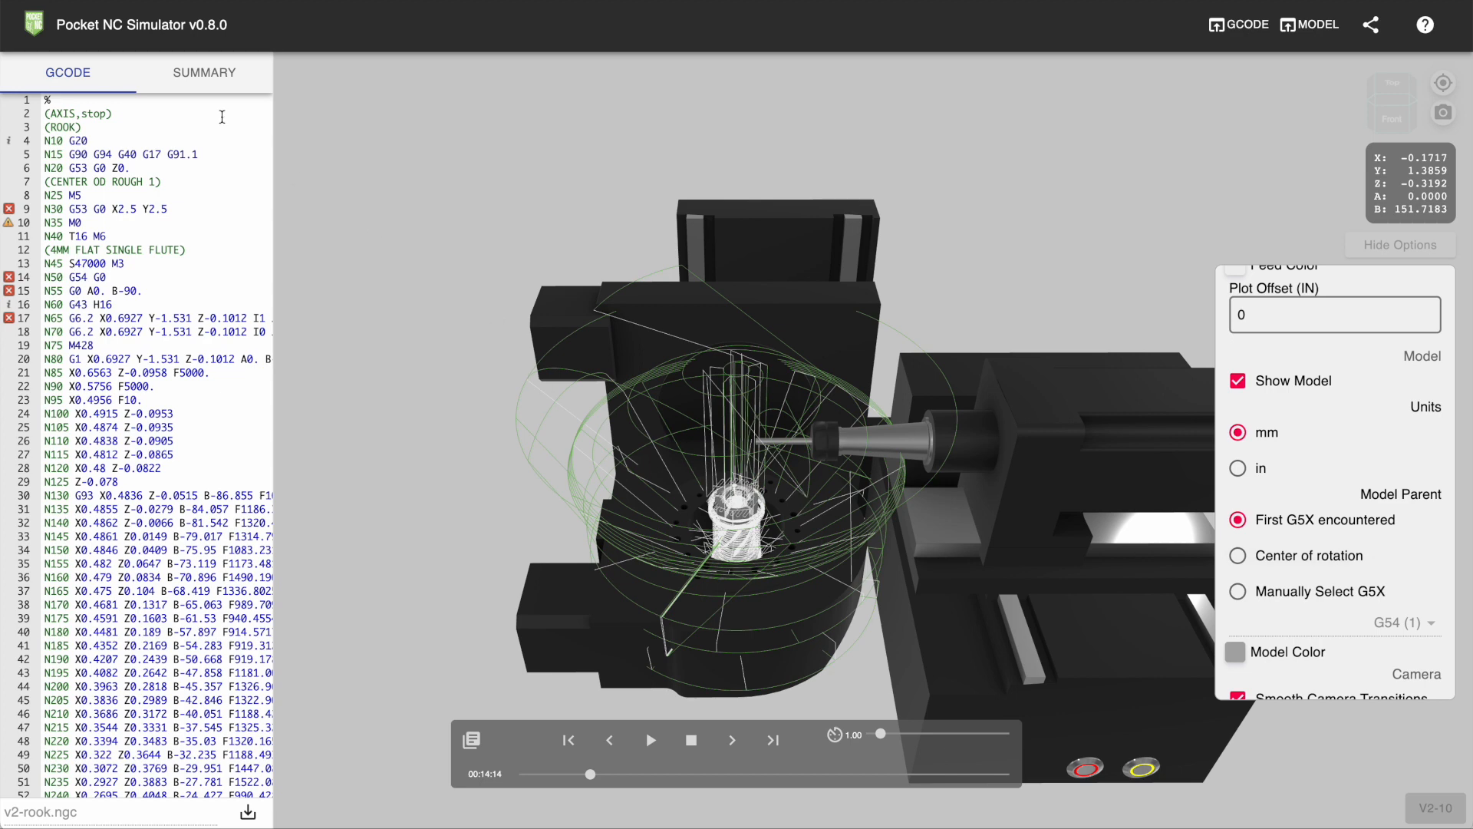
Step: Set the G54 Y offset to 2 in Summary, rerun, and inspect the rook
{"action": "left_click", "coordinate": [202, 72]}
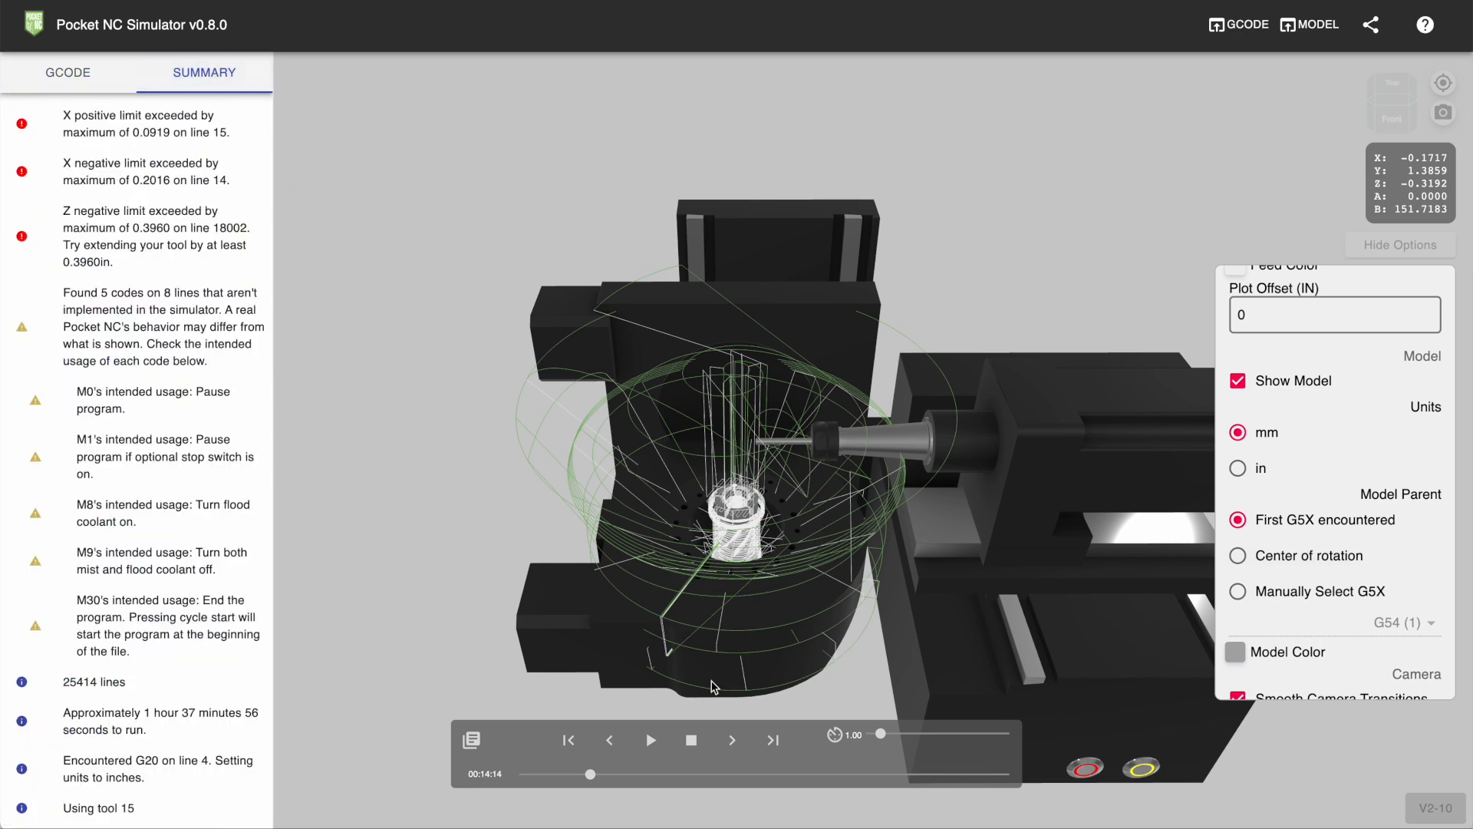
{"action": "scroll", "scroll_direction": "down", "scroll_amount": 3}
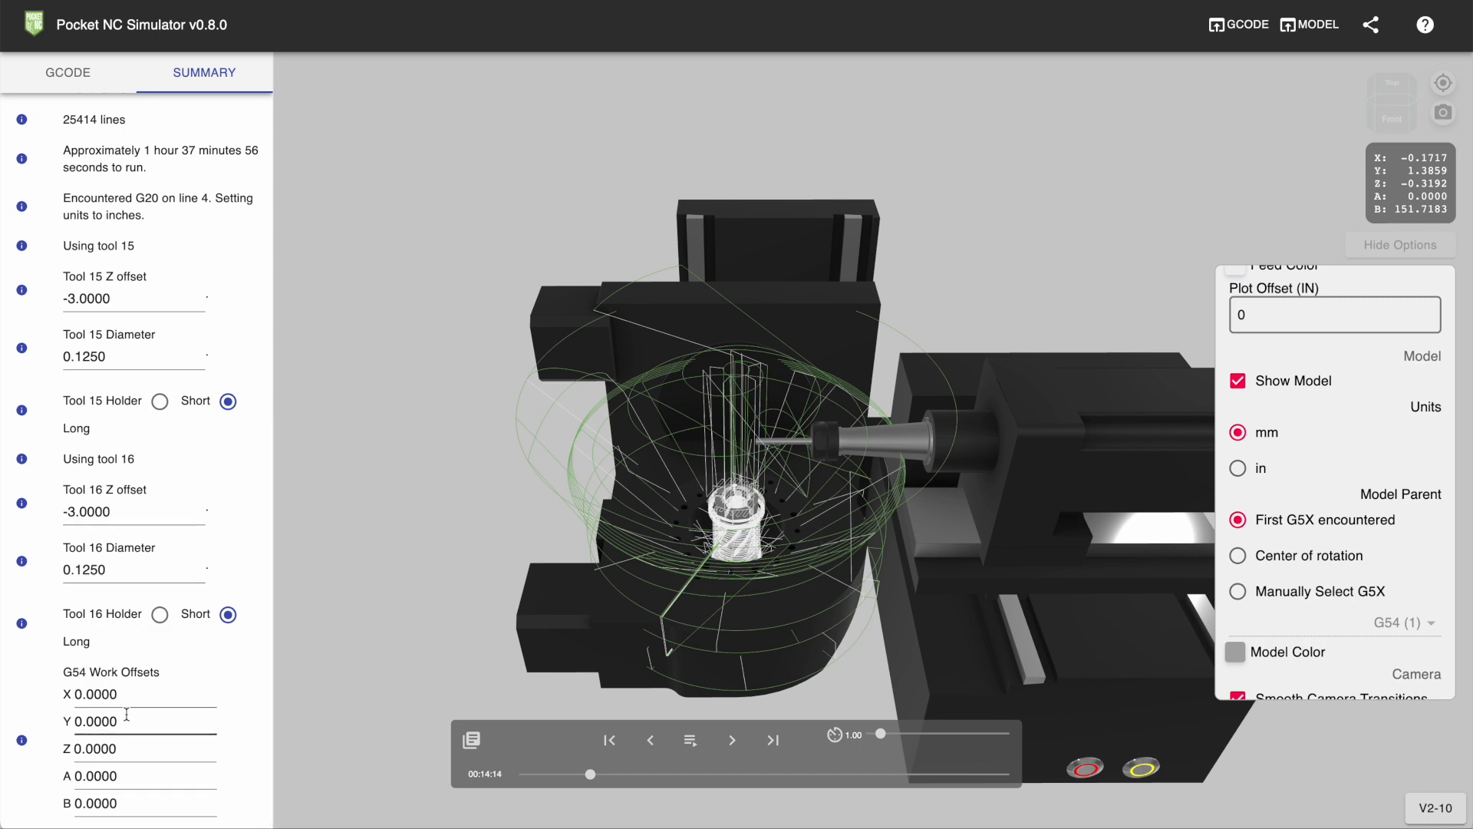
{"action": "double_click", "coordinate": [91, 721]}
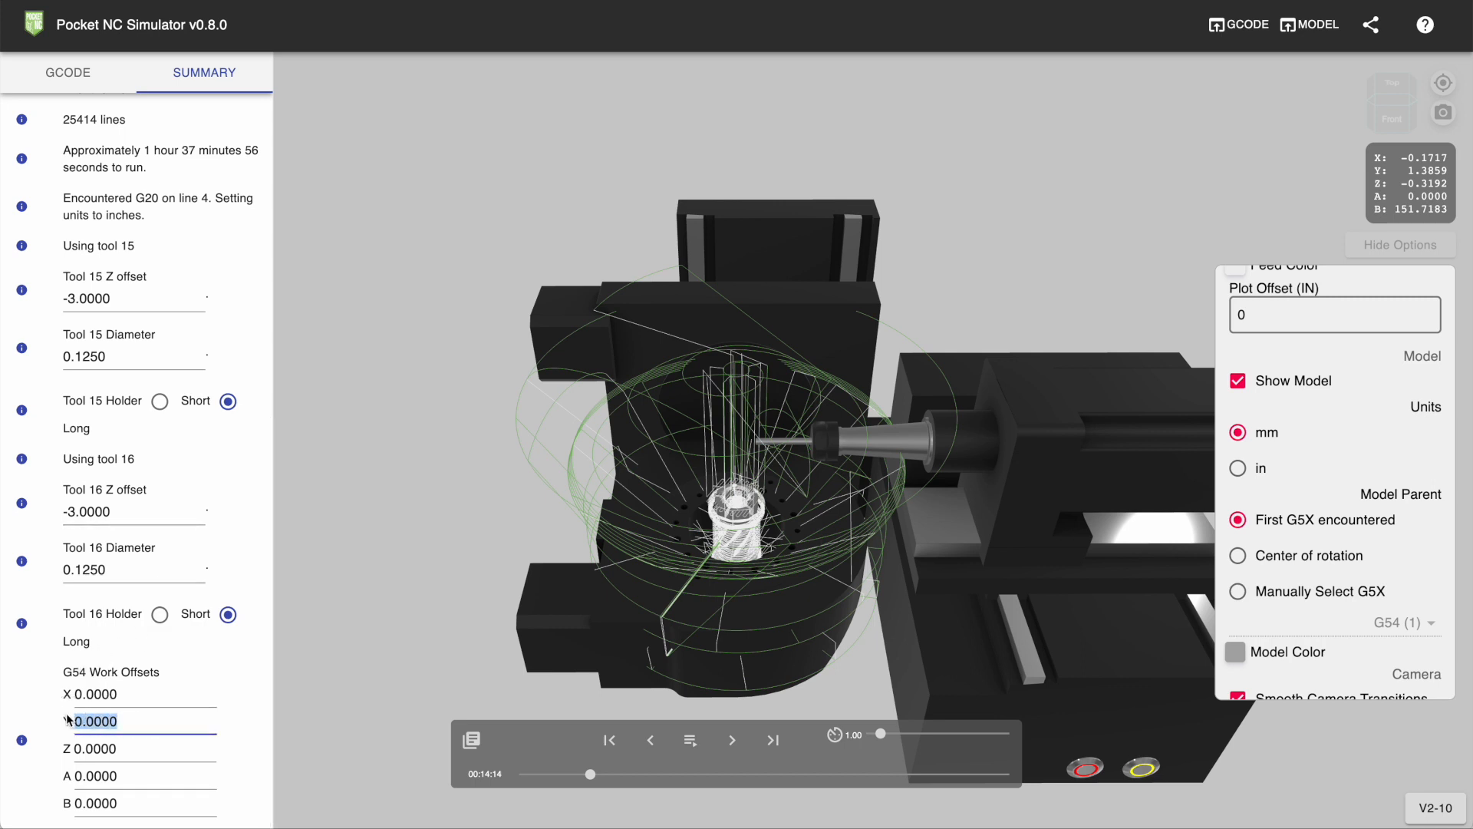
{"action": "type", "text": "2"}
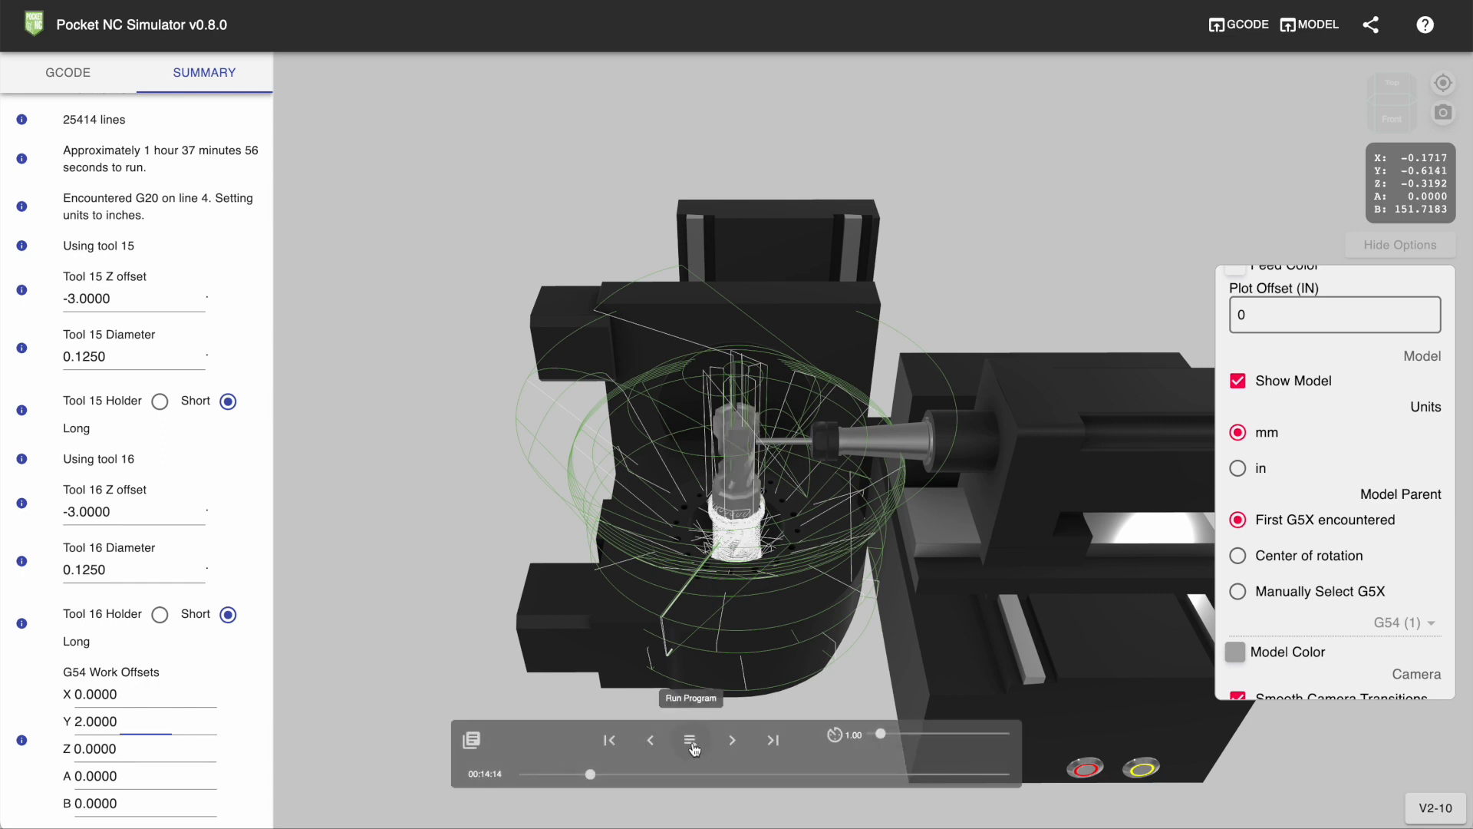
{"action": "left_click", "coordinate": [690, 740]}
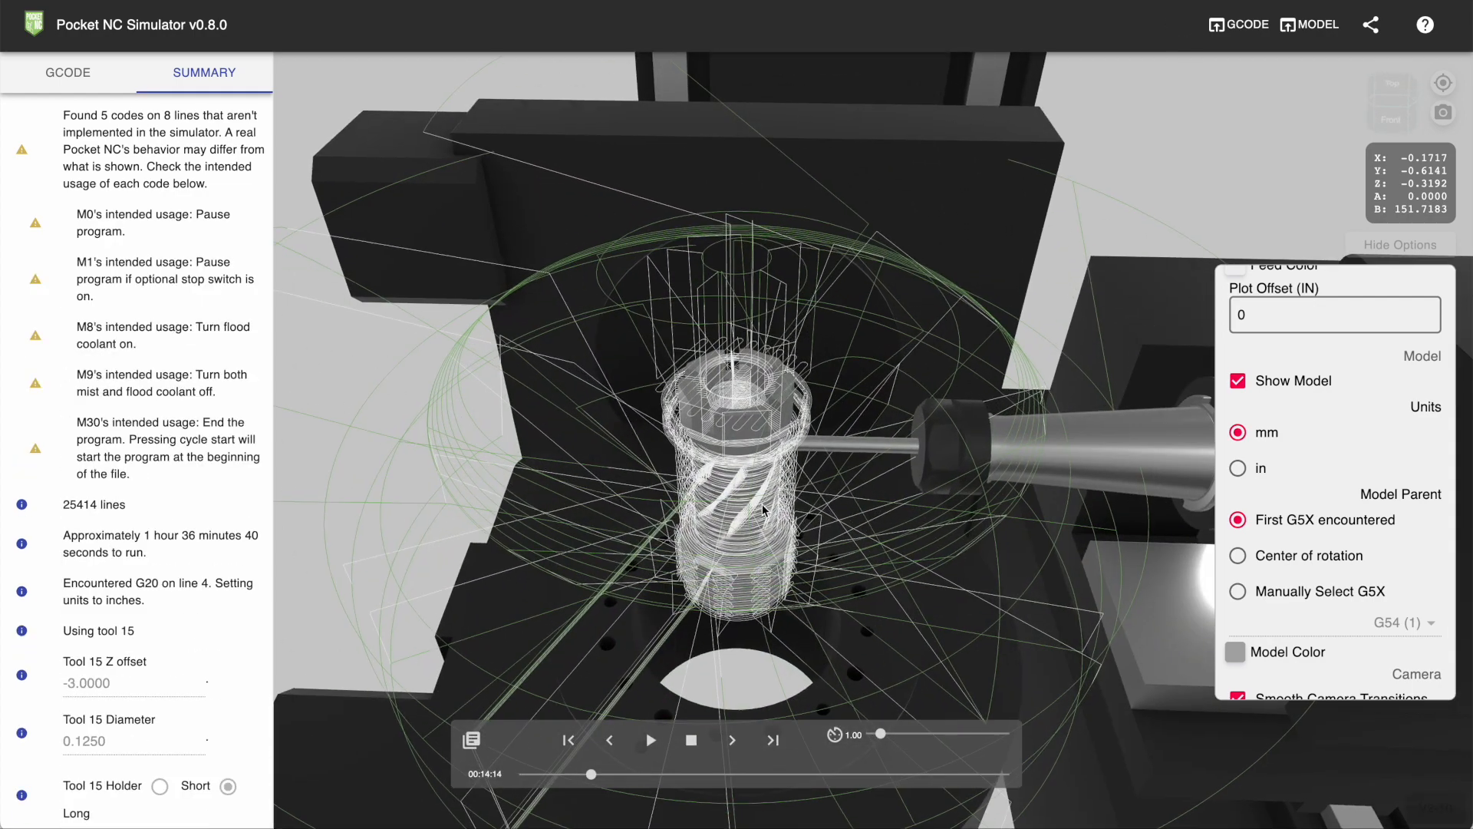
{"action": "left_click_drag", "start_coordinate": [761, 512], "coordinate": [752, 484]}
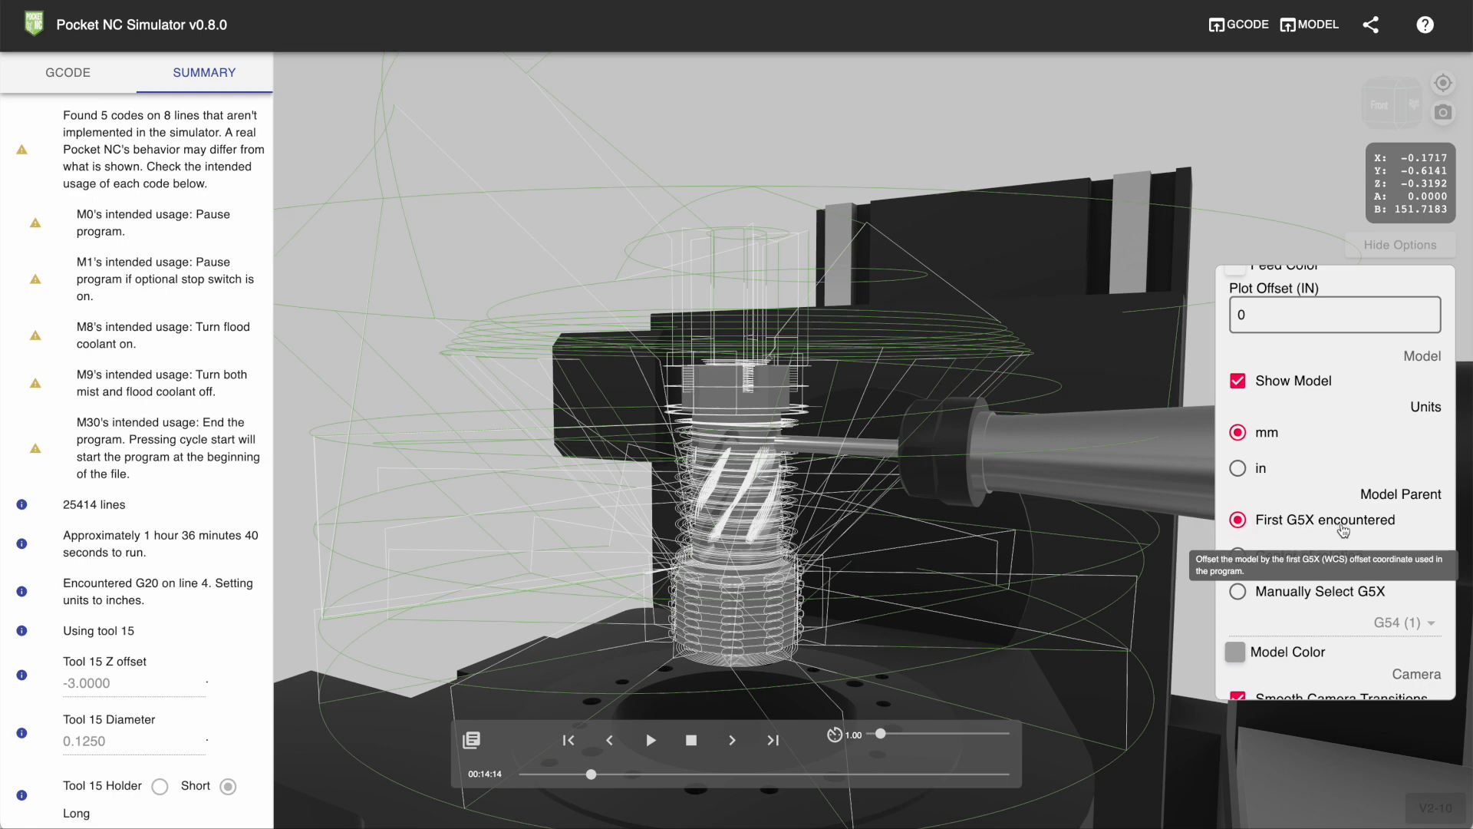
{"action": "mouse_move", "coordinate": [1266, 566]}
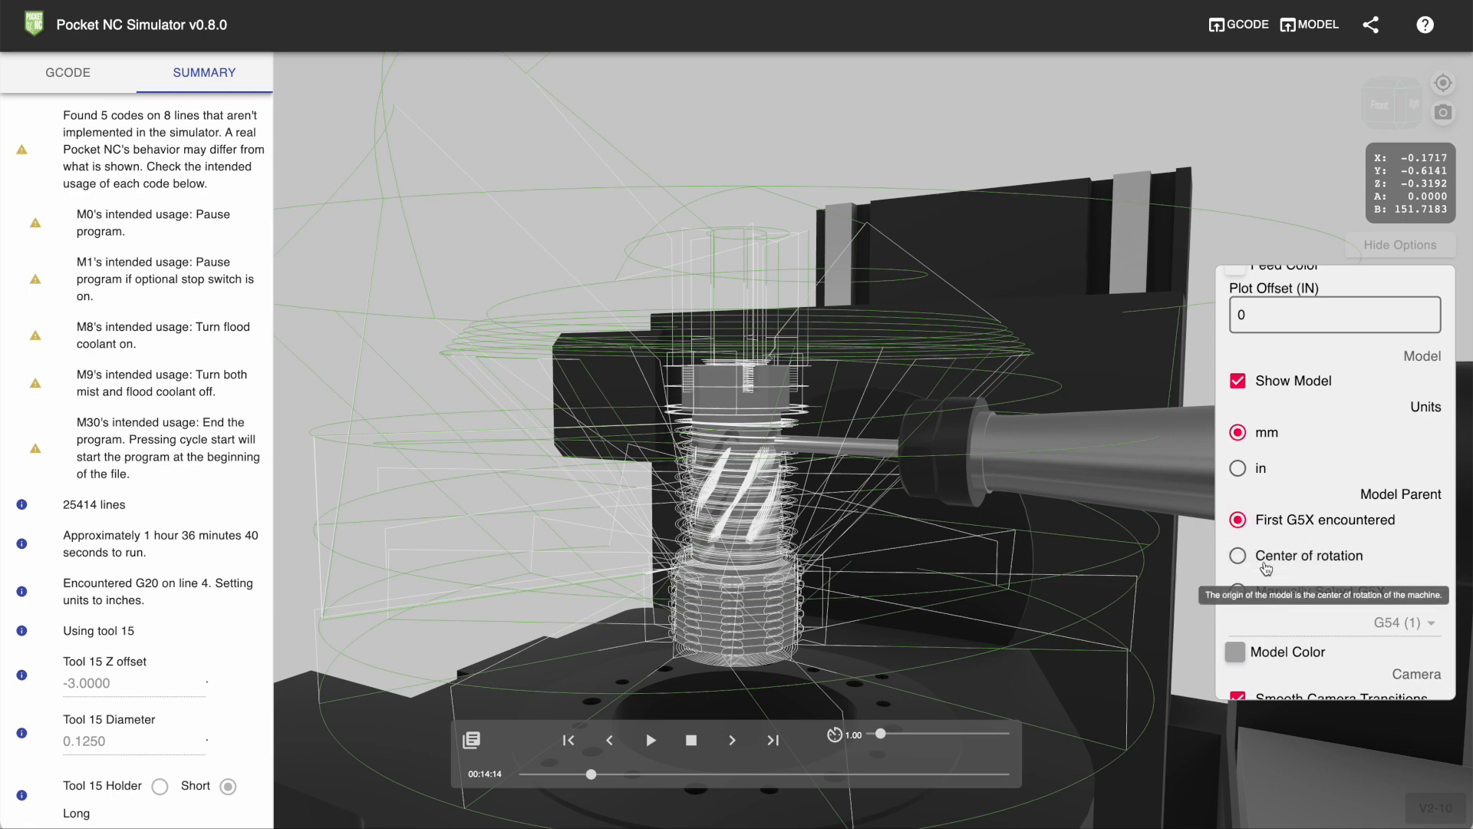
{"action": "mouse_move", "coordinate": [888, 540]}
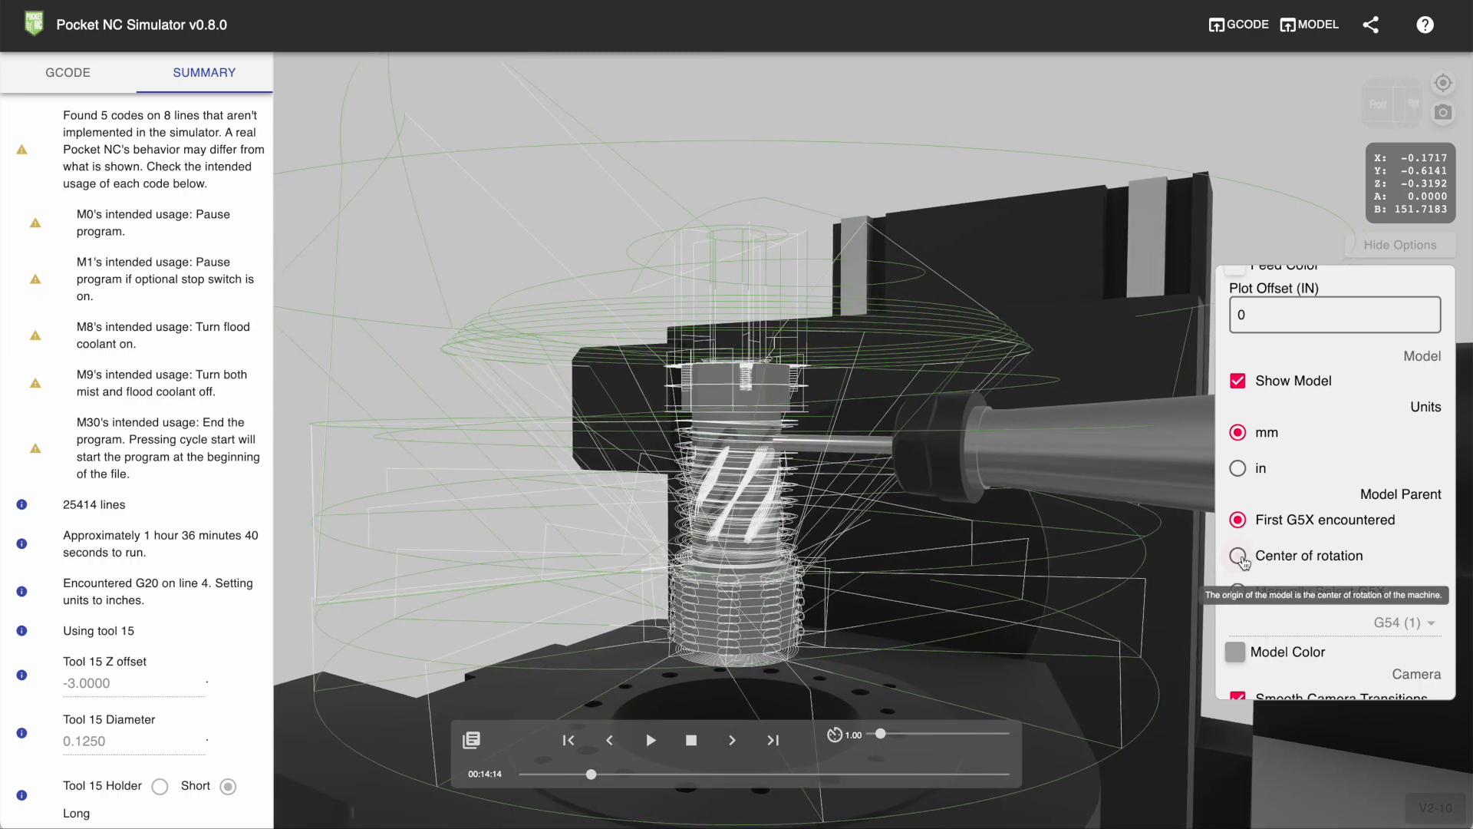
Step: Parent the model to the center of rotation, then back to first G5X
{"action": "left_click", "coordinate": [1237, 555]}
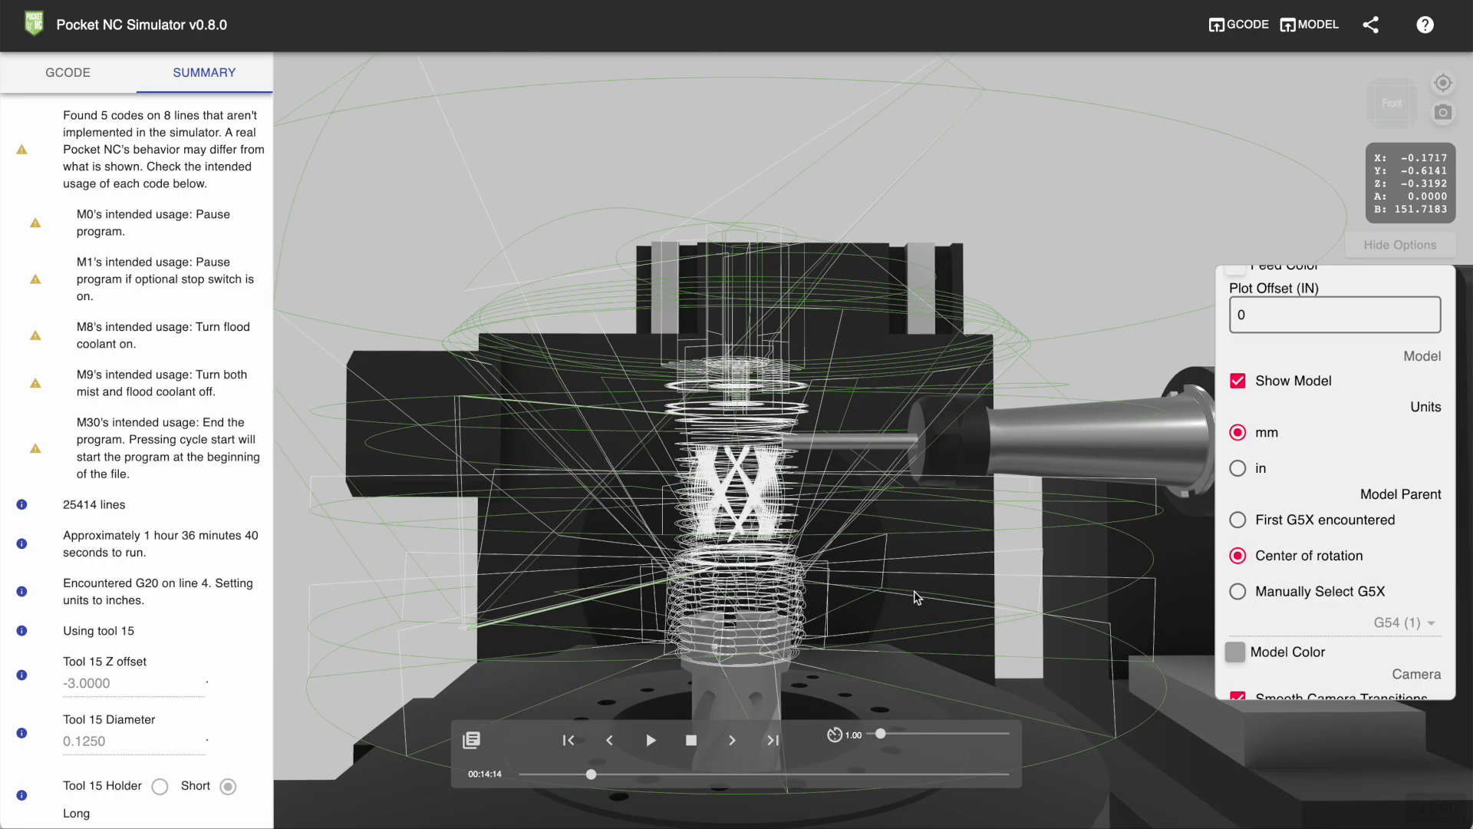
{"action": "left_click_drag", "start_coordinate": [916, 597], "coordinate": [742, 507]}
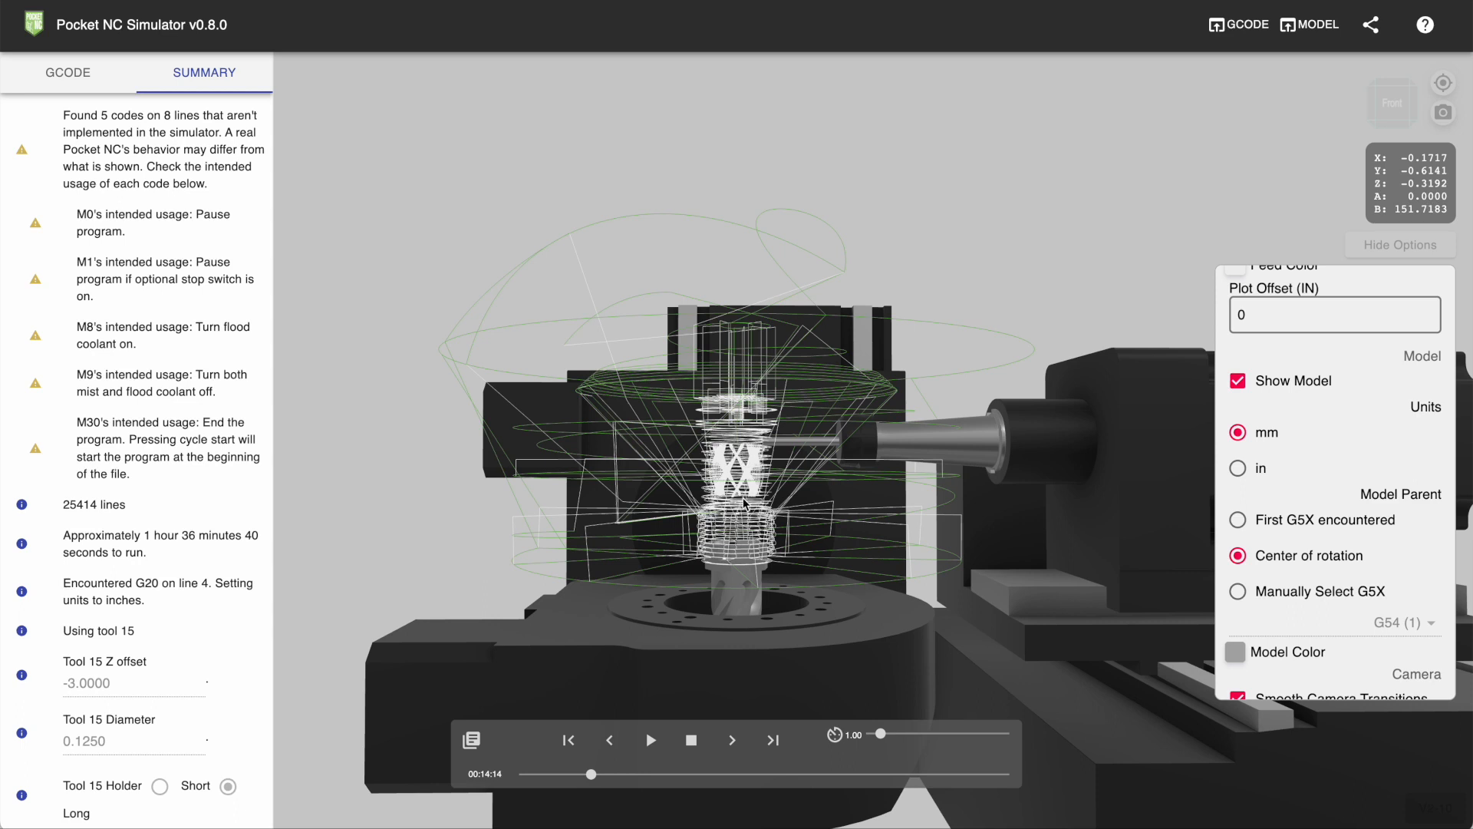
{"action": "mouse_move", "coordinate": [1248, 519]}
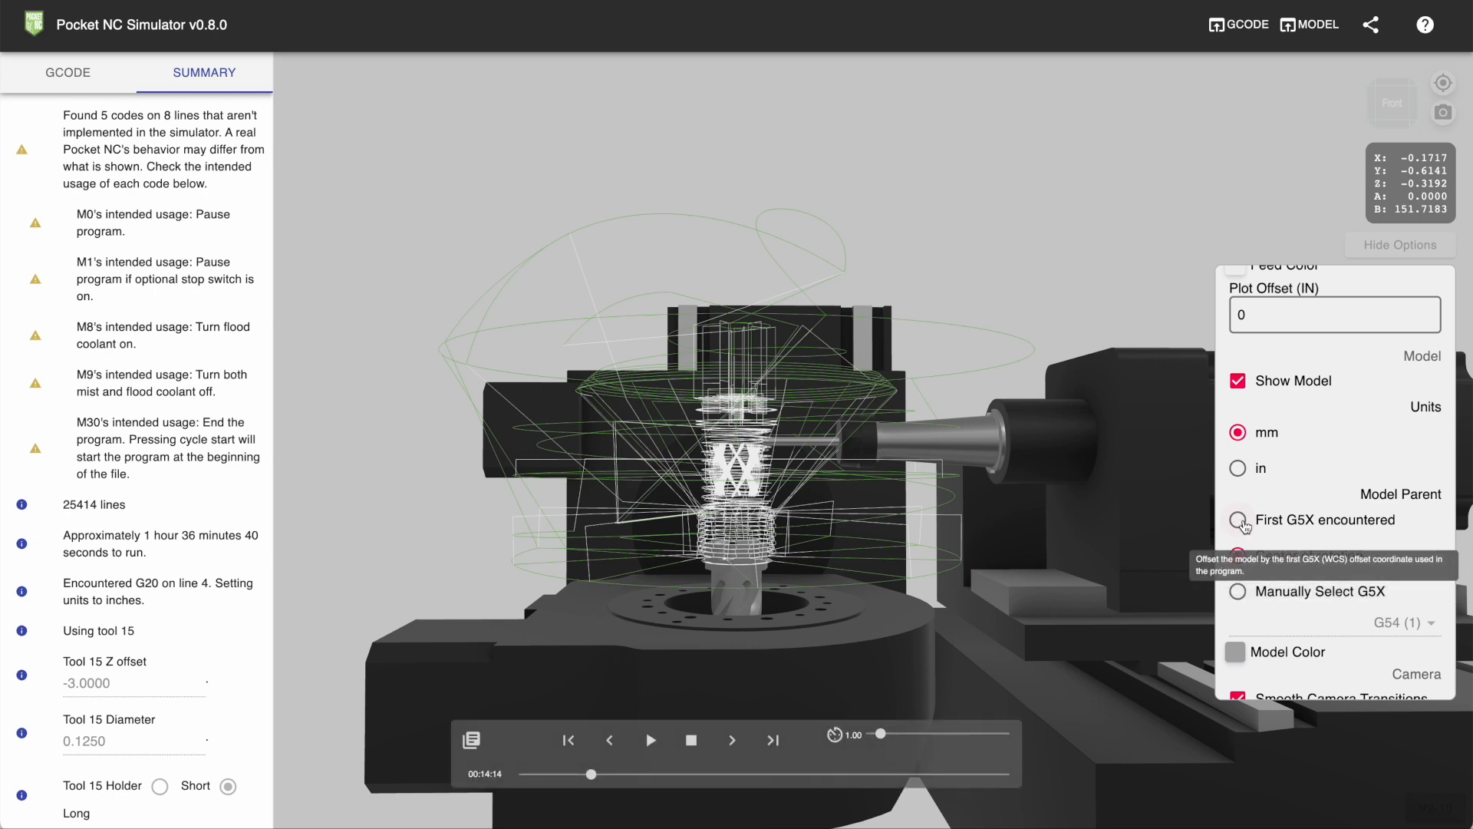
{"action": "left_click", "coordinate": [1238, 519]}
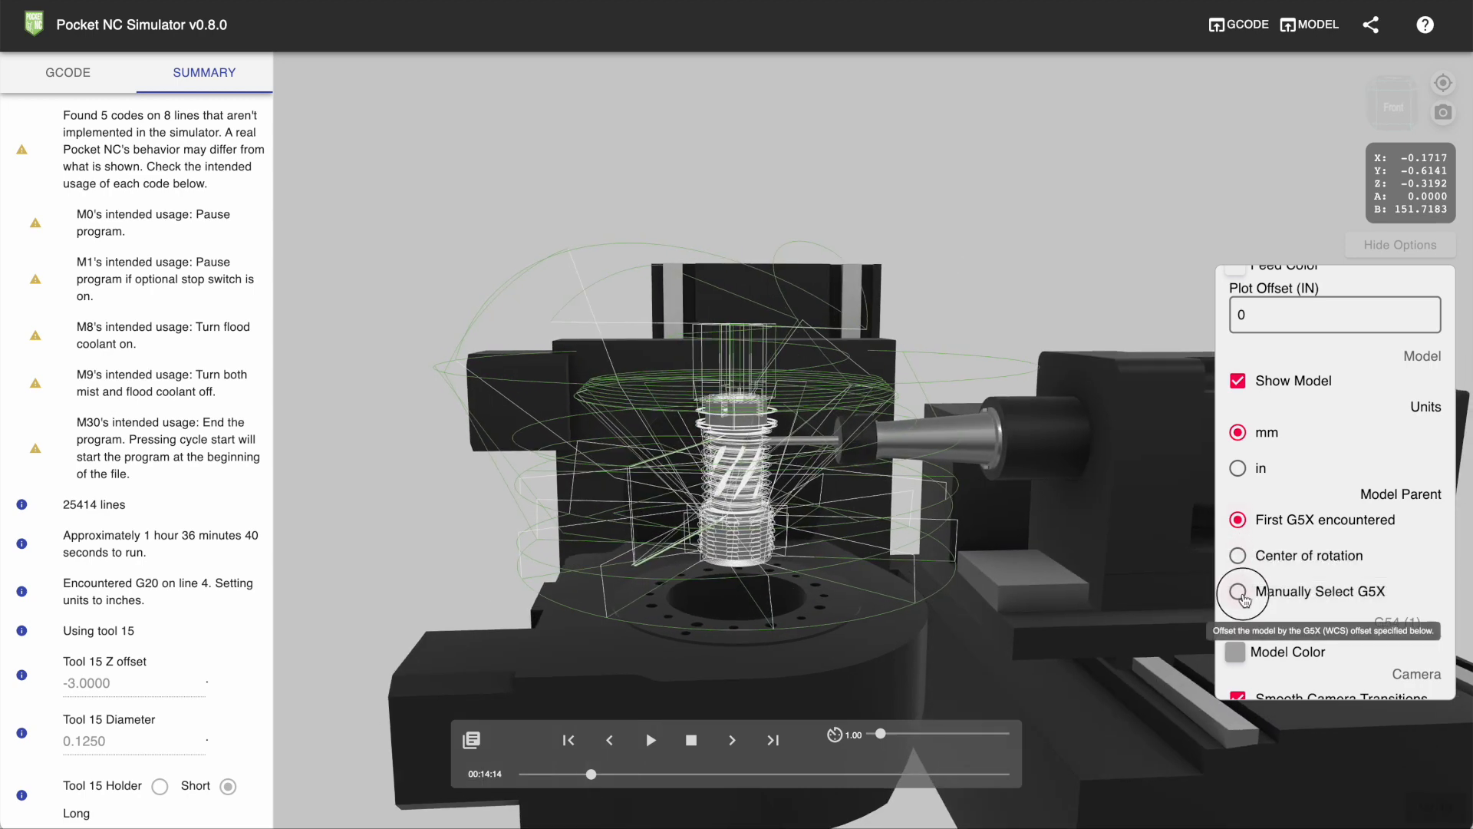
Step: Manually parent the model to G55, then settle on First G5X encountered
{"action": "left_click", "coordinate": [1237, 591]}
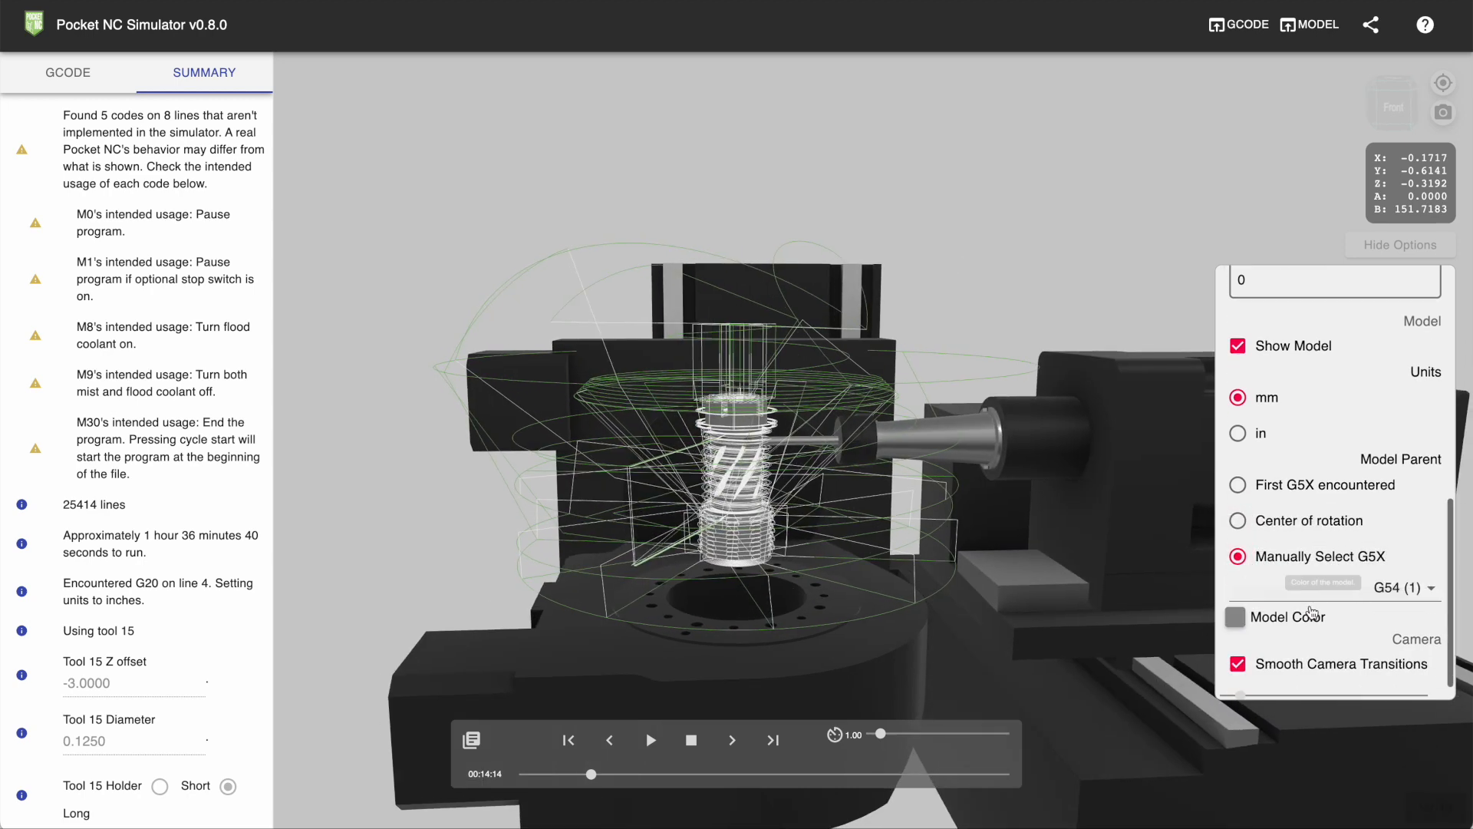
{"action": "left_click", "coordinate": [1402, 587]}
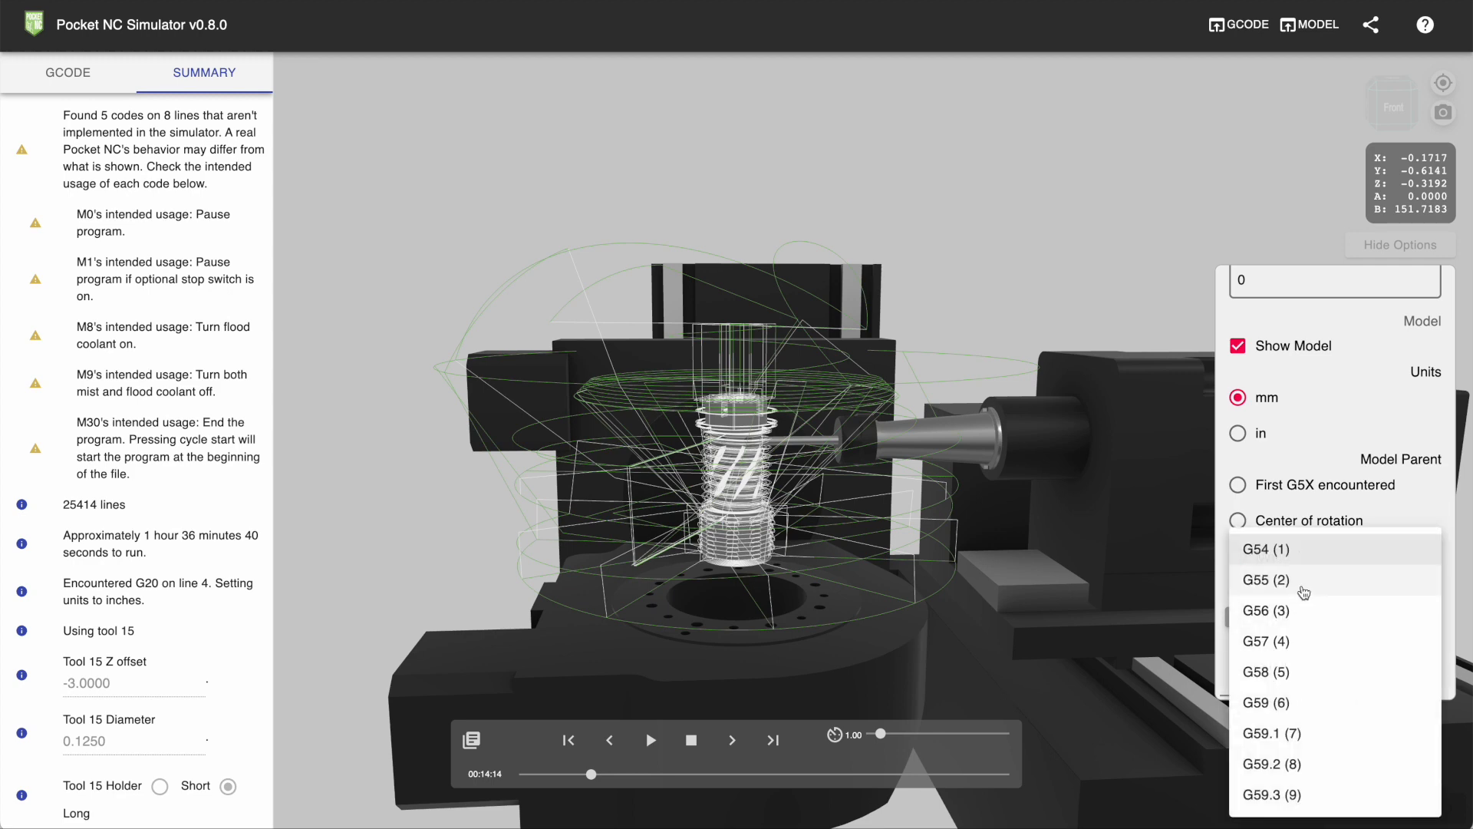
{"action": "left_click", "coordinate": [1267, 579]}
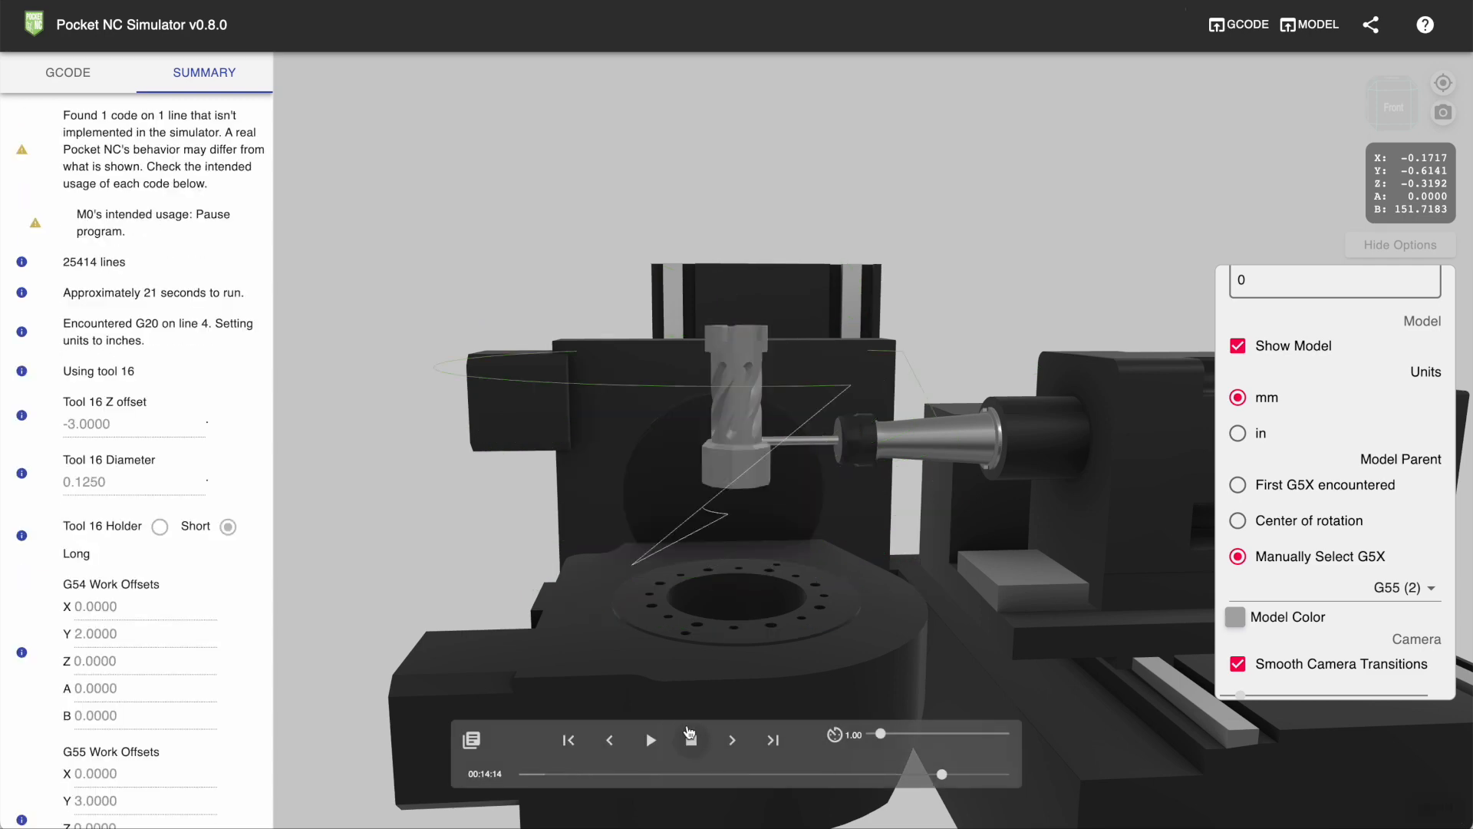
{"action": "left_click", "coordinate": [649, 740]}
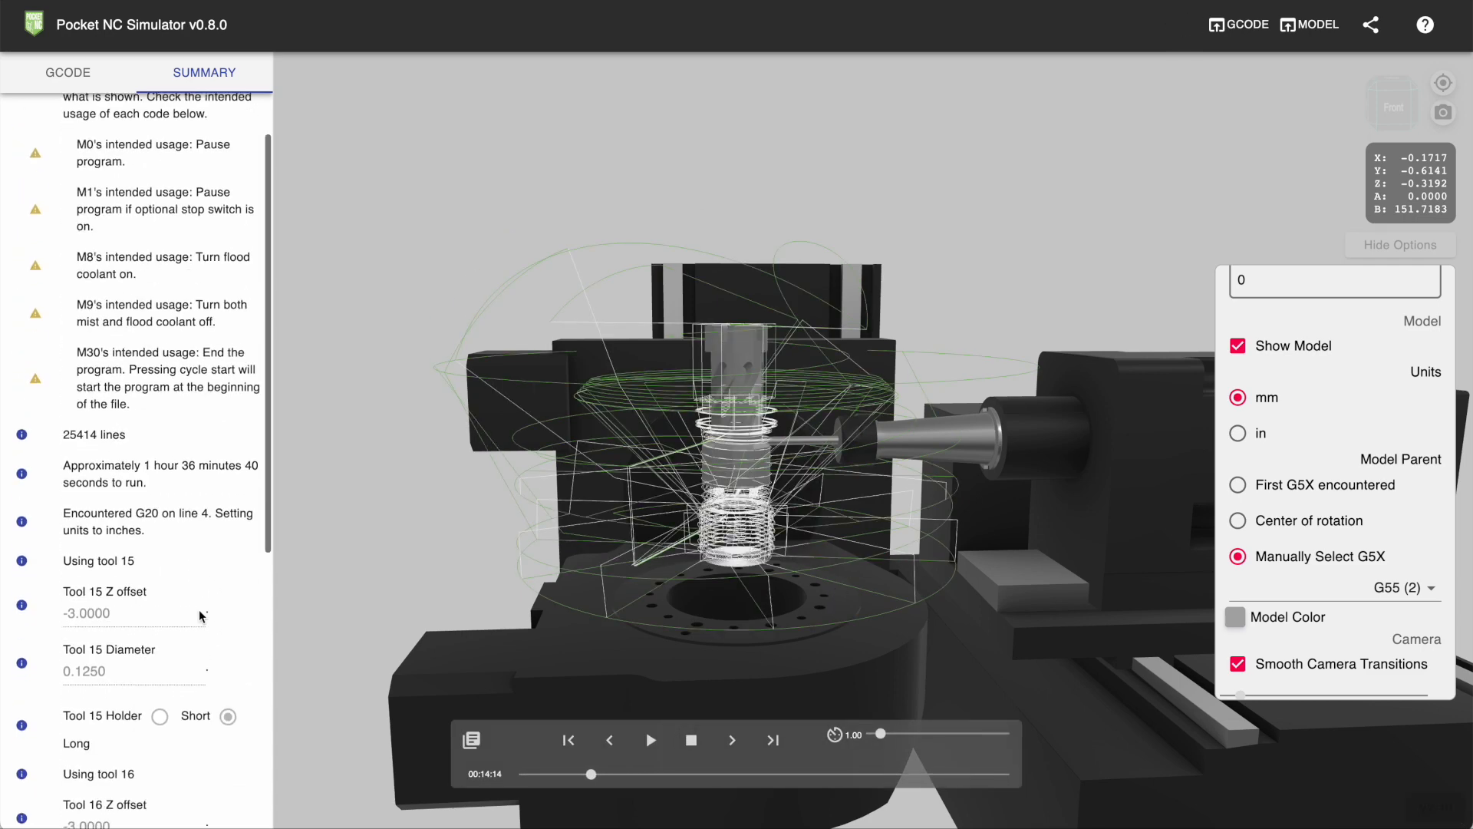
{"action": "left_click", "coordinate": [1236, 485]}
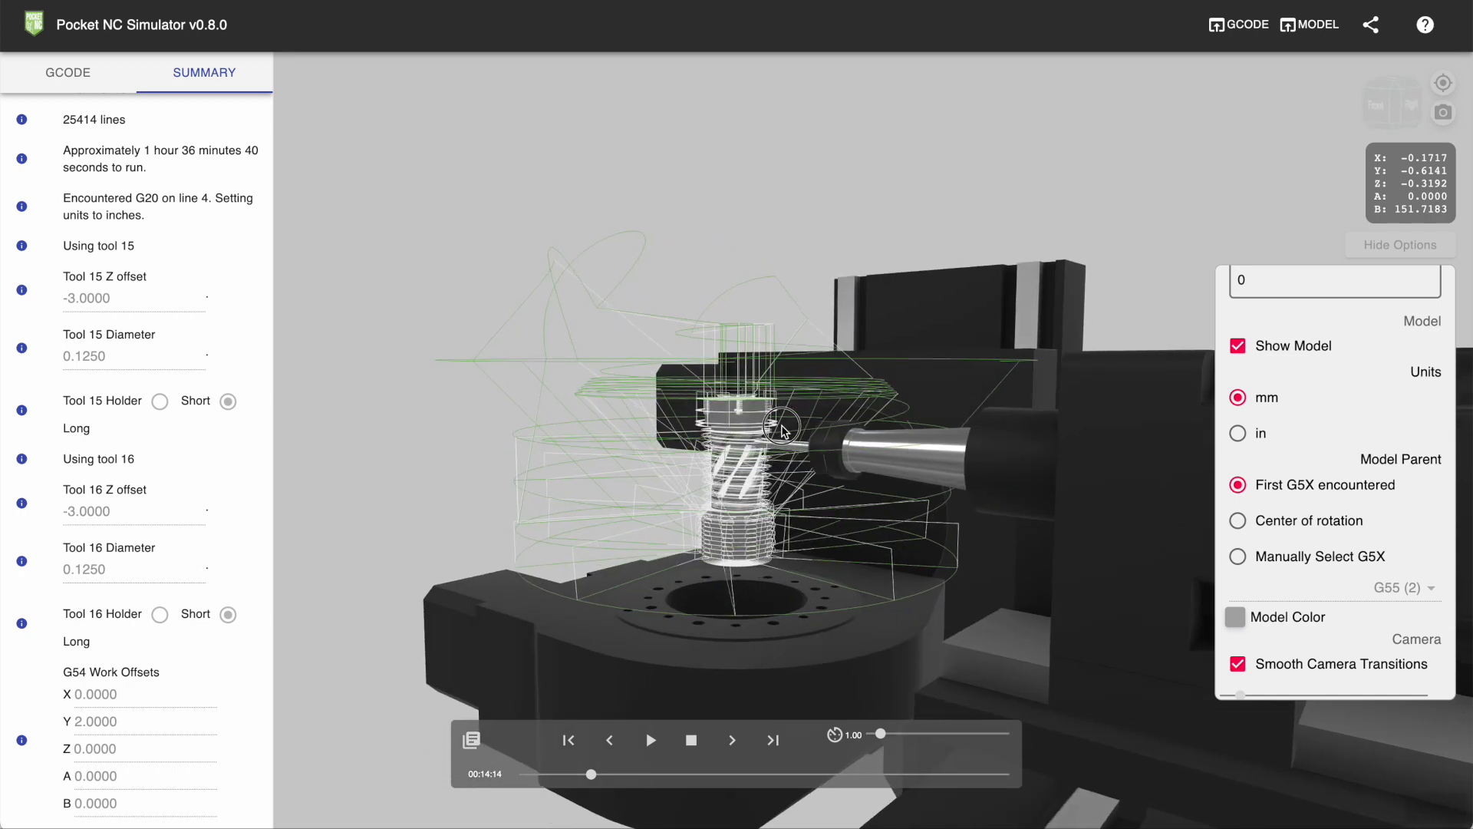
Step: Choose a light red shade in the Model Color picker
{"action": "left_click", "coordinate": [1236, 616]}
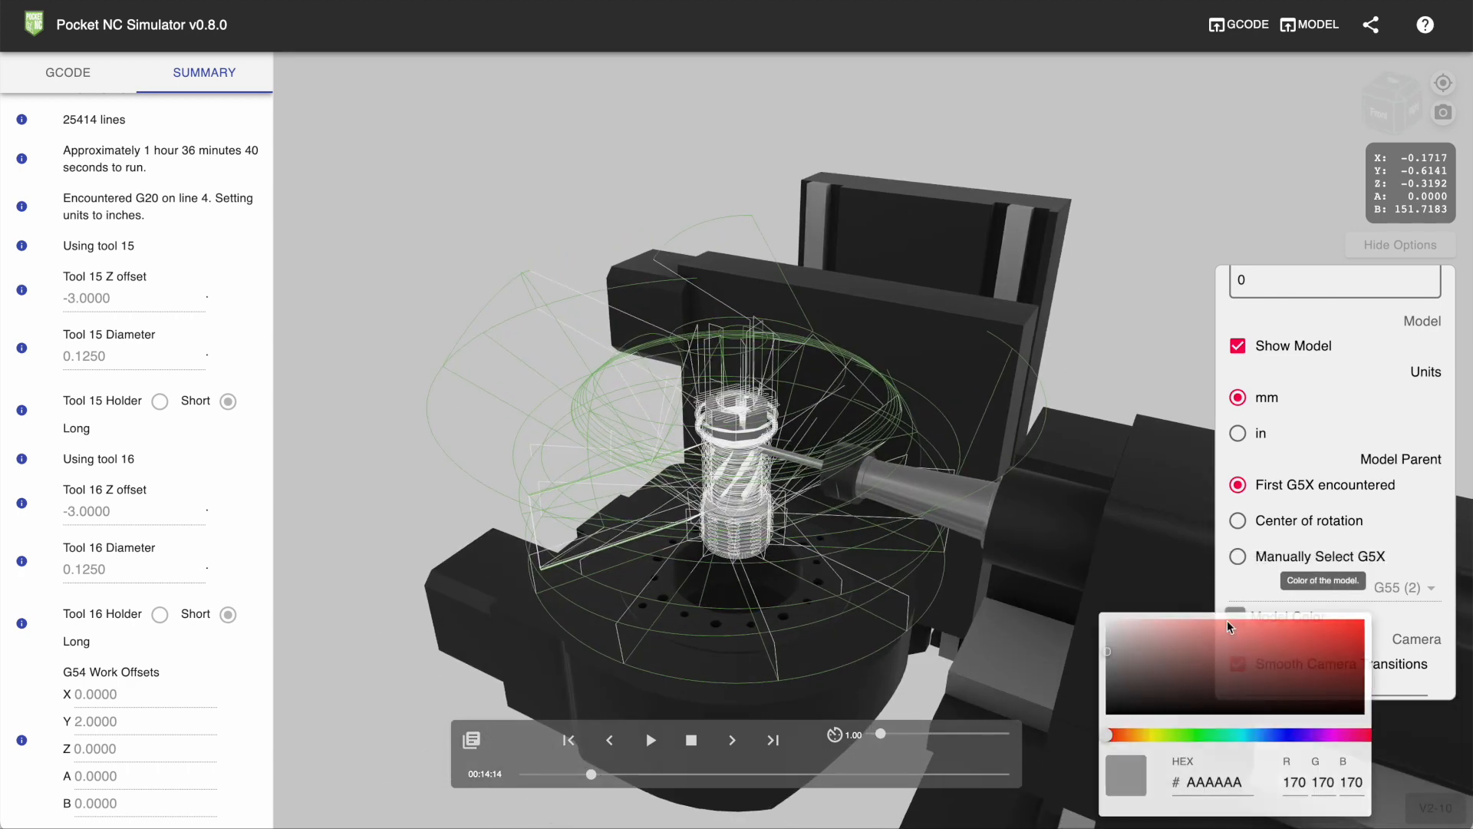
{"action": "left_click", "coordinate": [1332, 631]}
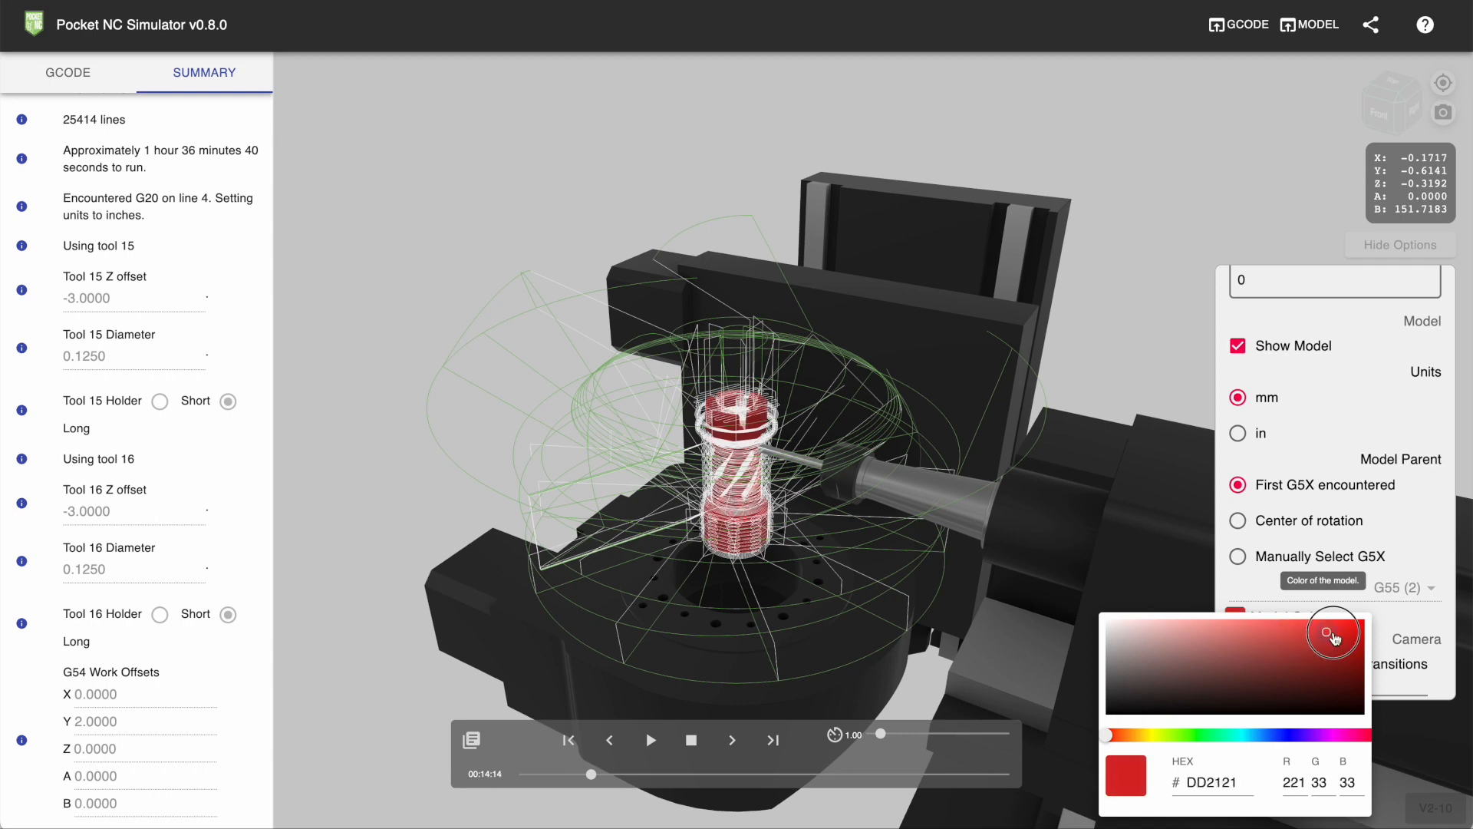
{"action": "left_click_drag", "start_coordinate": [1334, 635], "coordinate": [1184, 640]}
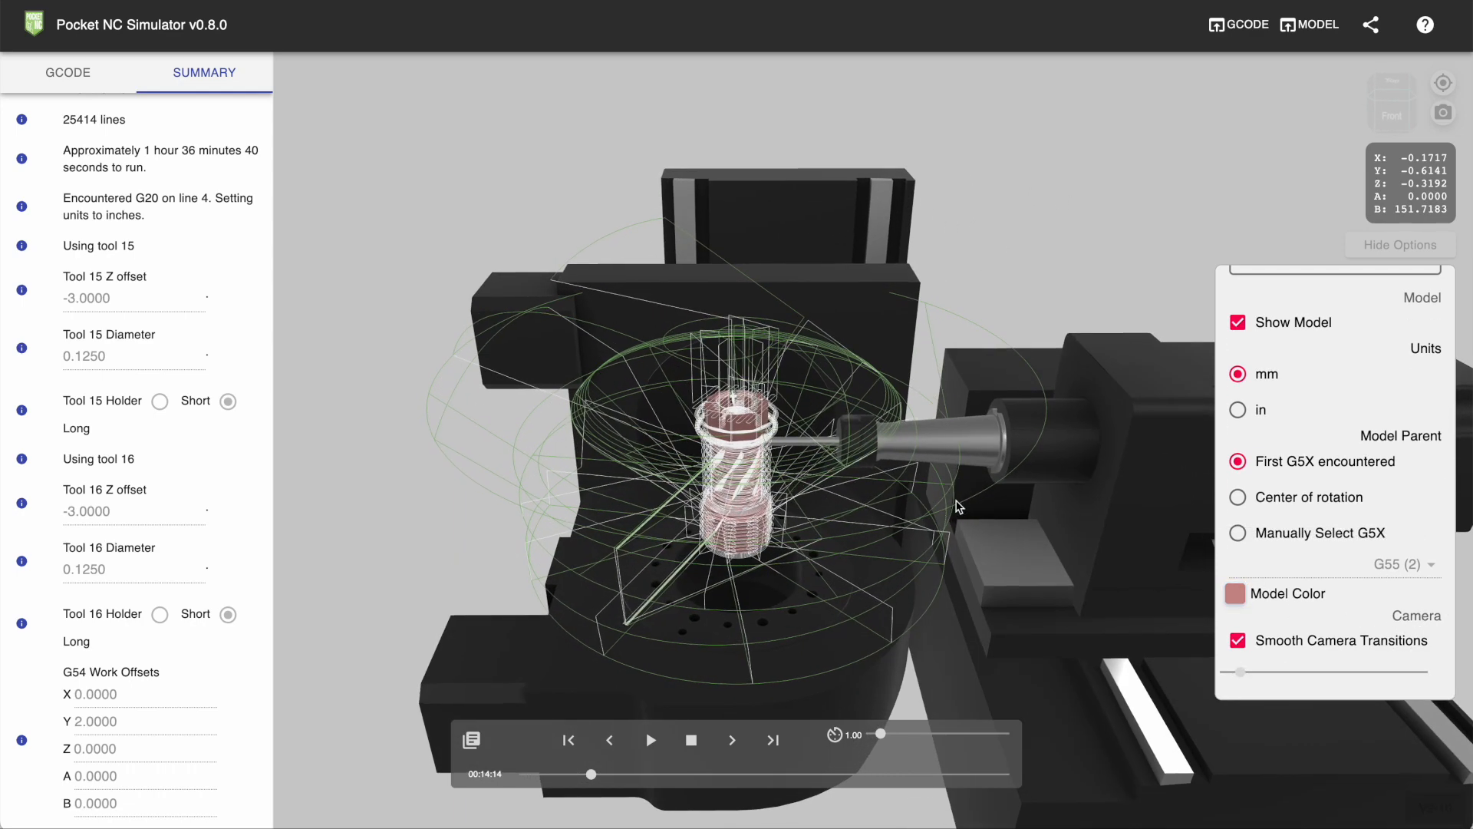
{"action": "mouse_move", "coordinate": [1444, 83]}
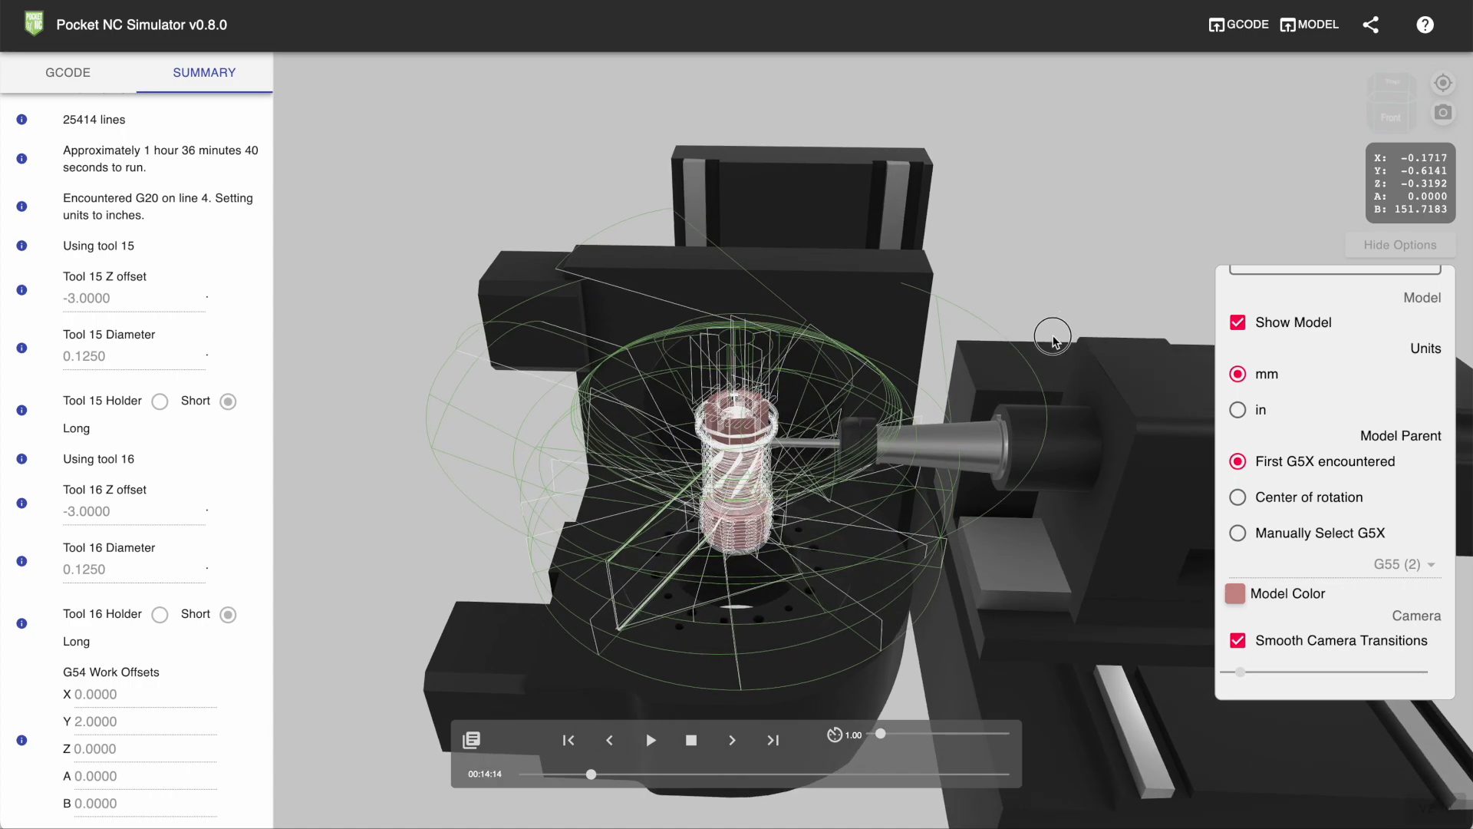
Step: Orbit the view, disable Smooth Camera Transitions, and jump to a view-cube preset
{"action": "left_click_drag", "start_coordinate": [1052, 338], "coordinate": [1057, 405]}
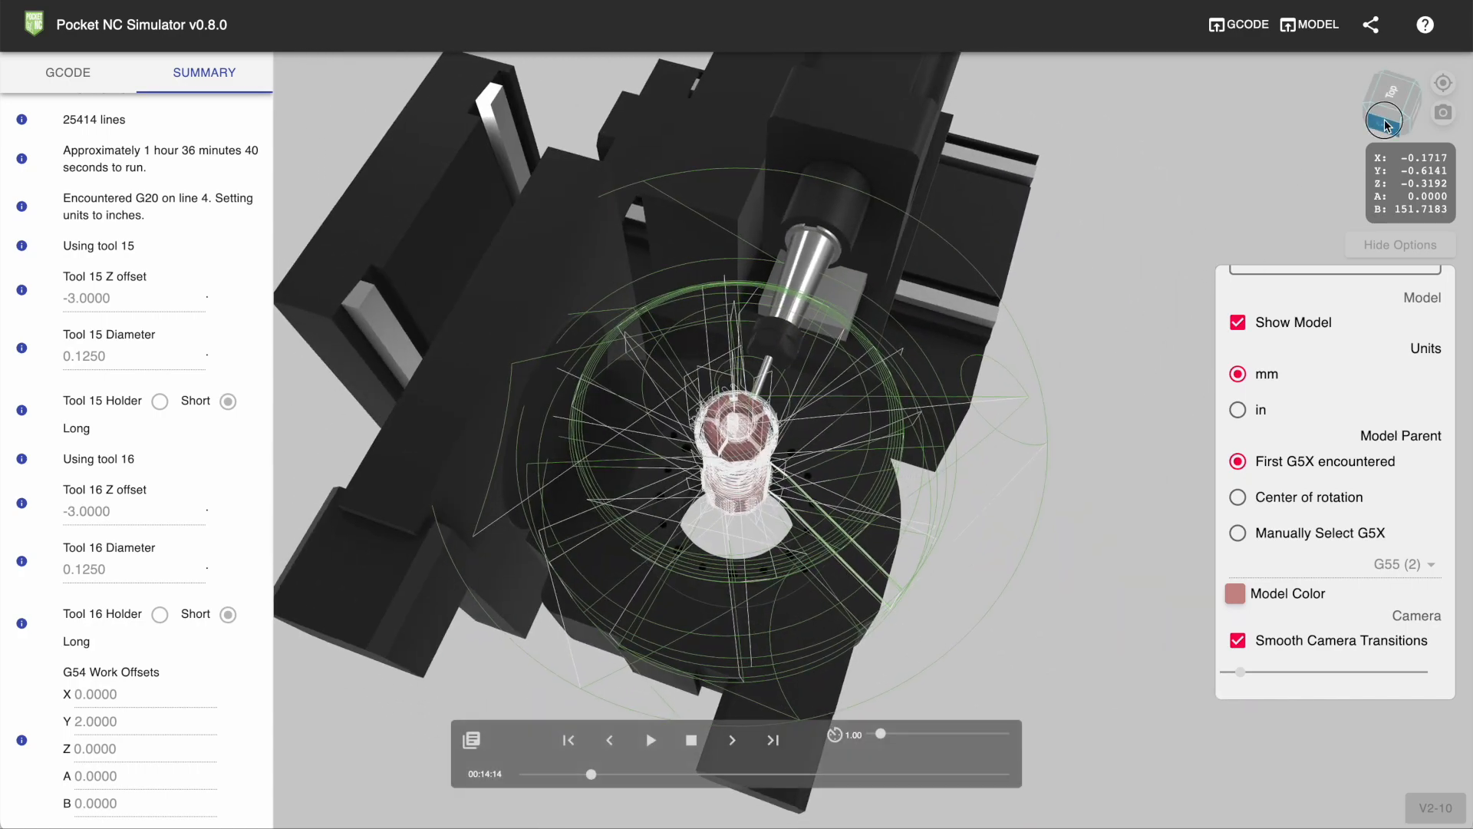
{"action": "left_click_drag", "start_coordinate": [1385, 122], "coordinate": [1024, 315]}
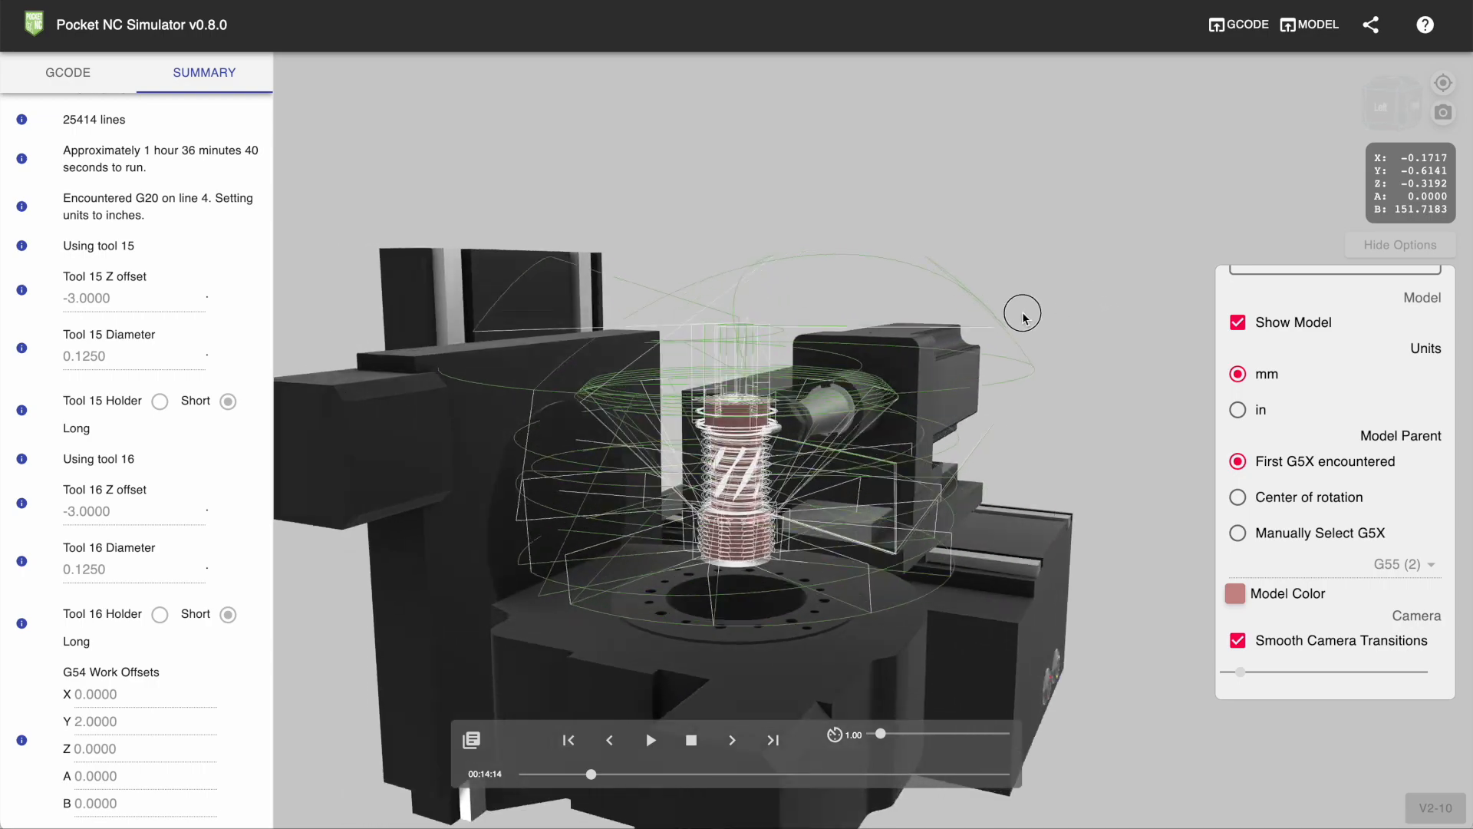
{"action": "left_click_drag", "start_coordinate": [1025, 315], "coordinate": [960, 361]}
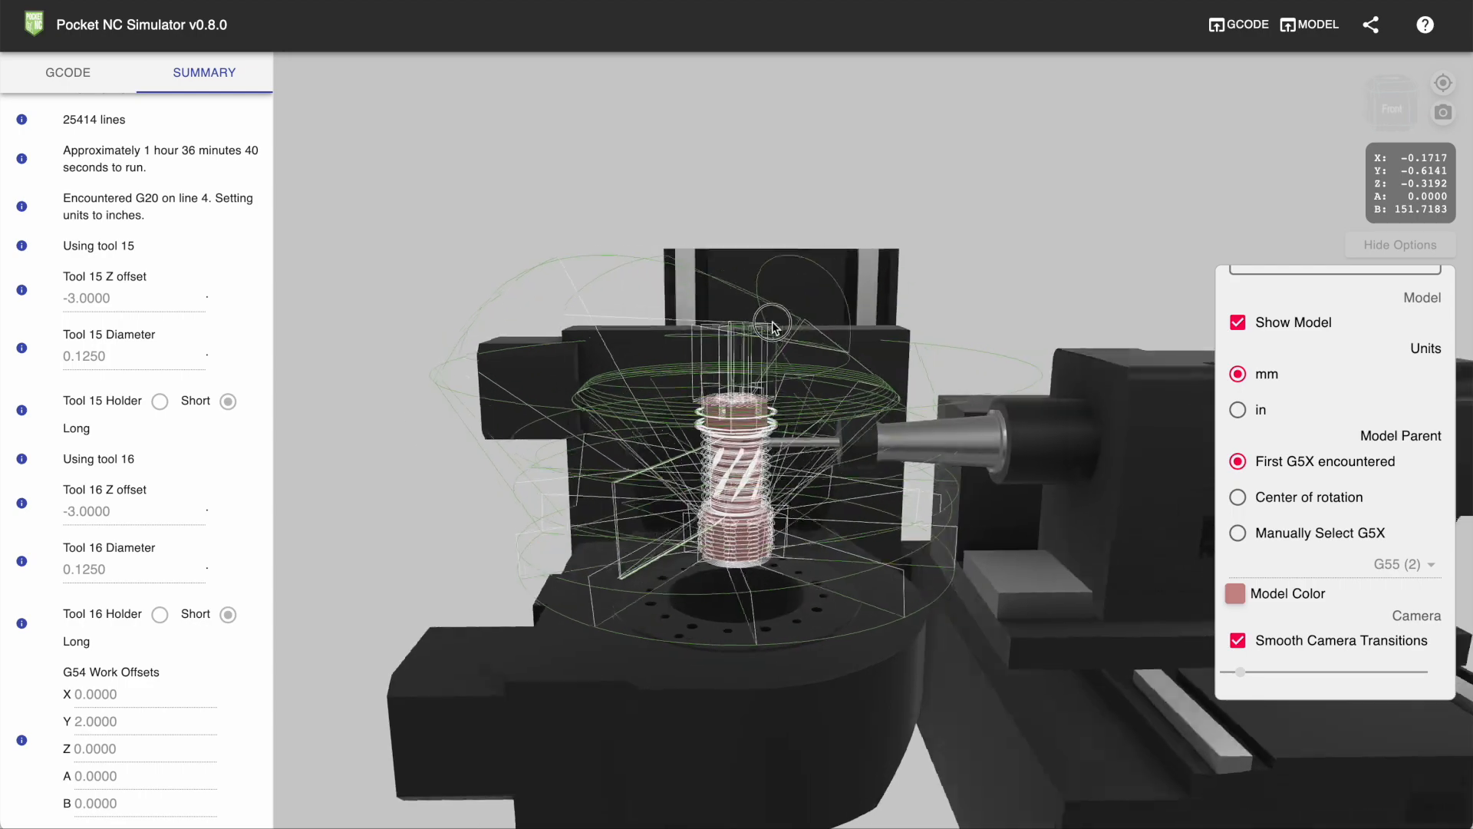
{"action": "left_click_drag", "start_coordinate": [771, 327], "coordinate": [925, 367]}
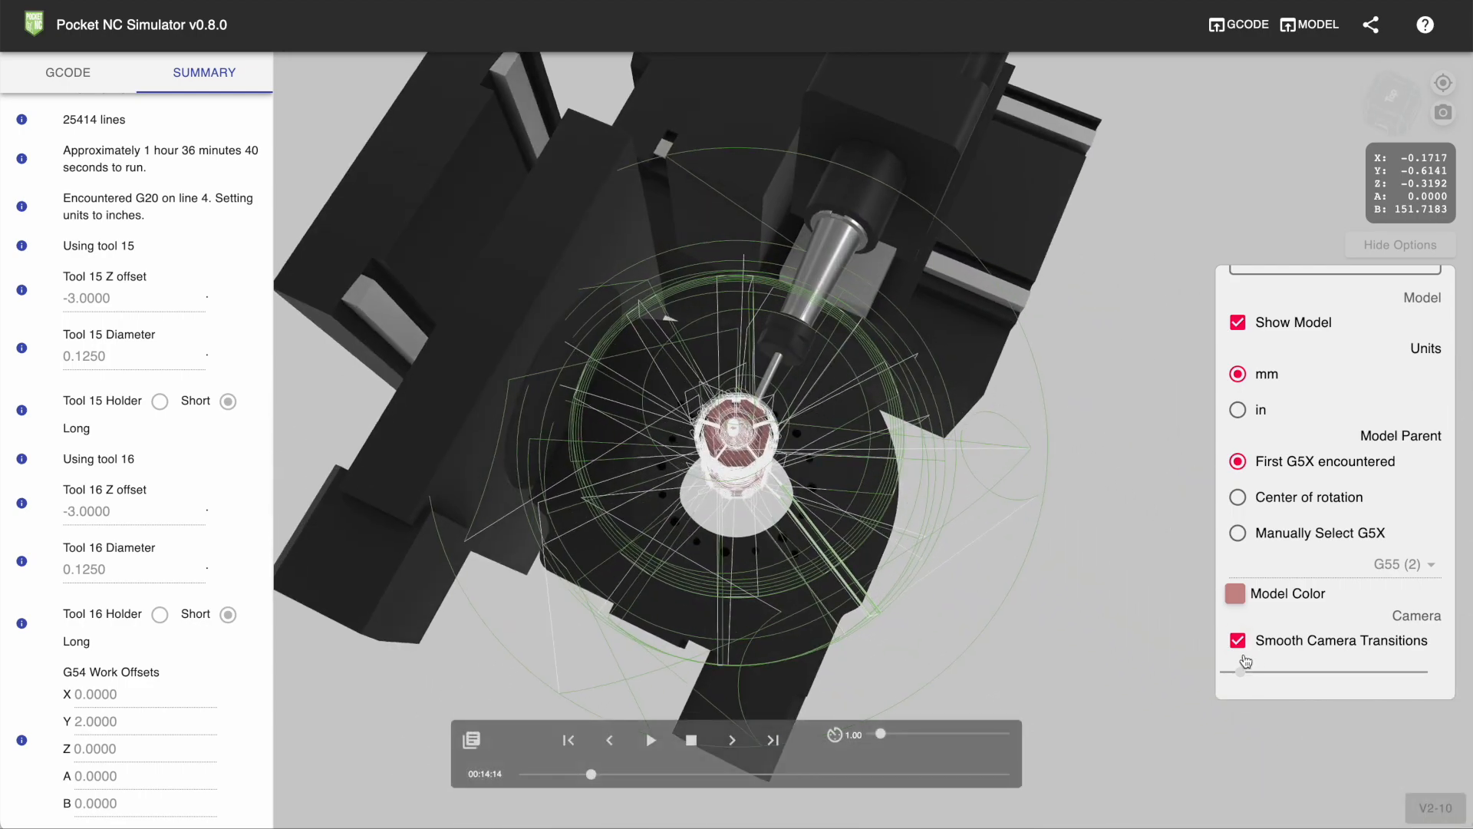
{"action": "left_click", "coordinate": [1238, 640]}
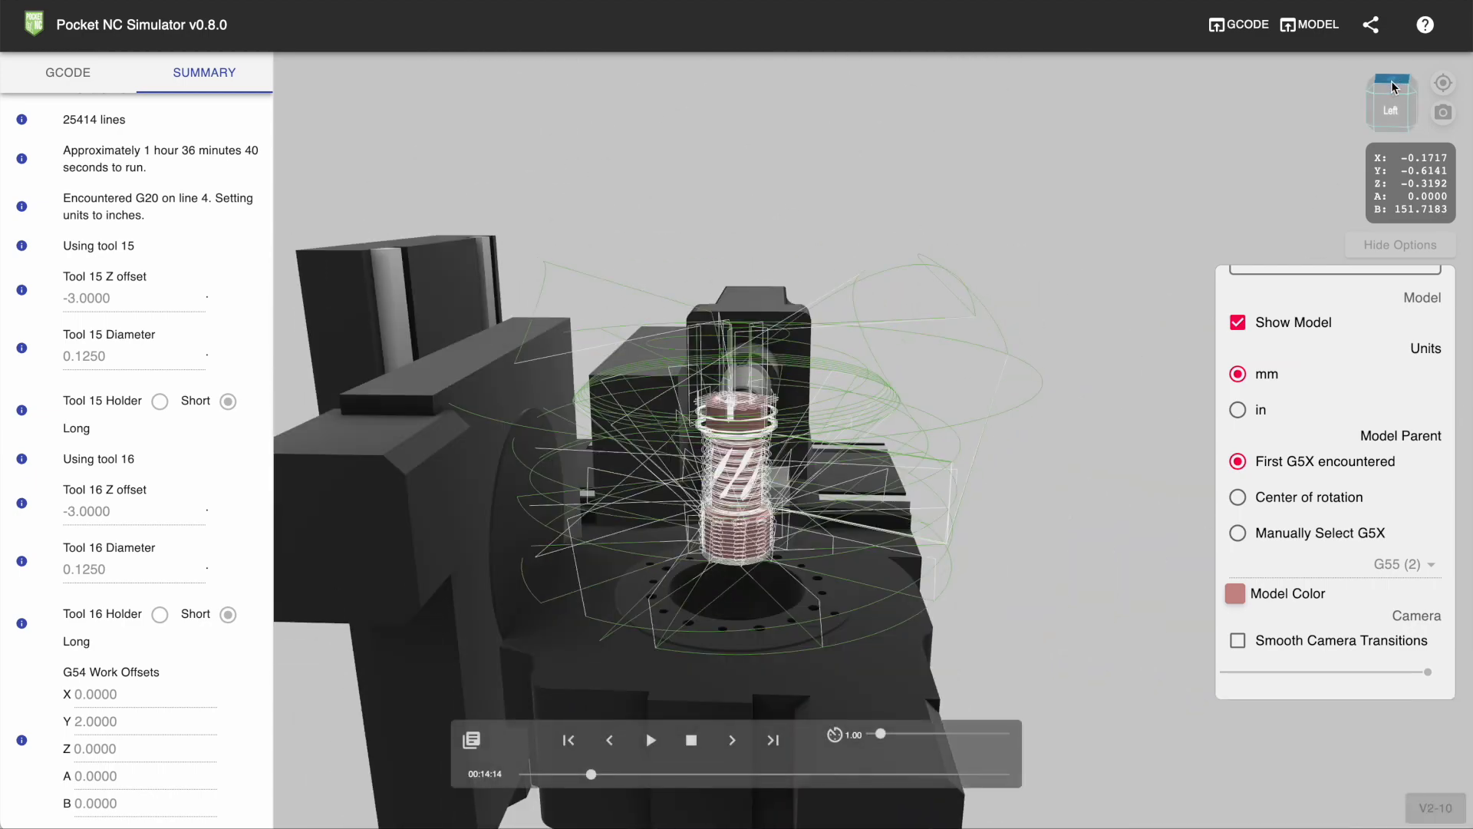
{"action": "left_click", "coordinate": [1392, 101]}
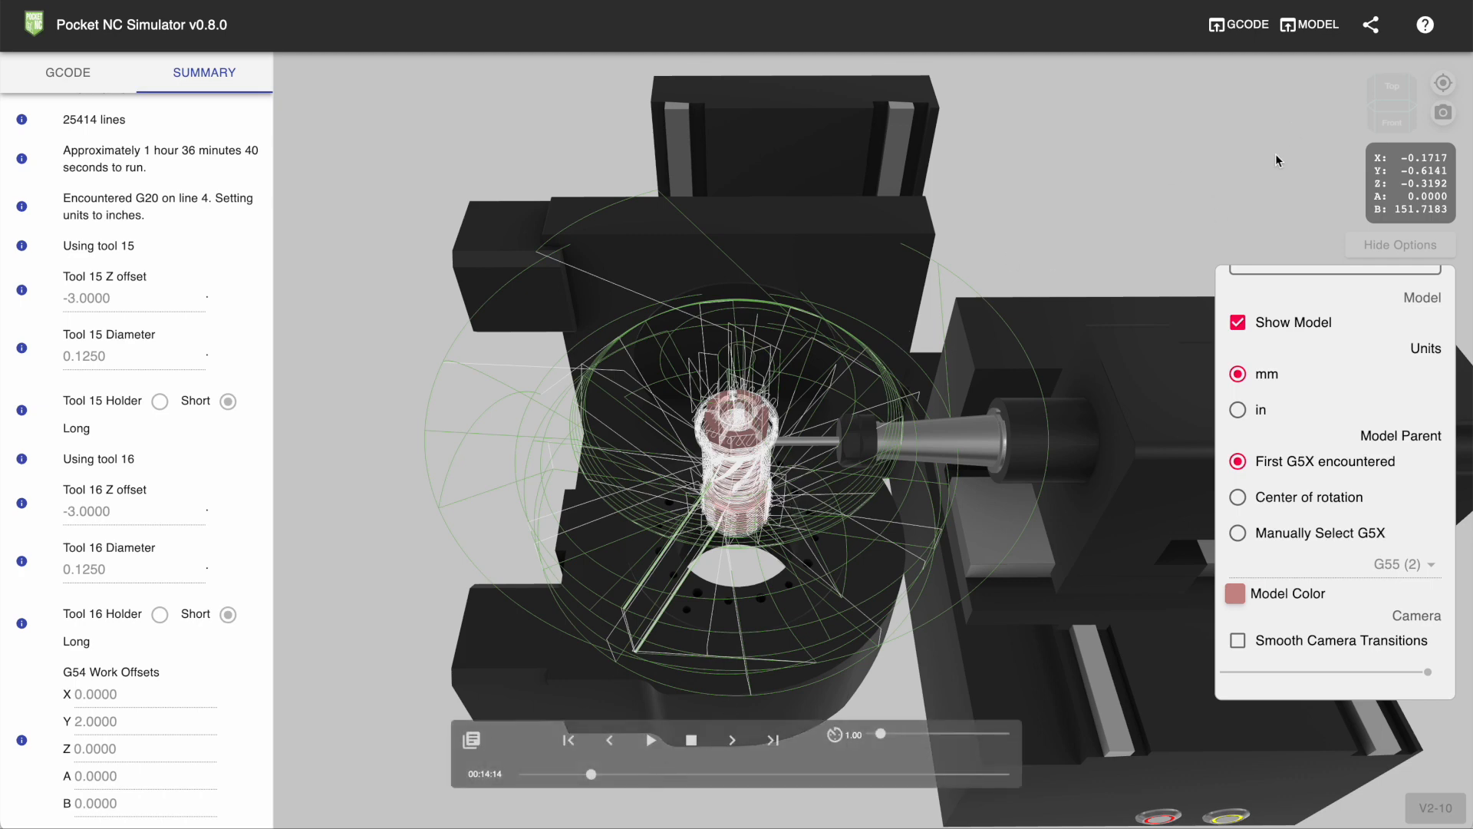
Step: Play with camera on tool, re-enable smooth transitions, and set speed near 7.17x
{"action": "left_click", "coordinate": [650, 739]}
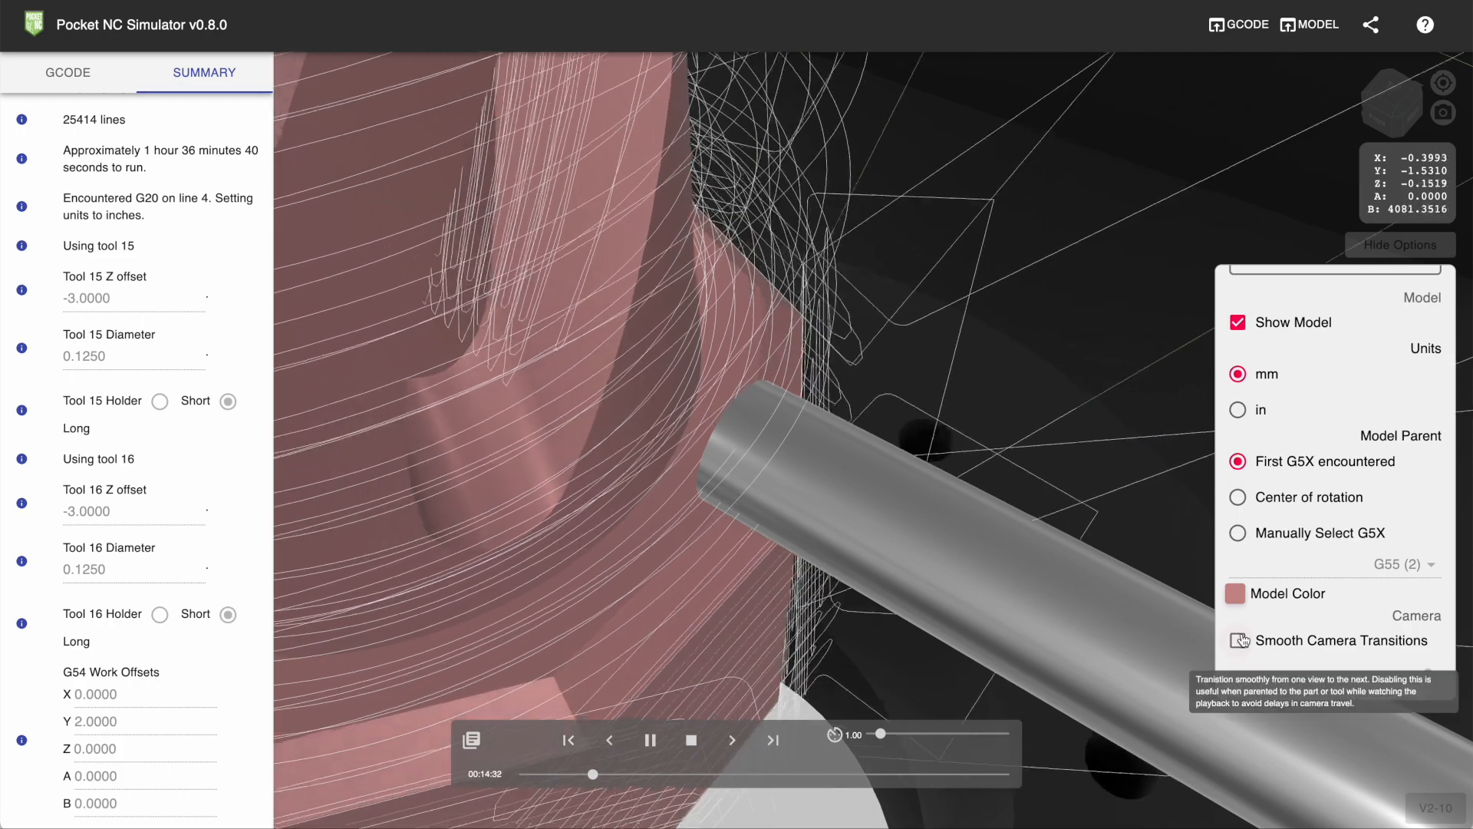
{"action": "left_click", "coordinate": [1237, 640]}
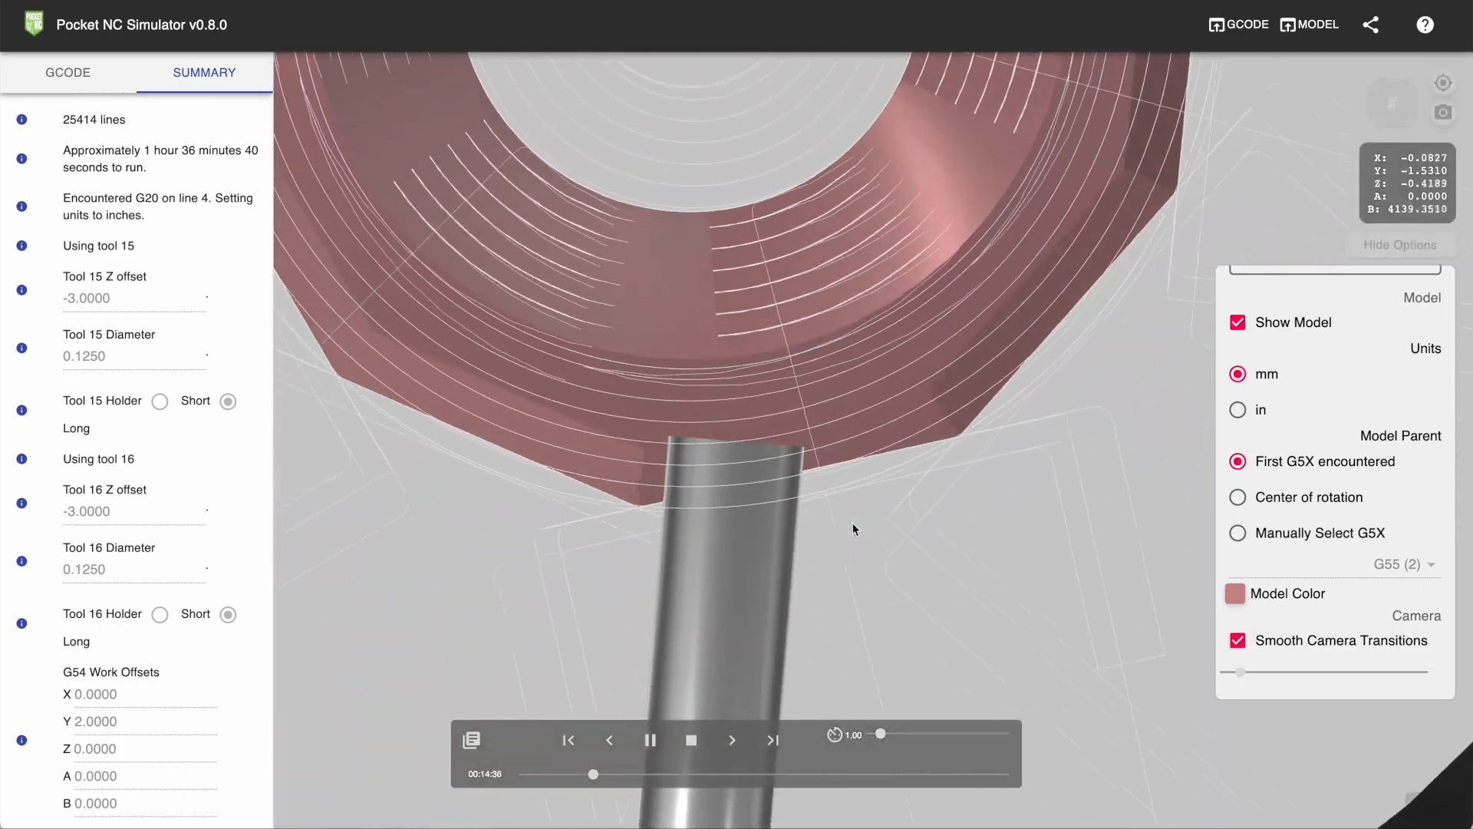
{"action": "left_click", "coordinate": [1236, 640]}
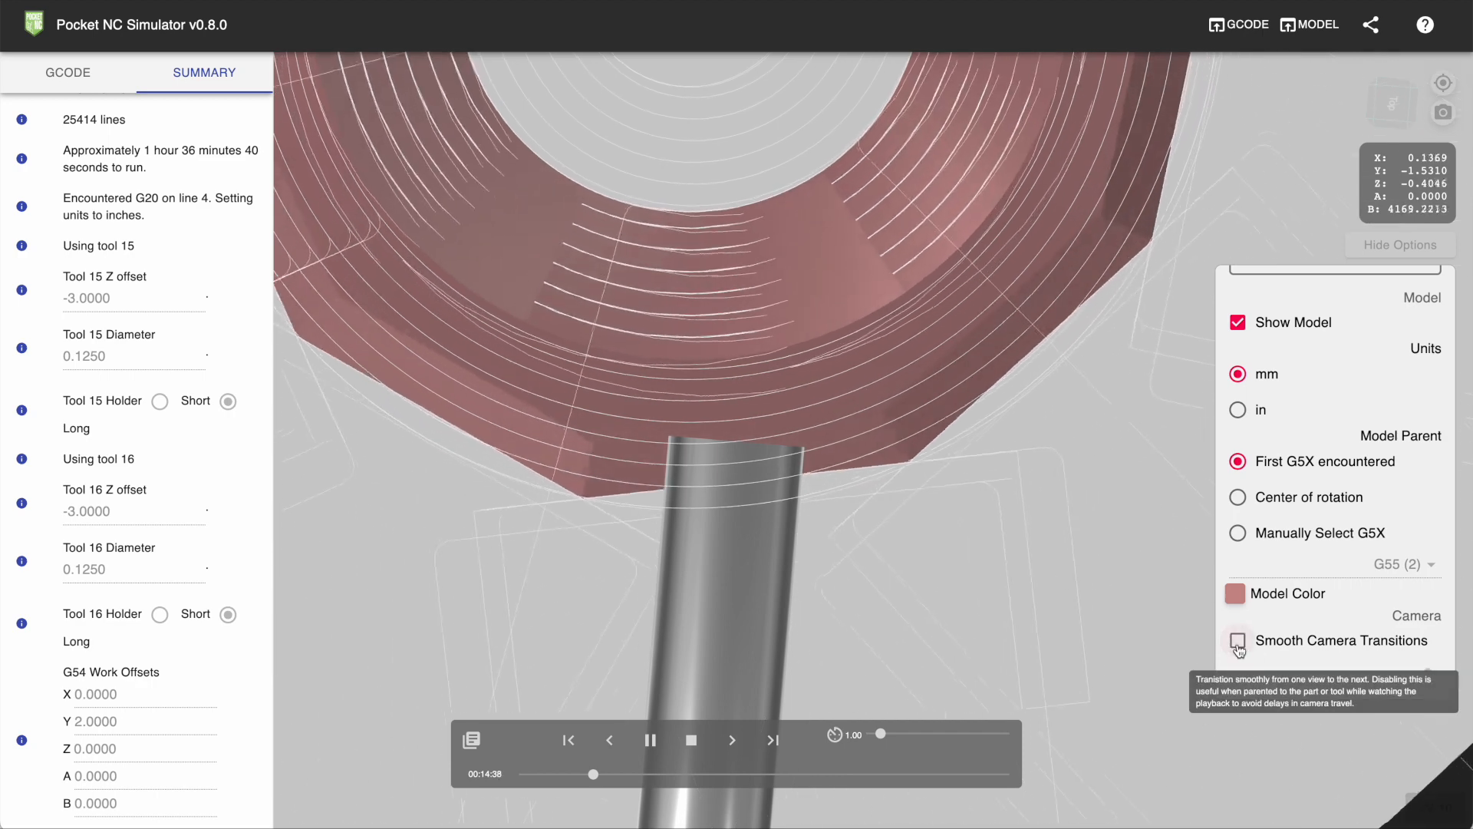
{"action": "left_click", "coordinate": [1237, 640]}
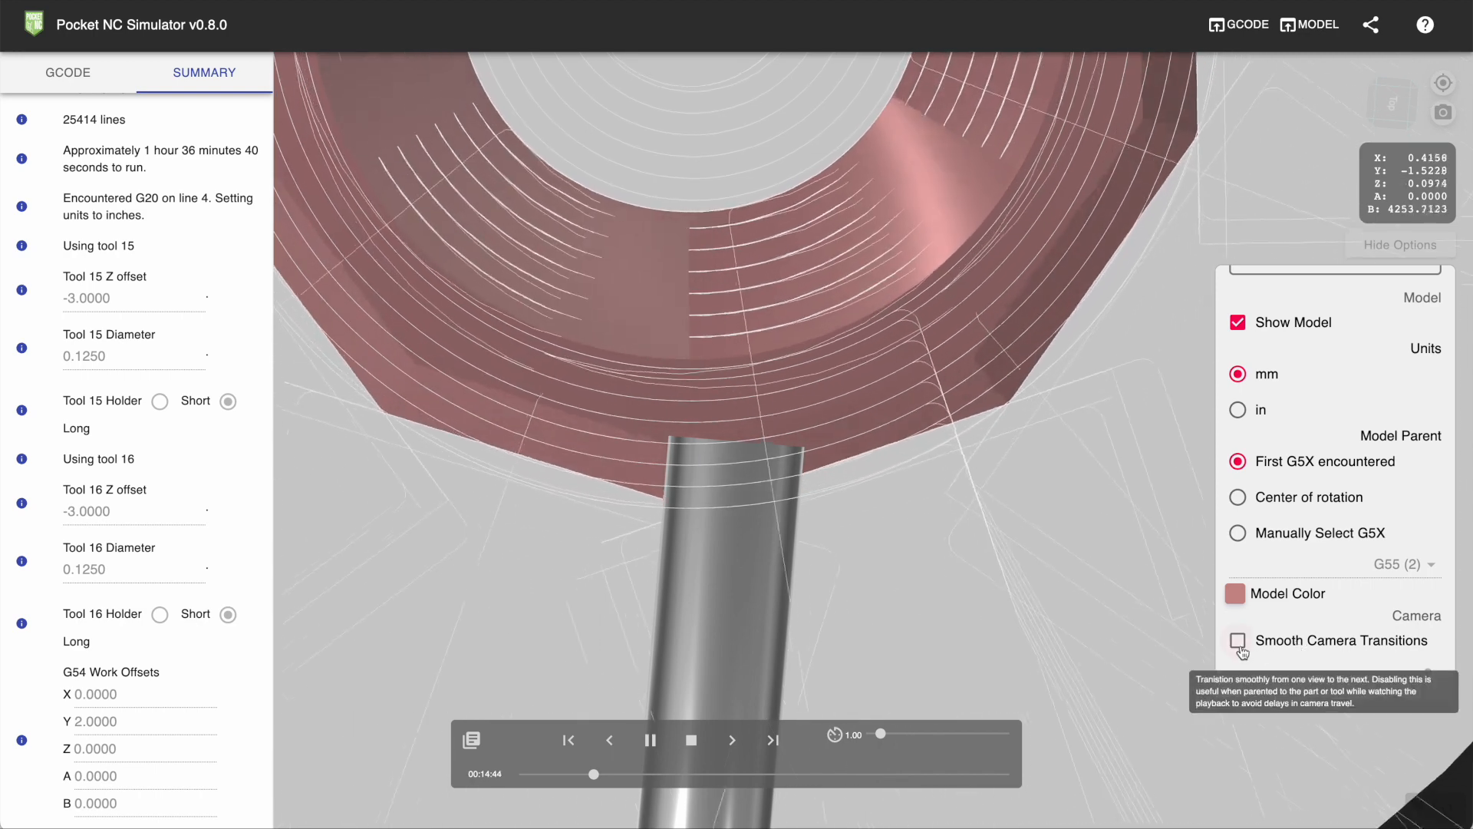
{"action": "left_click", "coordinate": [1238, 640]}
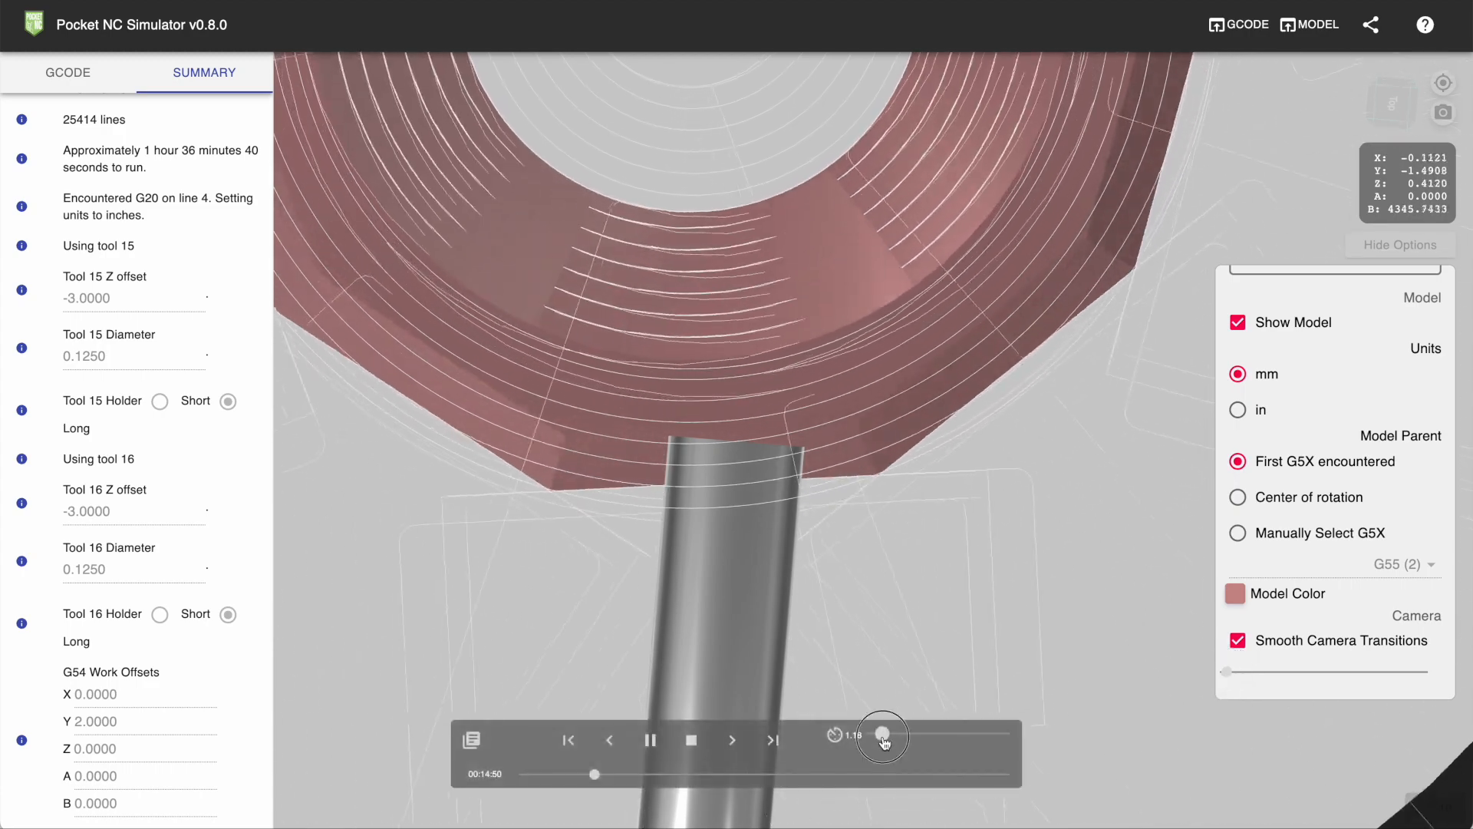
{"action": "left_click_drag", "start_coordinate": [881, 734], "coordinate": [909, 732]}
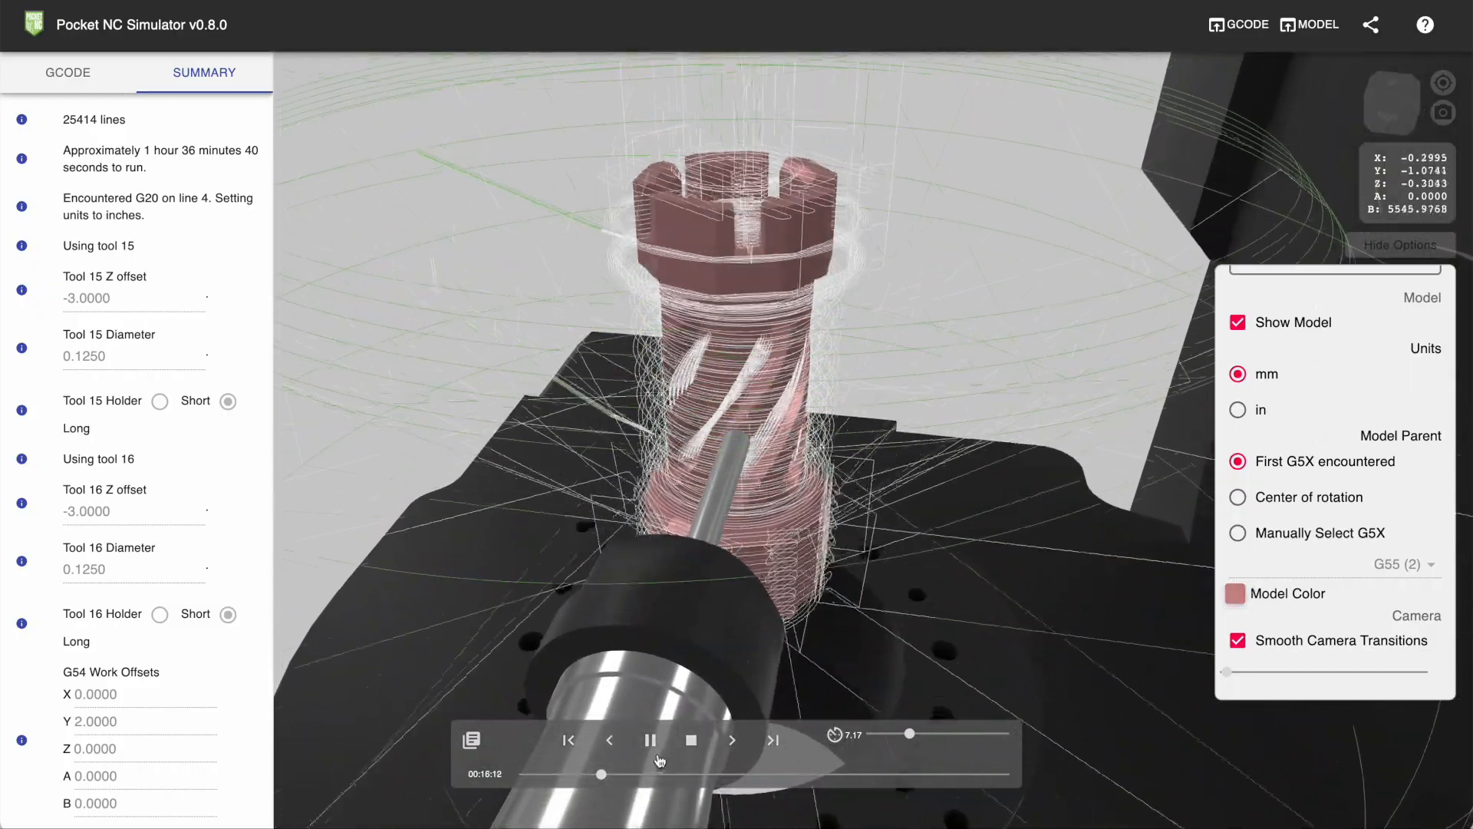
Step: Pause, skip ahead two tool paths, and resume playback
{"action": "left_click", "coordinate": [649, 741]}
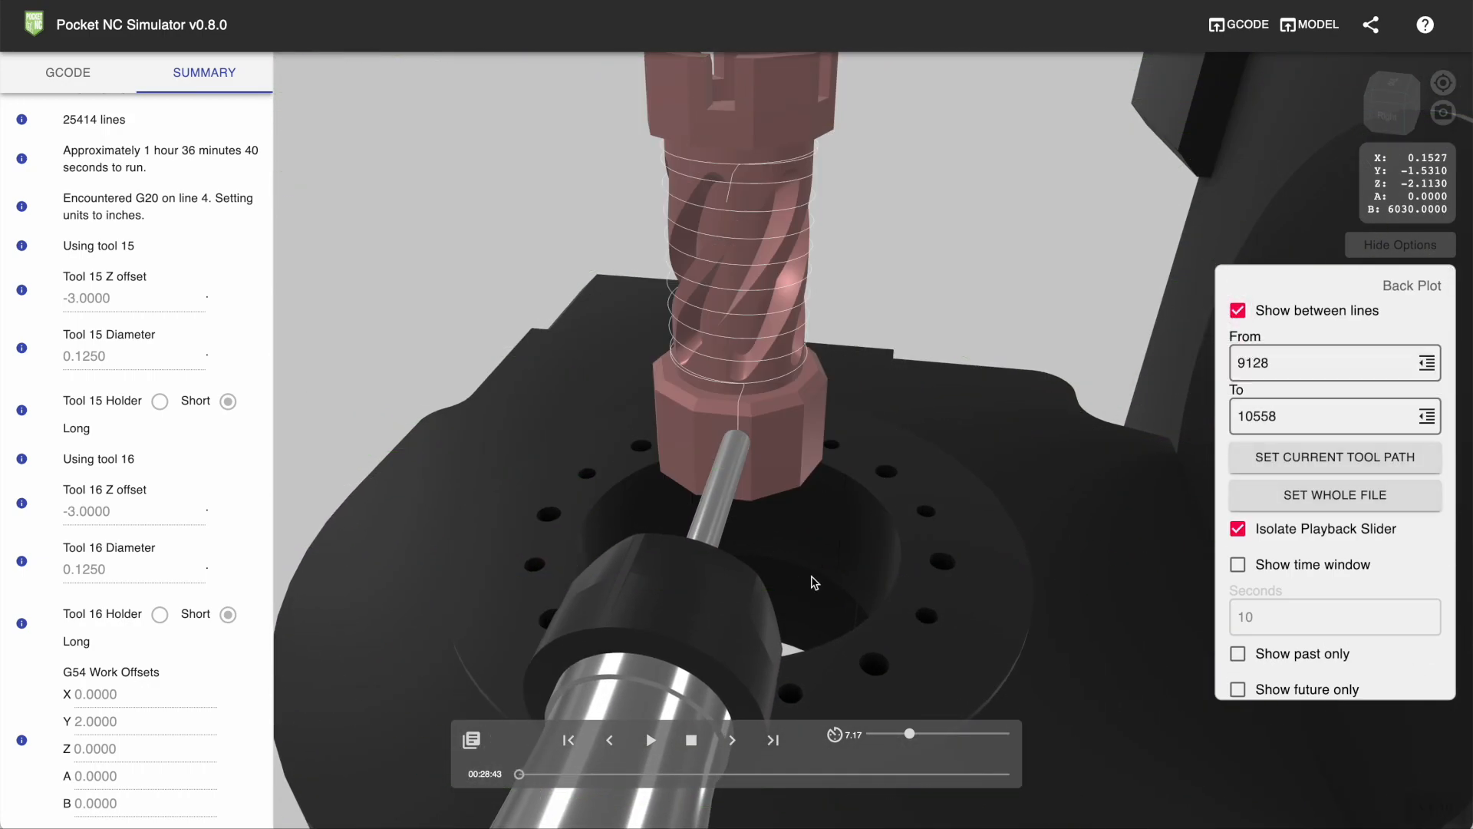
{"action": "left_click", "coordinate": [773, 740]}
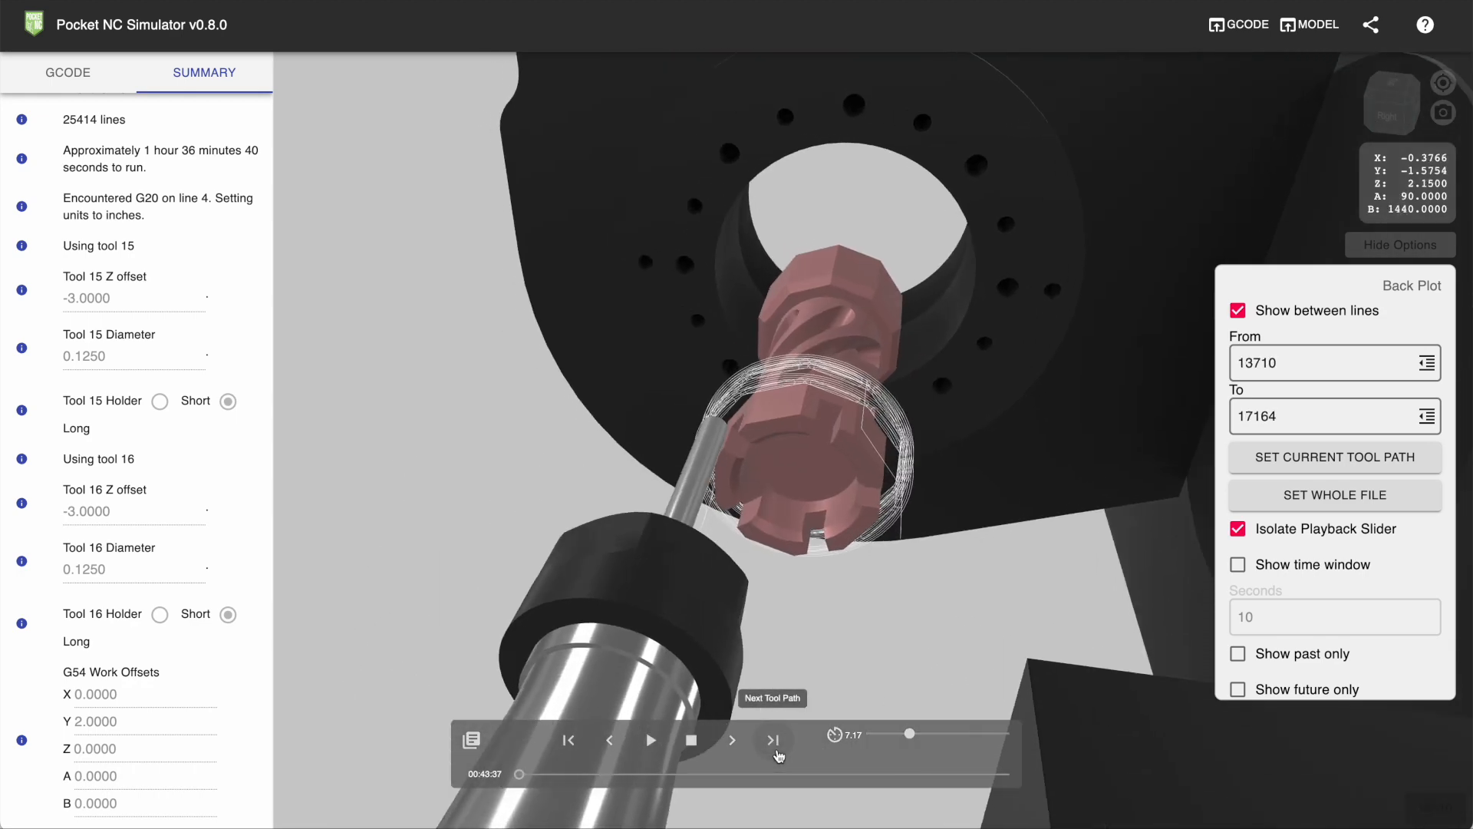
{"action": "left_click", "coordinate": [774, 739]}
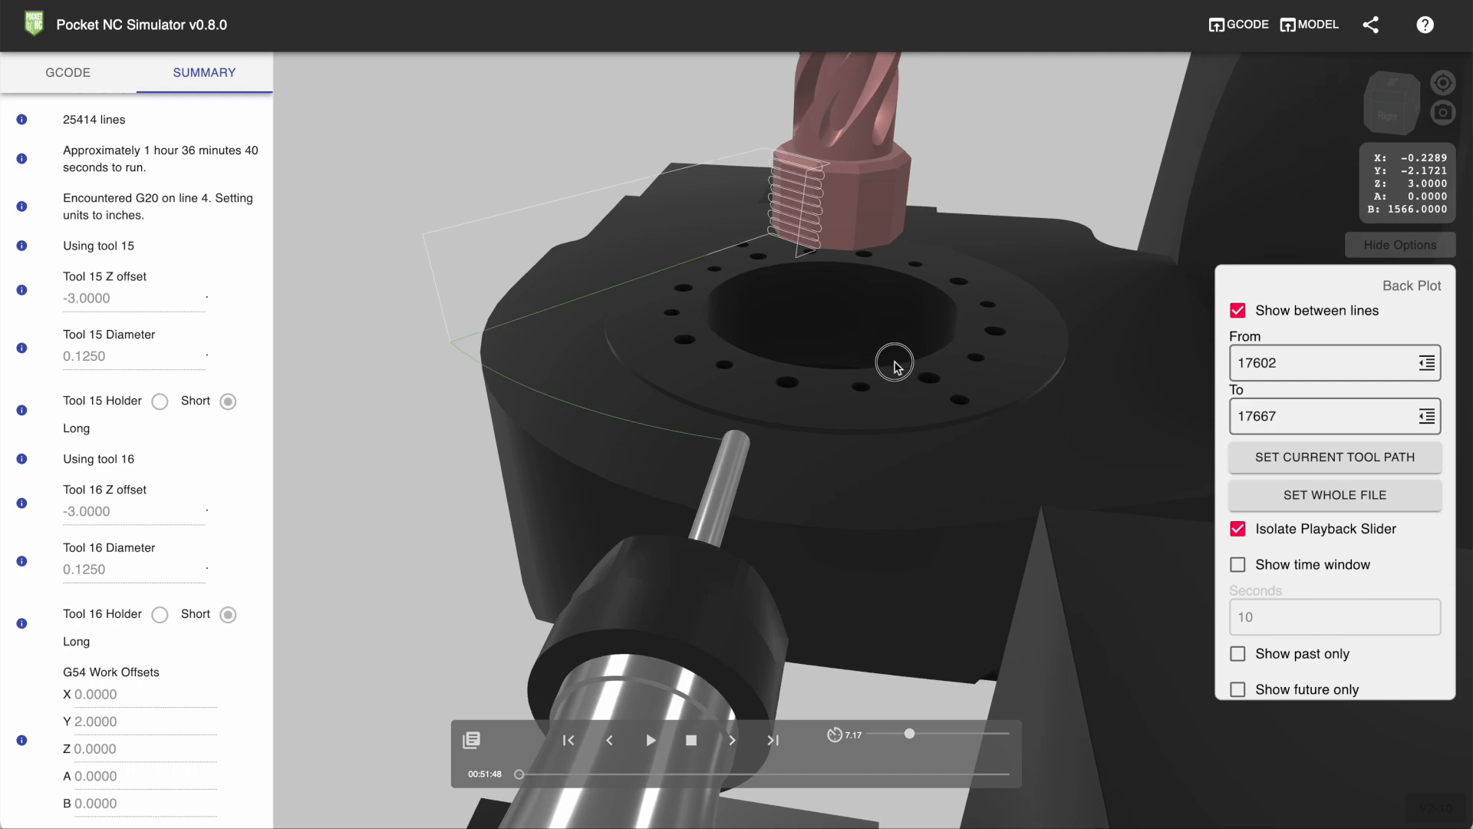
{"action": "left_click", "coordinate": [649, 740]}
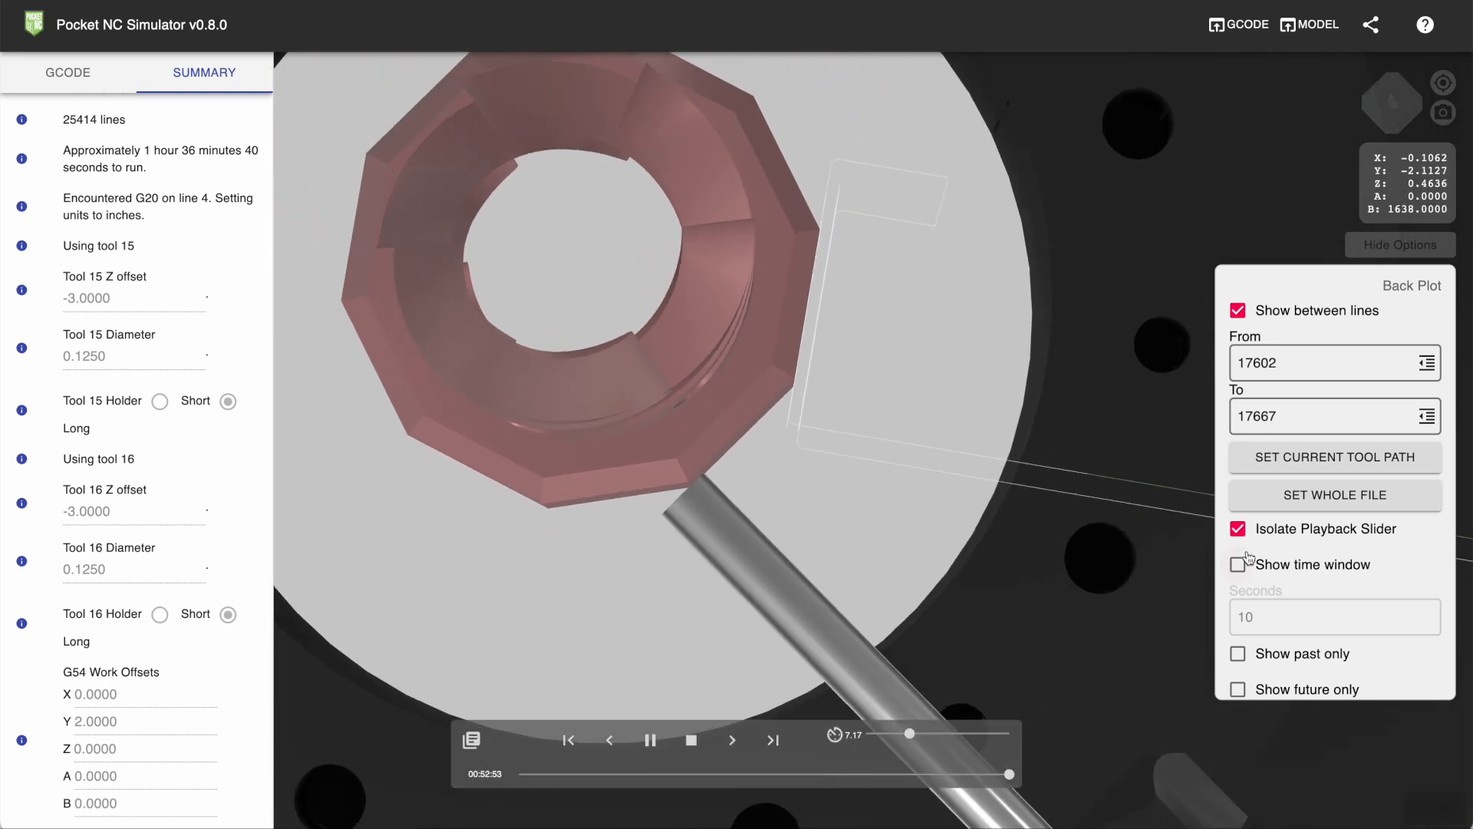
Step: Switch Smooth Camera Transitions off and pause playback near 55:33
{"action": "scroll", "scroll_direction": "down", "scroll_amount": 3}
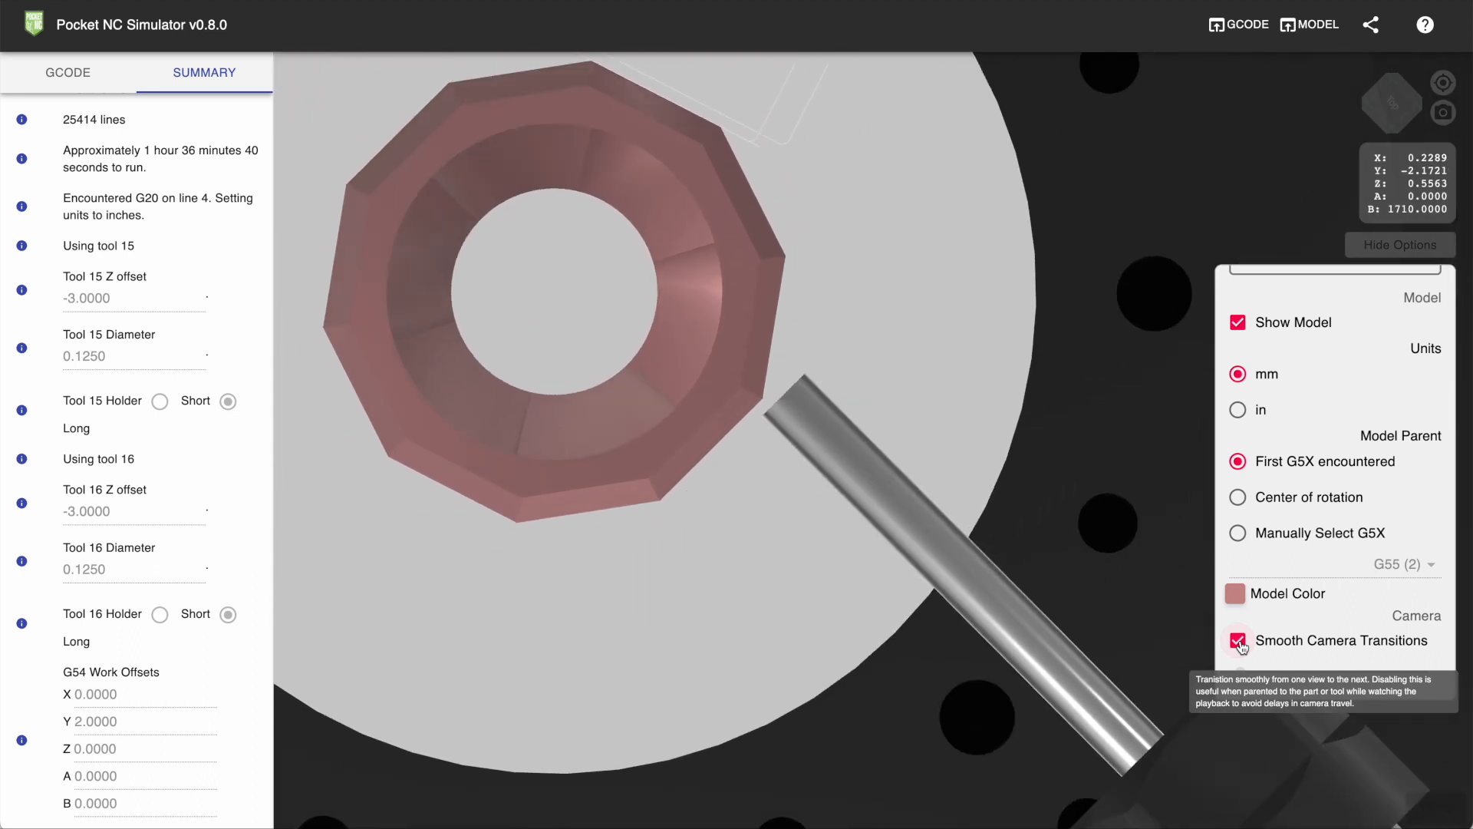
{"action": "left_click", "coordinate": [1236, 640]}
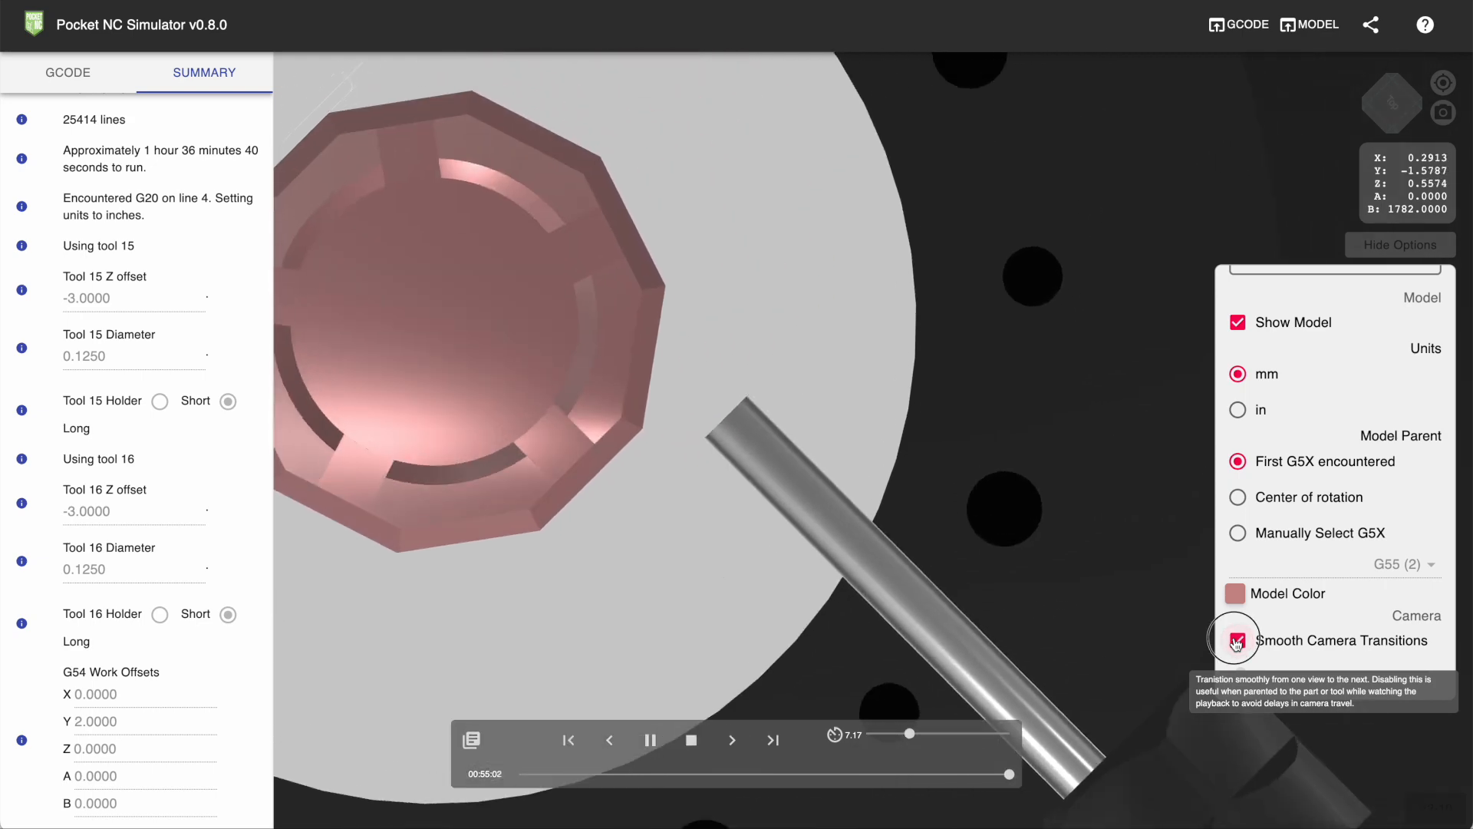
{"action": "left_click", "coordinate": [1238, 640]}
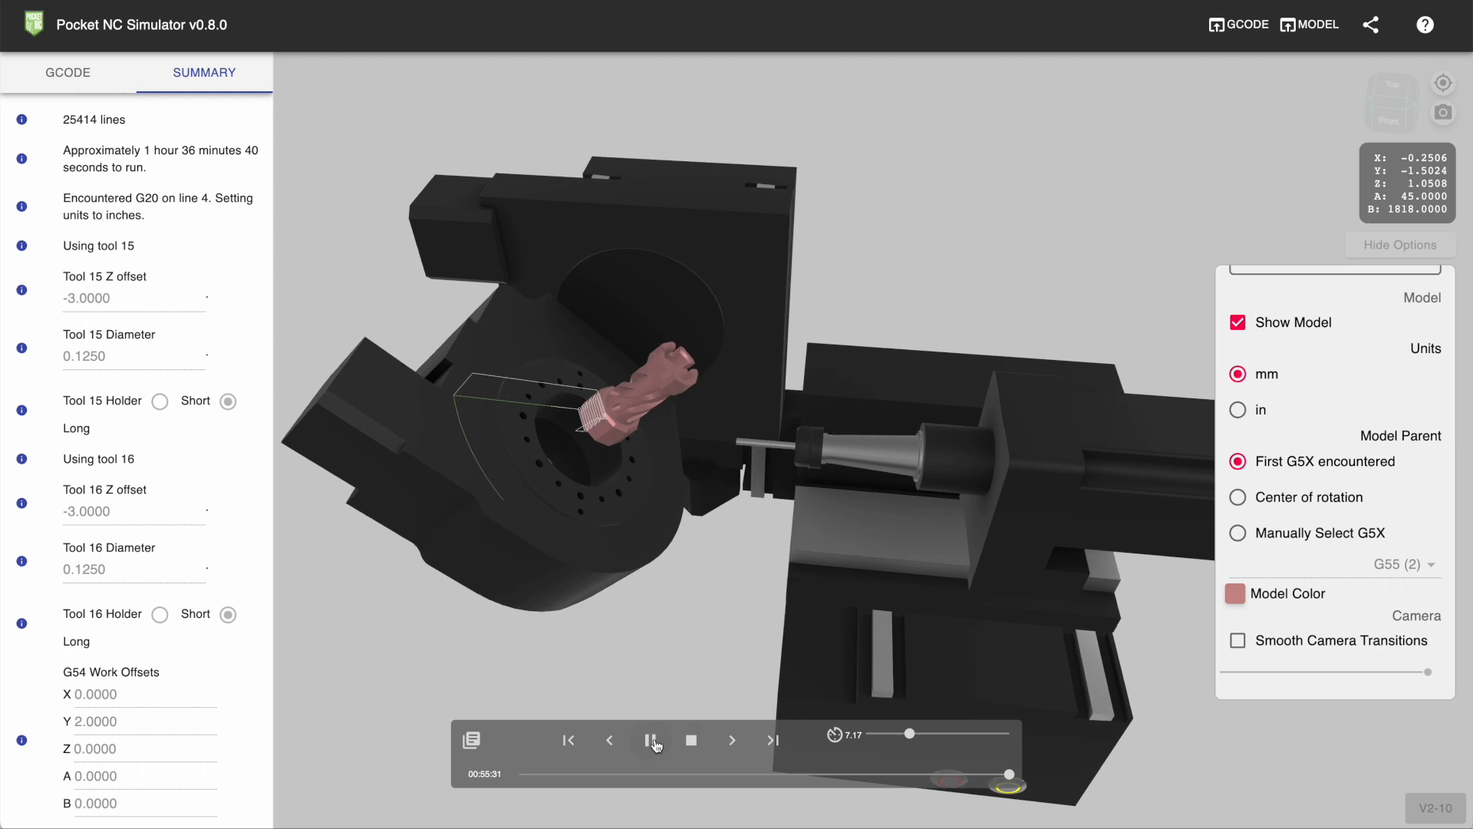
{"action": "left_click", "coordinate": [650, 740]}
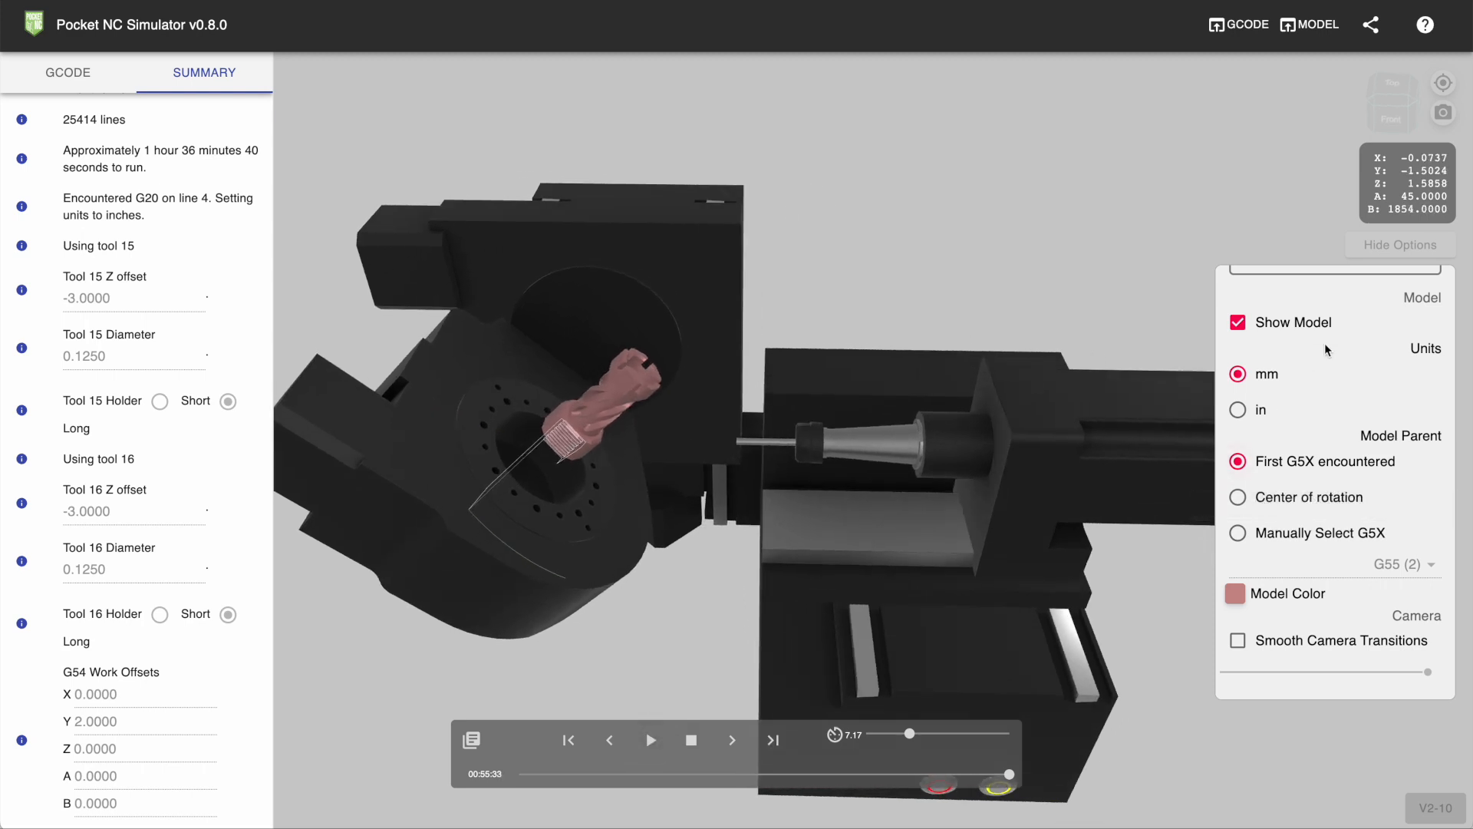
Step: Hide the options panel
{"action": "left_click", "coordinate": [1398, 244]}
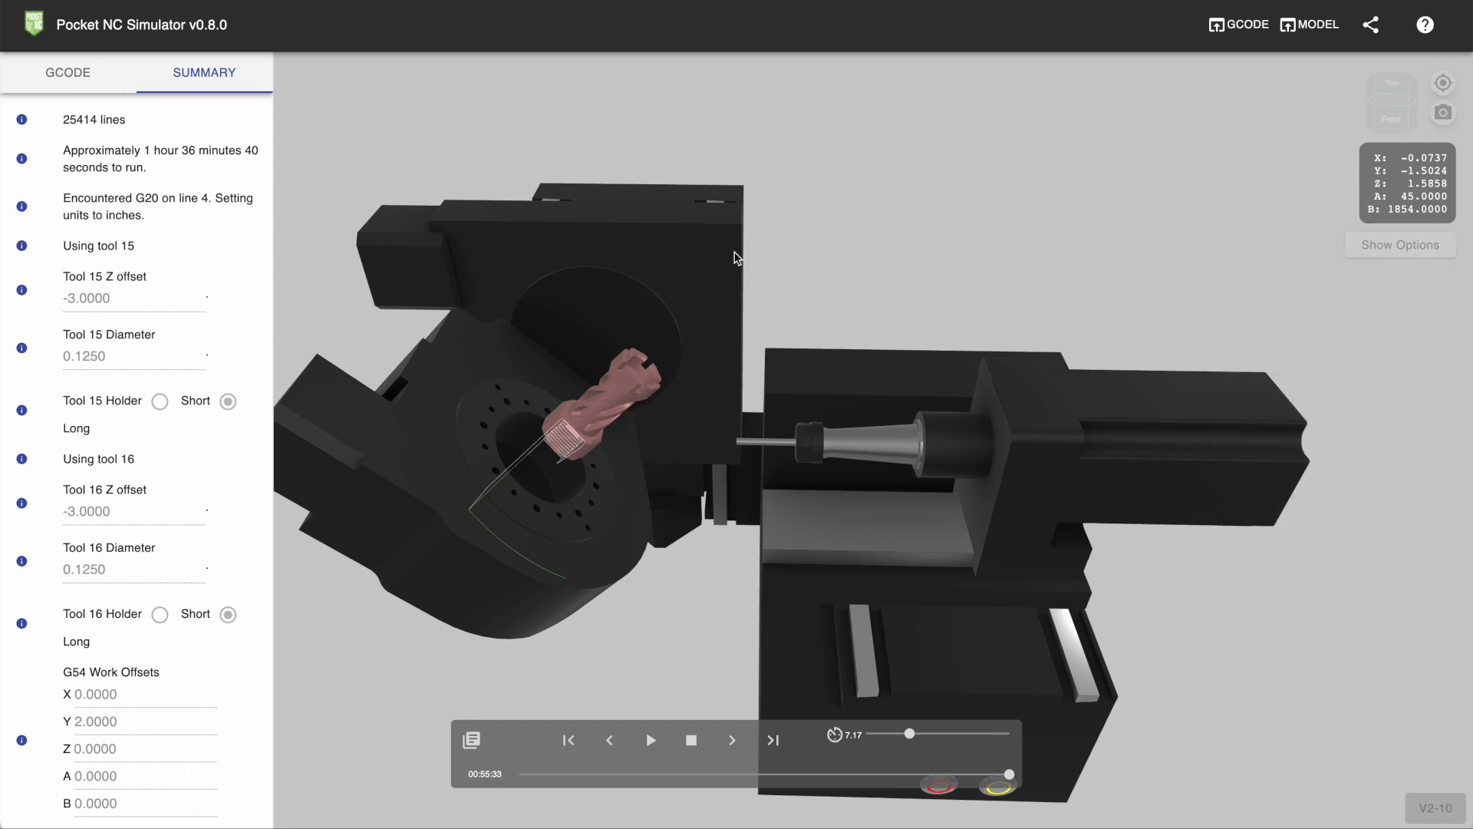